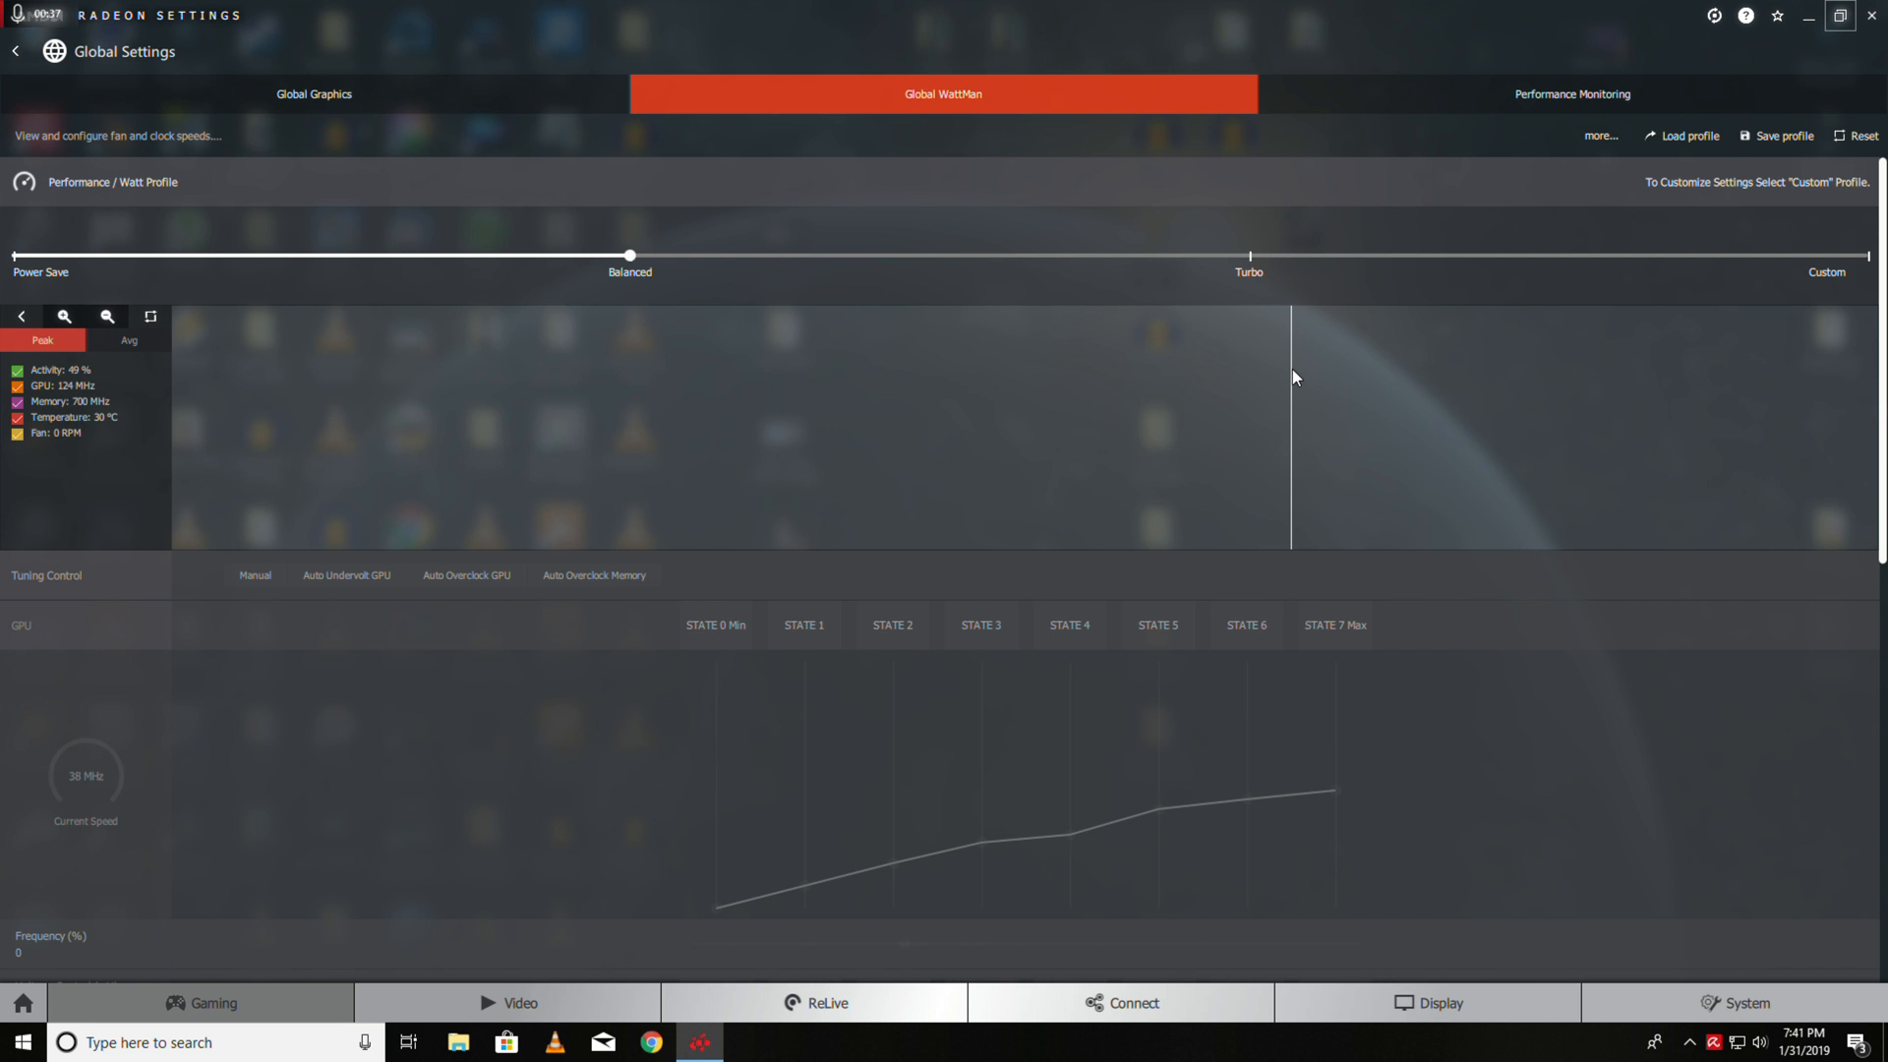
pyautogui.moveTo(927, 116)
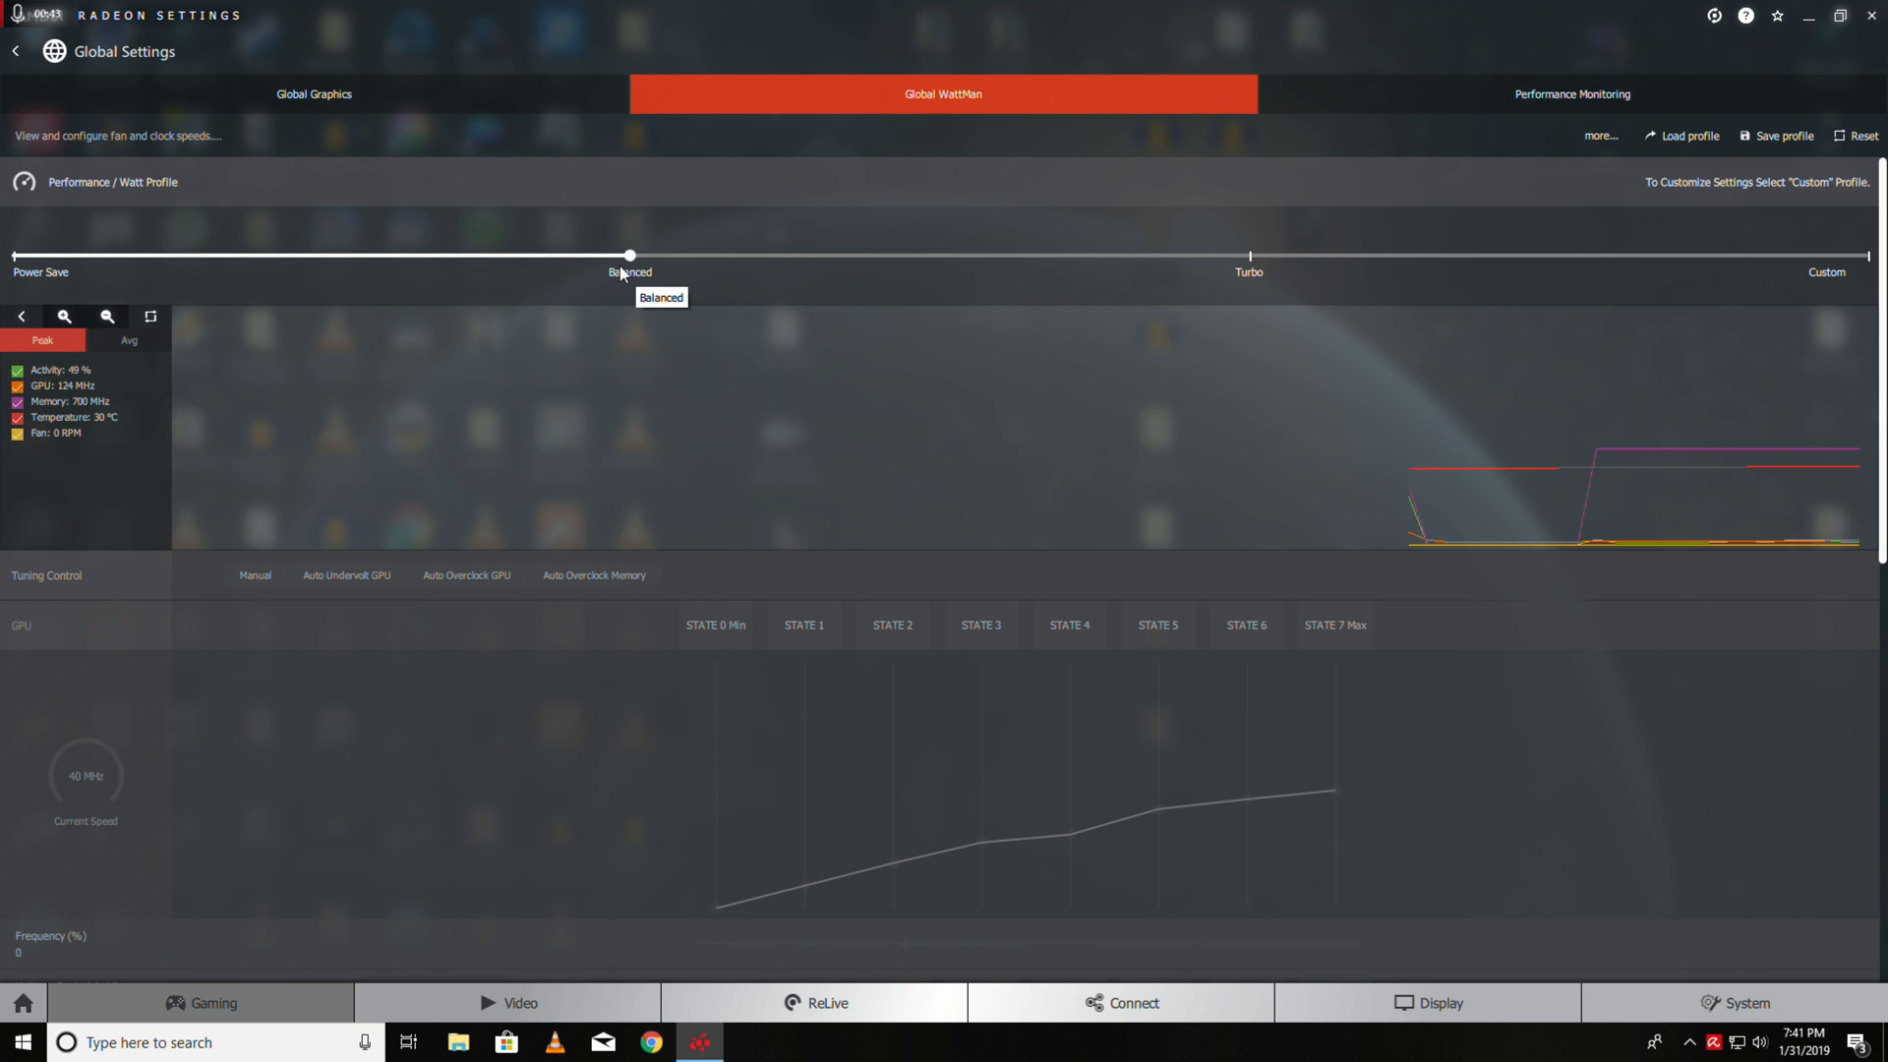
pyautogui.moveTo(627, 263)
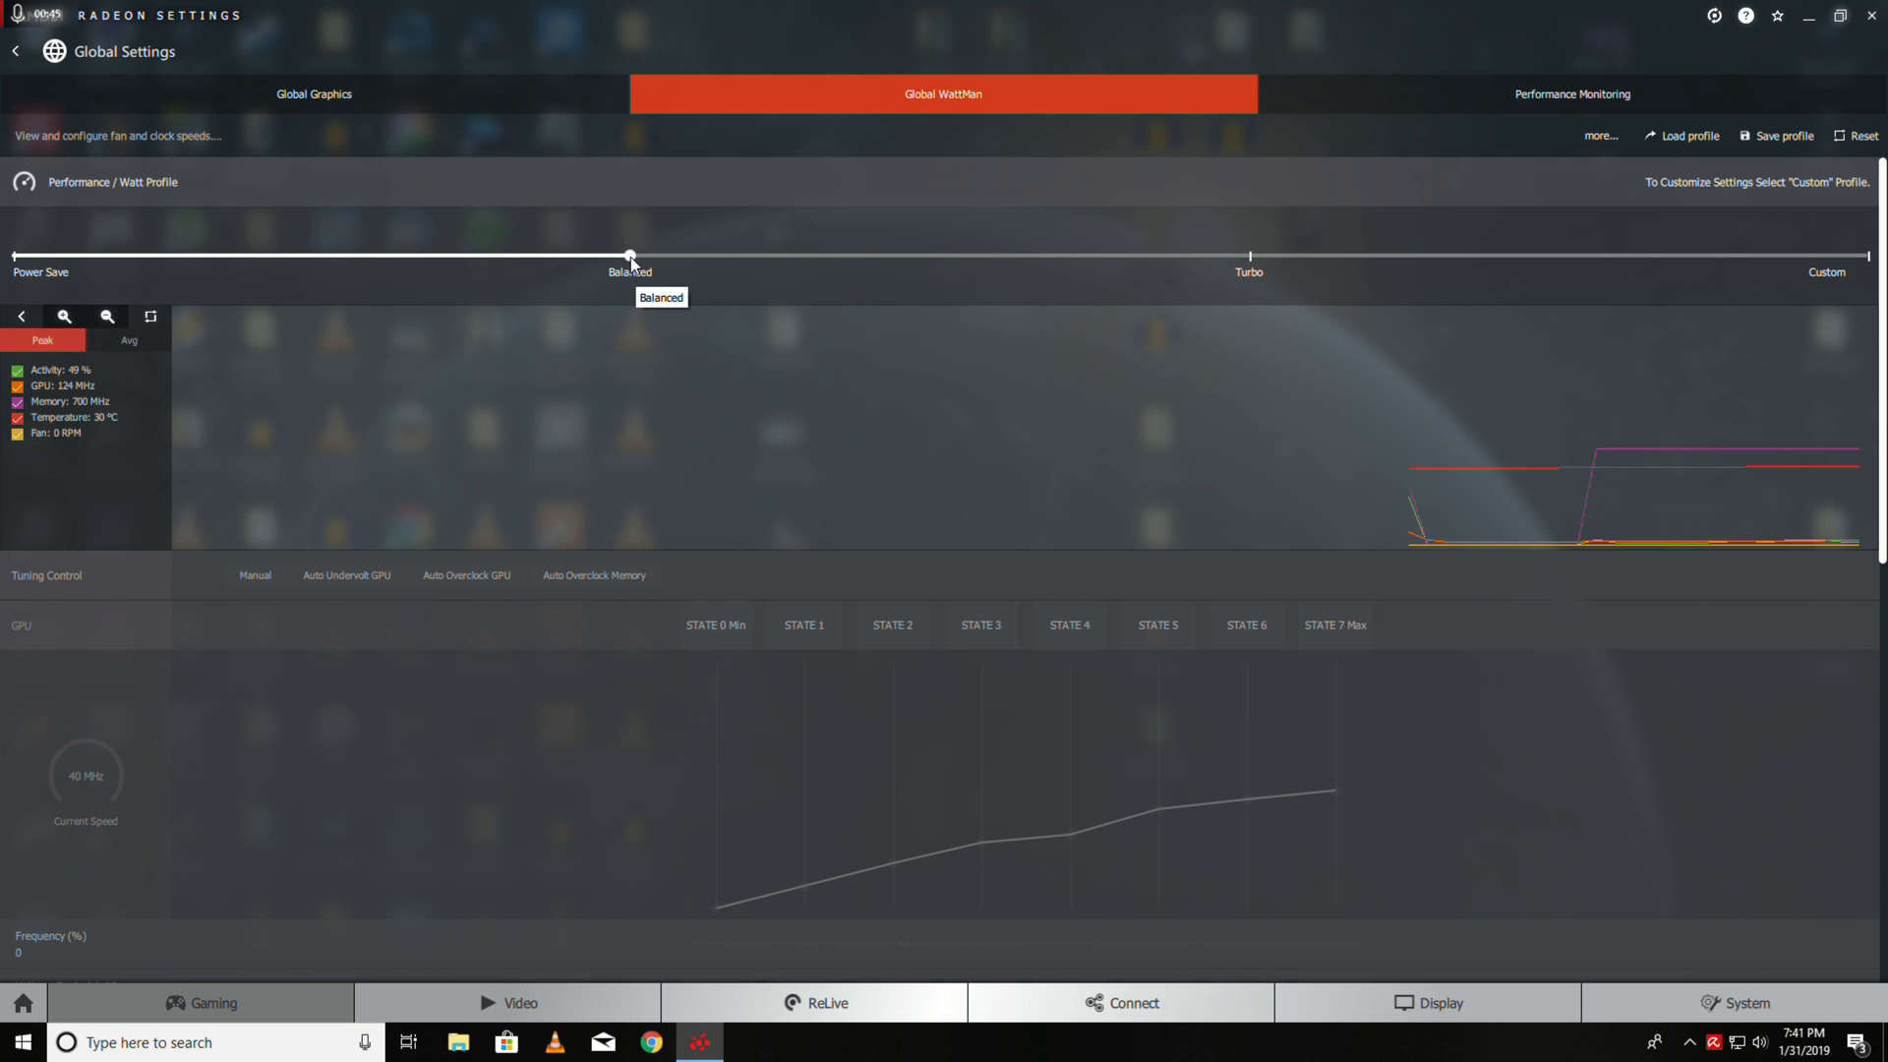
pyautogui.moveTo(746, 256)
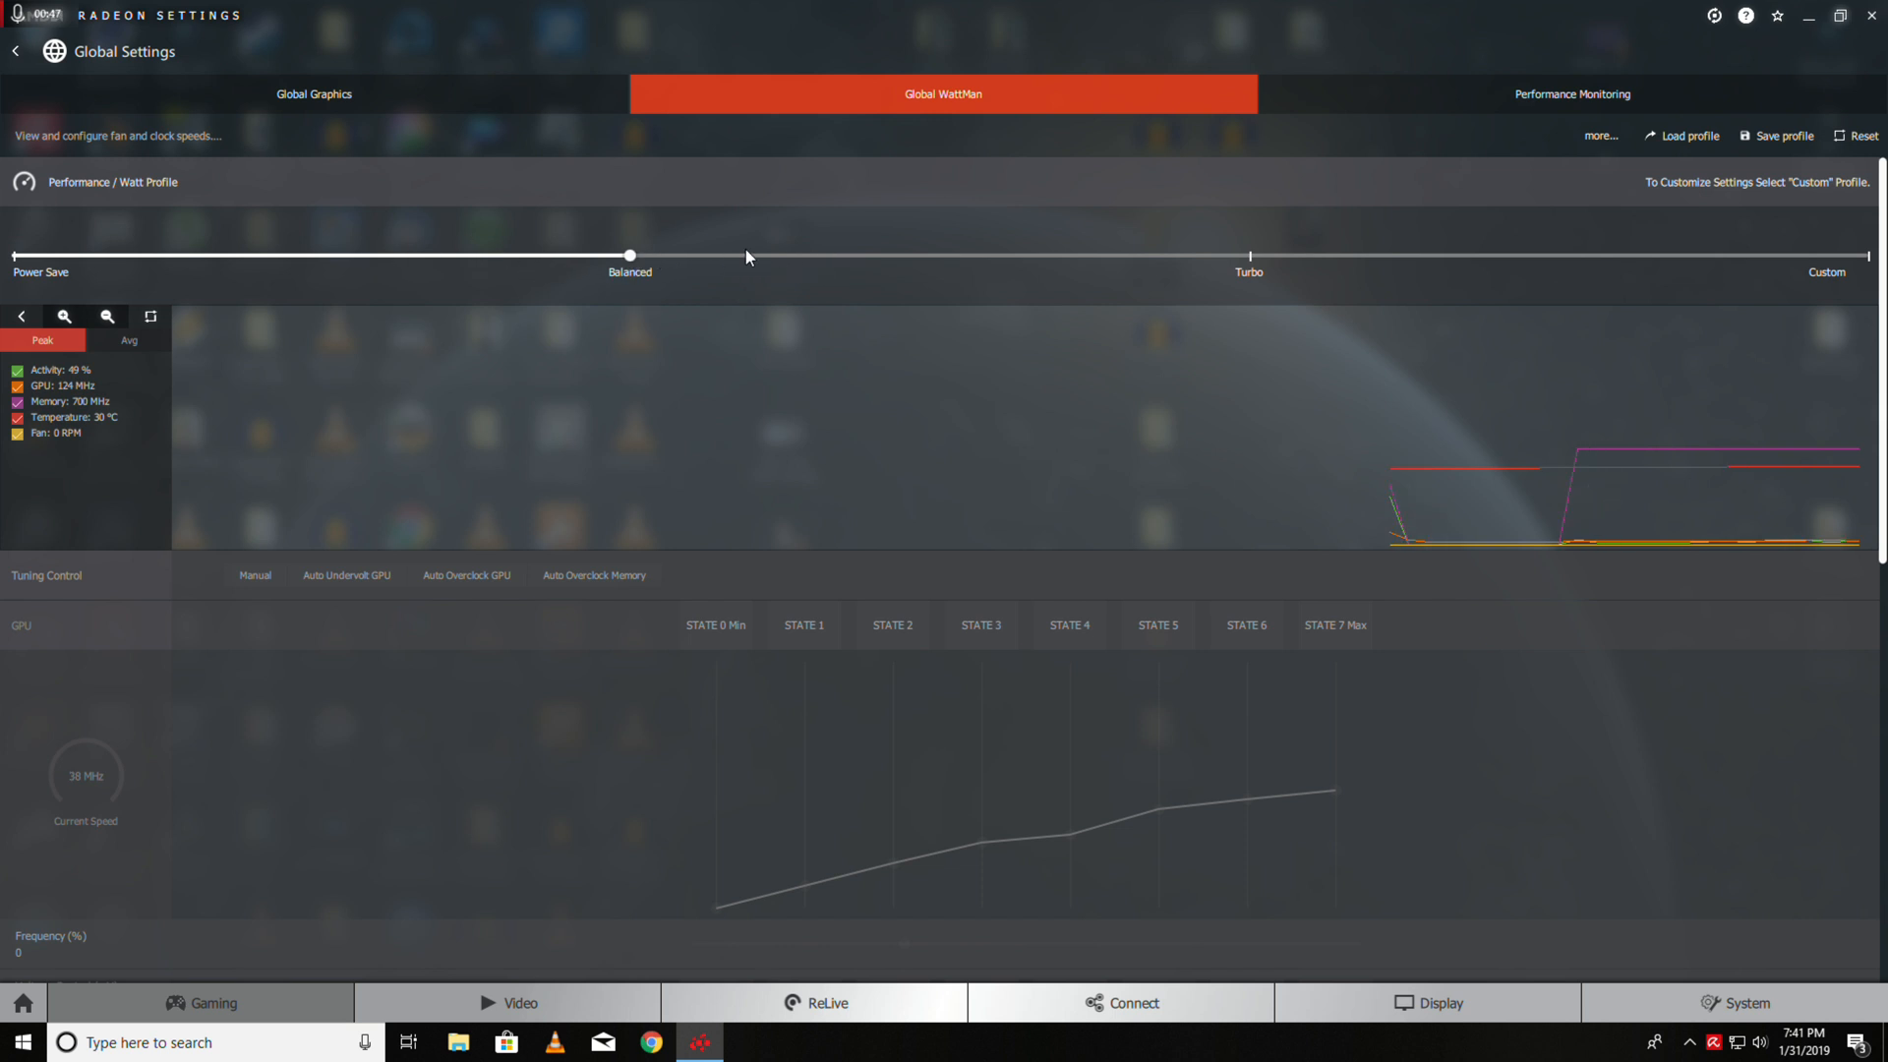
# Drag the Performance/Watt Profile slider from Balanced all the way to Turbo
pyautogui.moveTo(629, 256); pyautogui.dragTo(1249, 256)
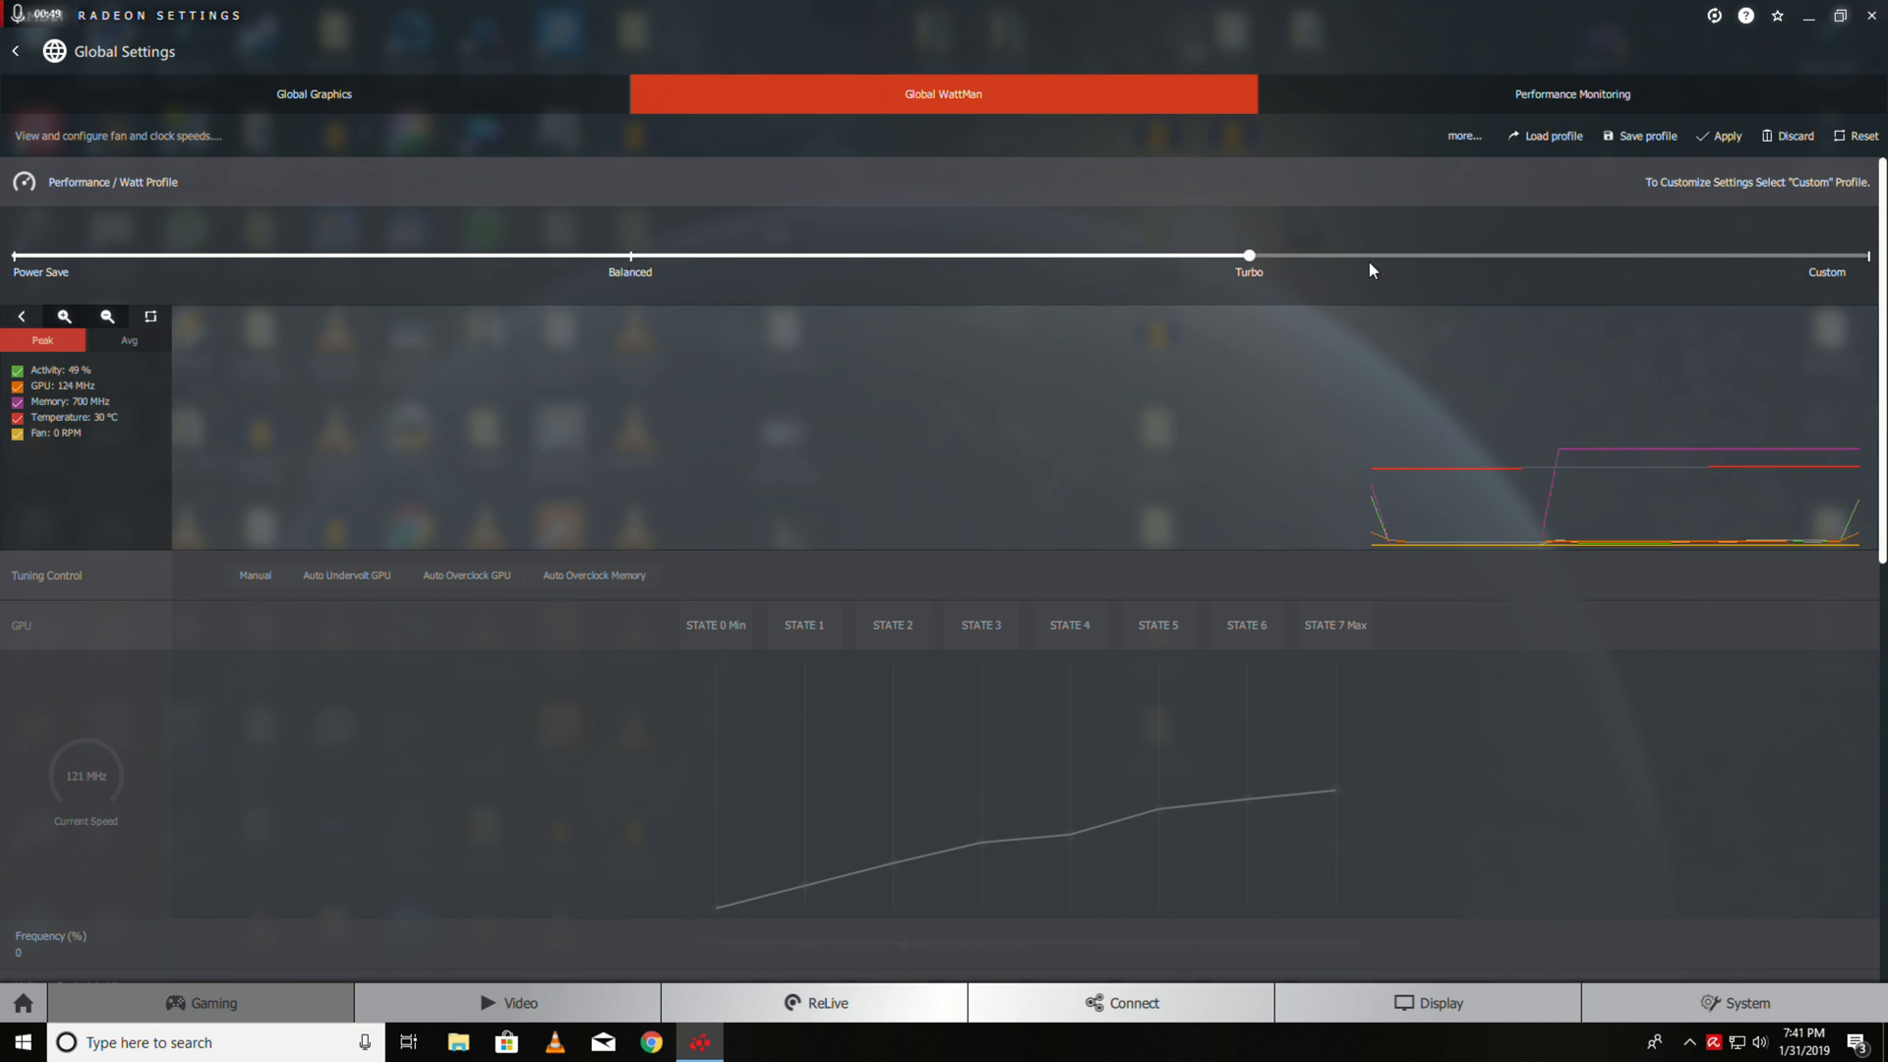
# Switch to Custom and raise State 4, 6 and 7 frequencies to 1382, 1572 and 1627 MHz
pyautogui.click(254, 574)
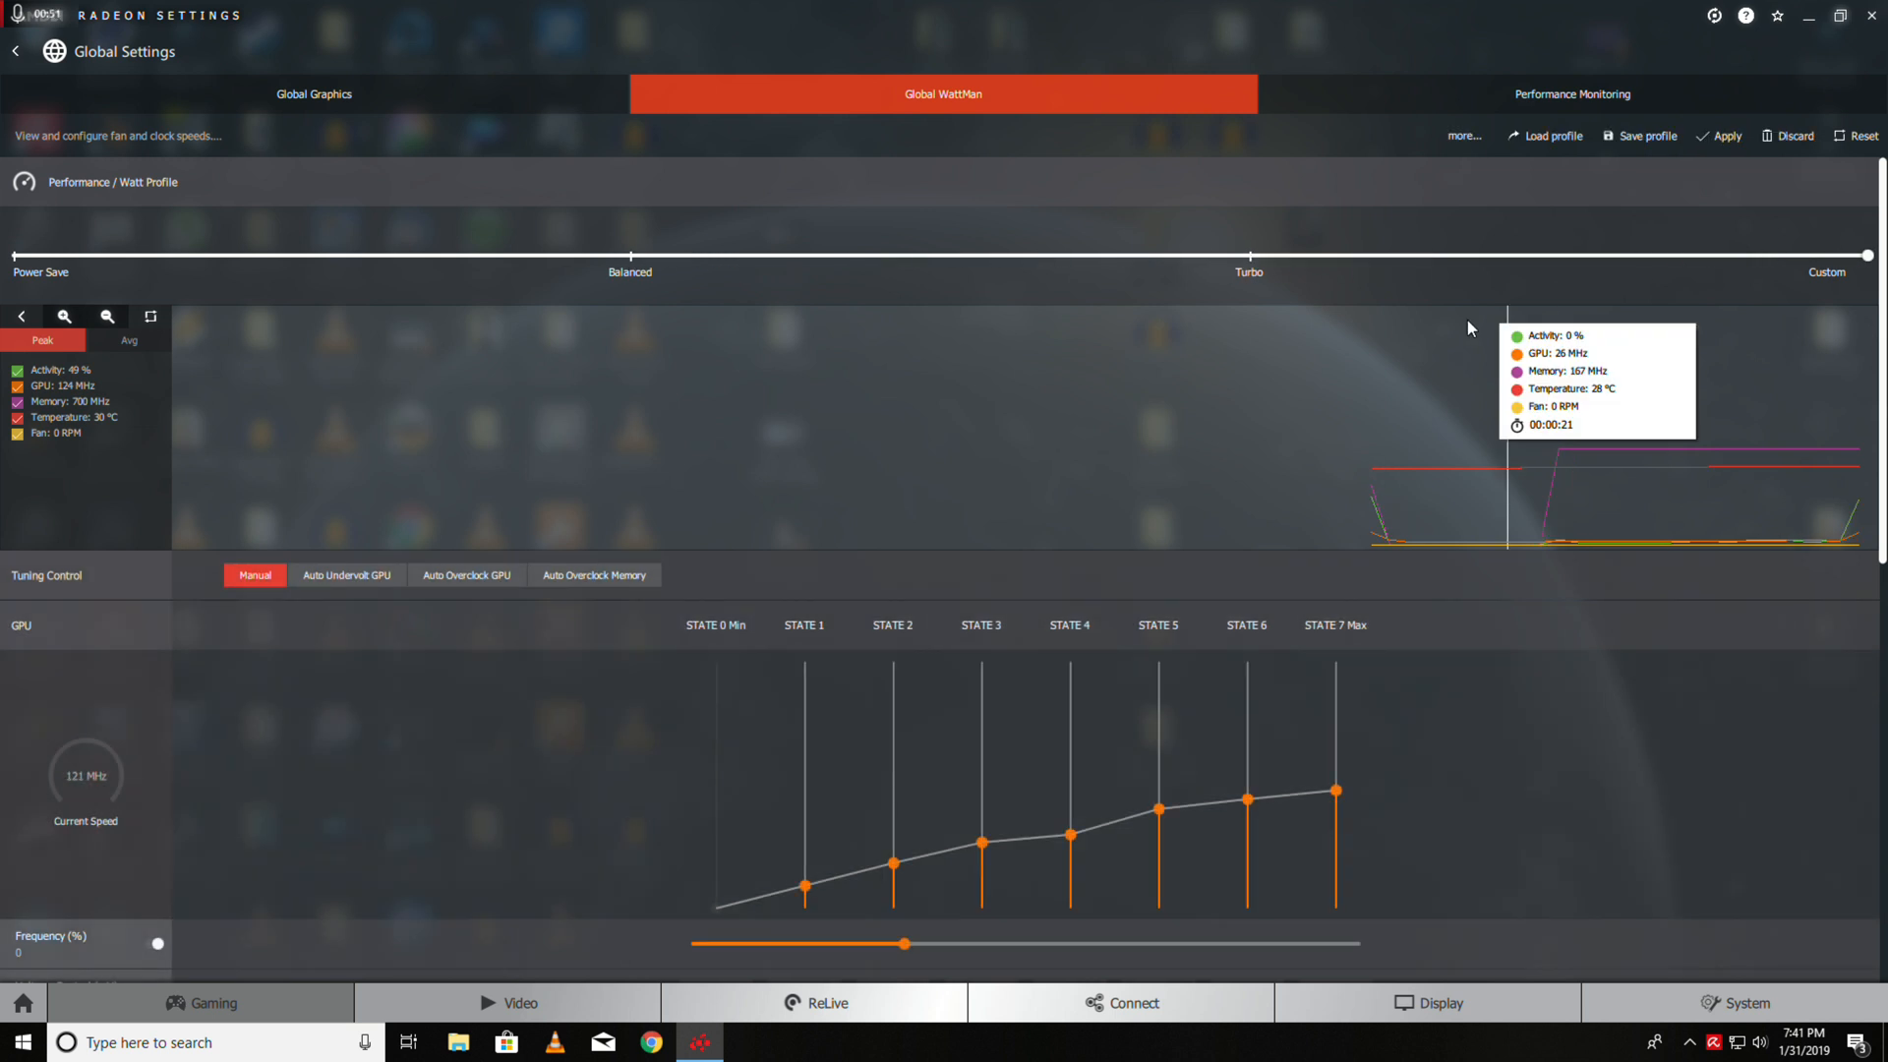
pyautogui.moveTo(779, 498)
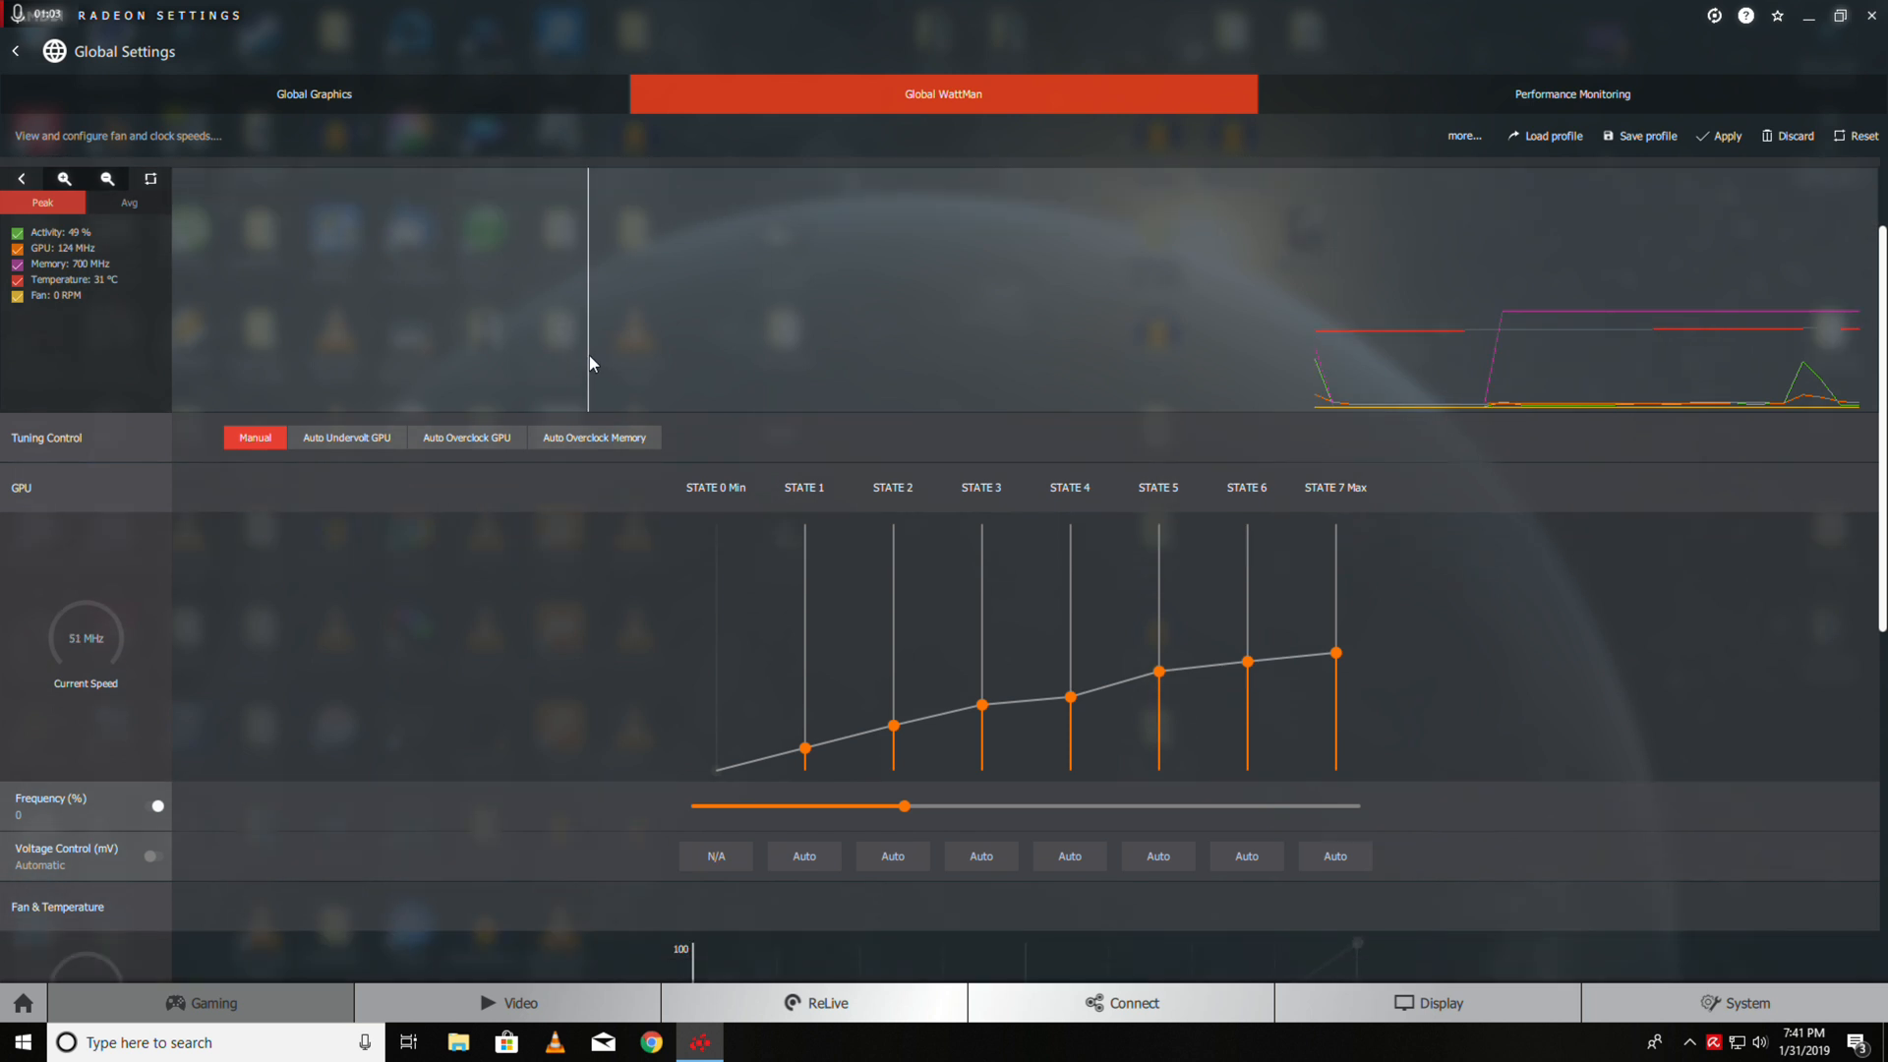
pyautogui.scroll(-3)
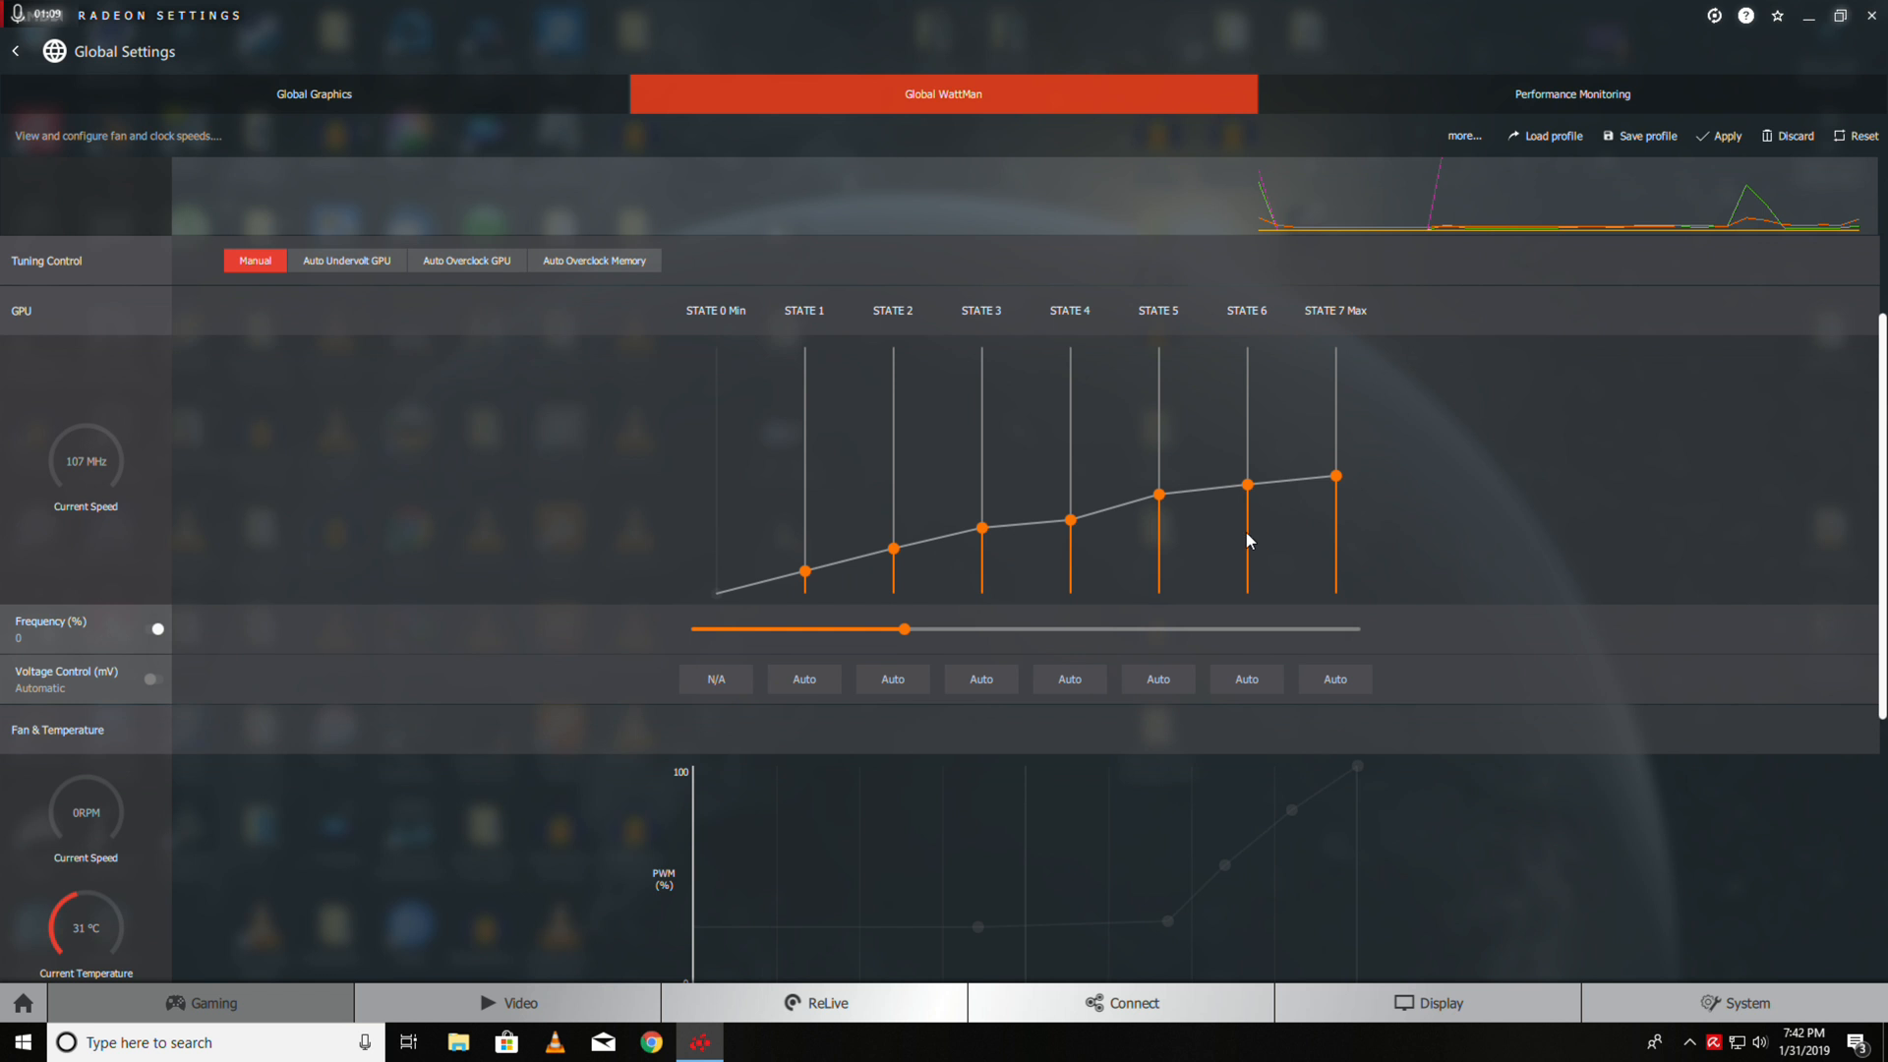
pyautogui.moveTo(139, 628)
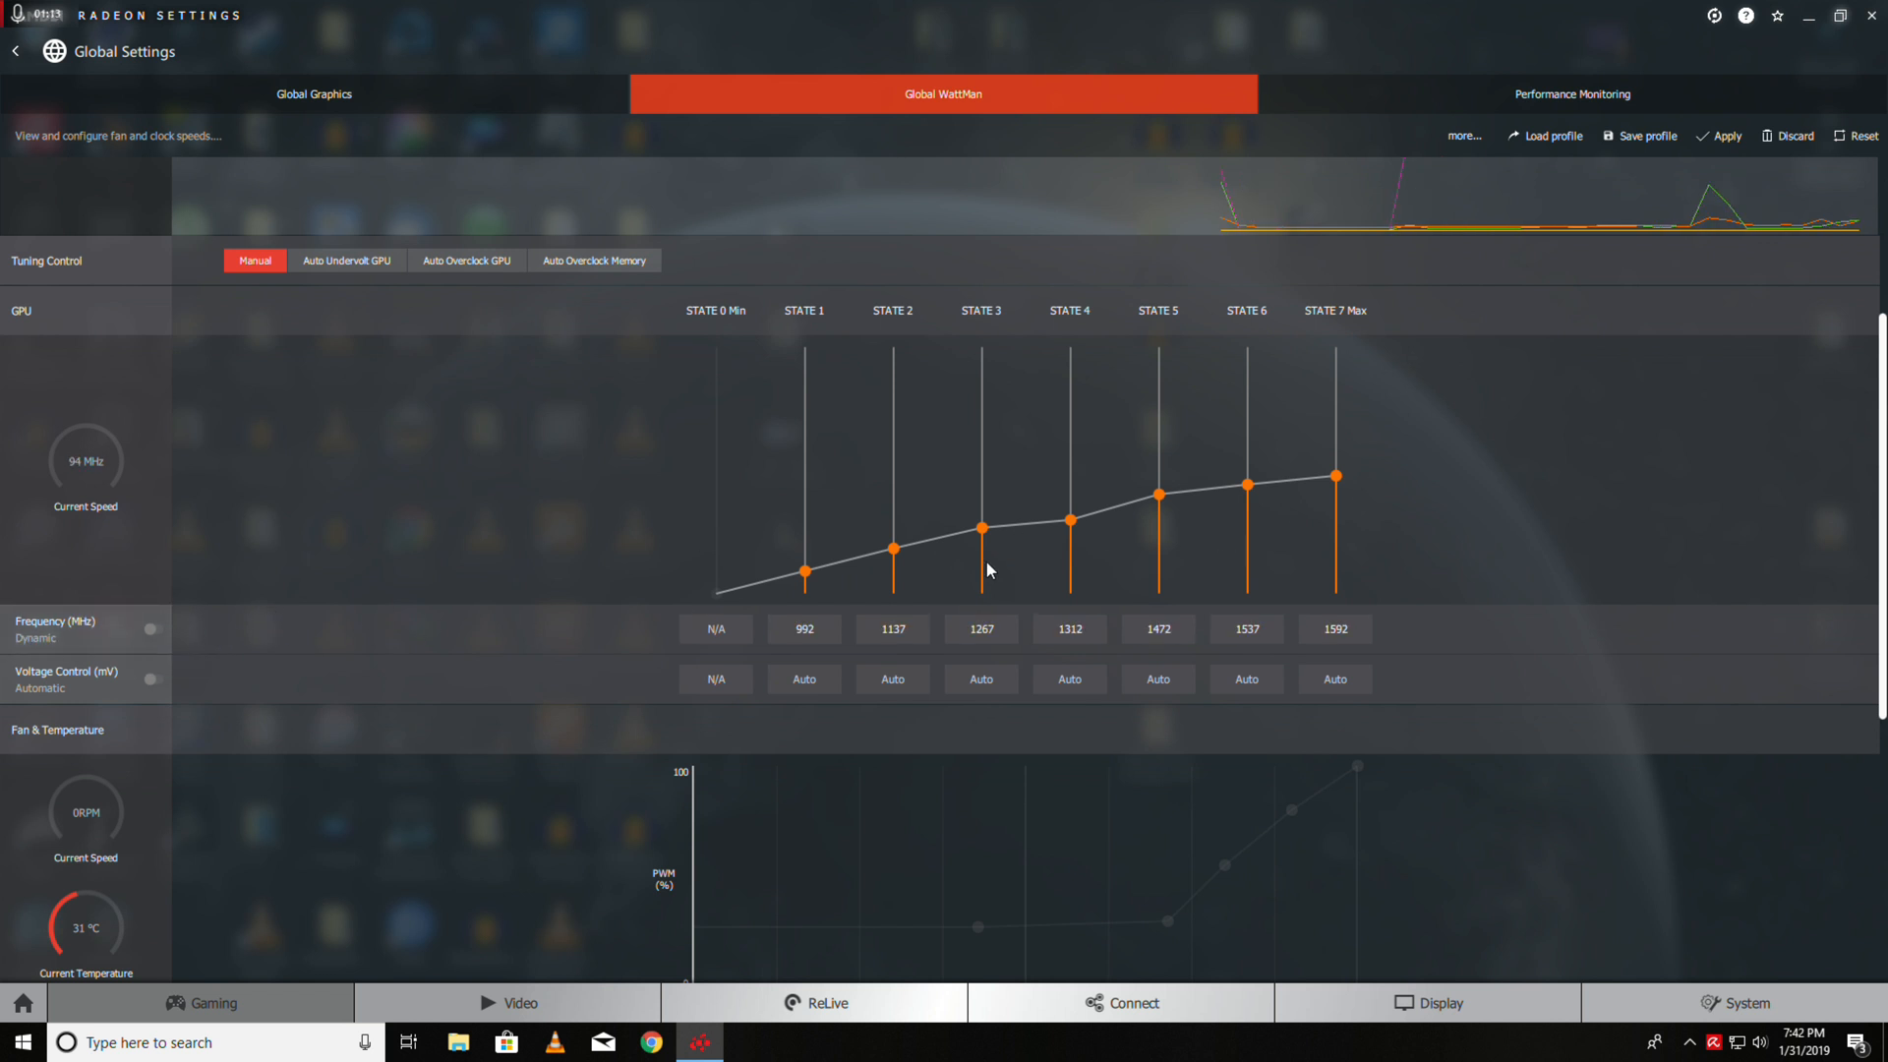
pyautogui.moveTo(1336, 482)
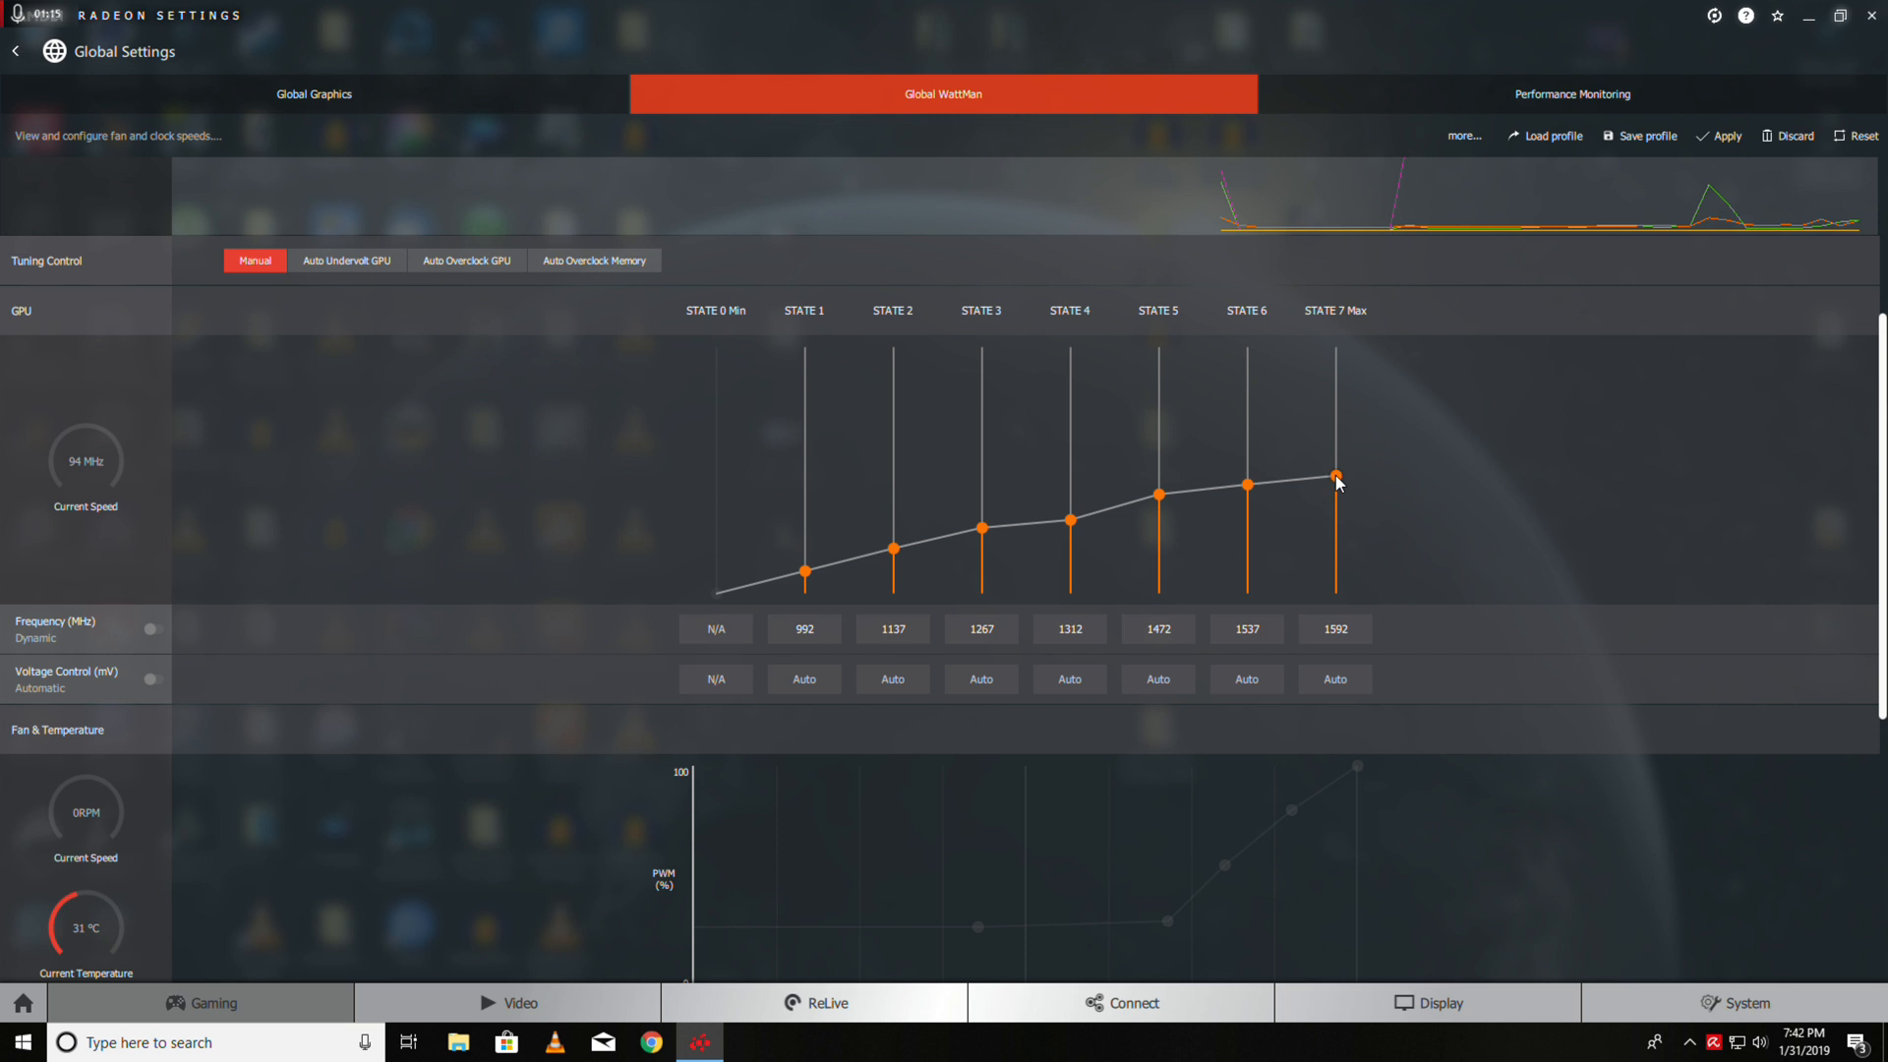
pyautogui.moveTo(1334, 476); pyautogui.dragTo(1334, 472)
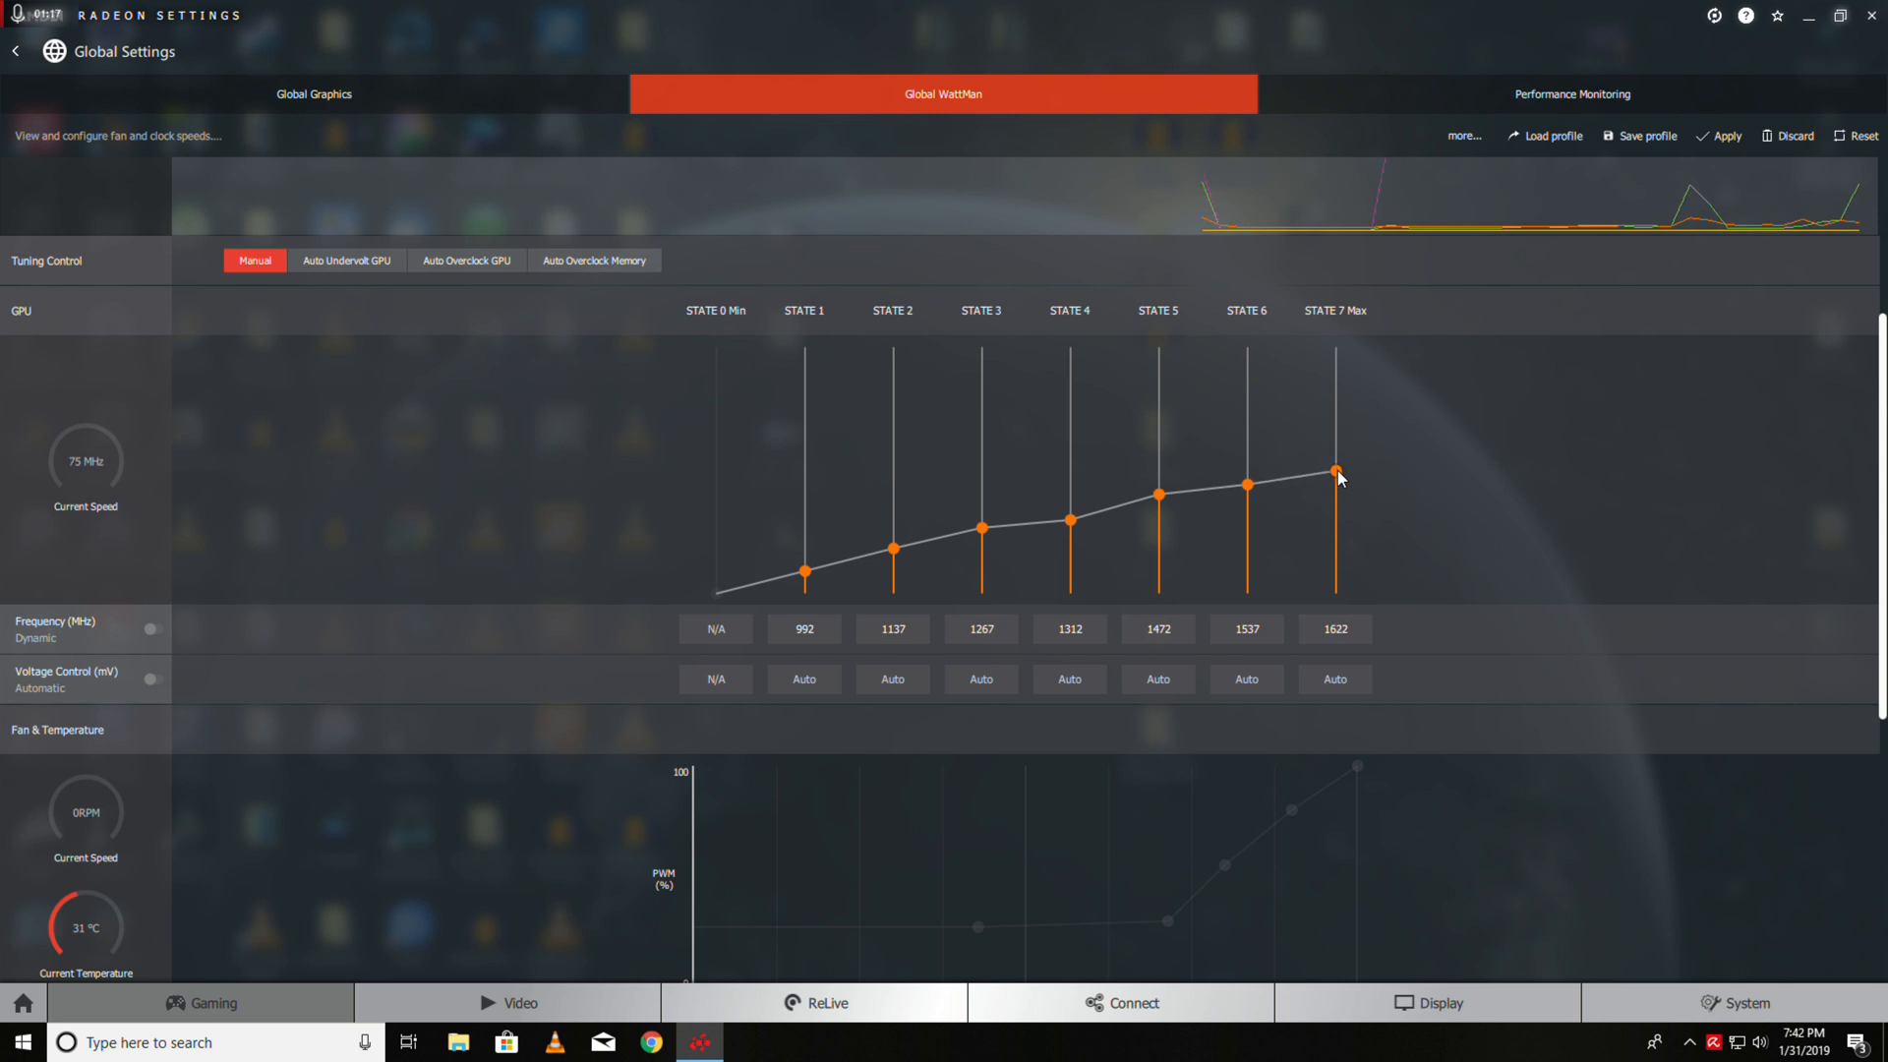
pyautogui.moveTo(1334, 470); pyautogui.dragTo(1334, 472)
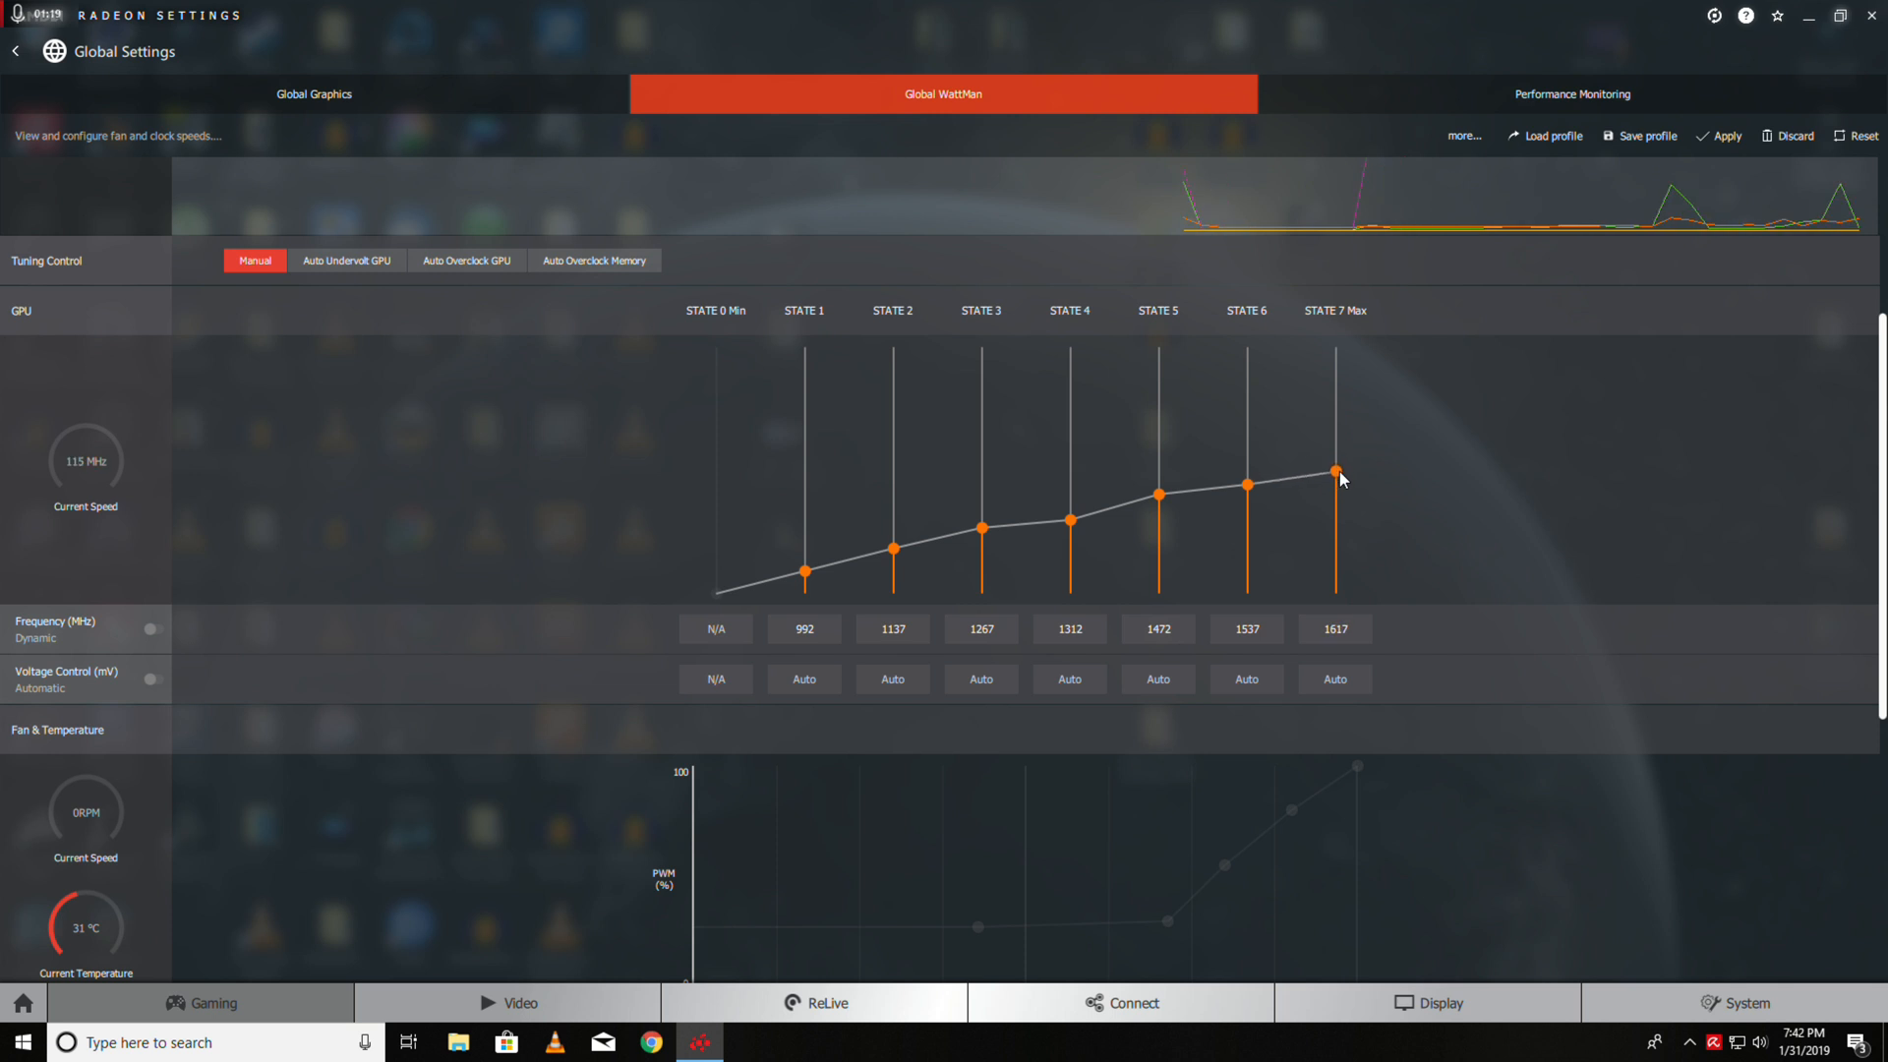
pyautogui.moveTo(1334, 476); pyautogui.dragTo(1334, 470)
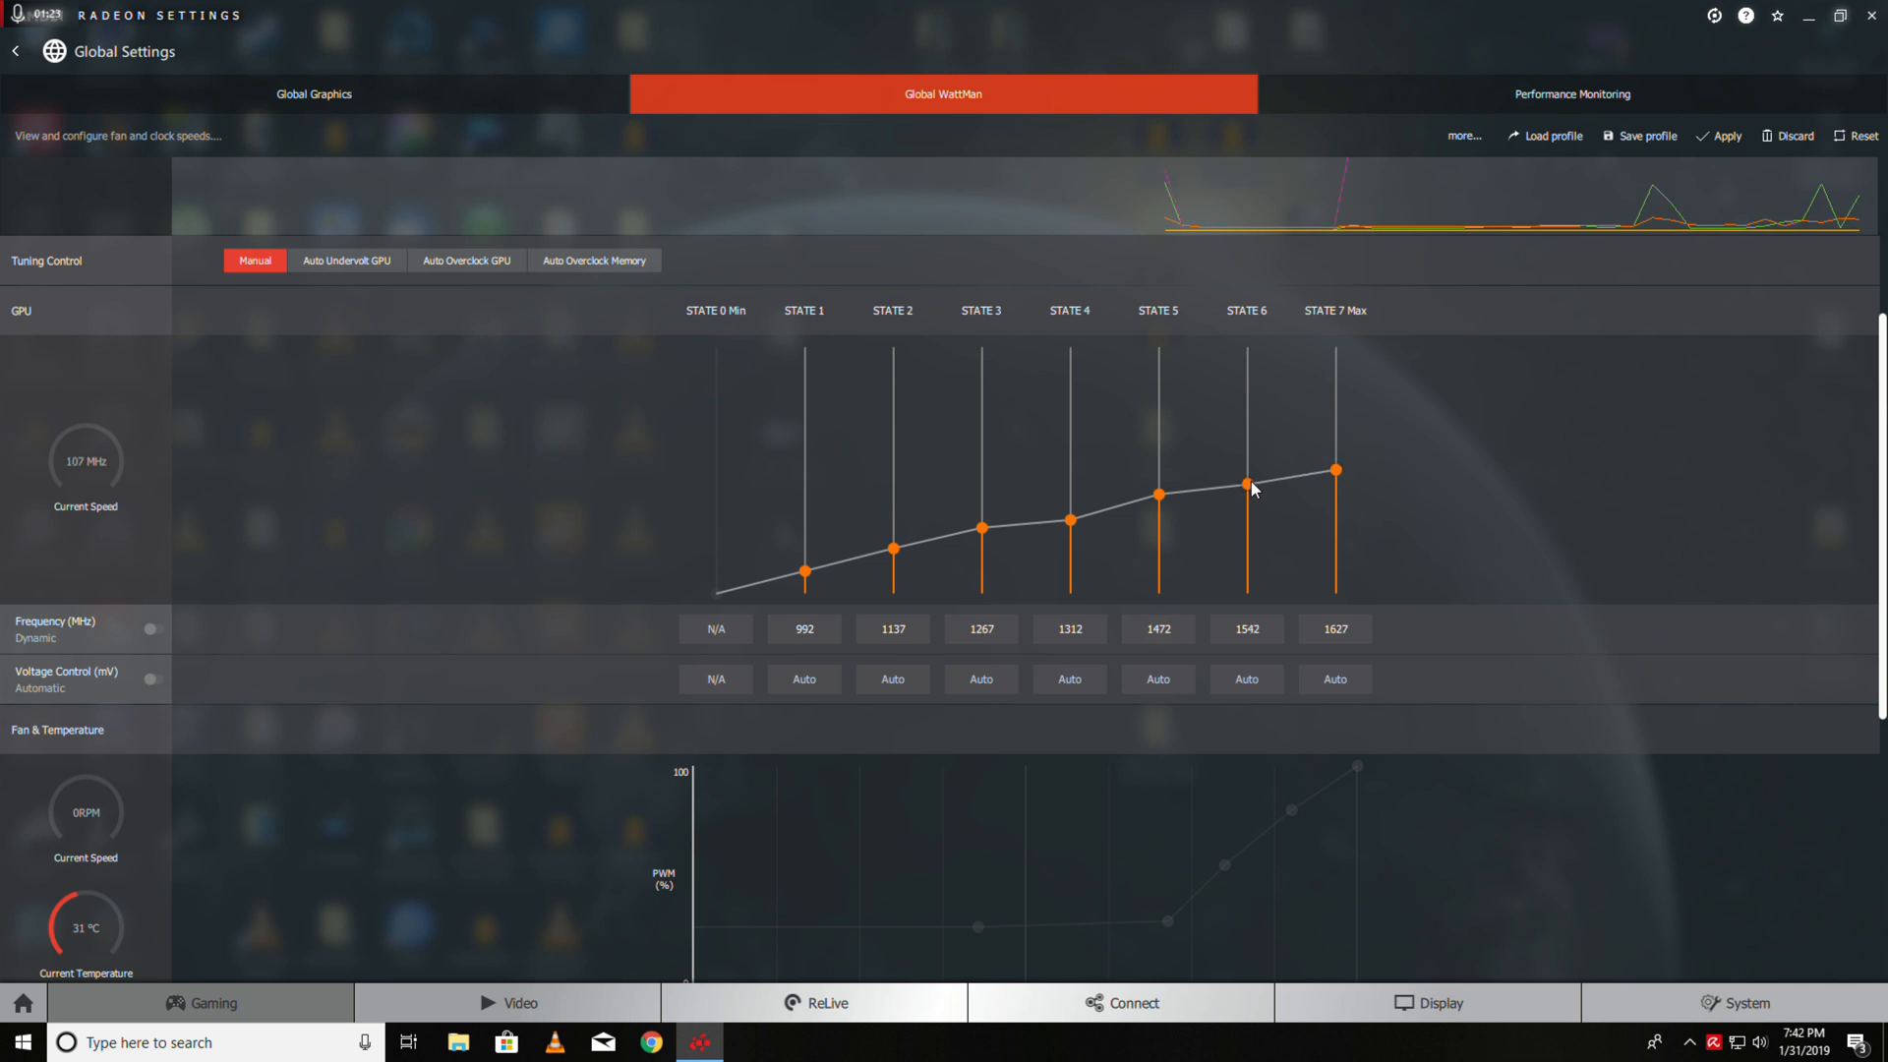
pyautogui.moveTo(1248, 479); pyautogui.dragTo(1249, 485)
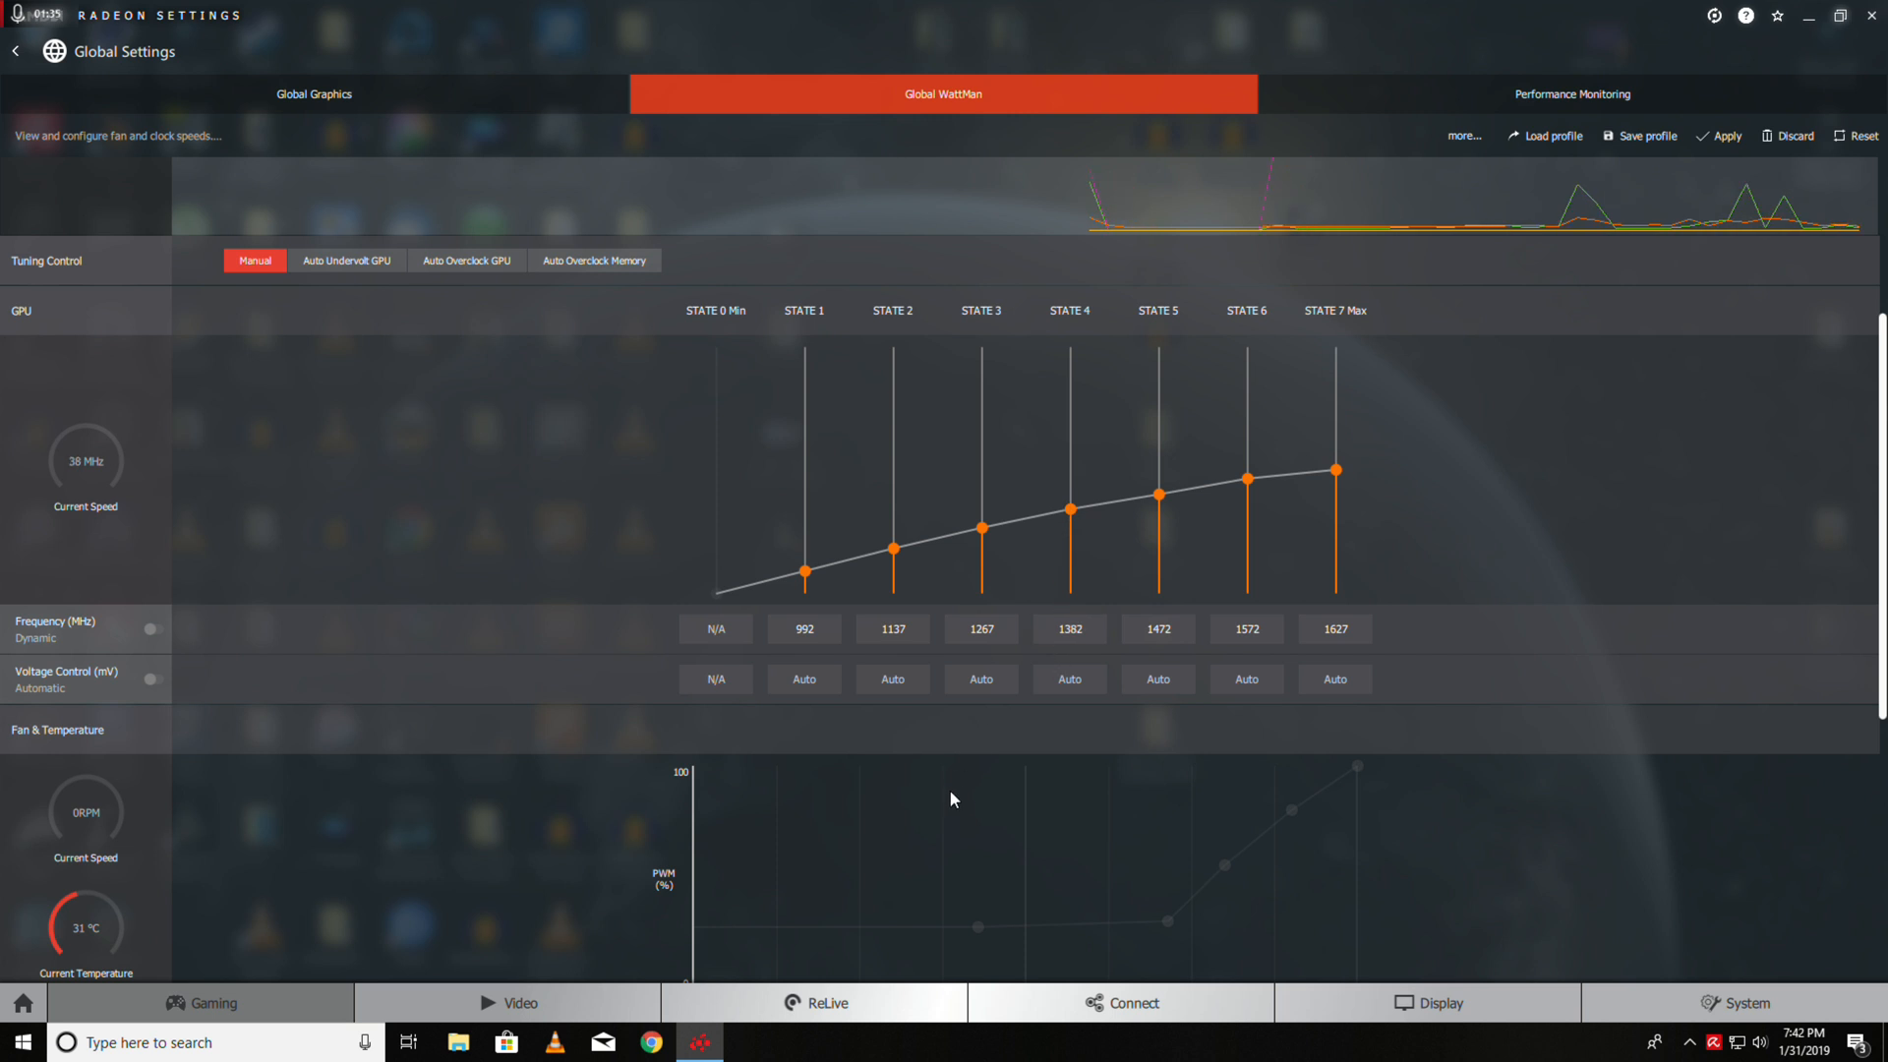
# Set GPU Voltage Control to Manual and set the State 7 voltage to 1150 mV
pyautogui.click(1334, 627)
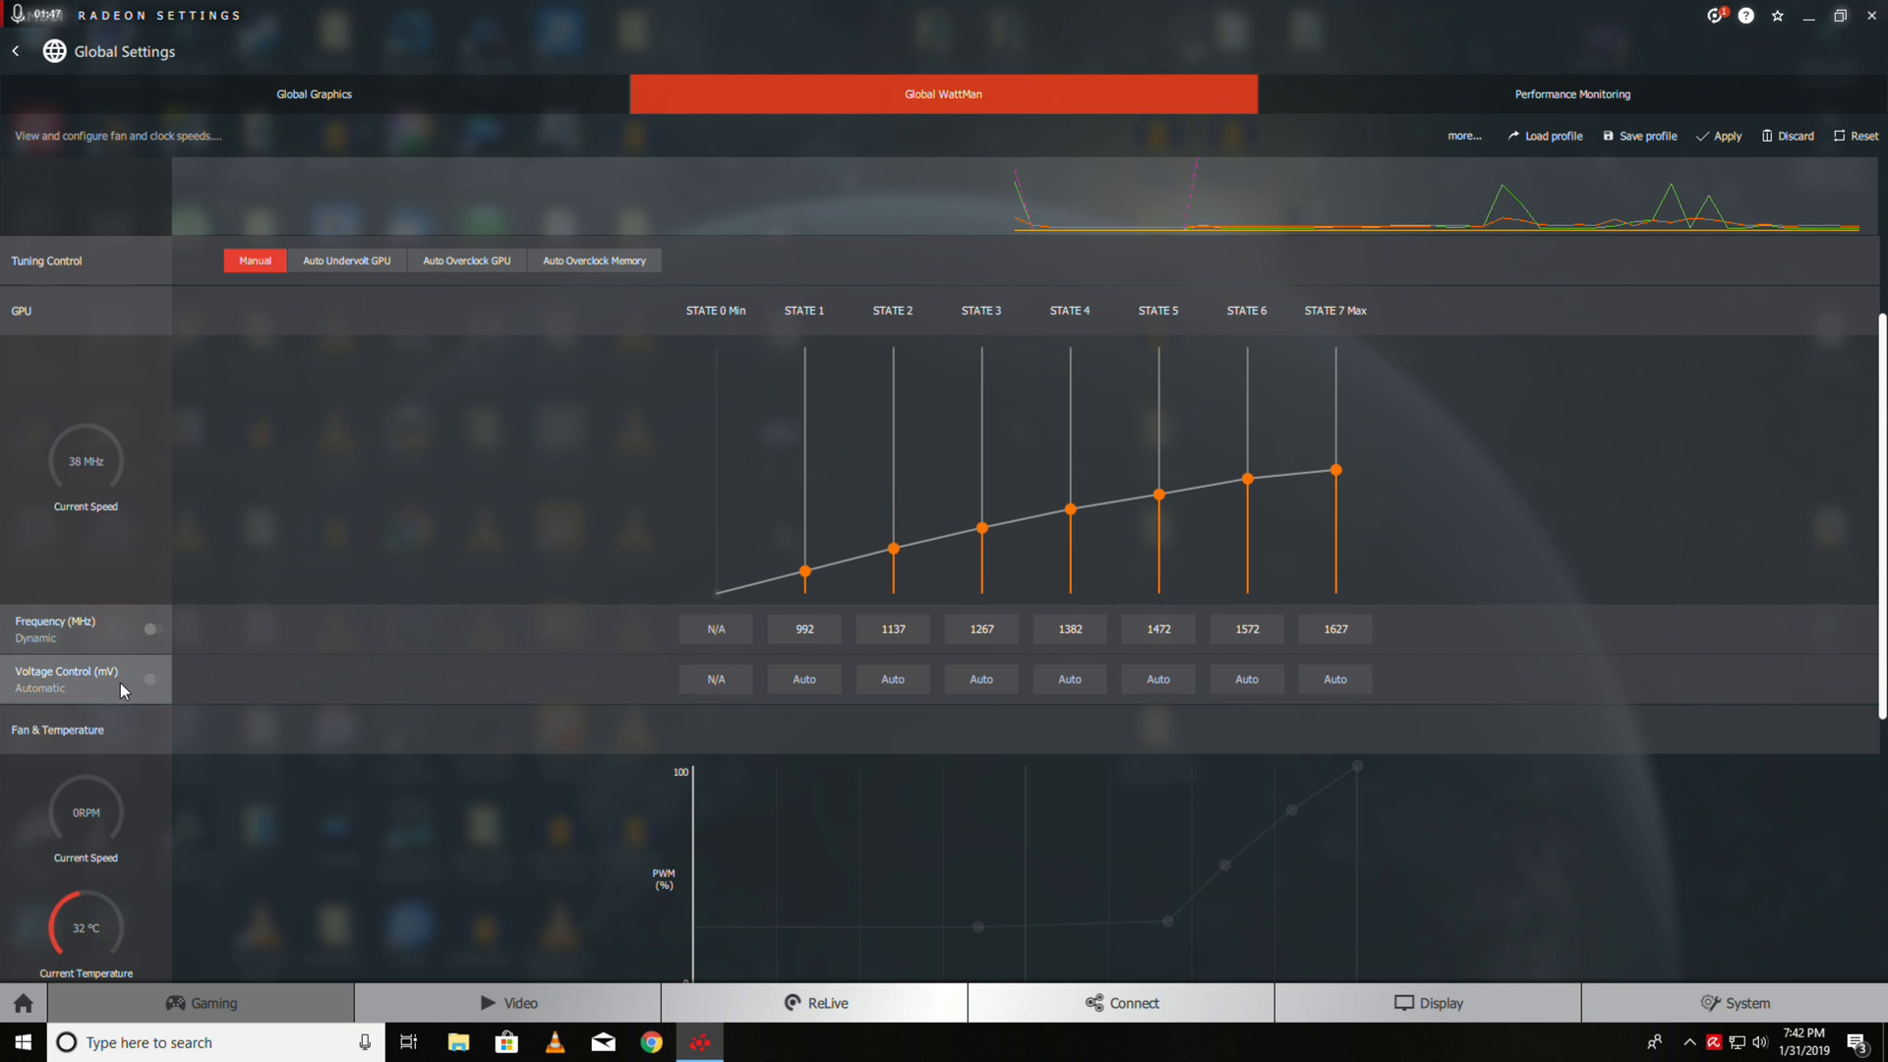
pyautogui.click(151, 679)
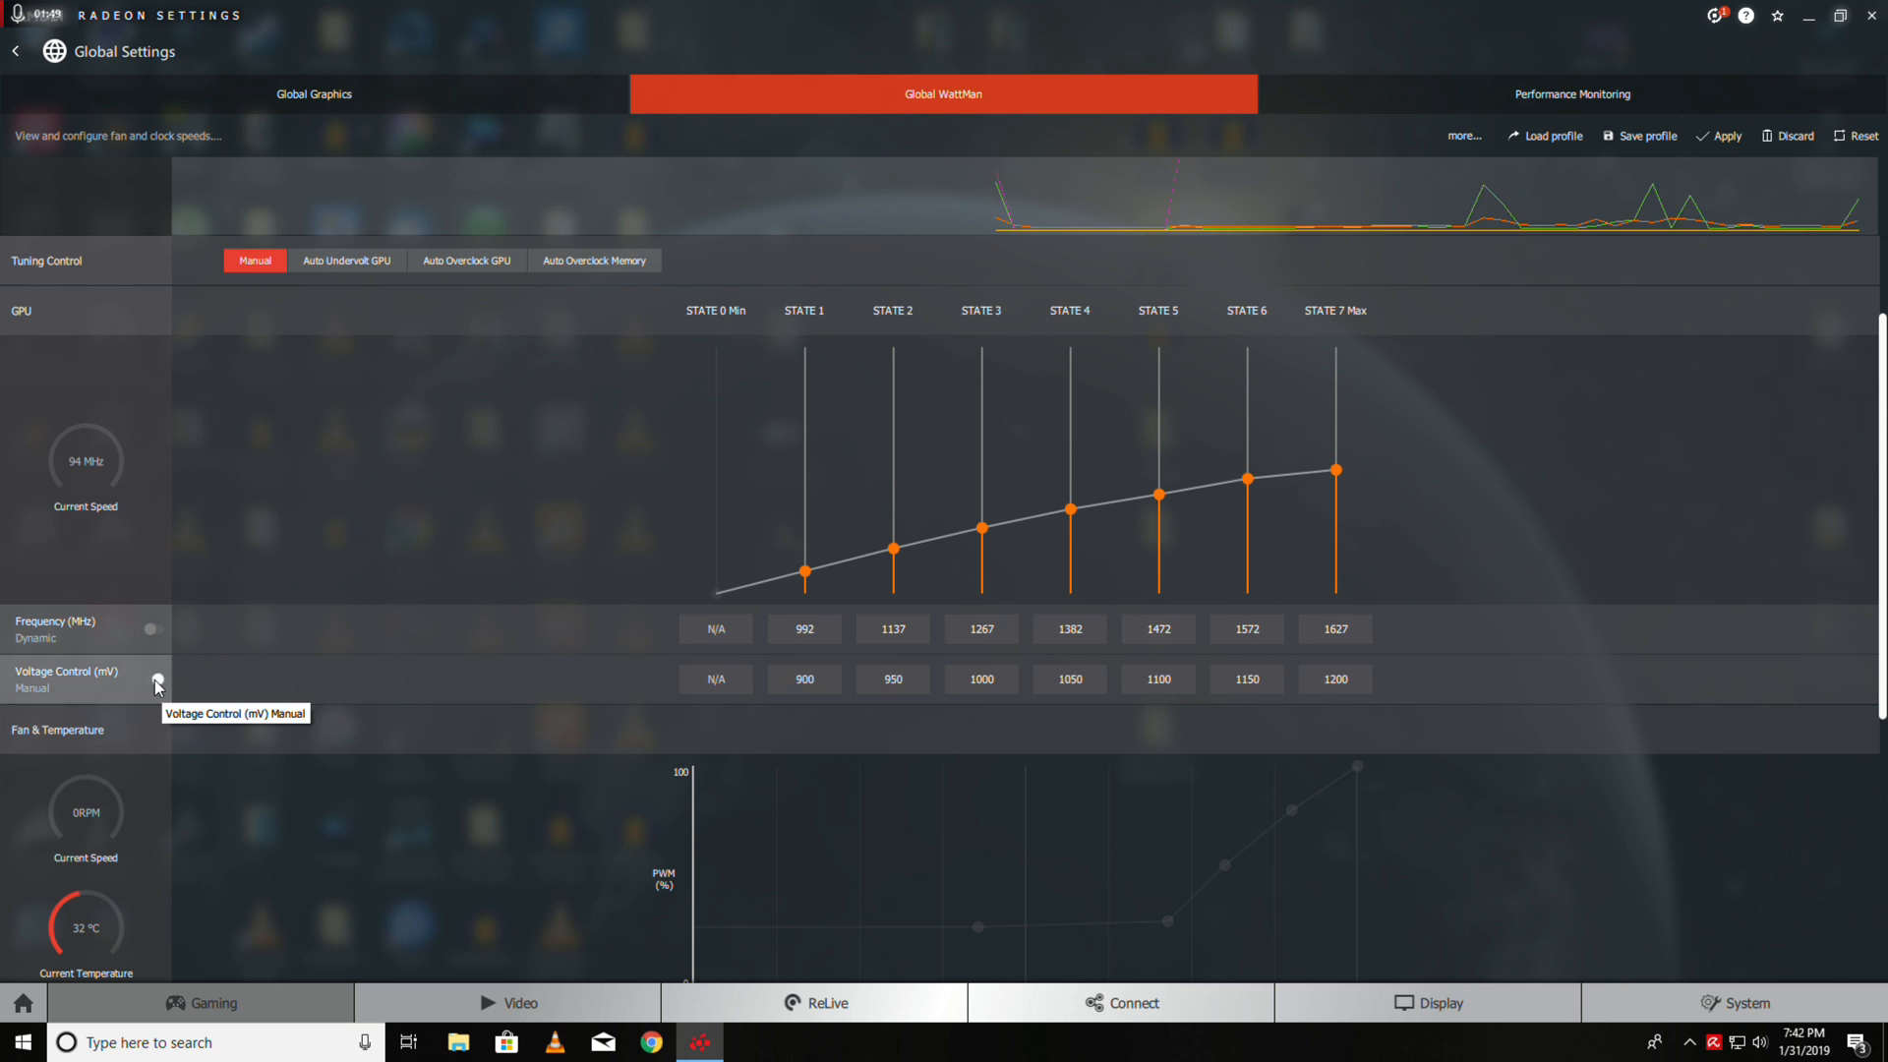
pyautogui.click(1335, 679)
pyautogui.write('1150')
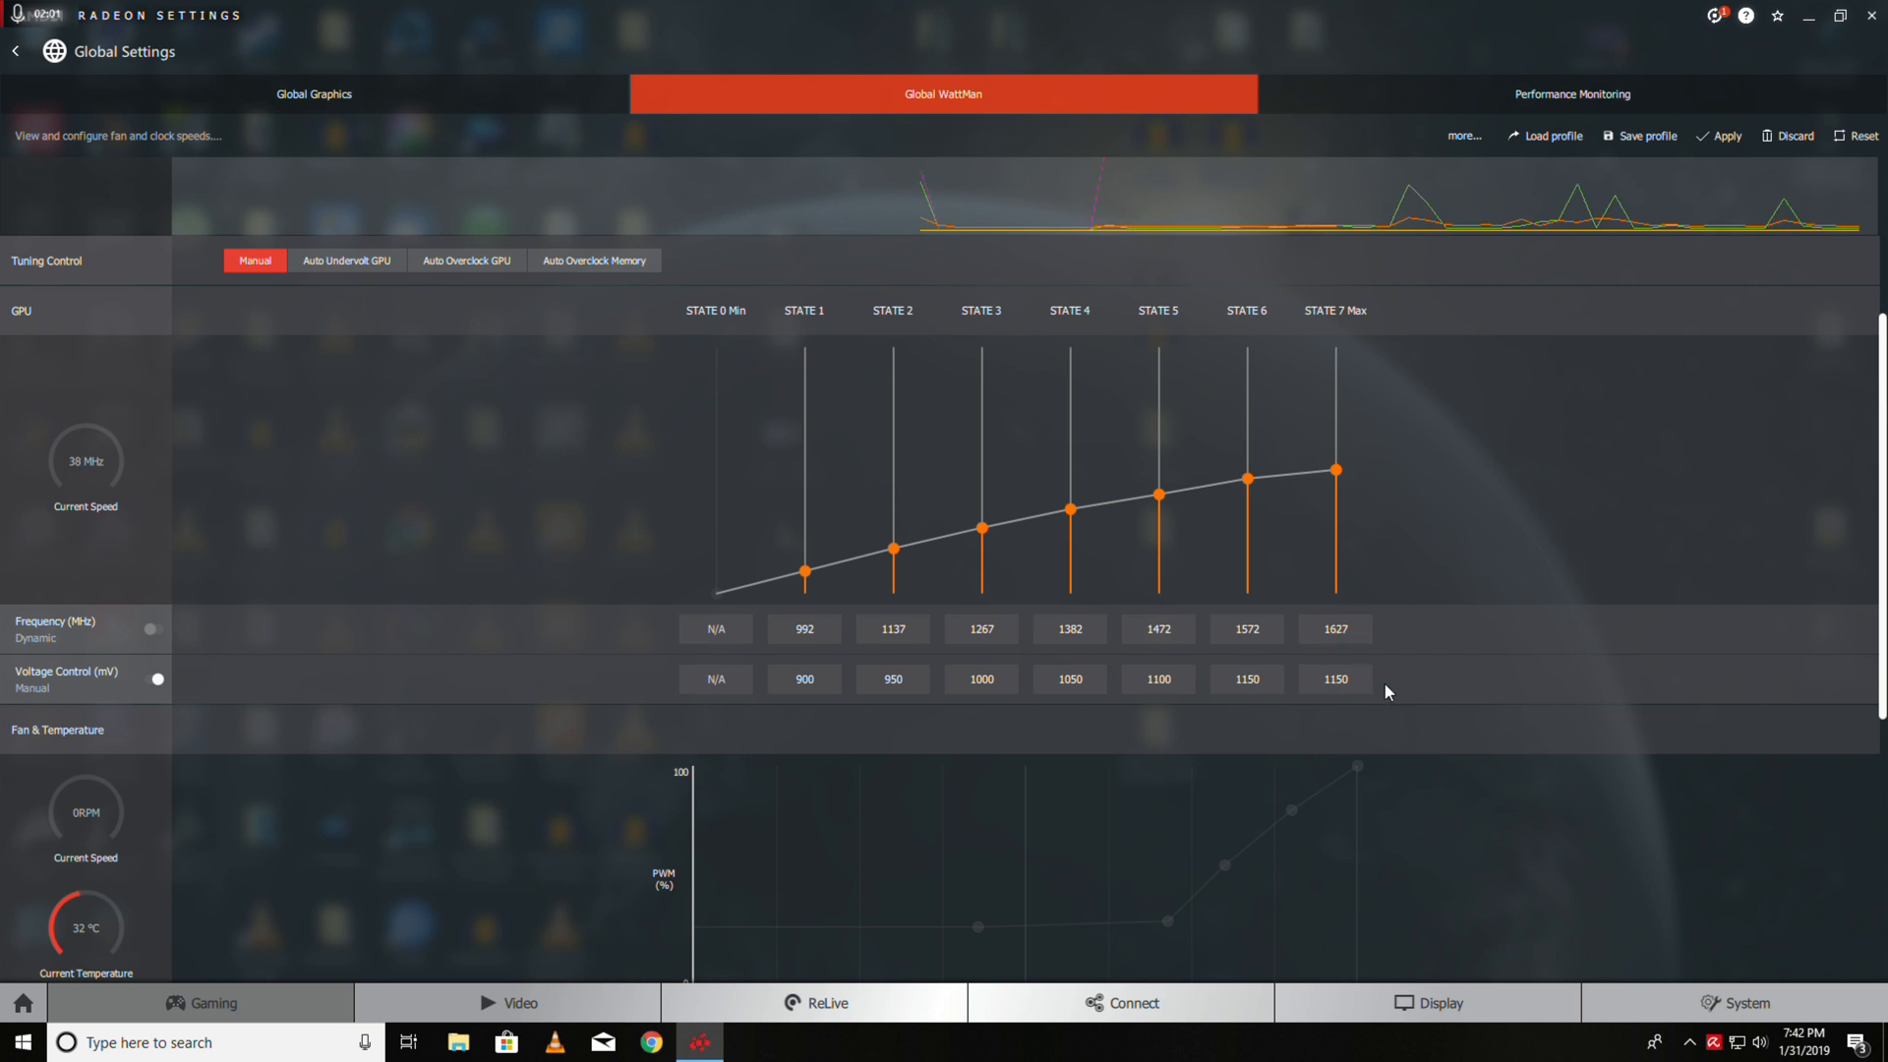
# Switch the Fan & Temperature Speed/Temperature control to Manual
pyautogui.scroll(-3)
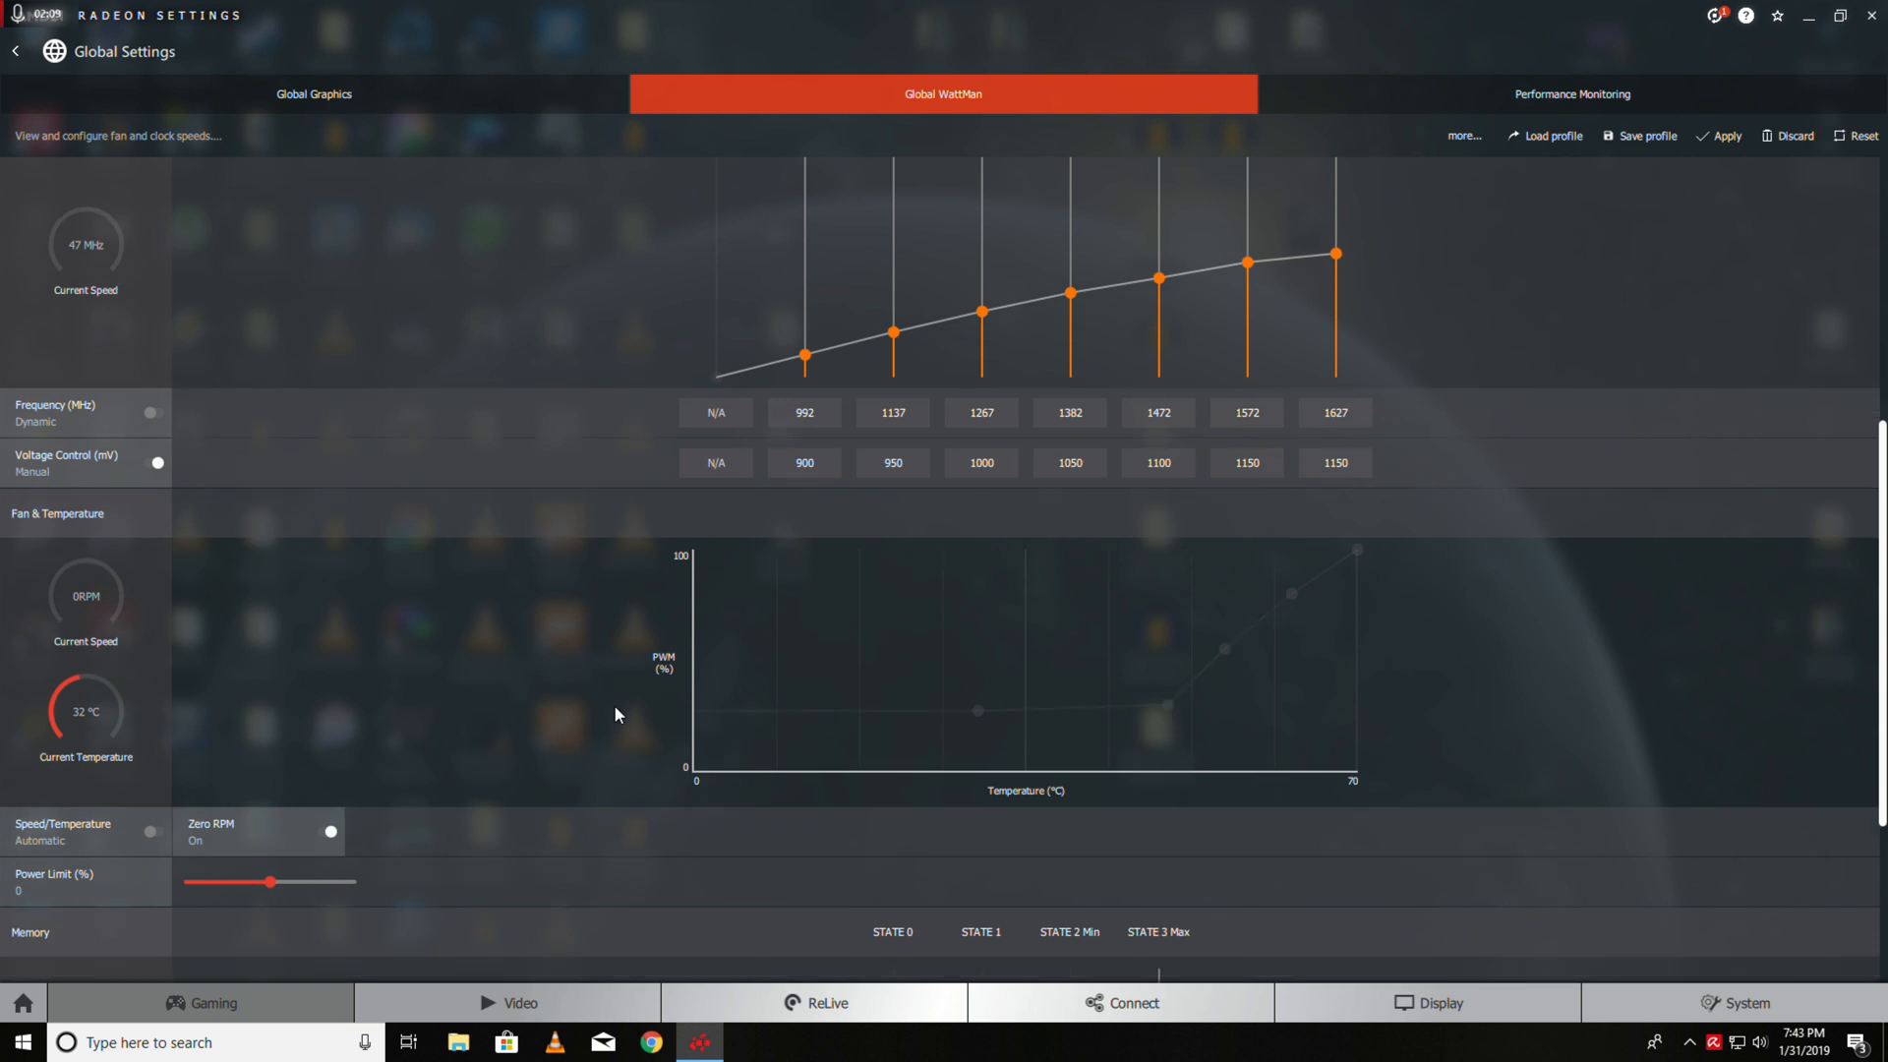
pyautogui.moveTo(406, 762)
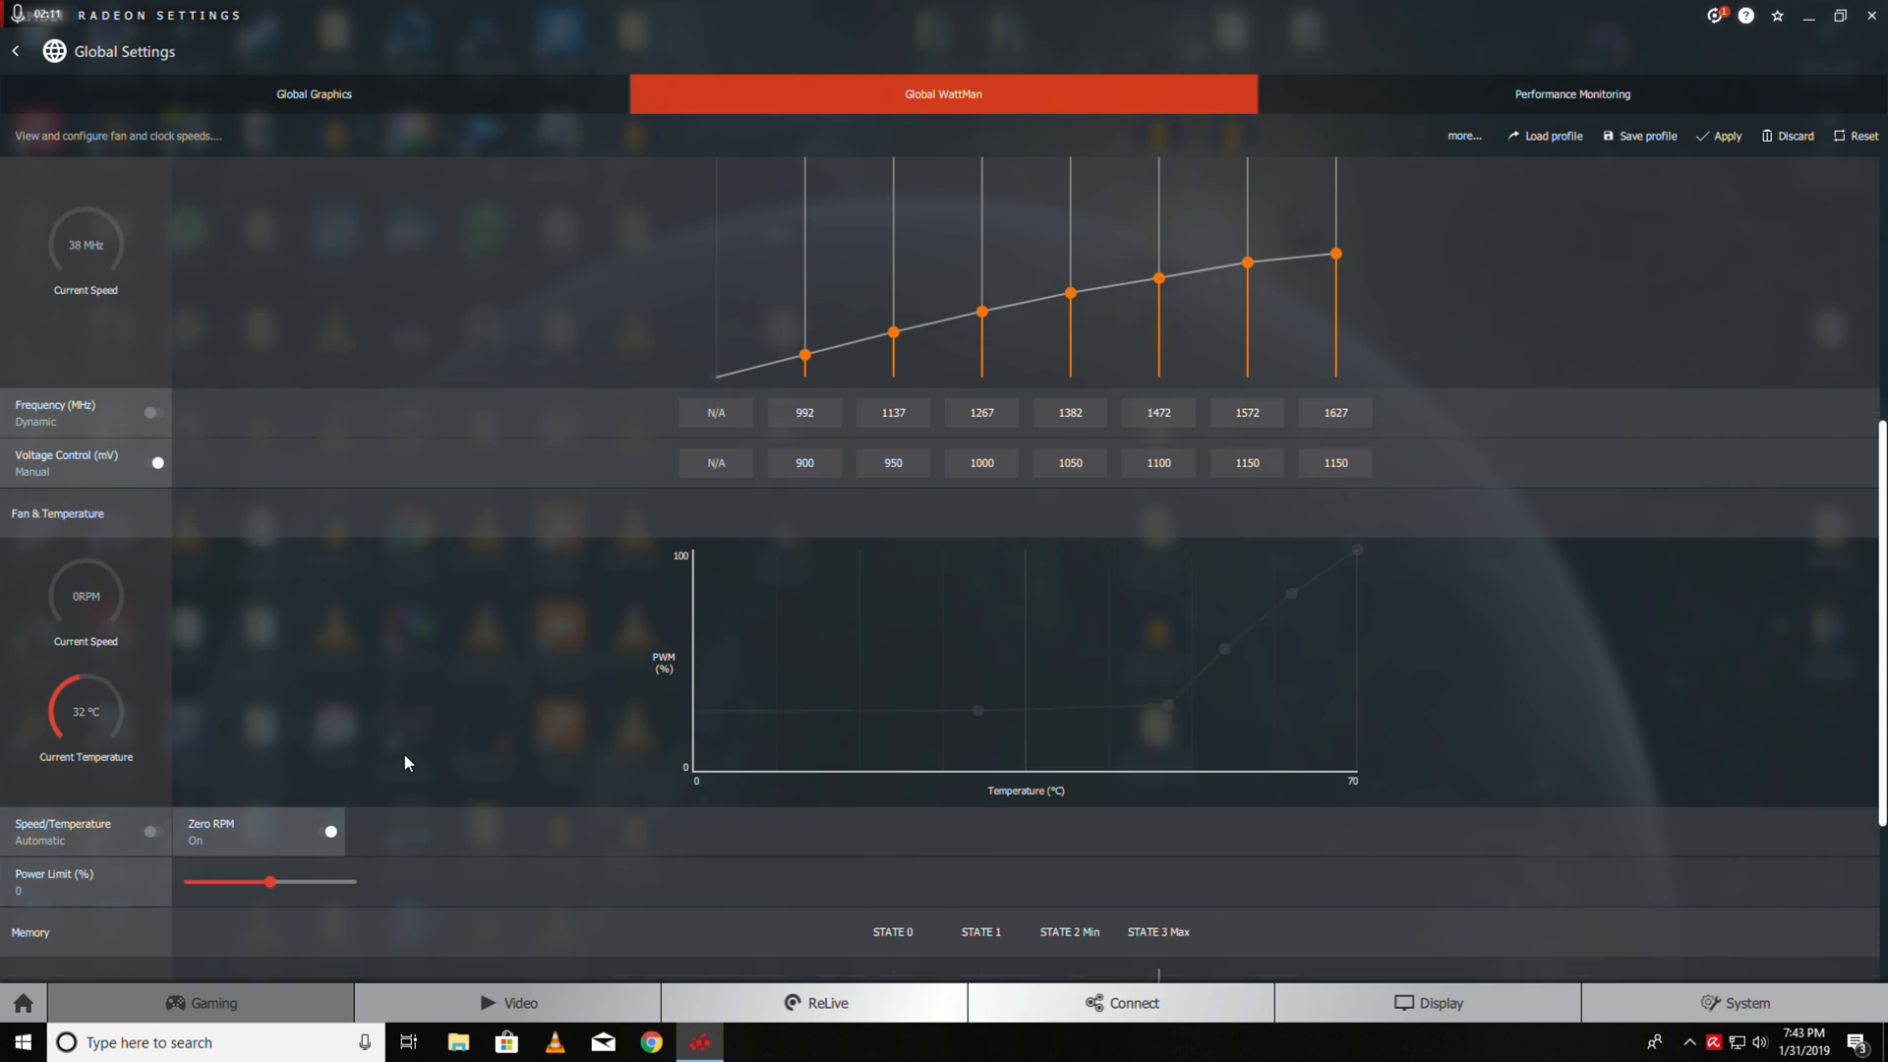
pyautogui.moveTo(210, 782)
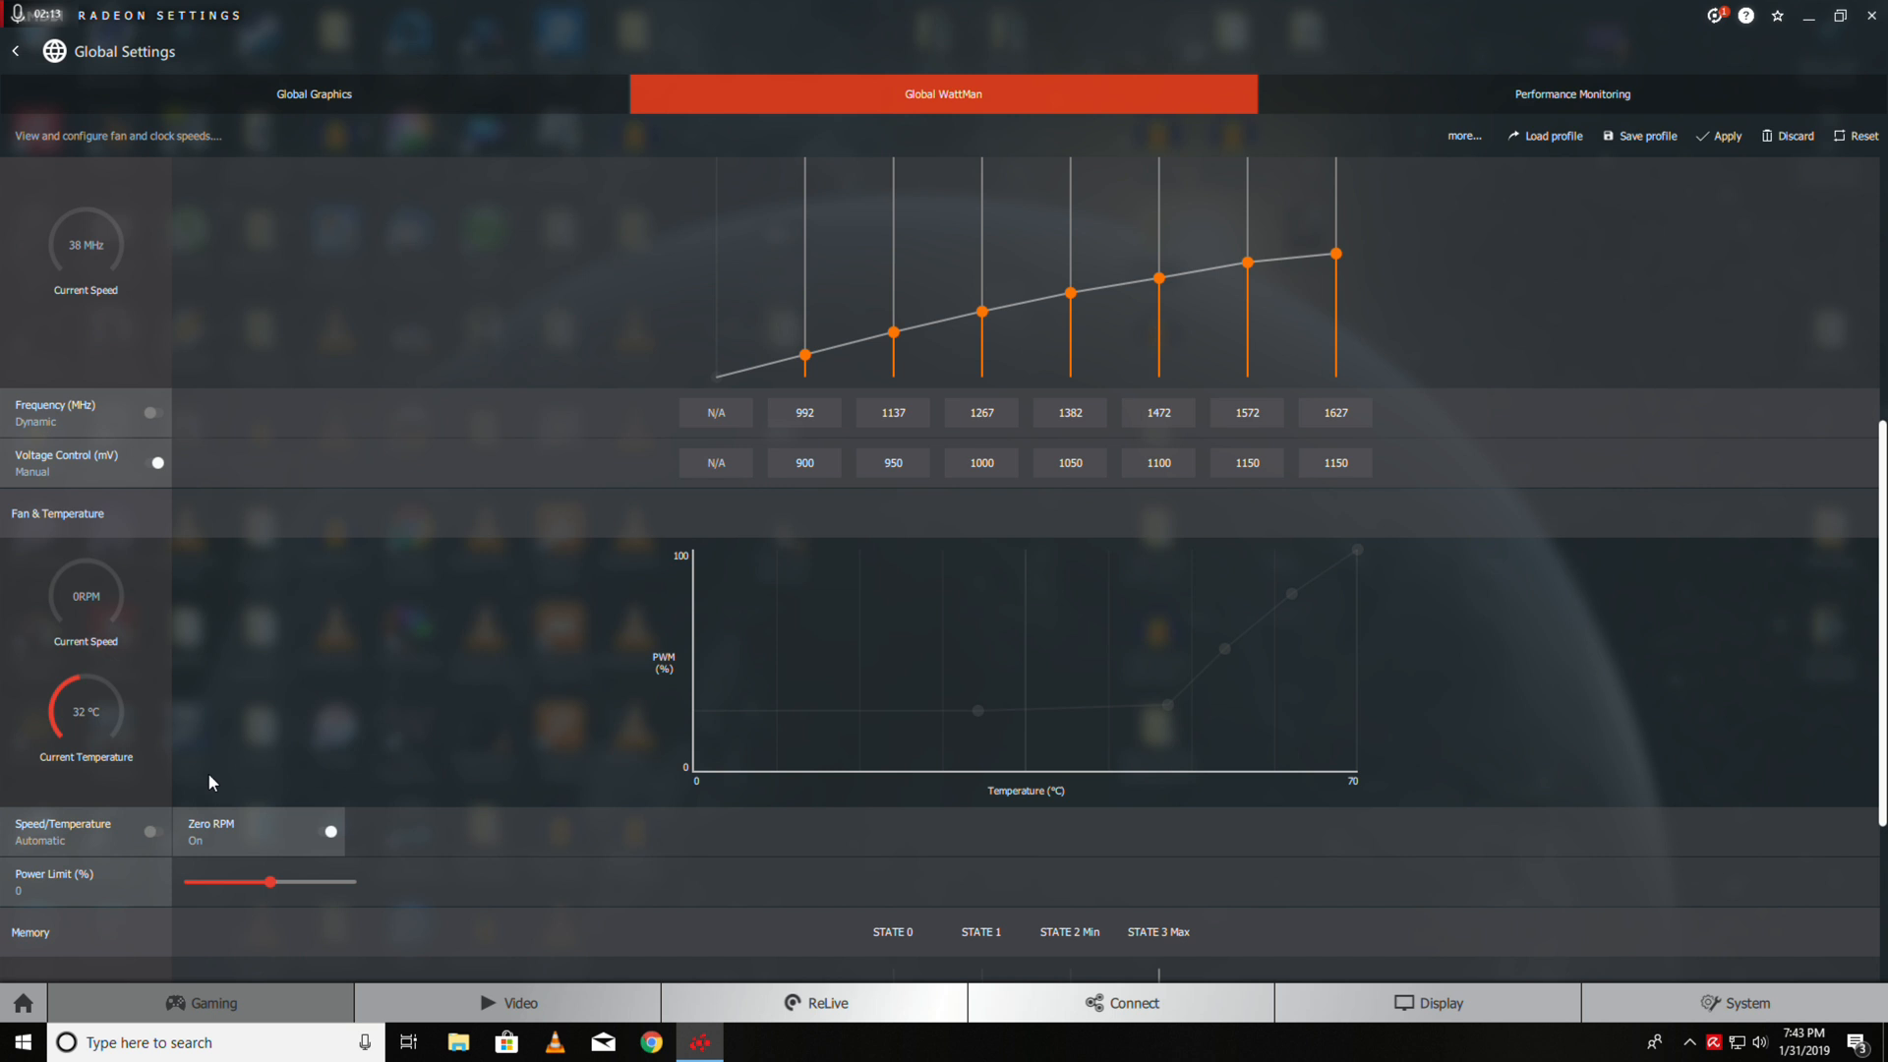
pyautogui.click(150, 830)
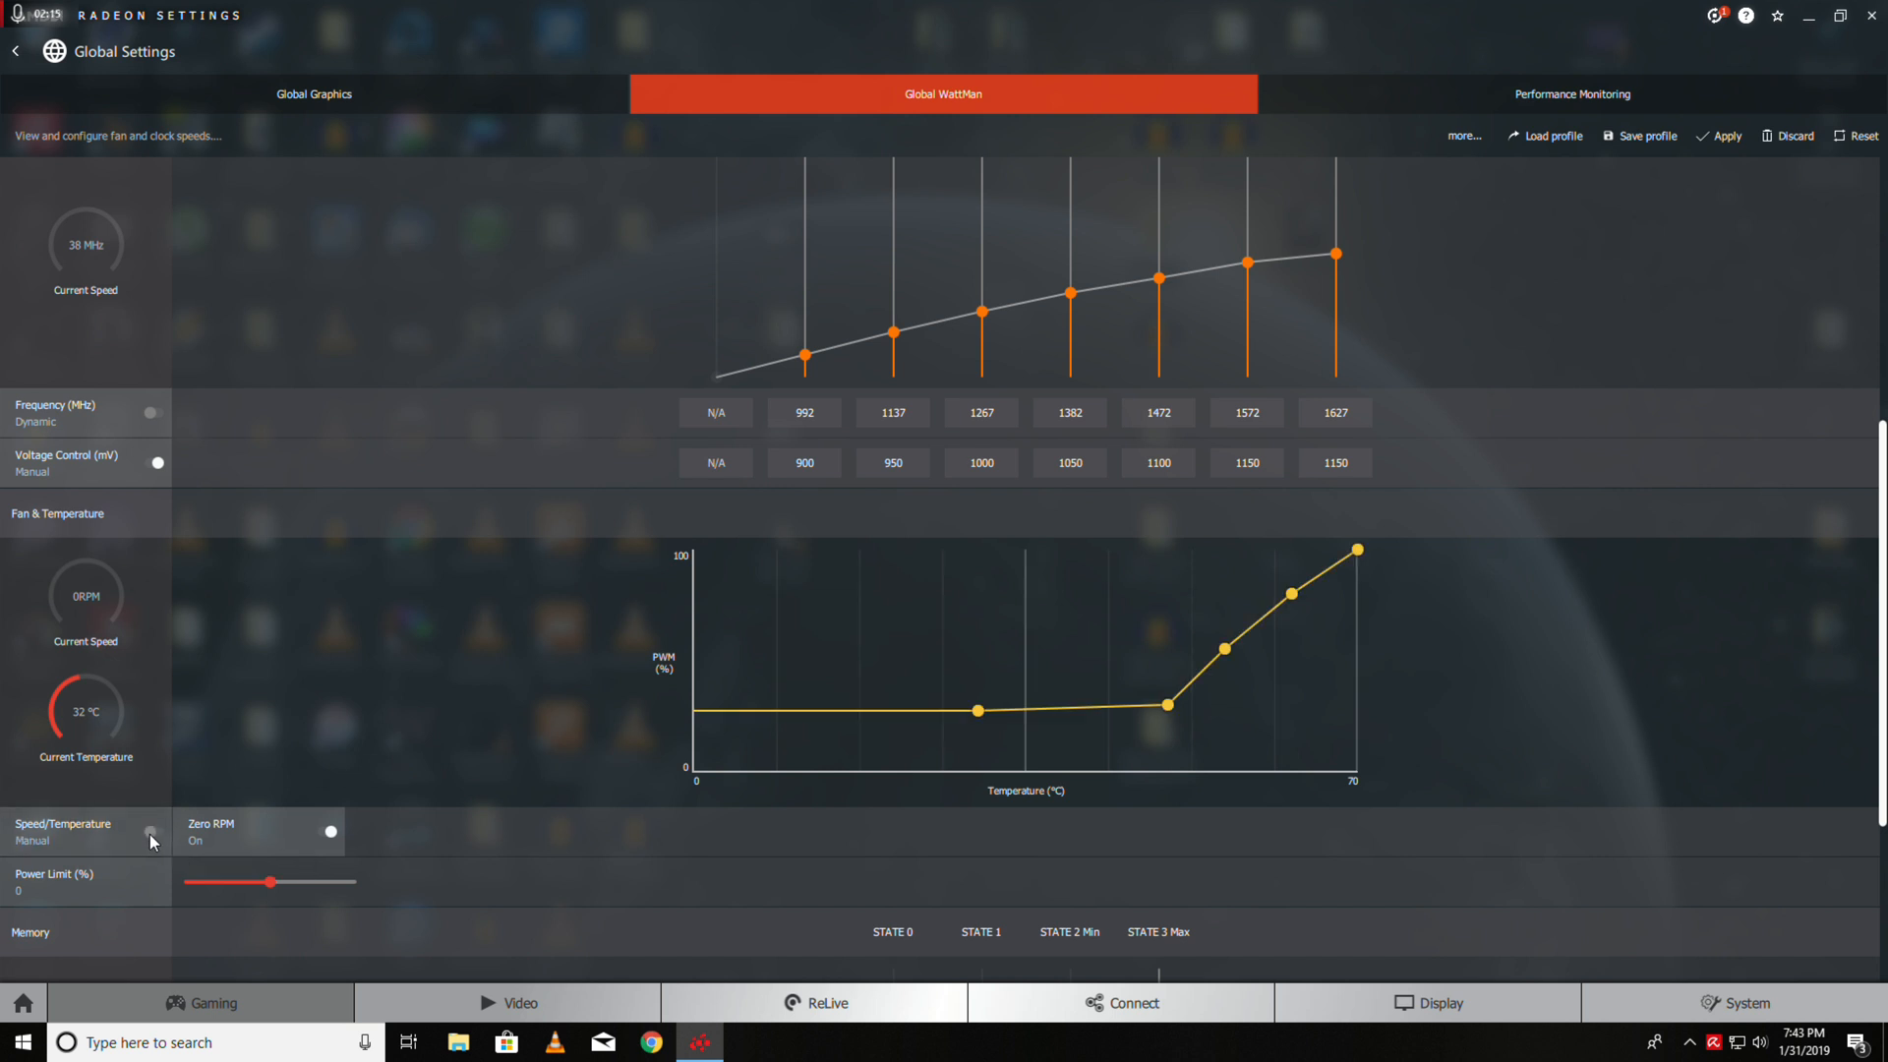
pyautogui.moveTo(1297, 599)
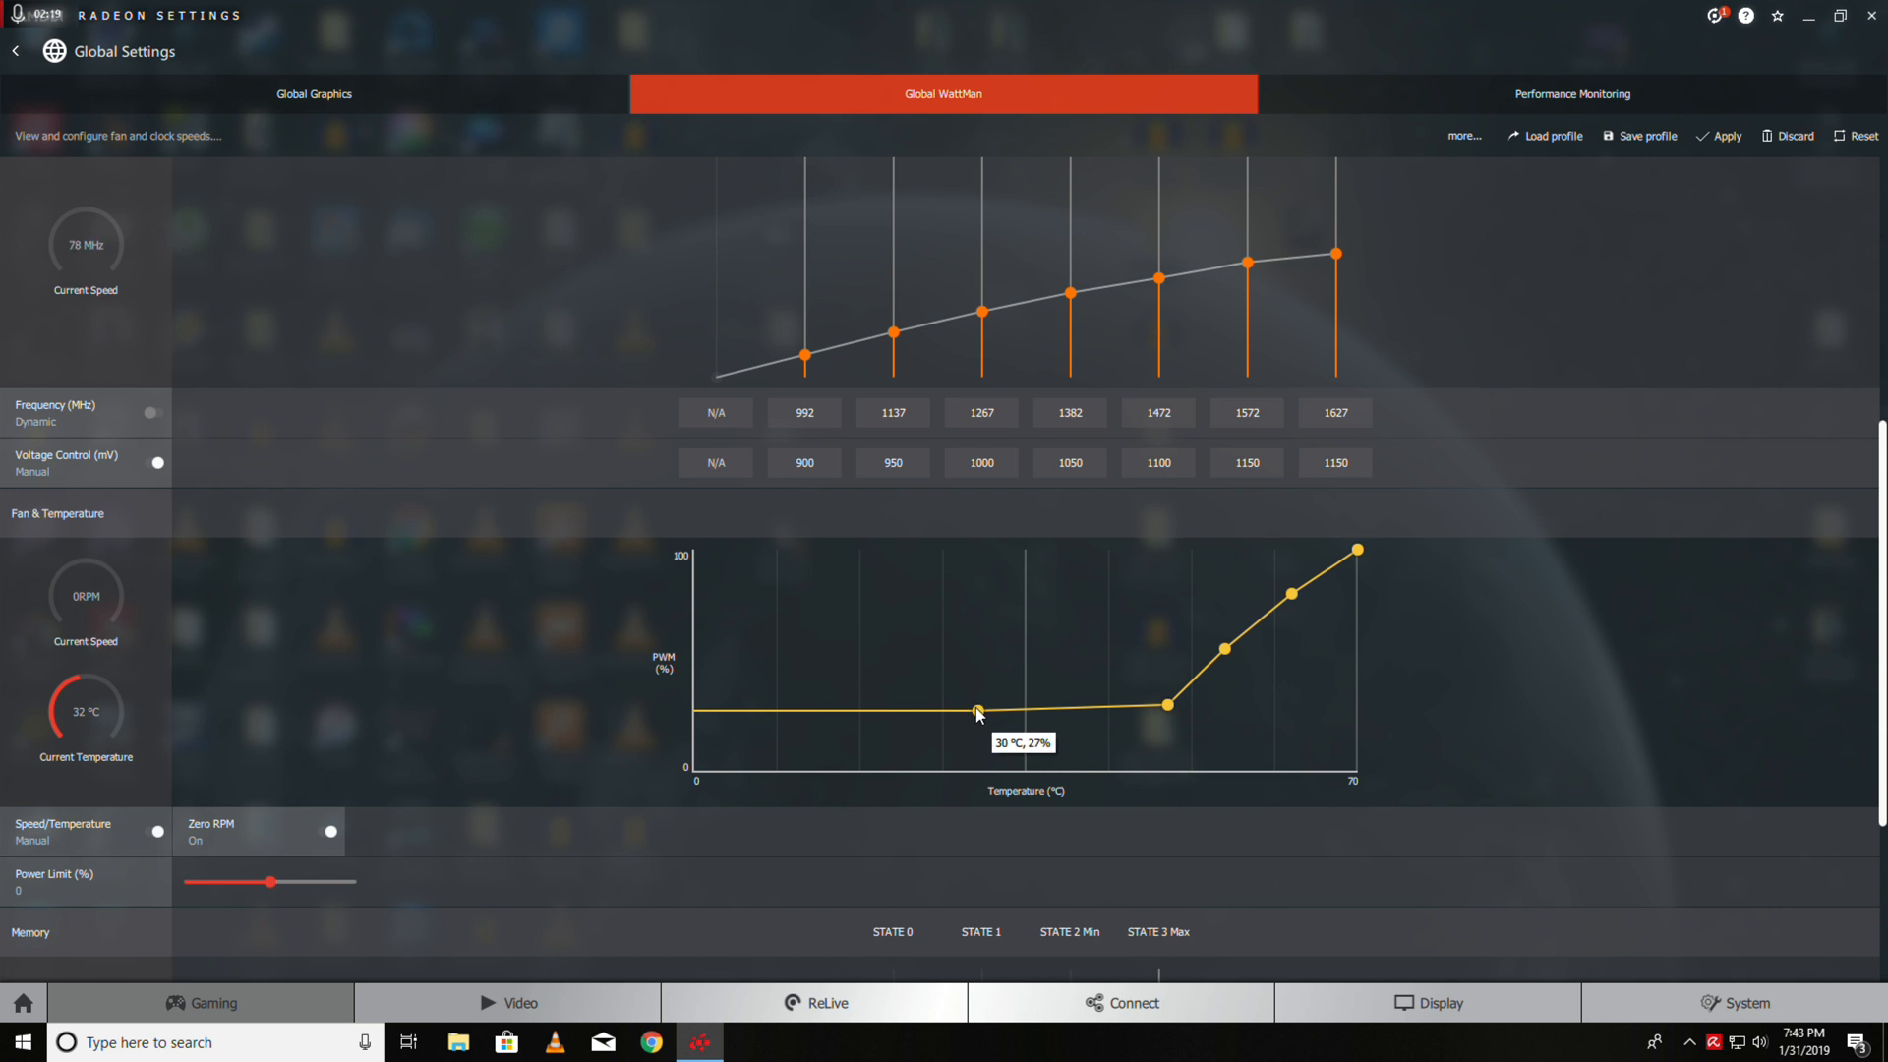
# Reshape the lower fan curve points, from about 38% at 30 °C to 63% at 44 °C
pyautogui.moveTo(975, 709); pyautogui.dragTo(939, 681)
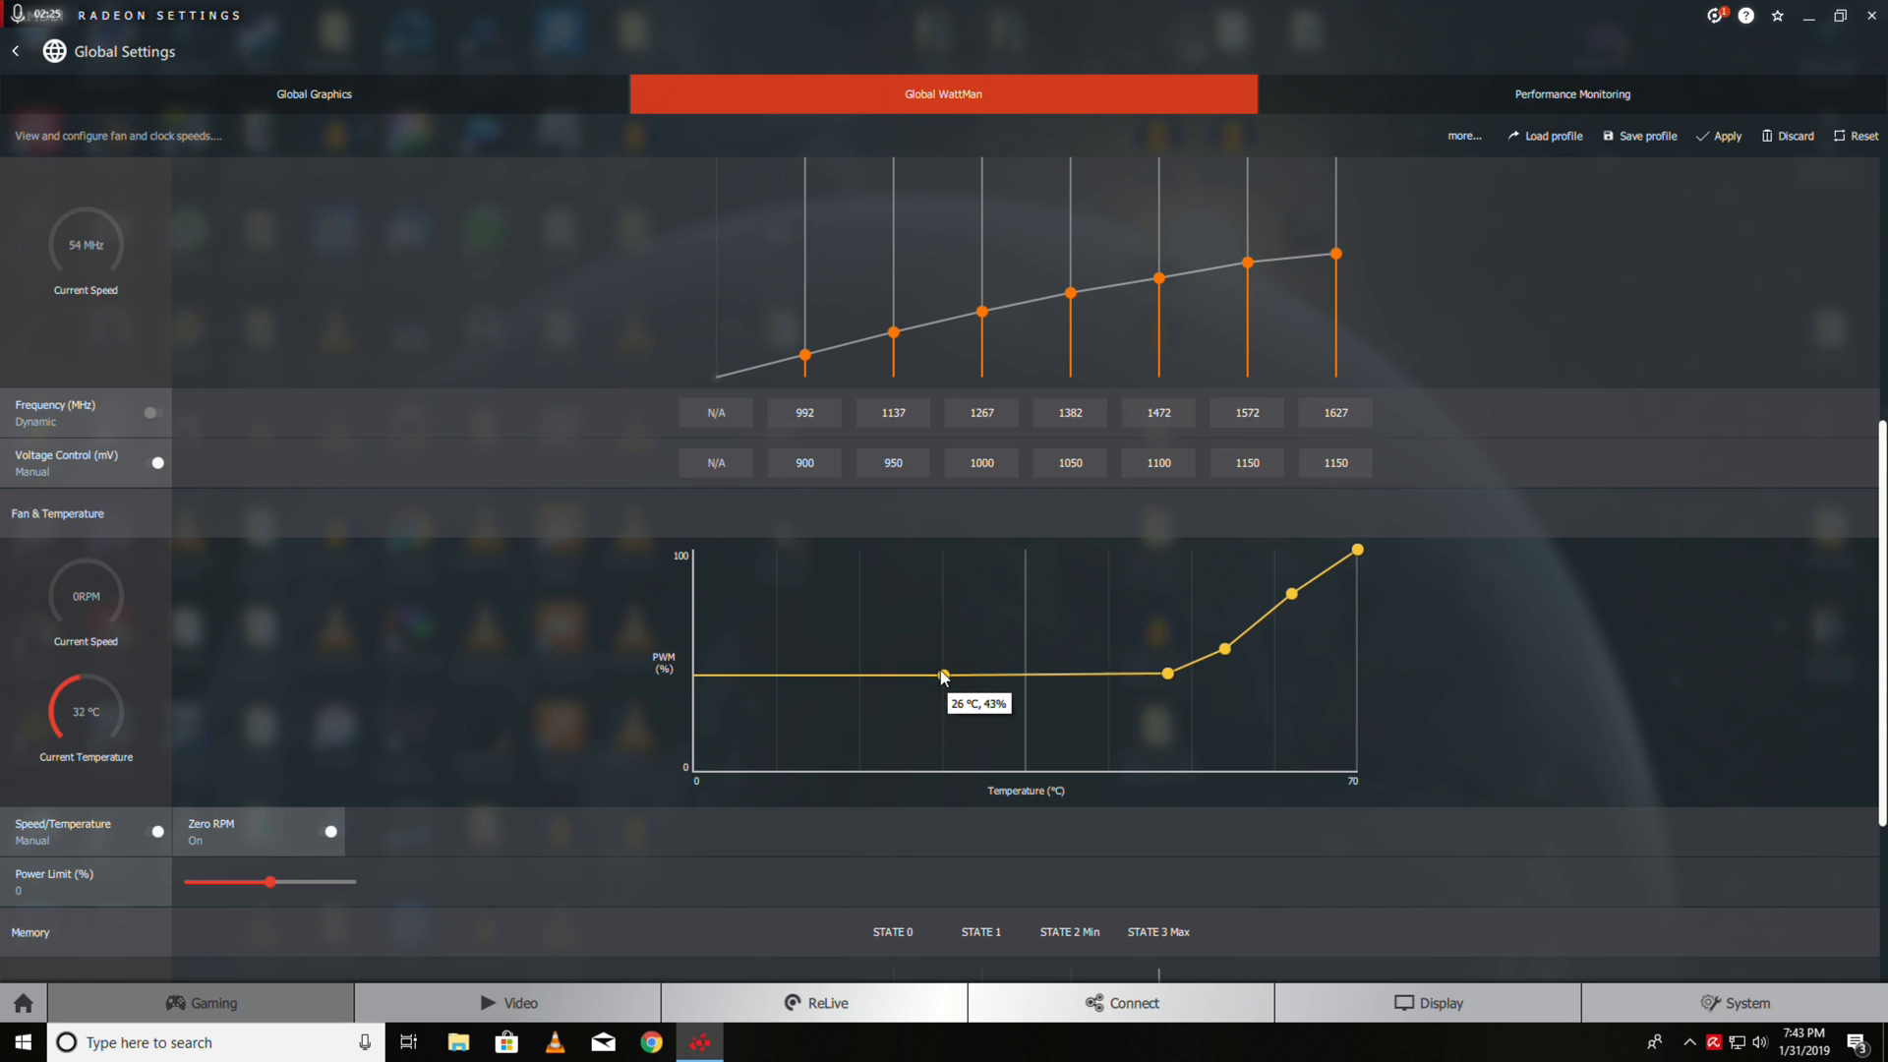
pyautogui.moveTo(944, 675); pyautogui.dragTo(944, 669)
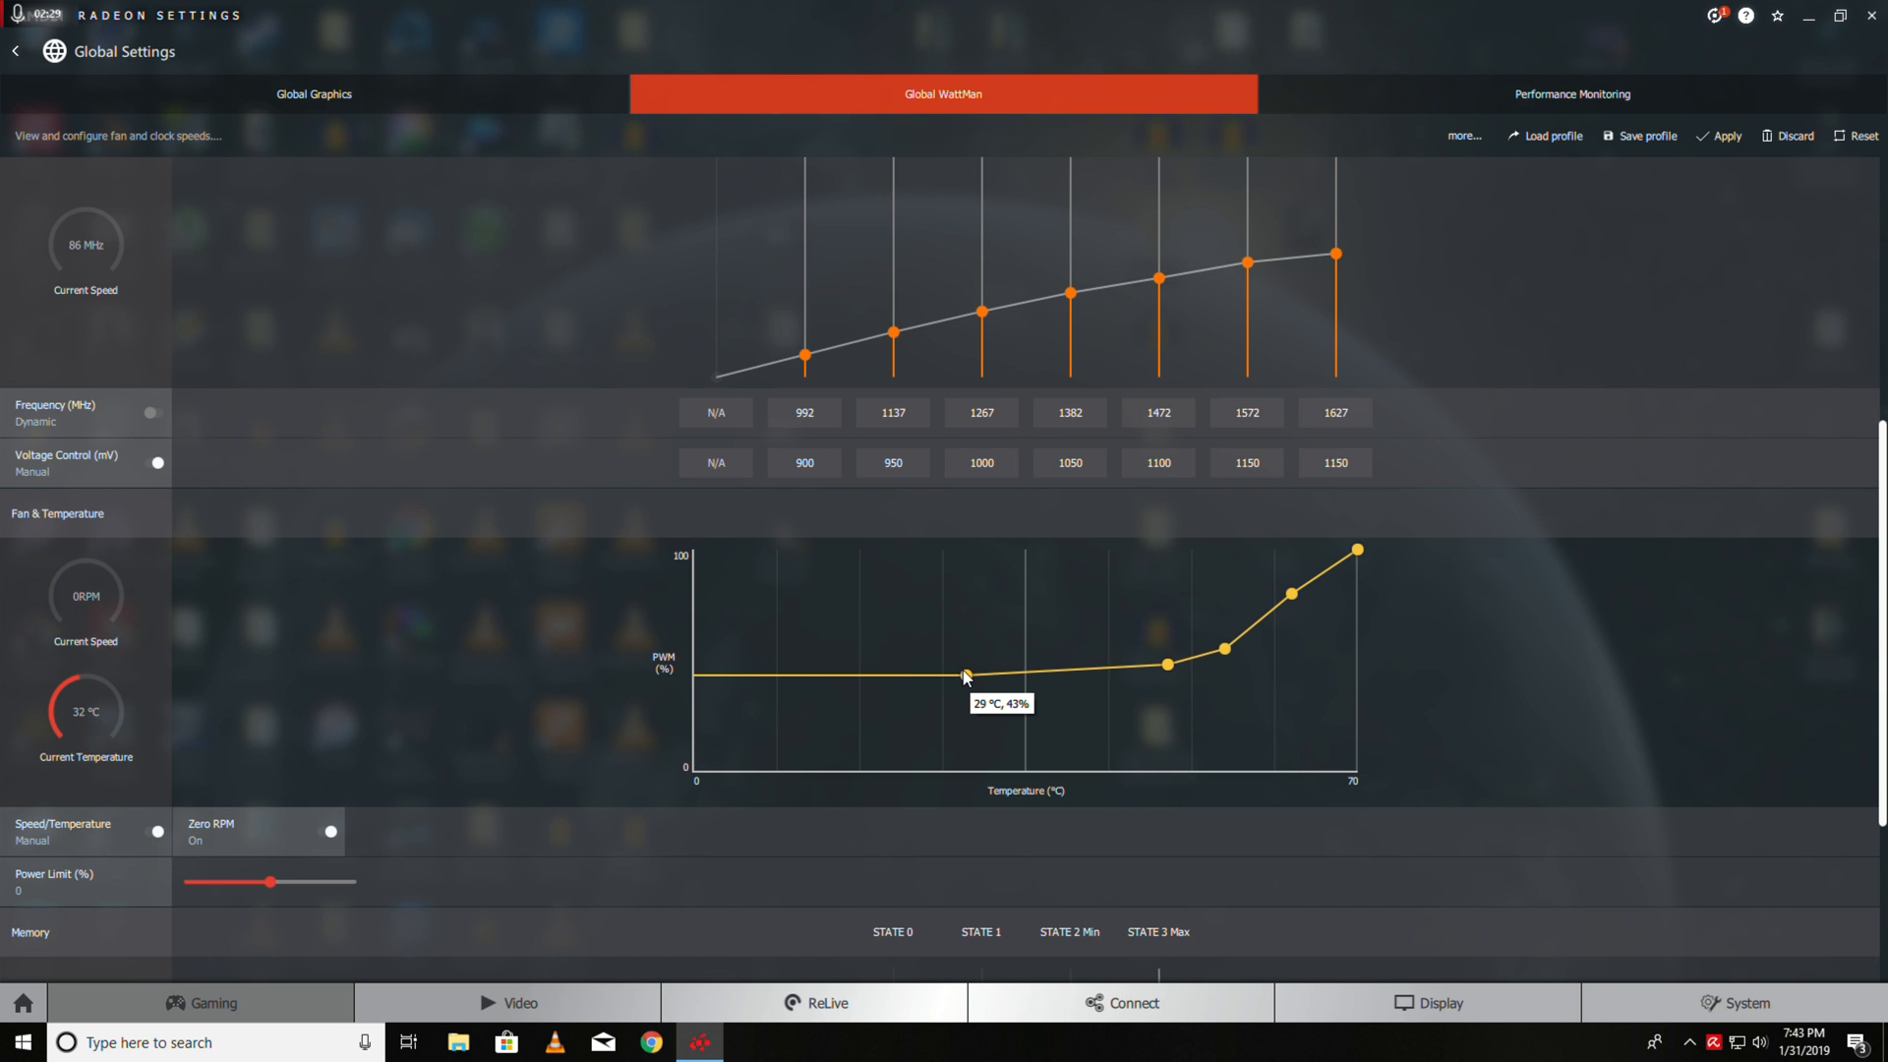
pyautogui.moveTo(971, 674)
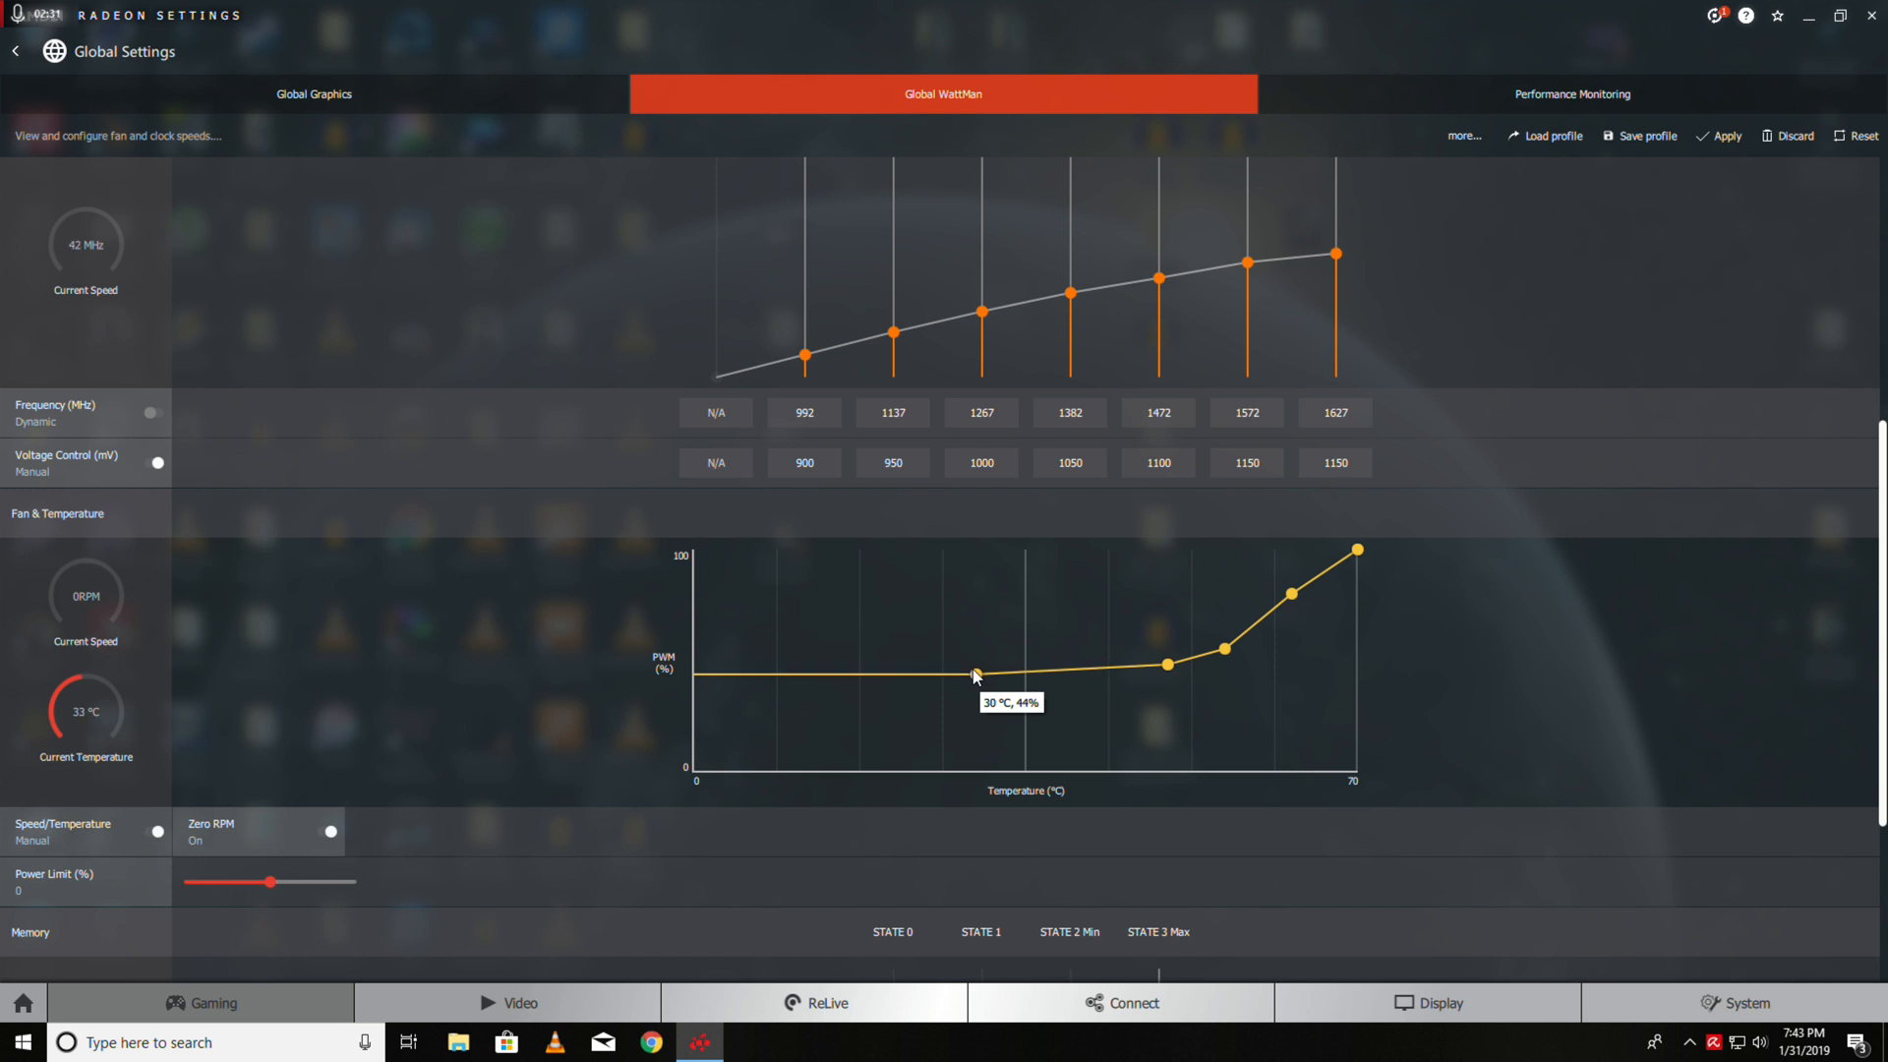
pyautogui.moveTo(975, 672); pyautogui.dragTo(976, 684)
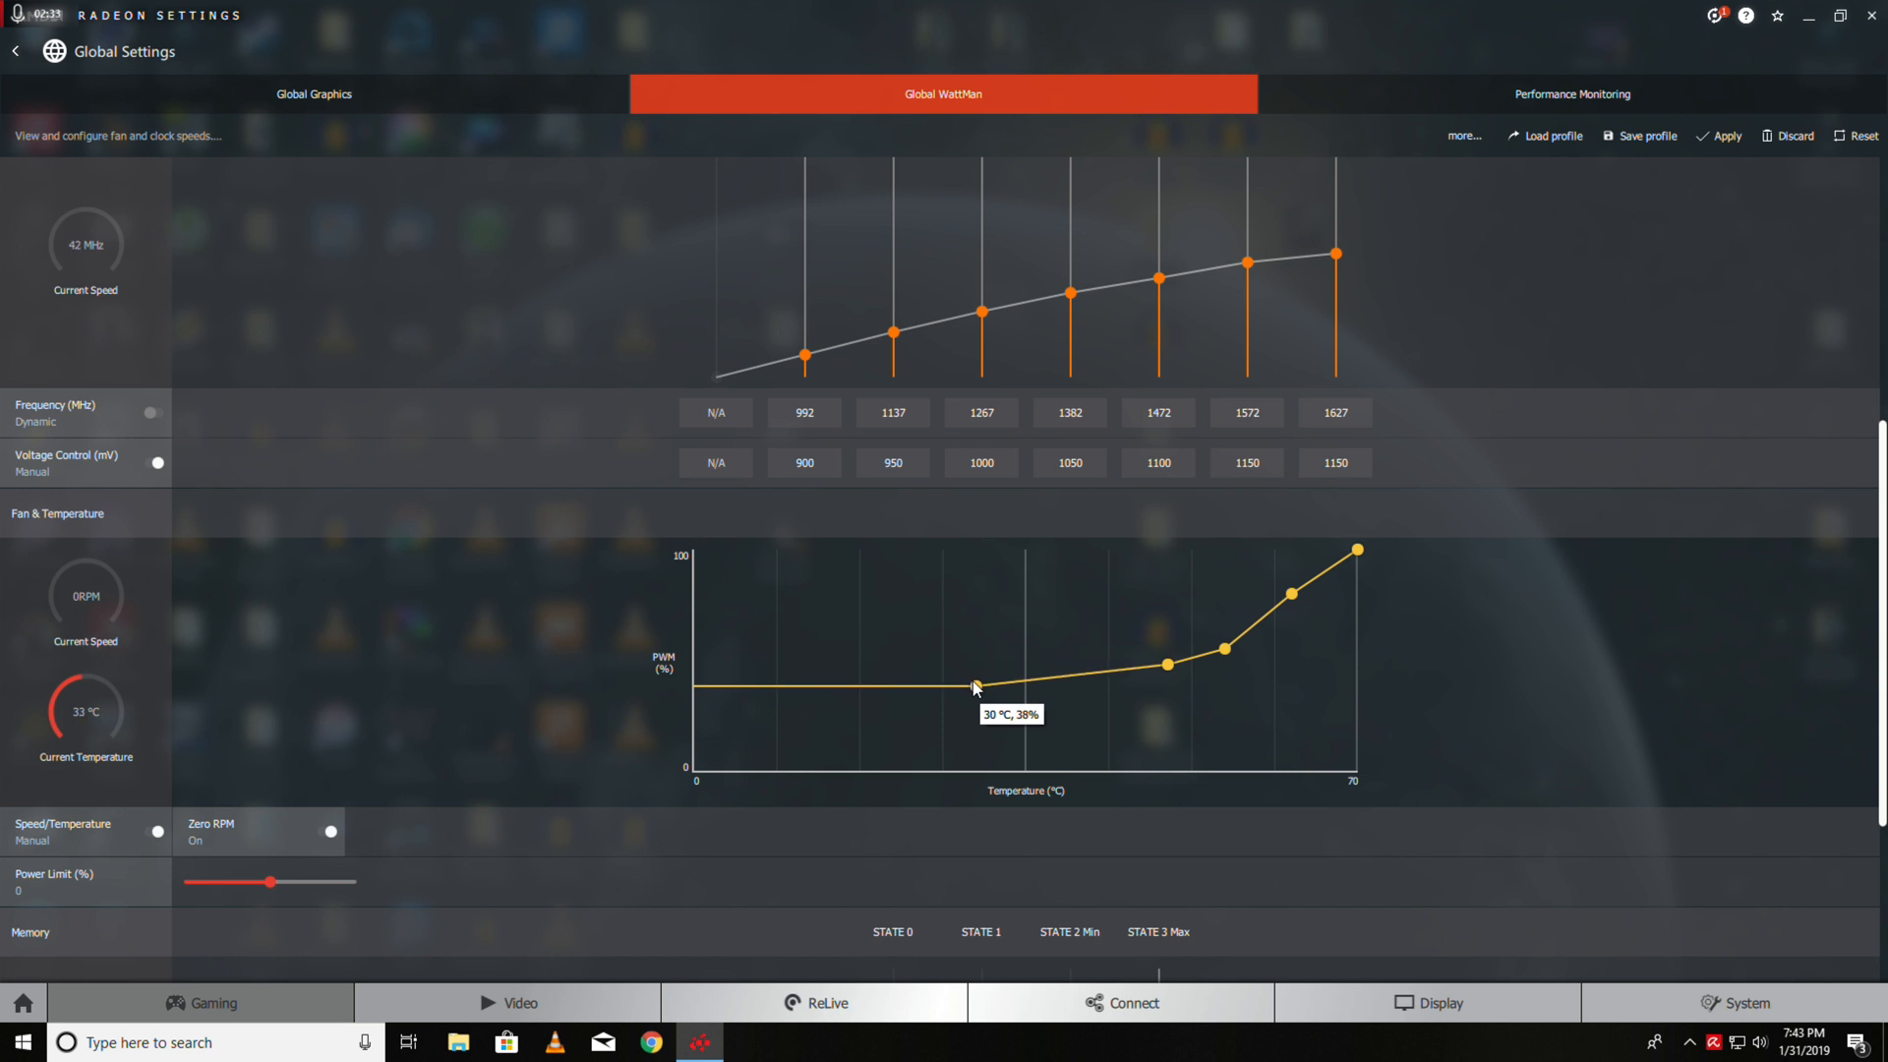
pyautogui.moveTo(975, 683); pyautogui.dragTo(1165, 664)
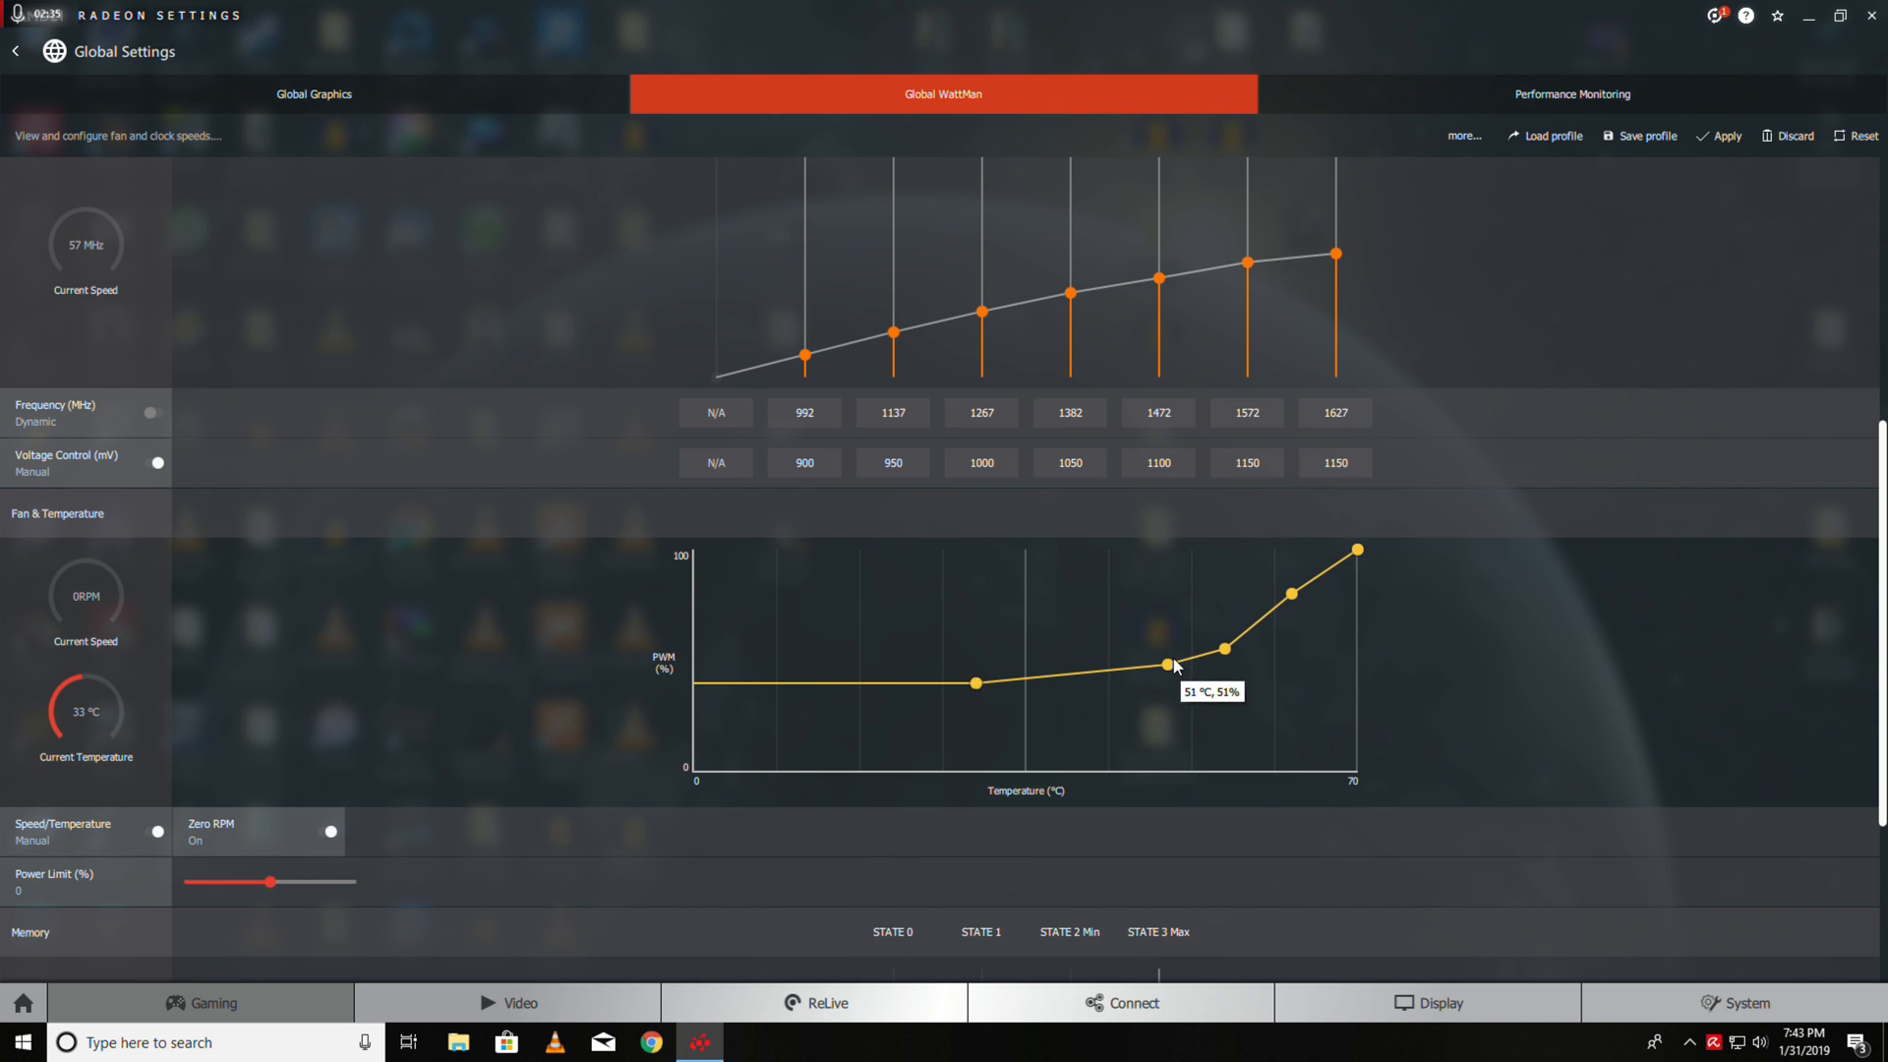
pyautogui.moveTo(1165, 665); pyautogui.dragTo(1120, 650)
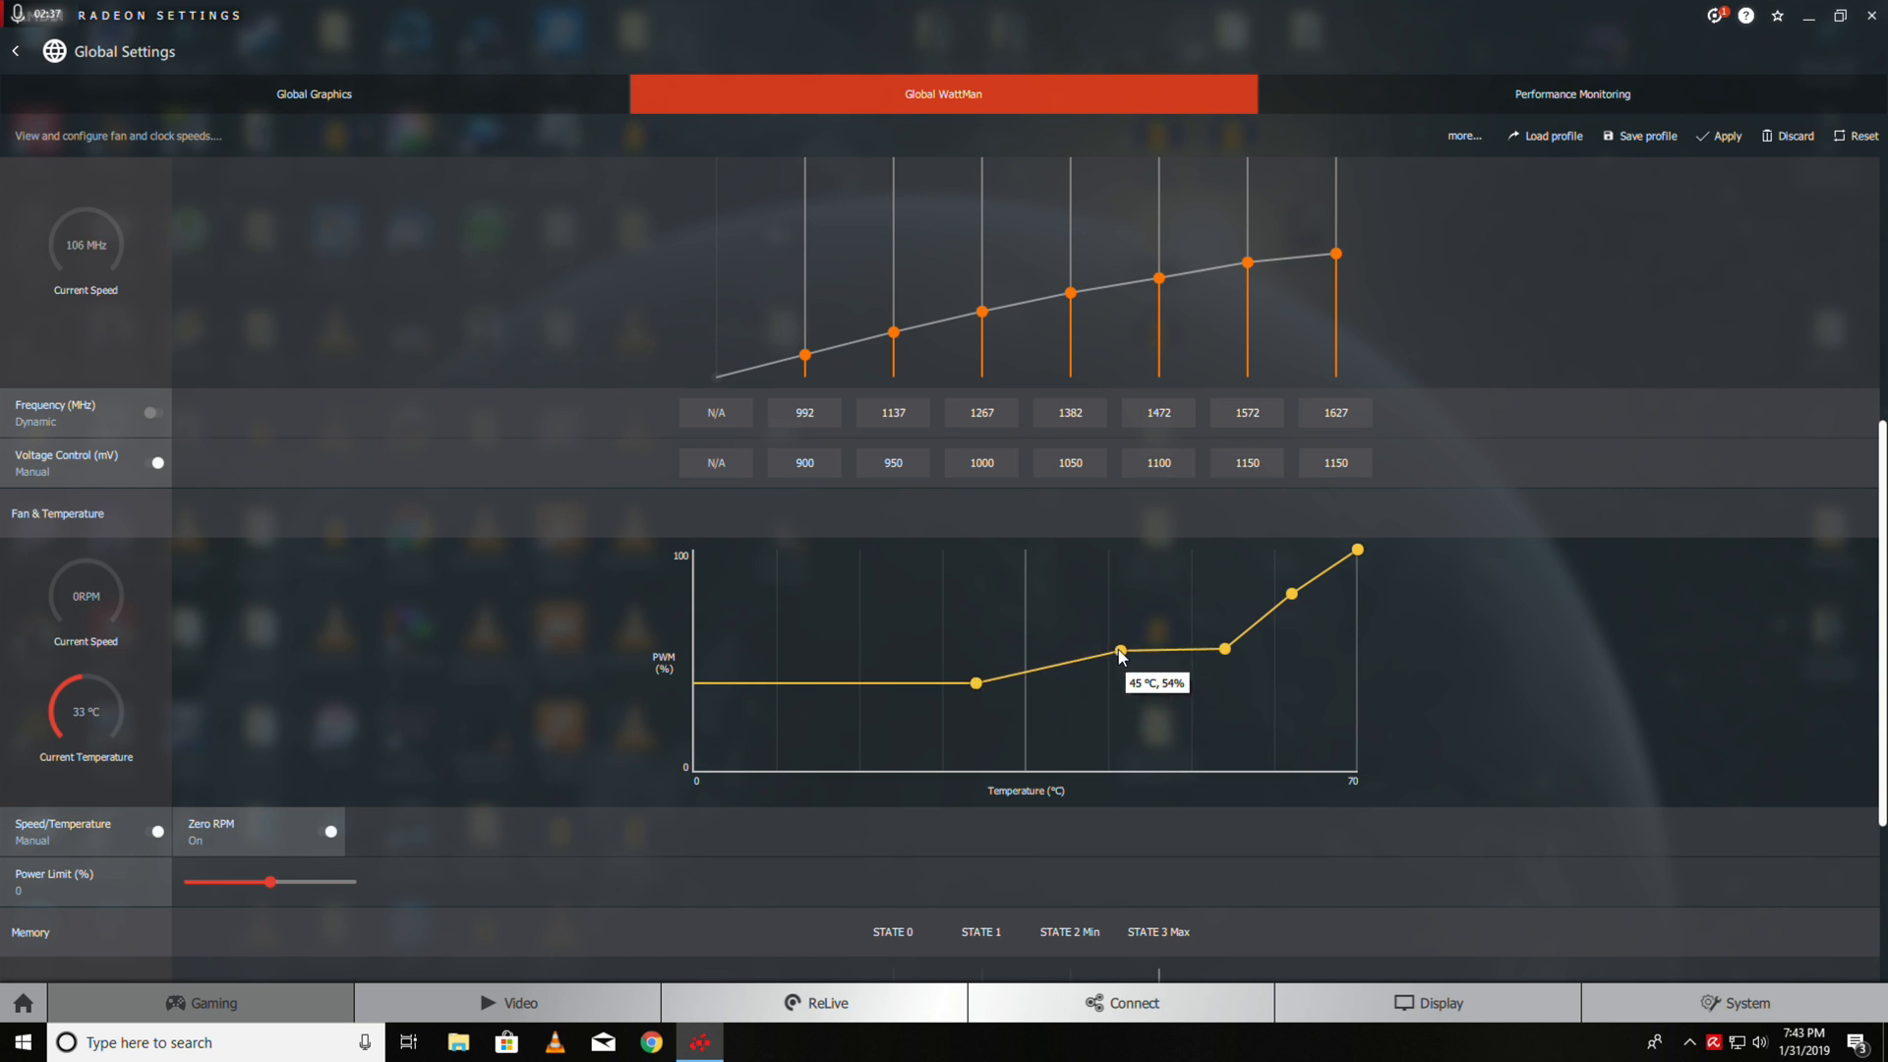
pyautogui.moveTo(1120, 650); pyautogui.dragTo(1110, 632)
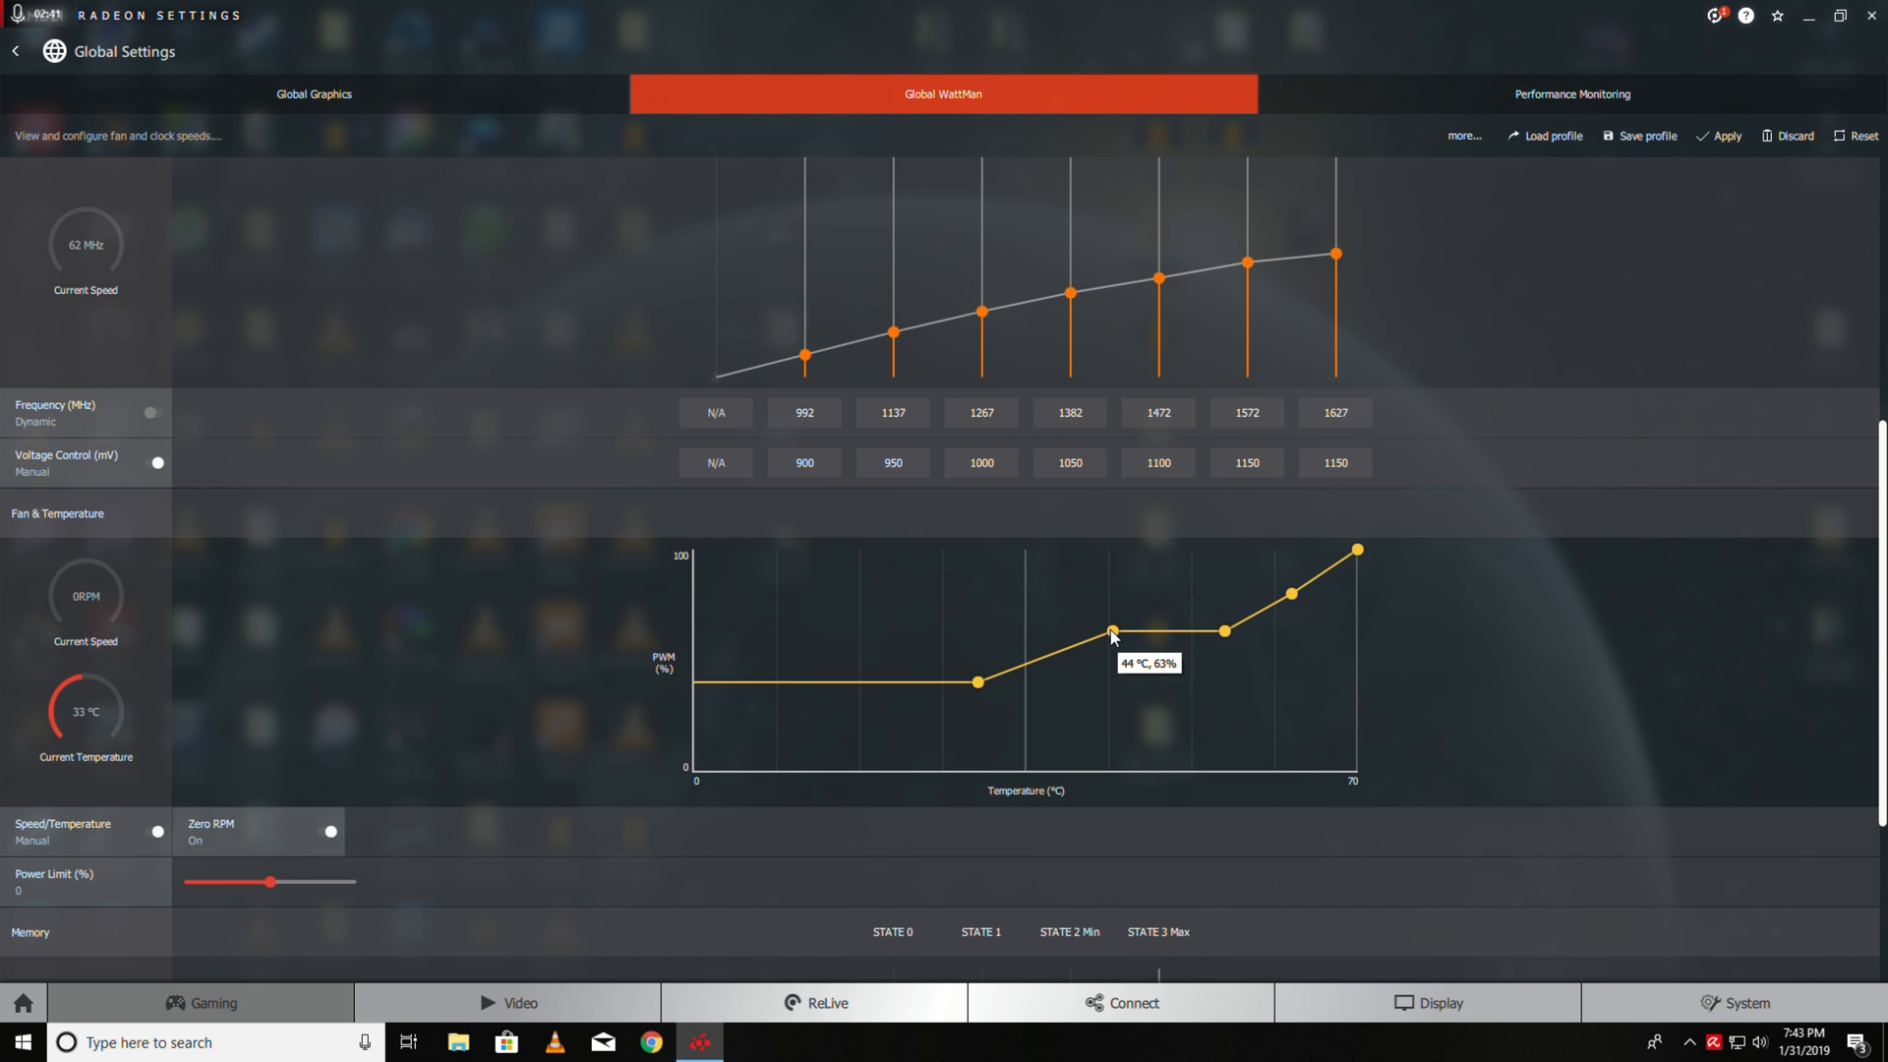
pyautogui.moveTo(1110, 631); pyautogui.dragTo(1110, 637)
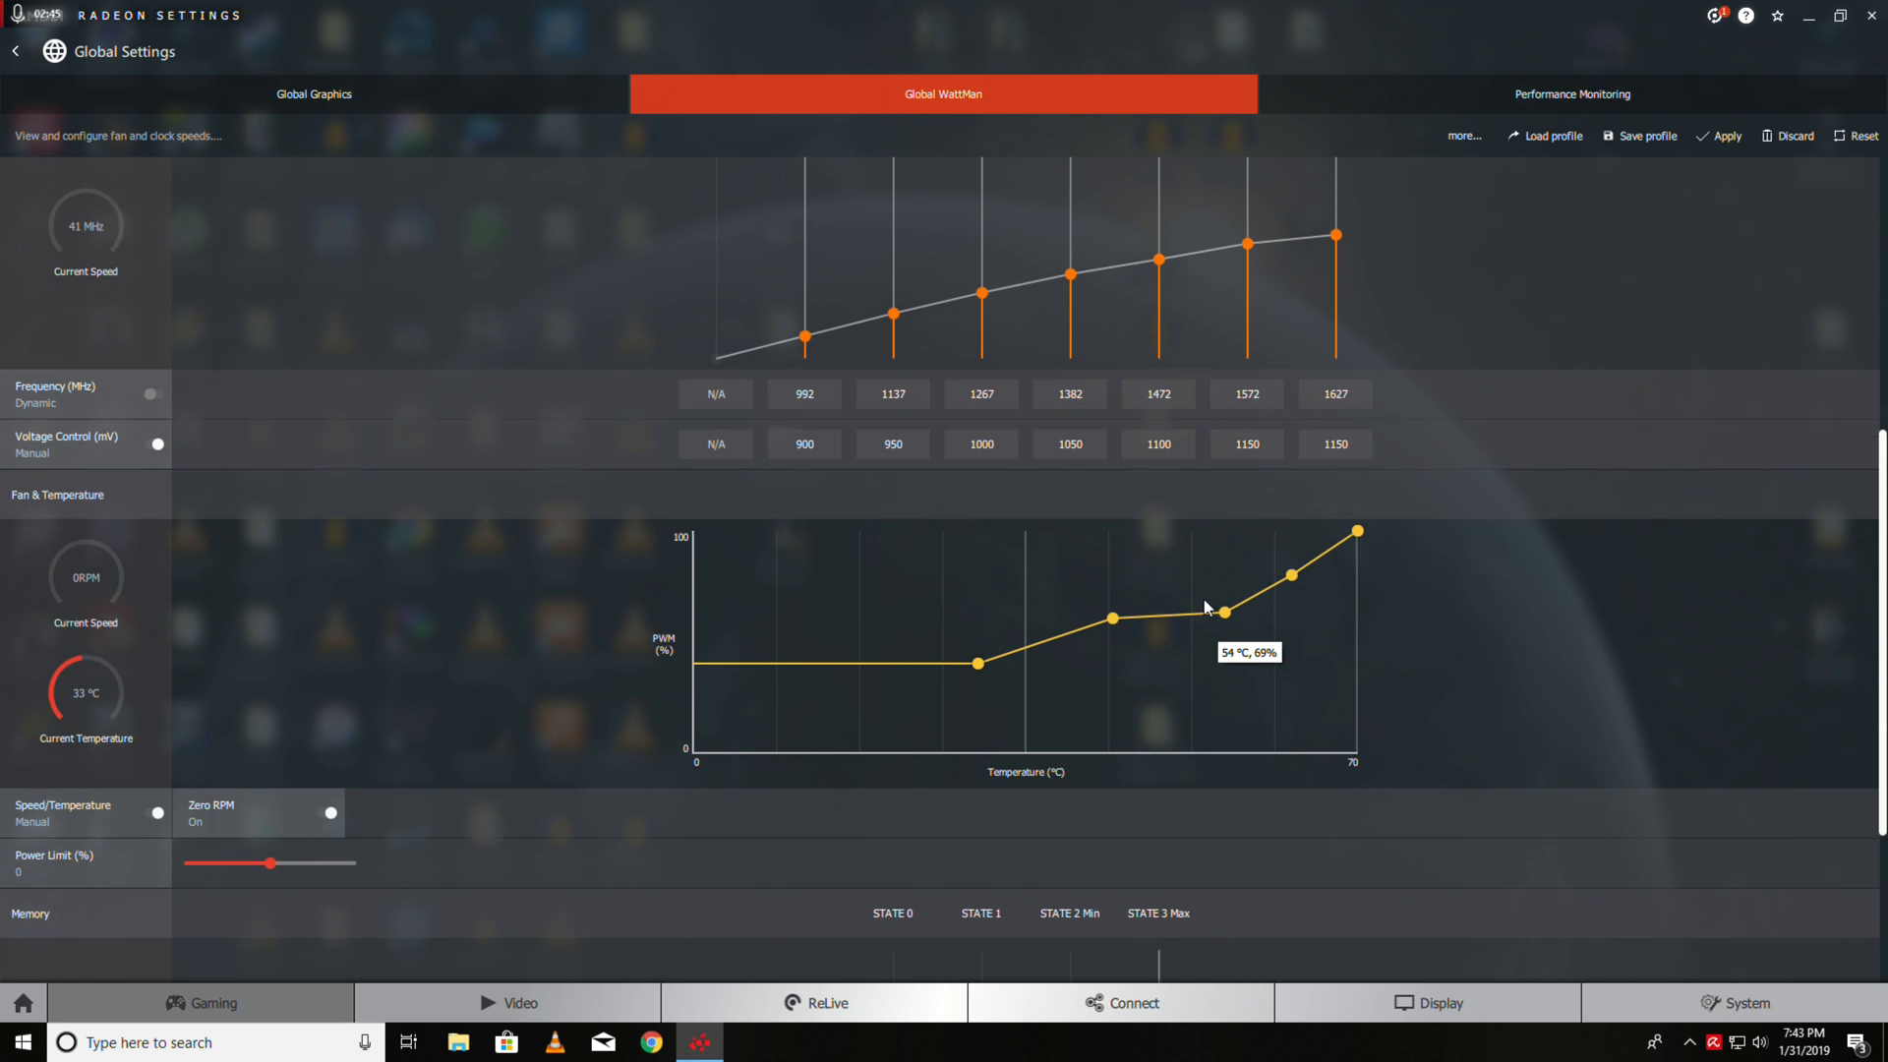
# Raise the upper fan curve points to 92% at 60 °C and 97% at 70 °C
pyautogui.moveTo(1211, 608); pyautogui.dragTo(1197, 575)
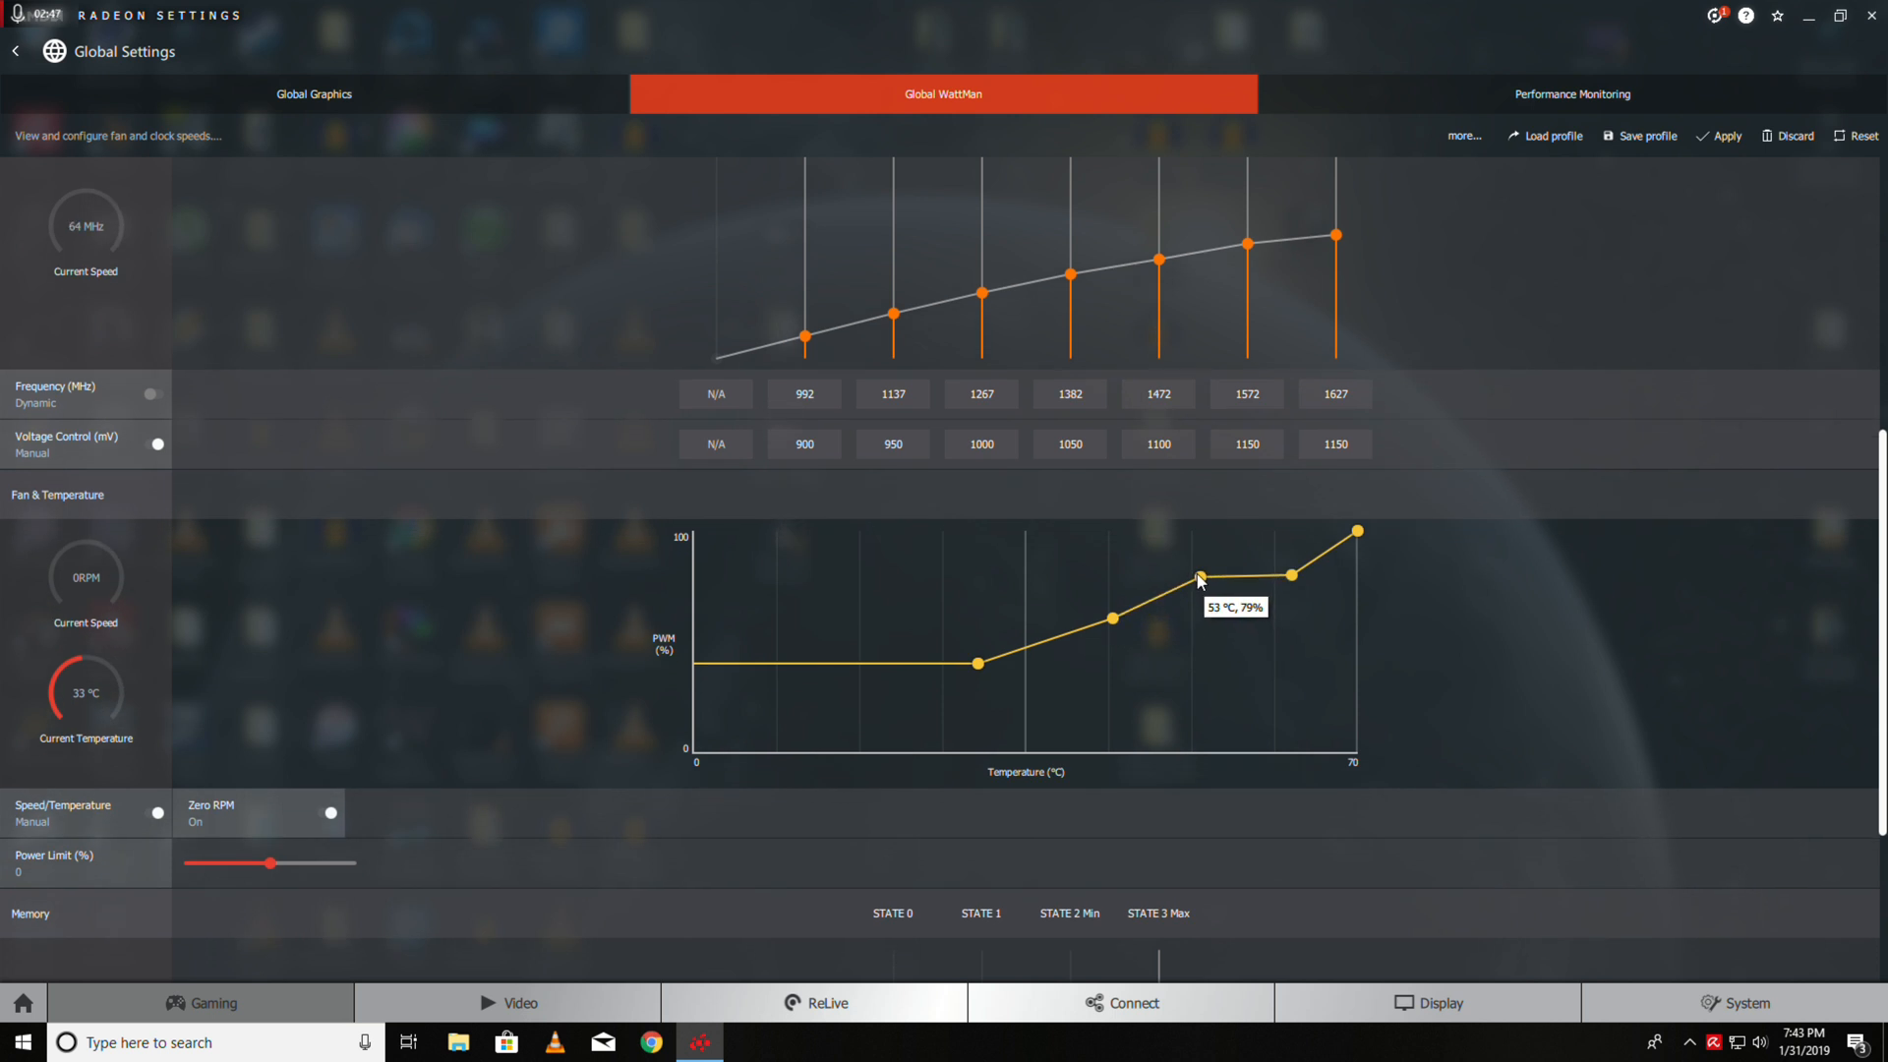
pyautogui.moveTo(1198, 581); pyautogui.dragTo(1196, 573)
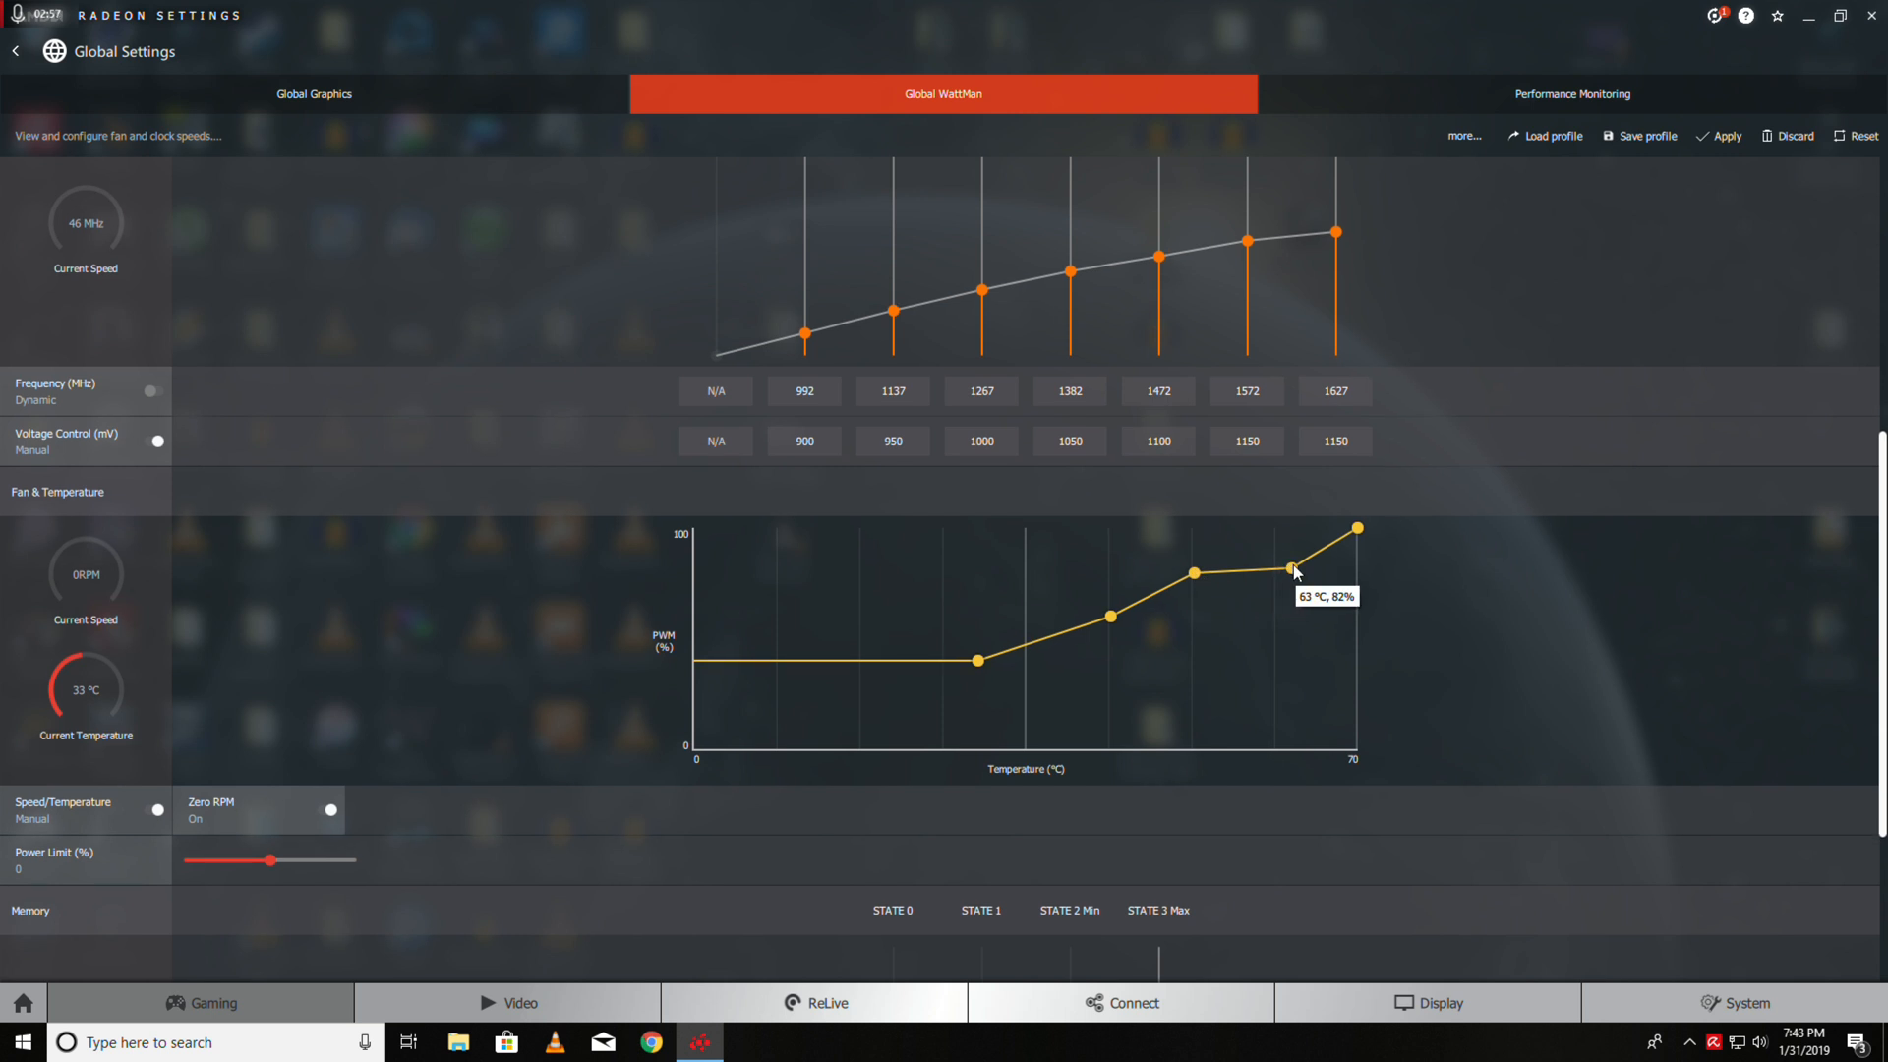
pyautogui.moveTo(1294, 570); pyautogui.dragTo(1276, 541)
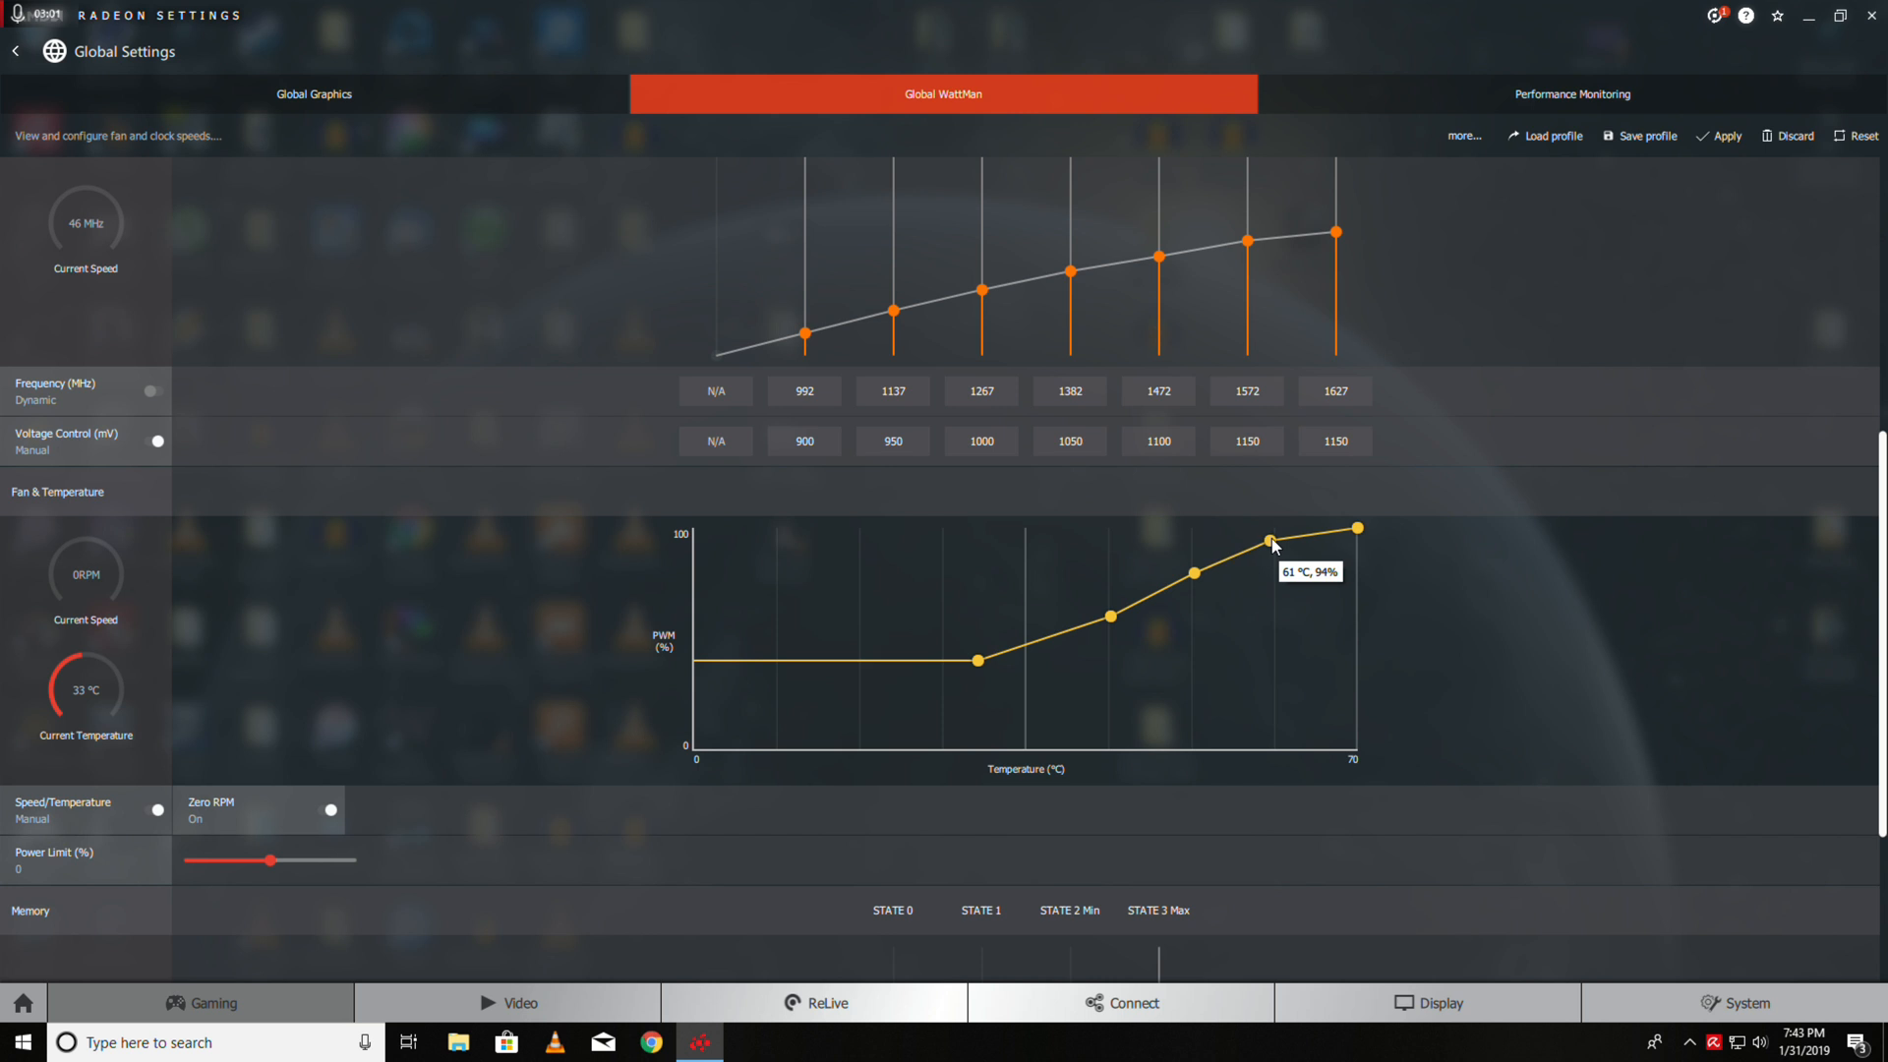
pyautogui.moveTo(1271, 540); pyautogui.dragTo(1266, 540)
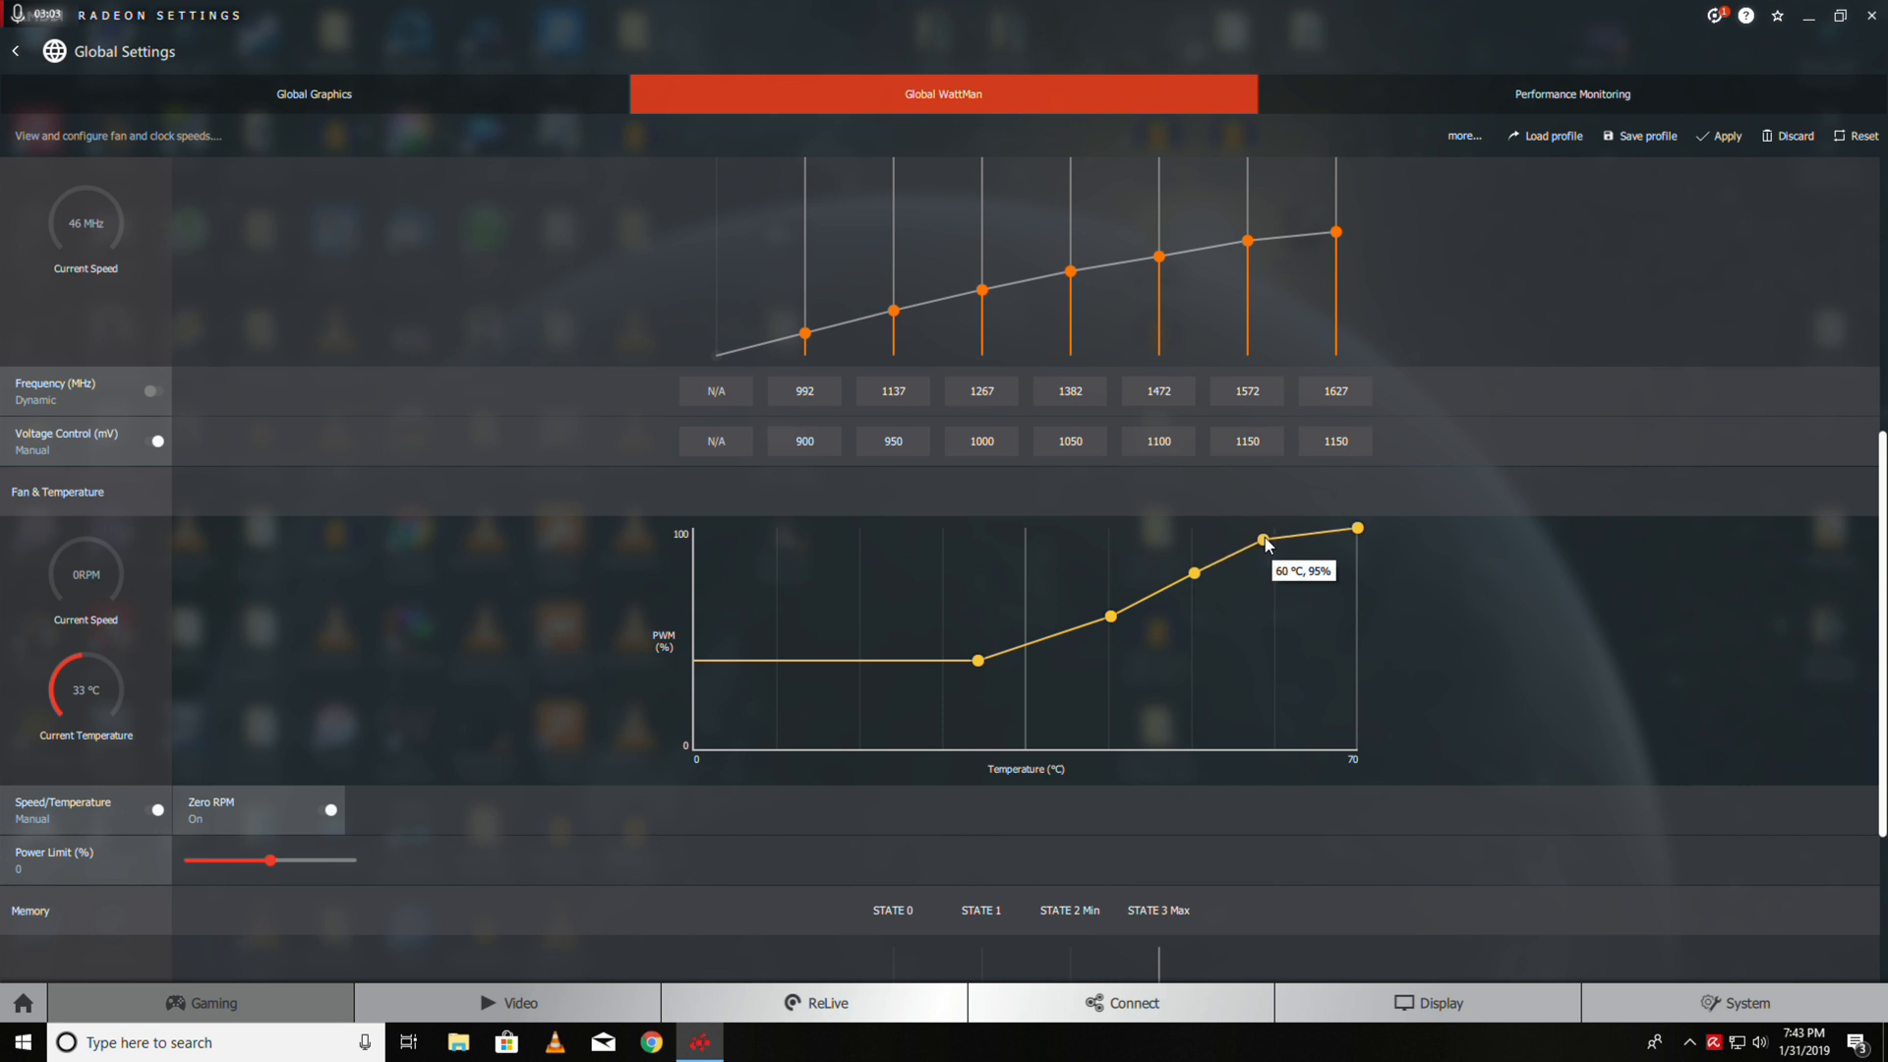
pyautogui.moveTo(1263, 541); pyautogui.dragTo(1266, 548)
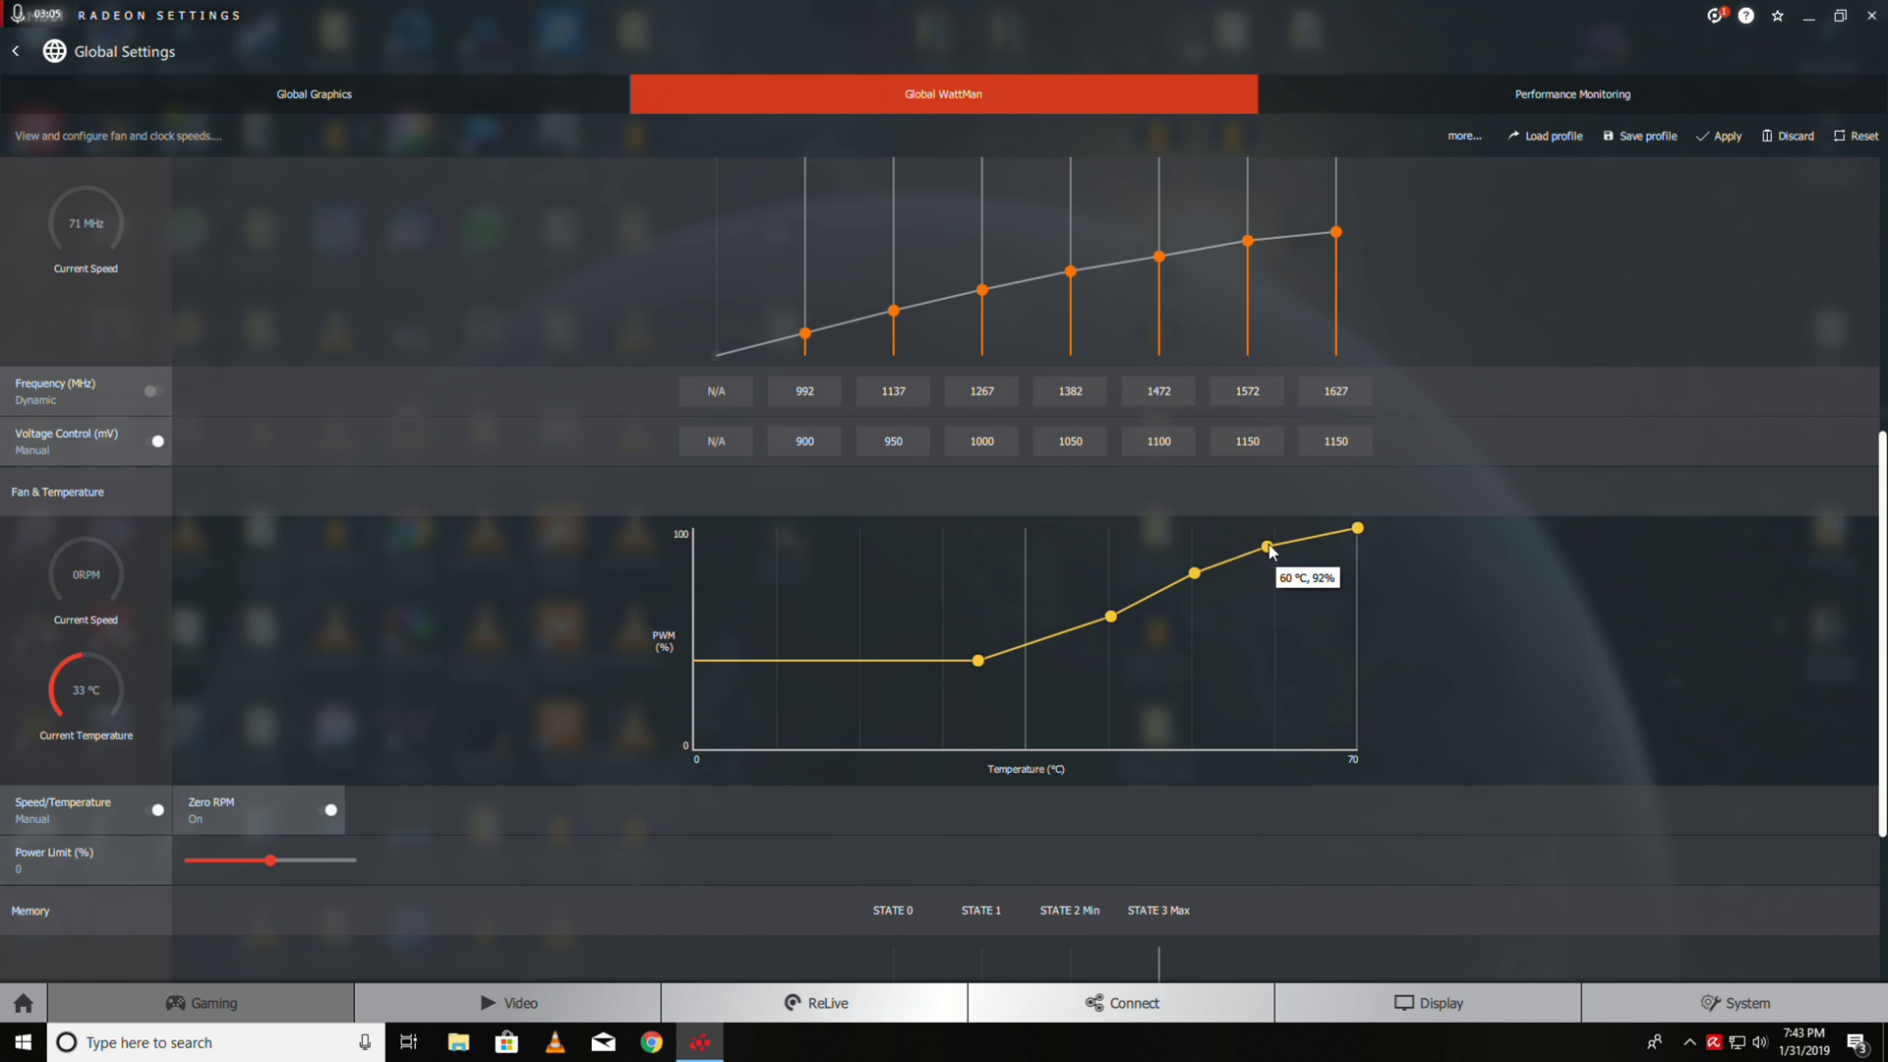
pyautogui.moveTo(1266, 548); pyautogui.dragTo(1357, 527)
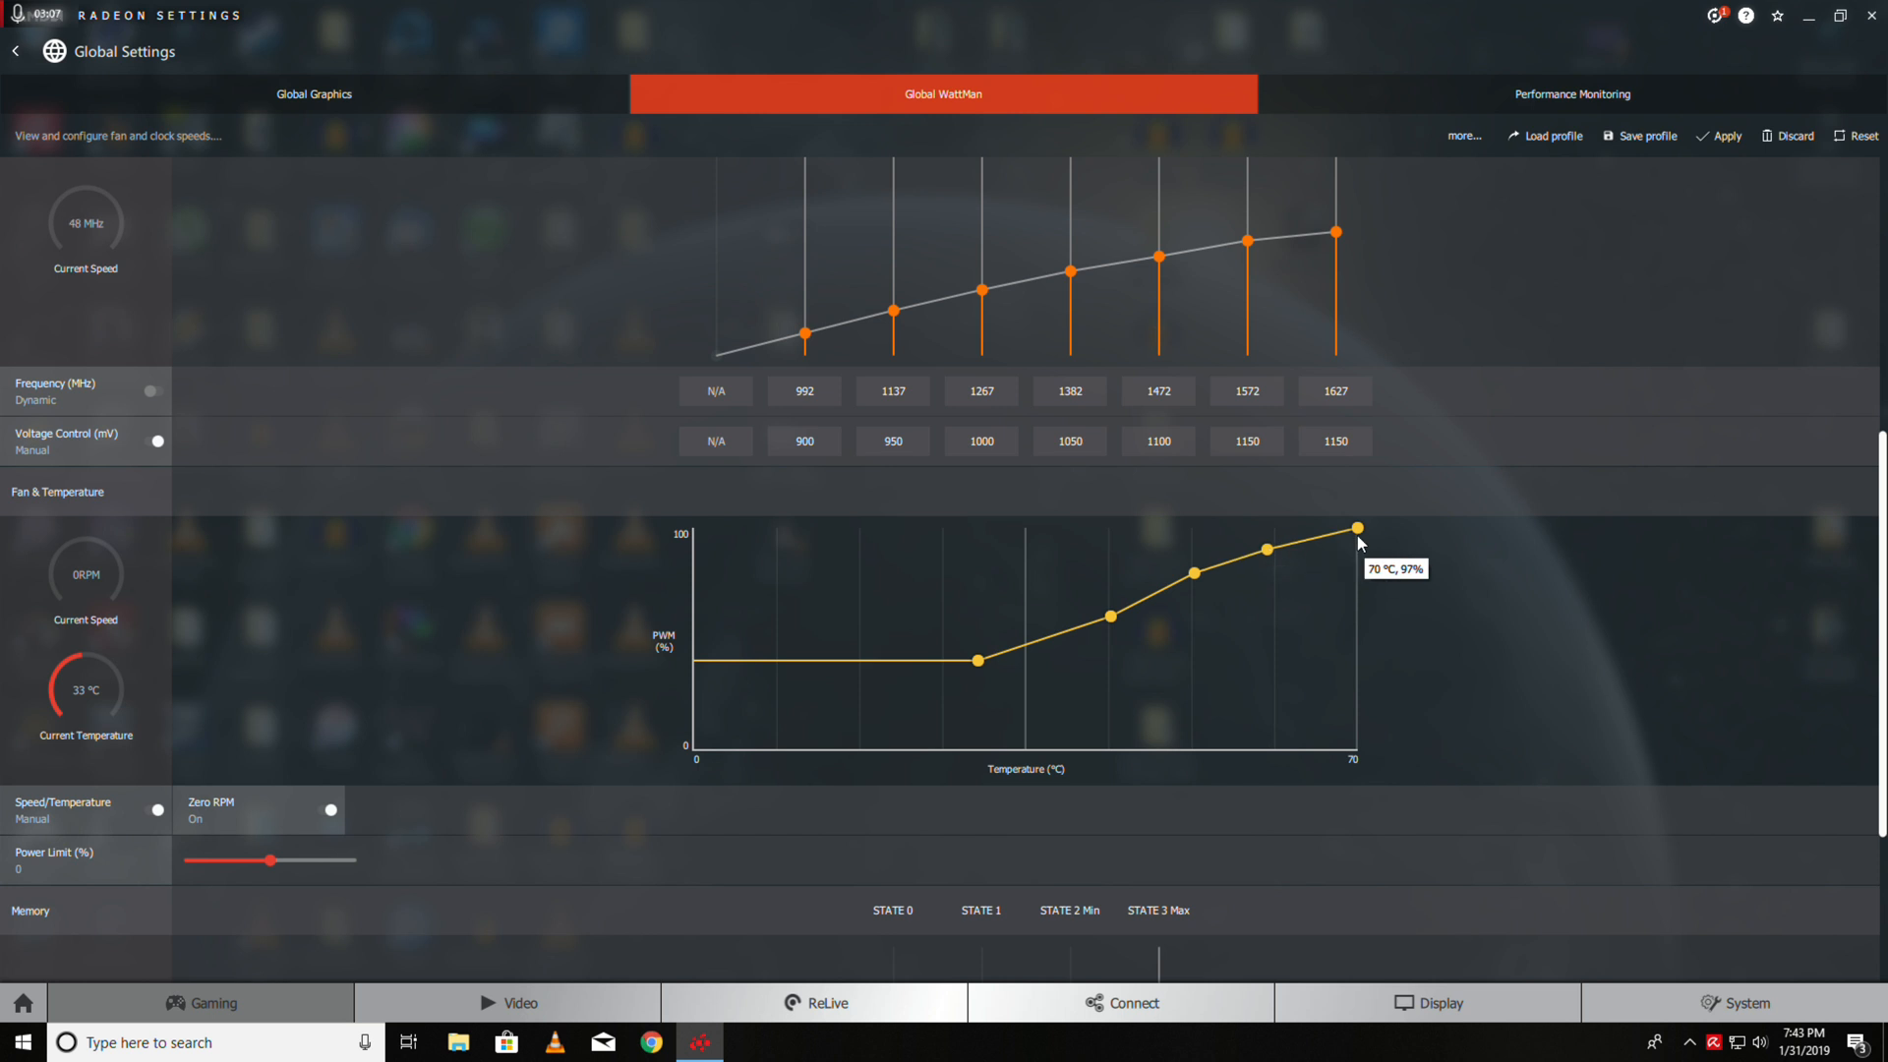
pyautogui.moveTo(1250, 618)
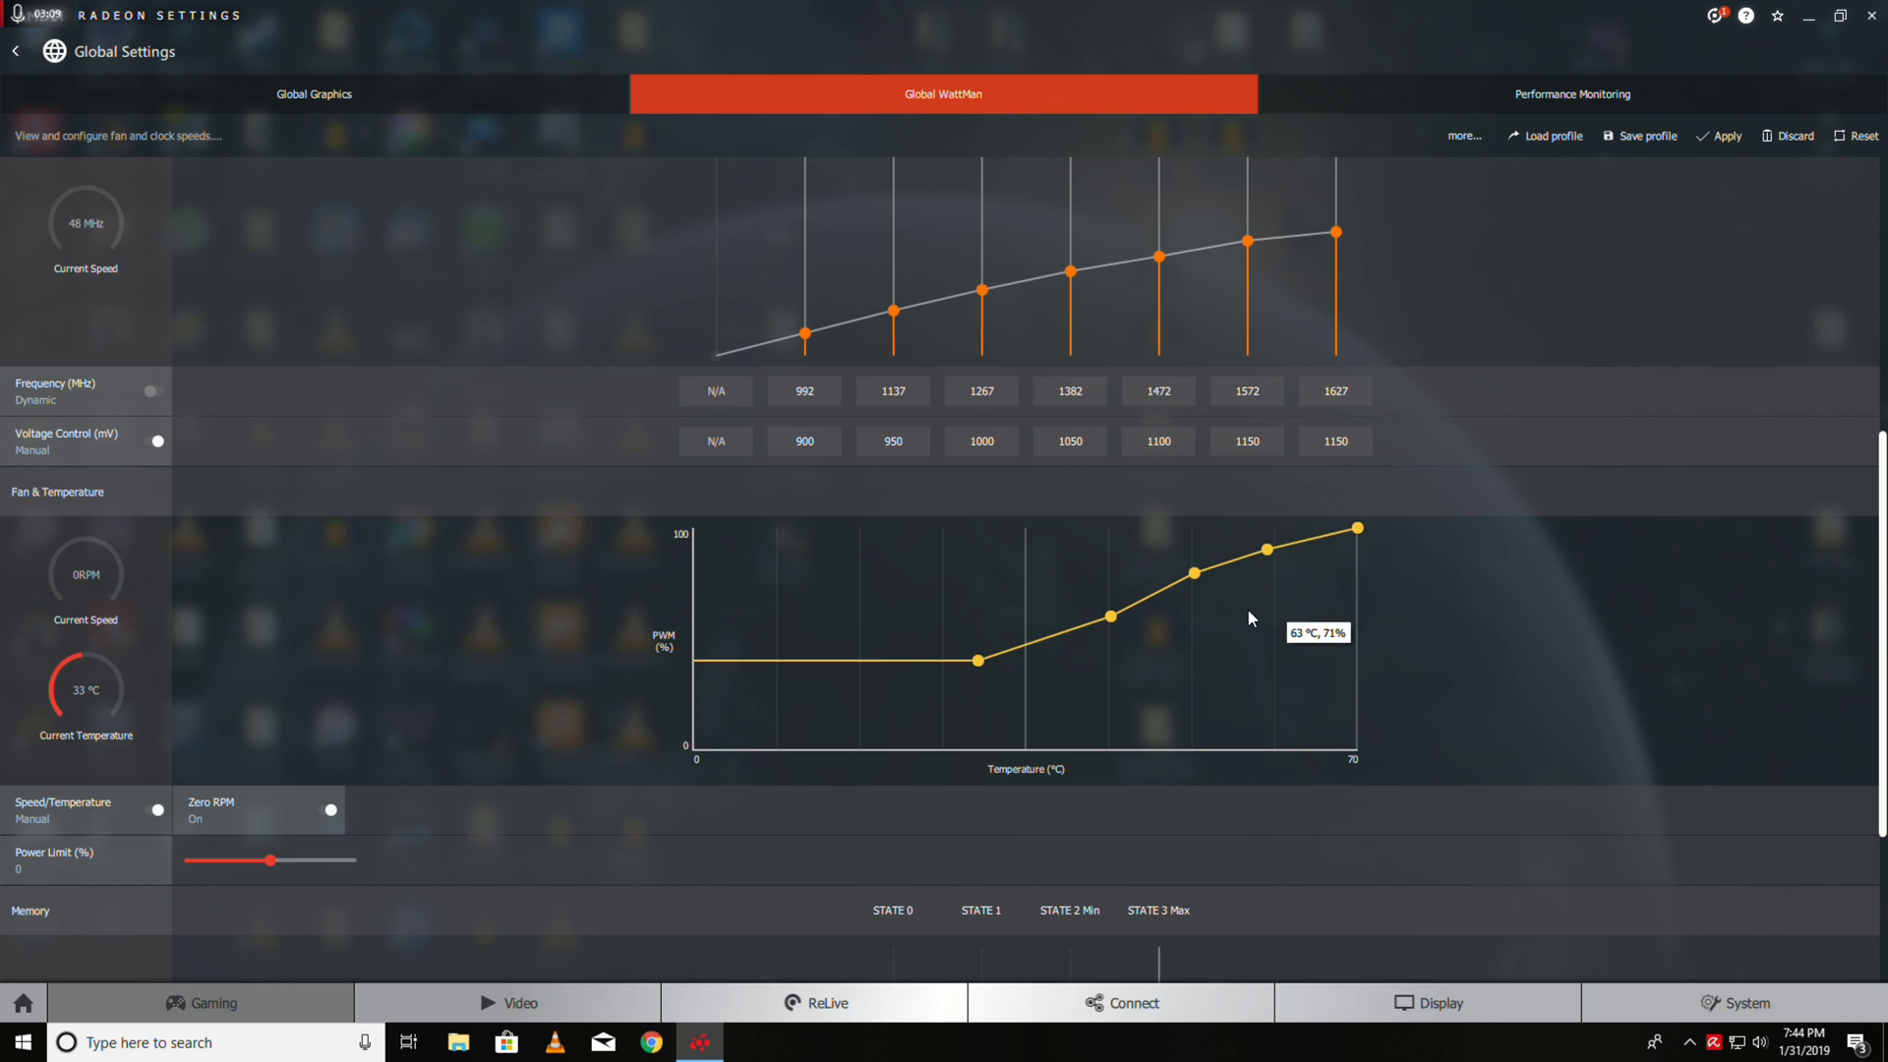
pyautogui.scroll(-3)
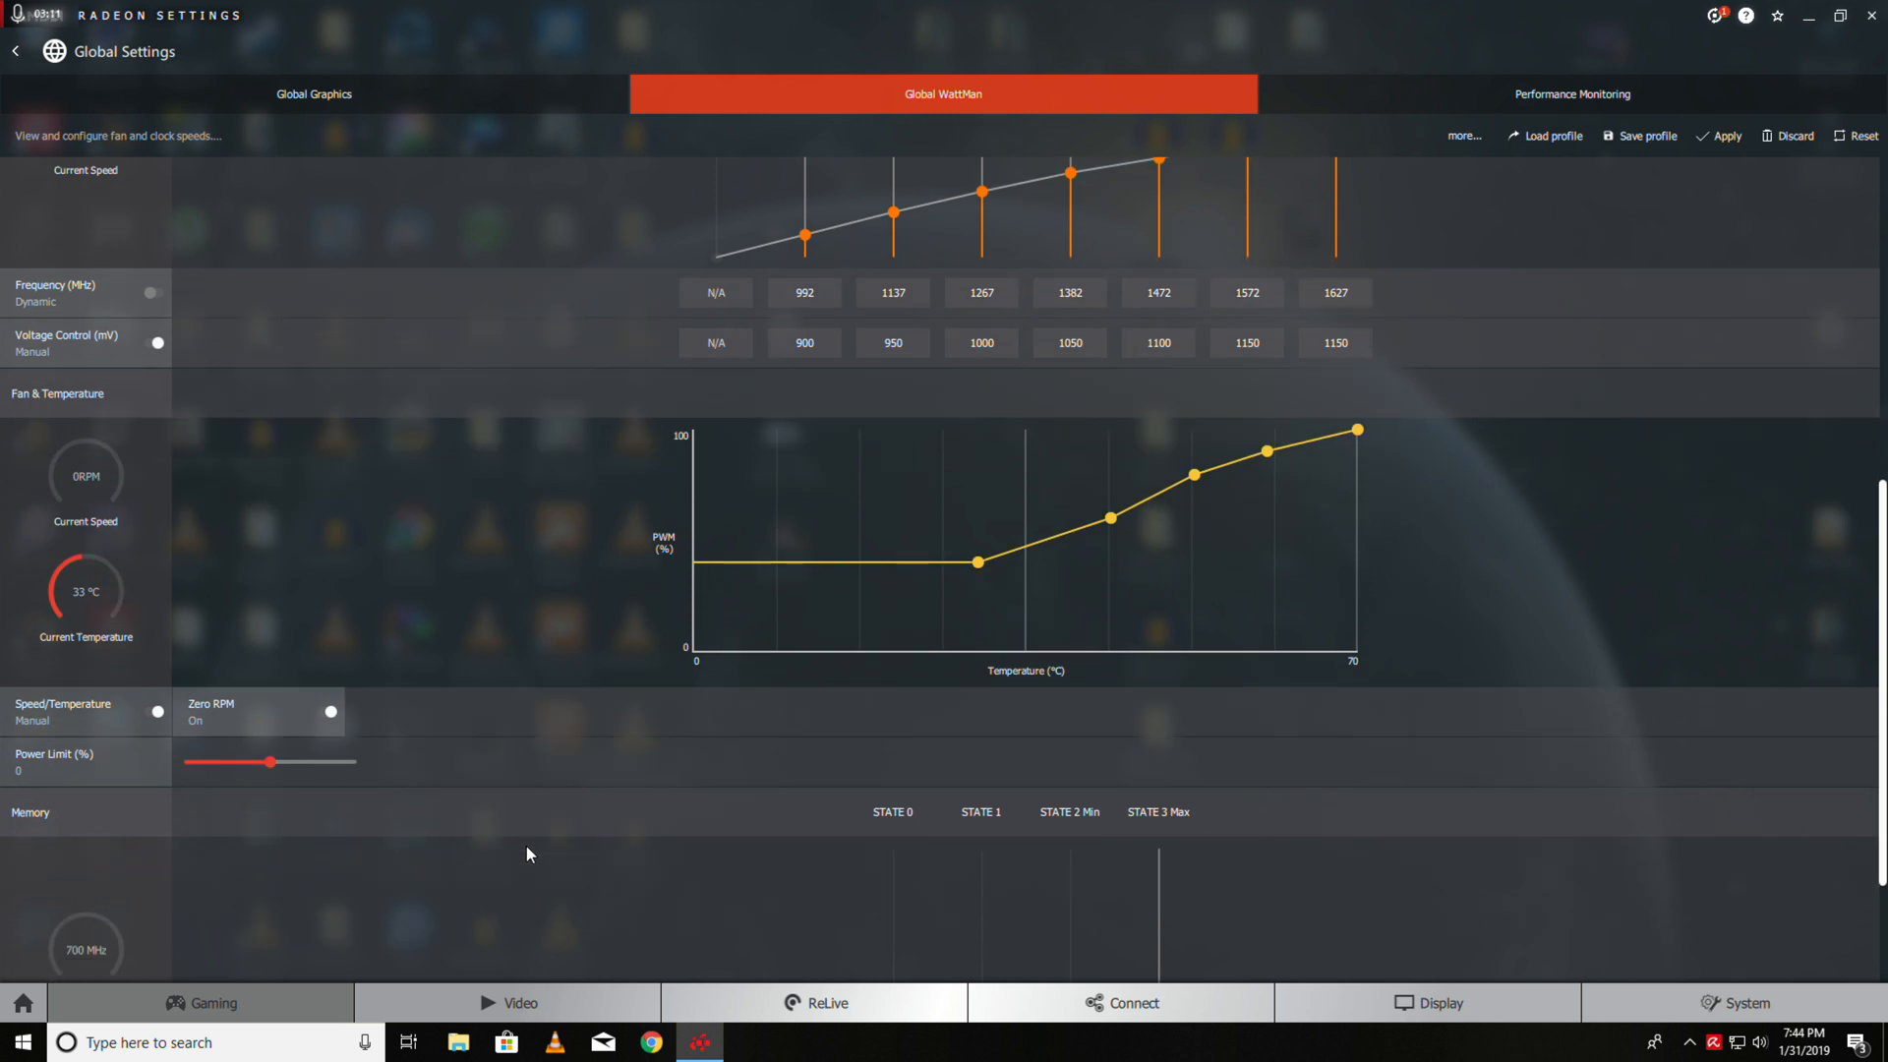
pyautogui.scroll(-3)
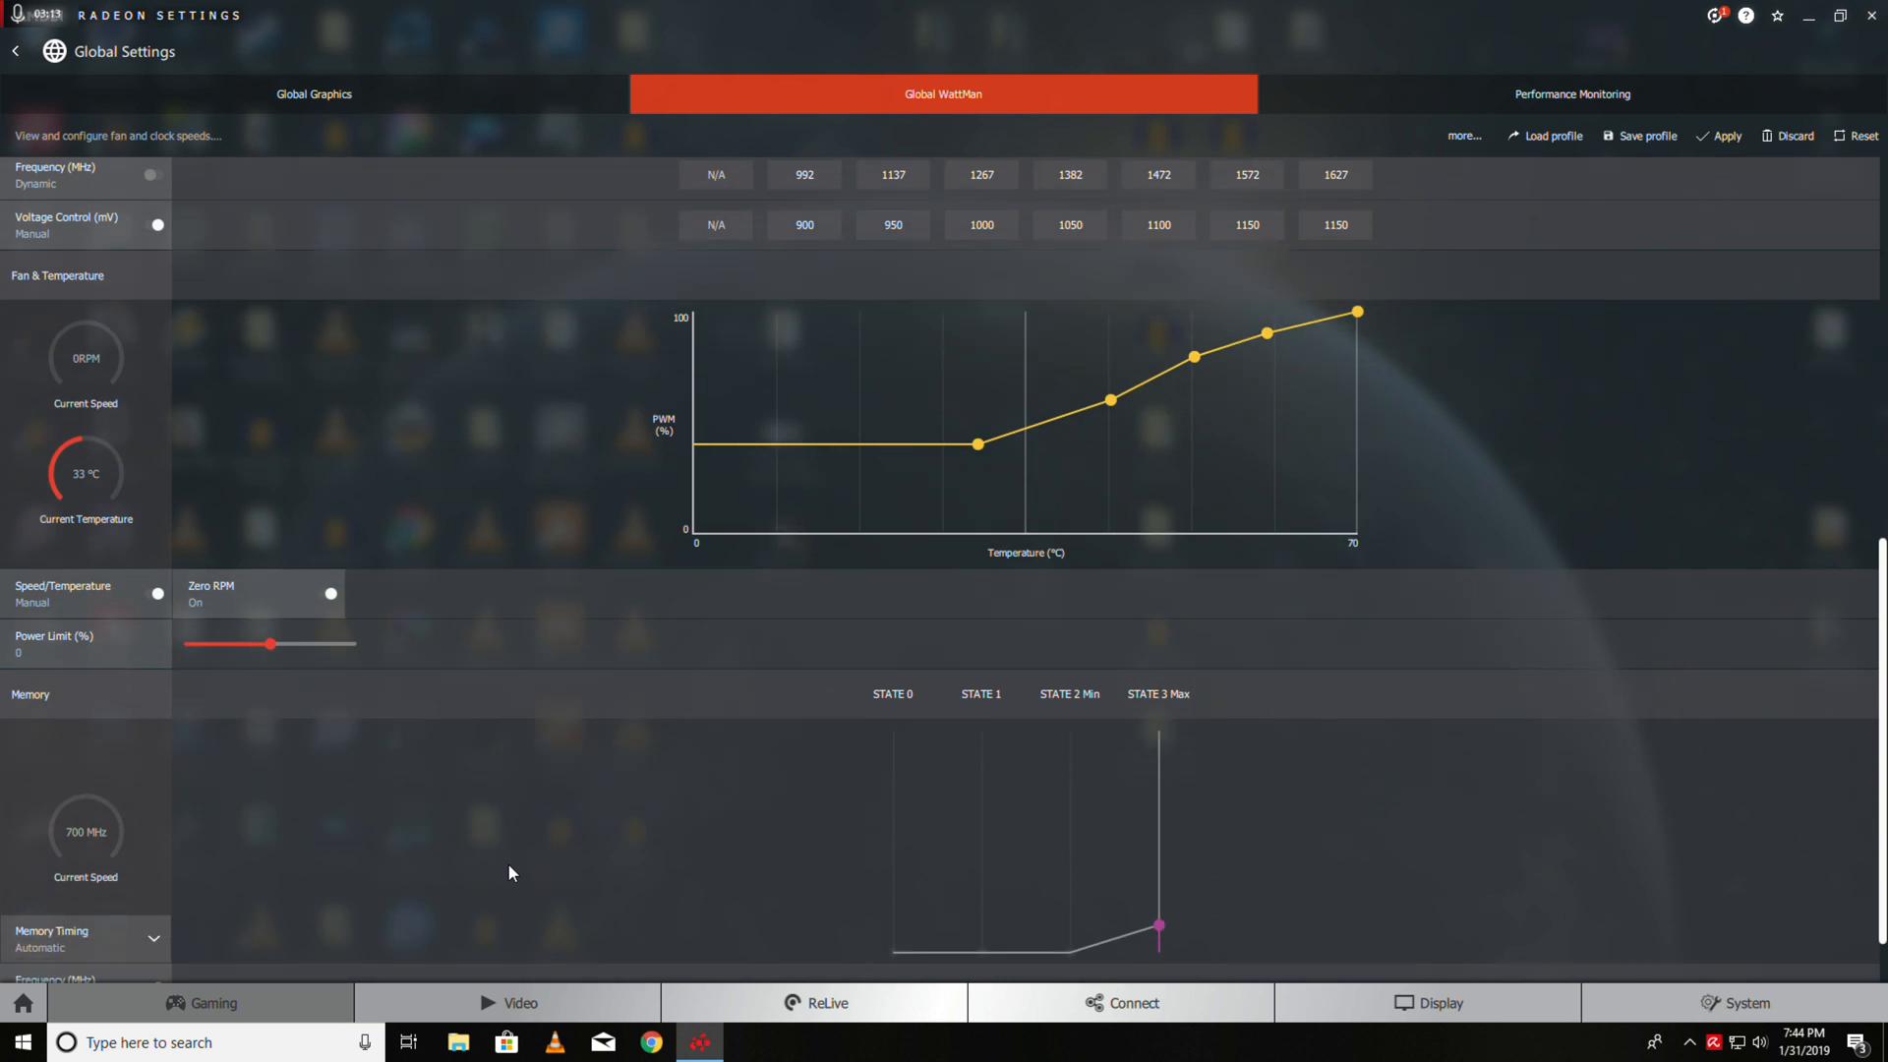
pyautogui.scroll(-3)
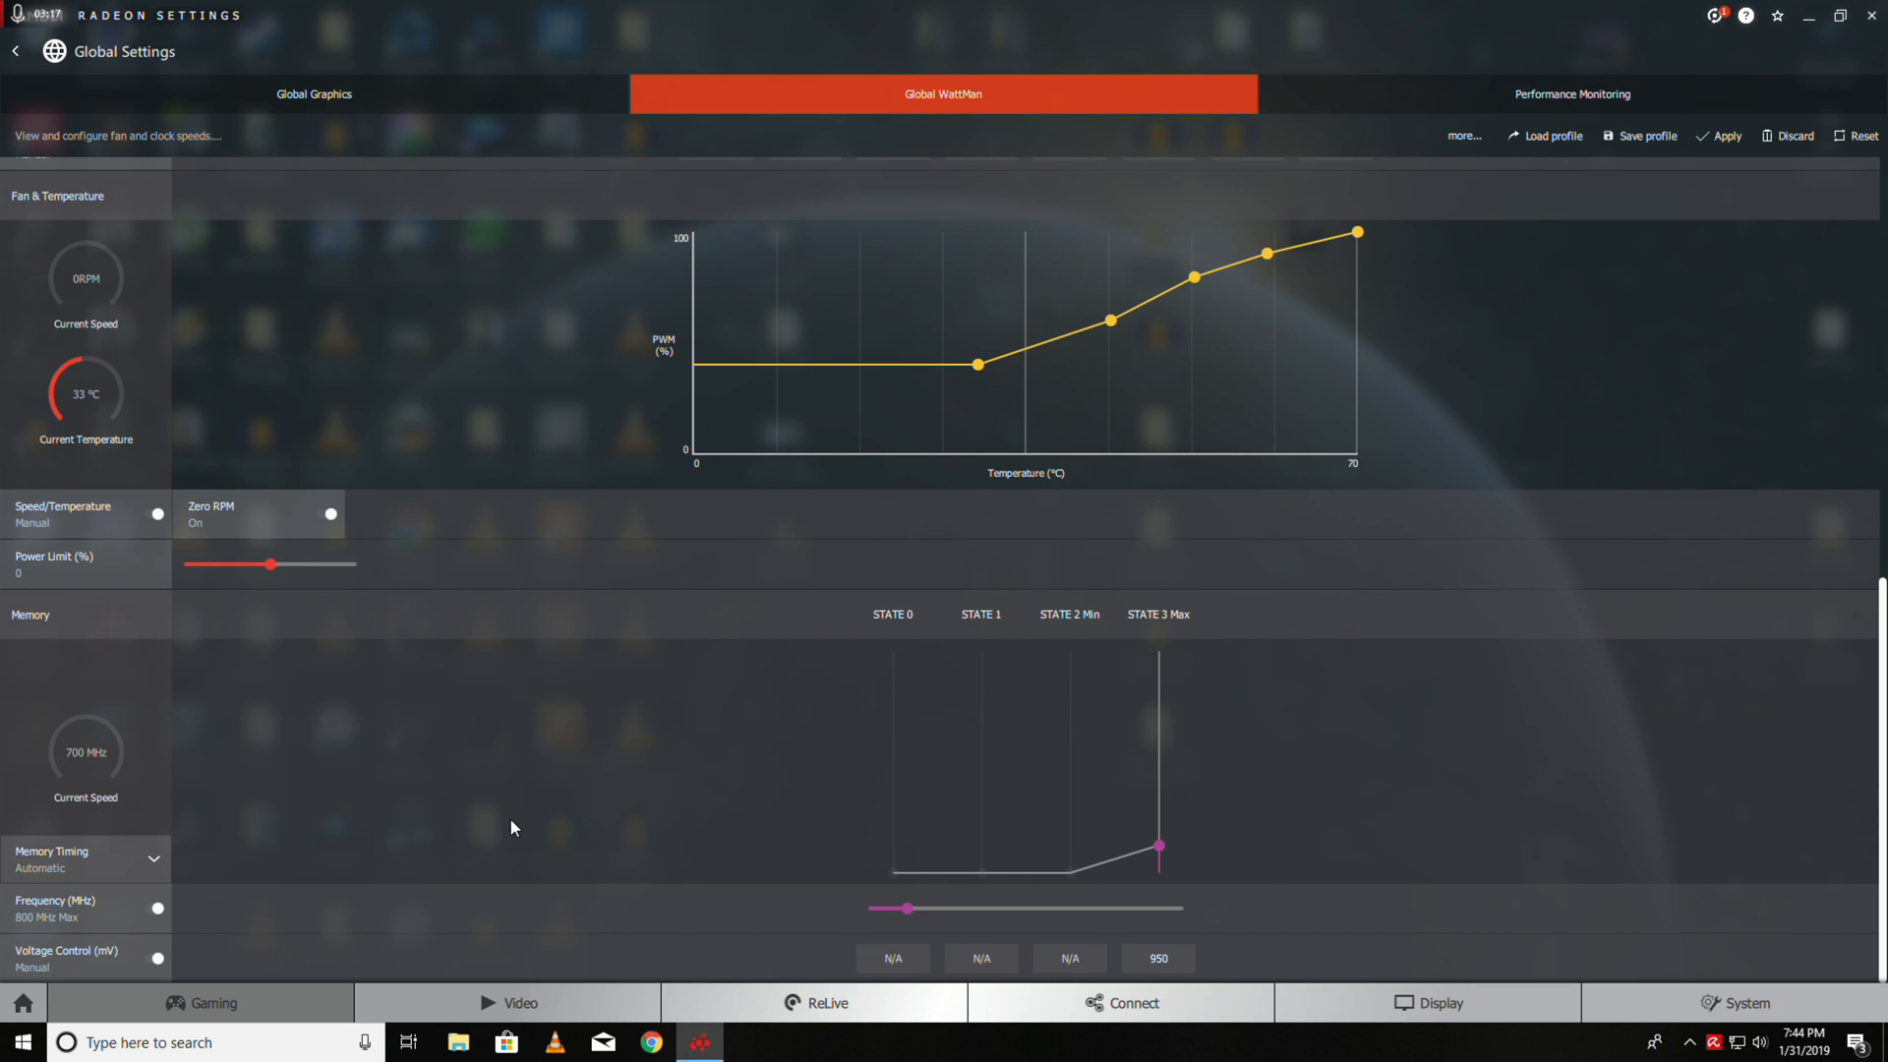
pyautogui.moveTo(286, 834)
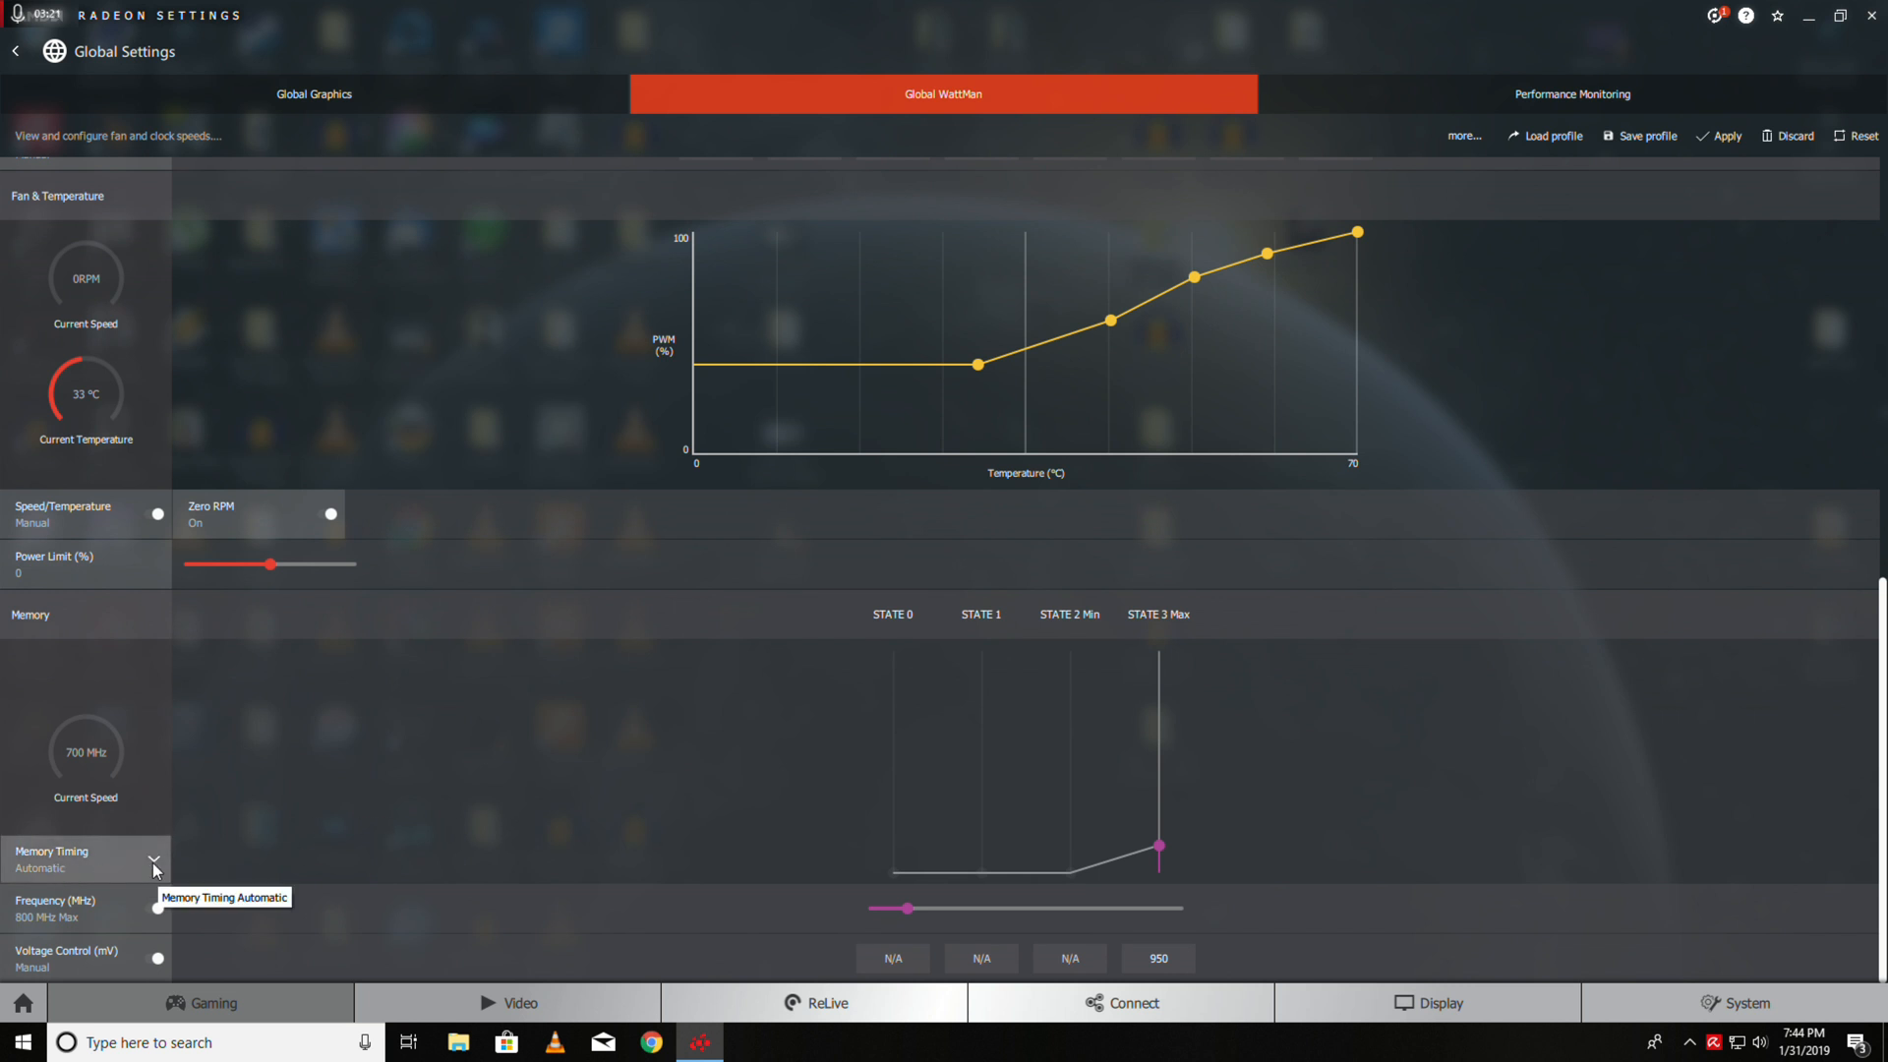
pyautogui.moveTo(129, 870)
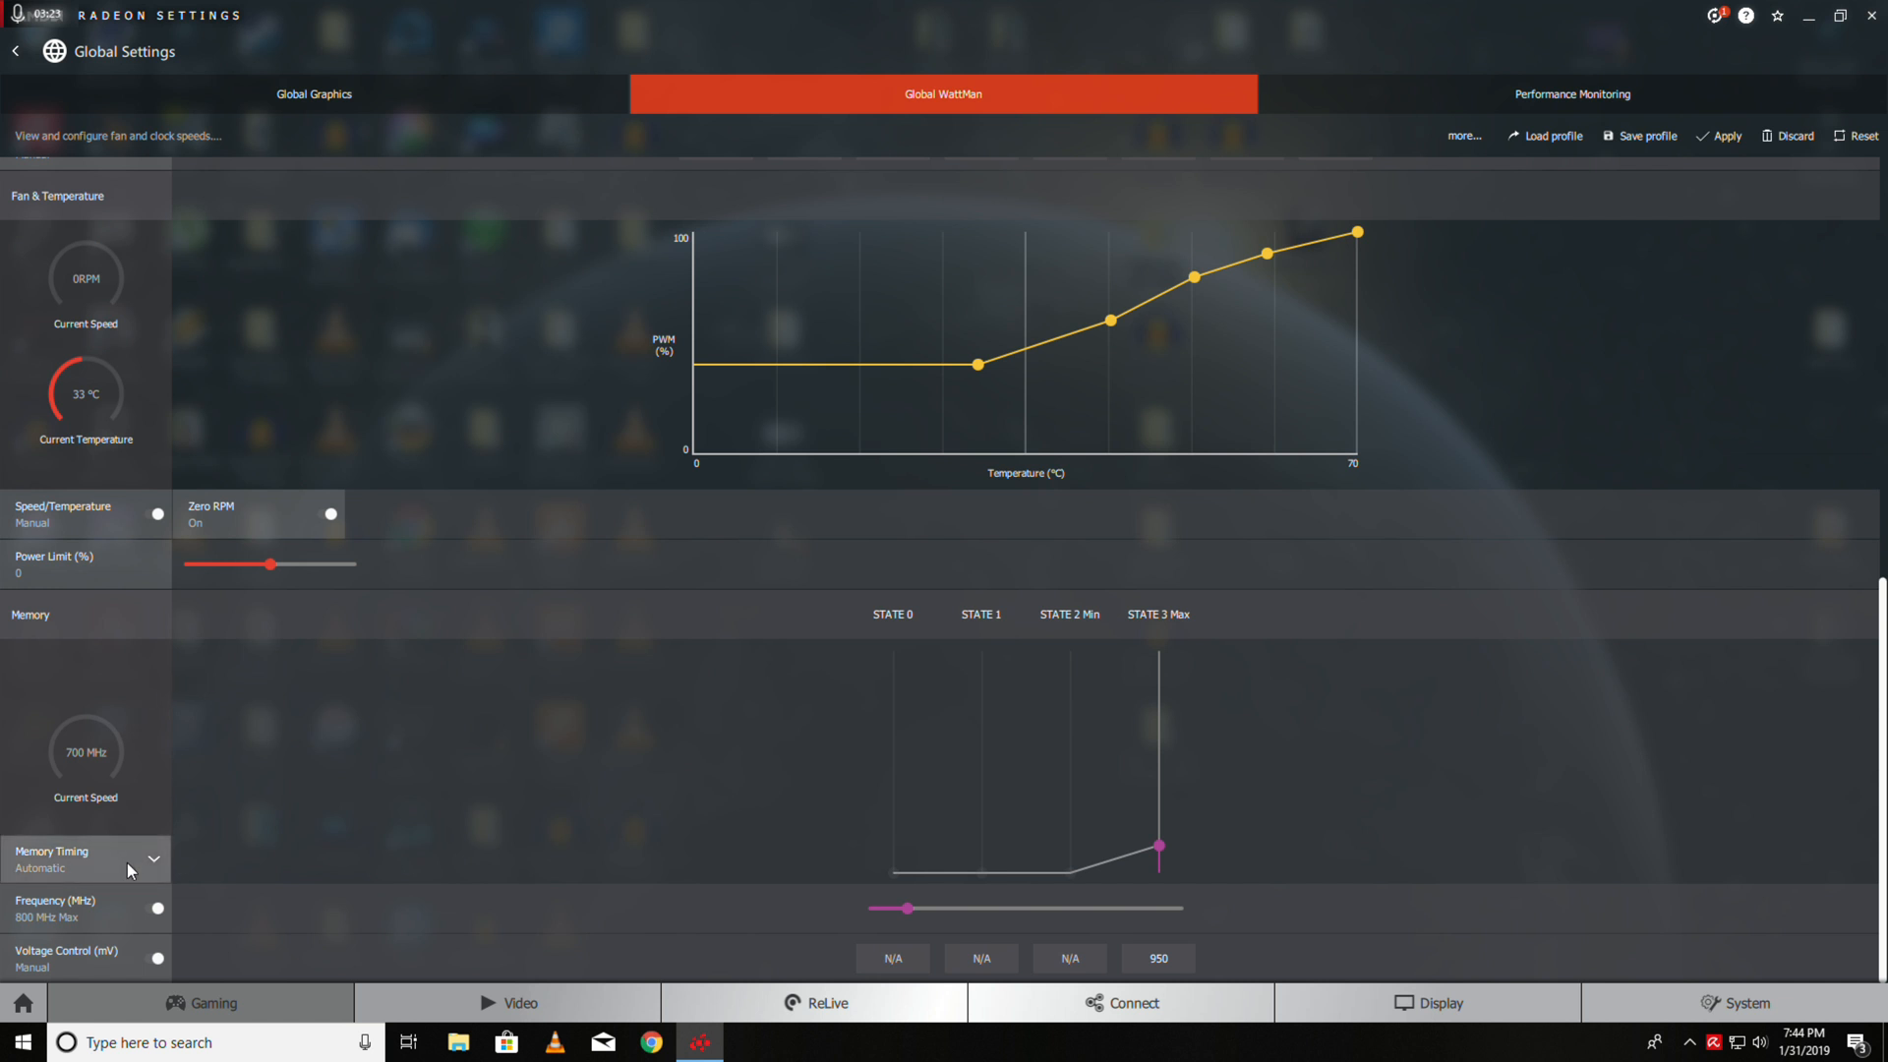
# Enable the memory Frequency toggle and raise memory State 3 to 900 MHz
pyautogui.click(155, 908)
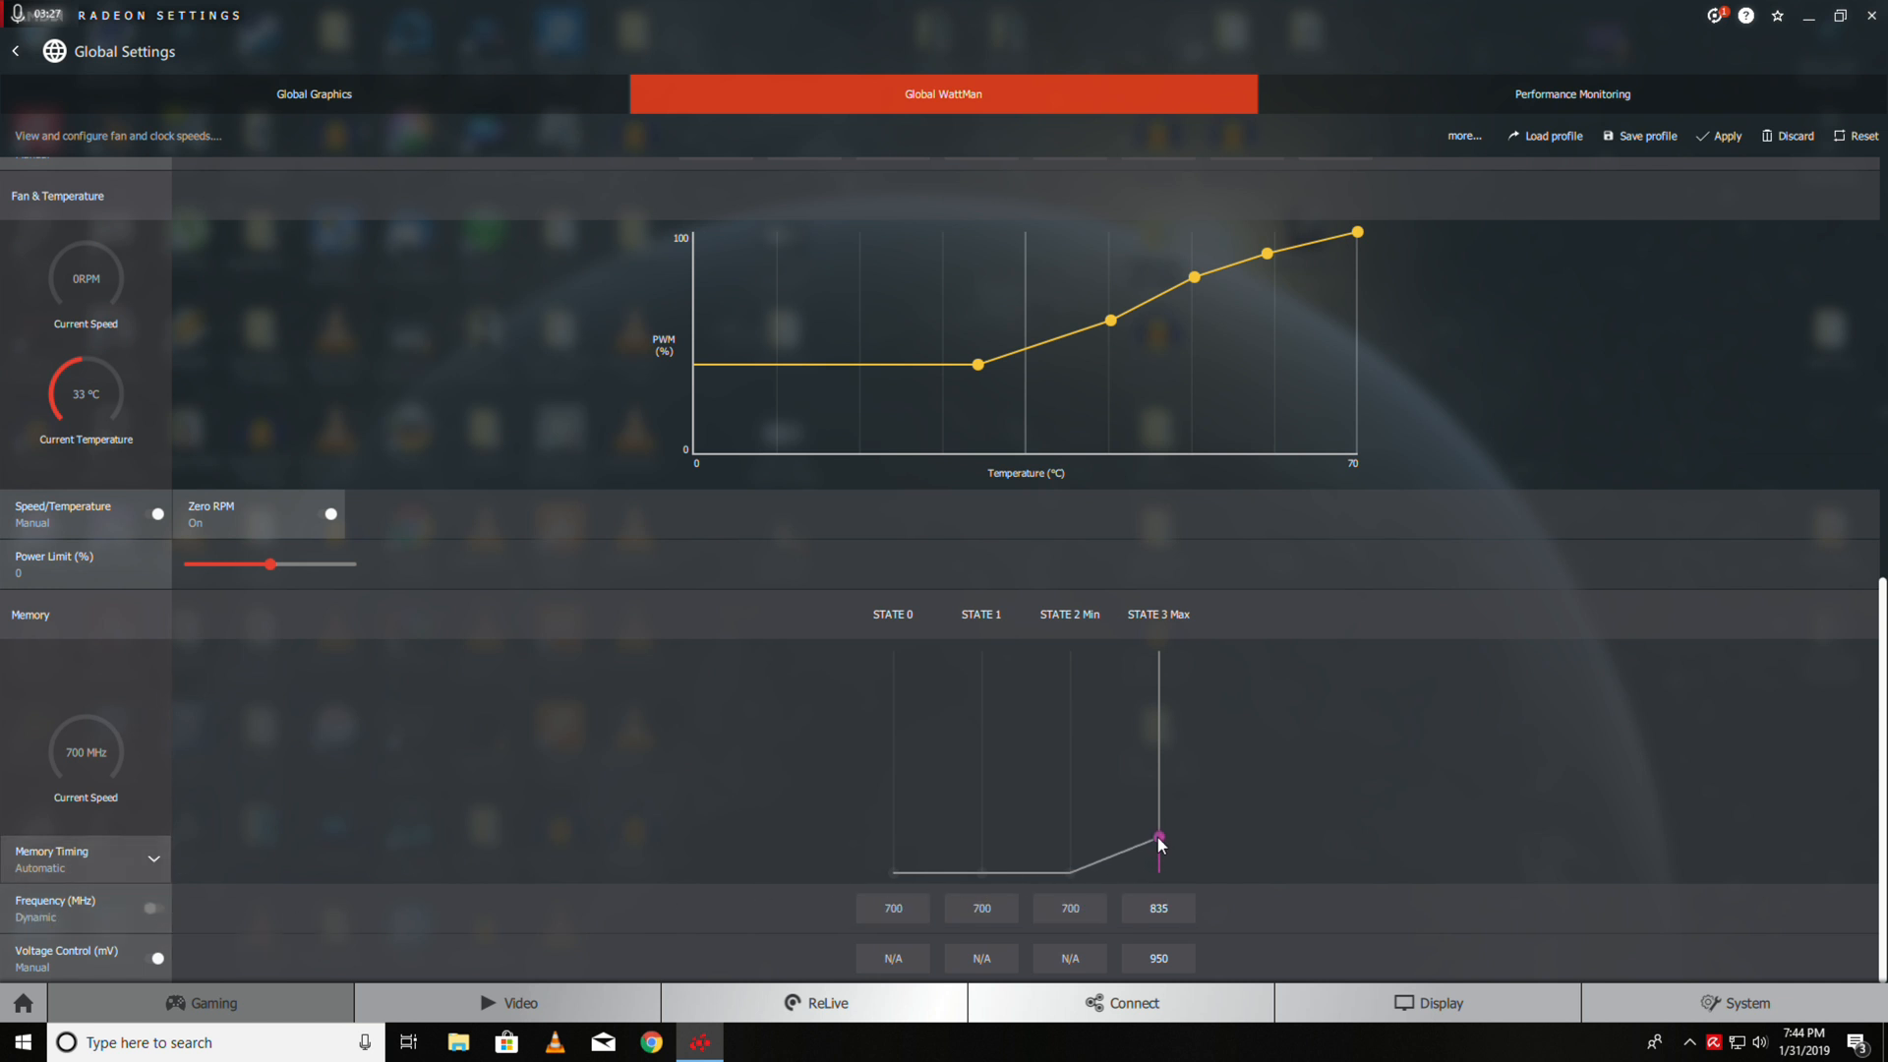
pyautogui.moveTo(1157, 843); pyautogui.dragTo(1158, 825)
pyautogui.write('925')
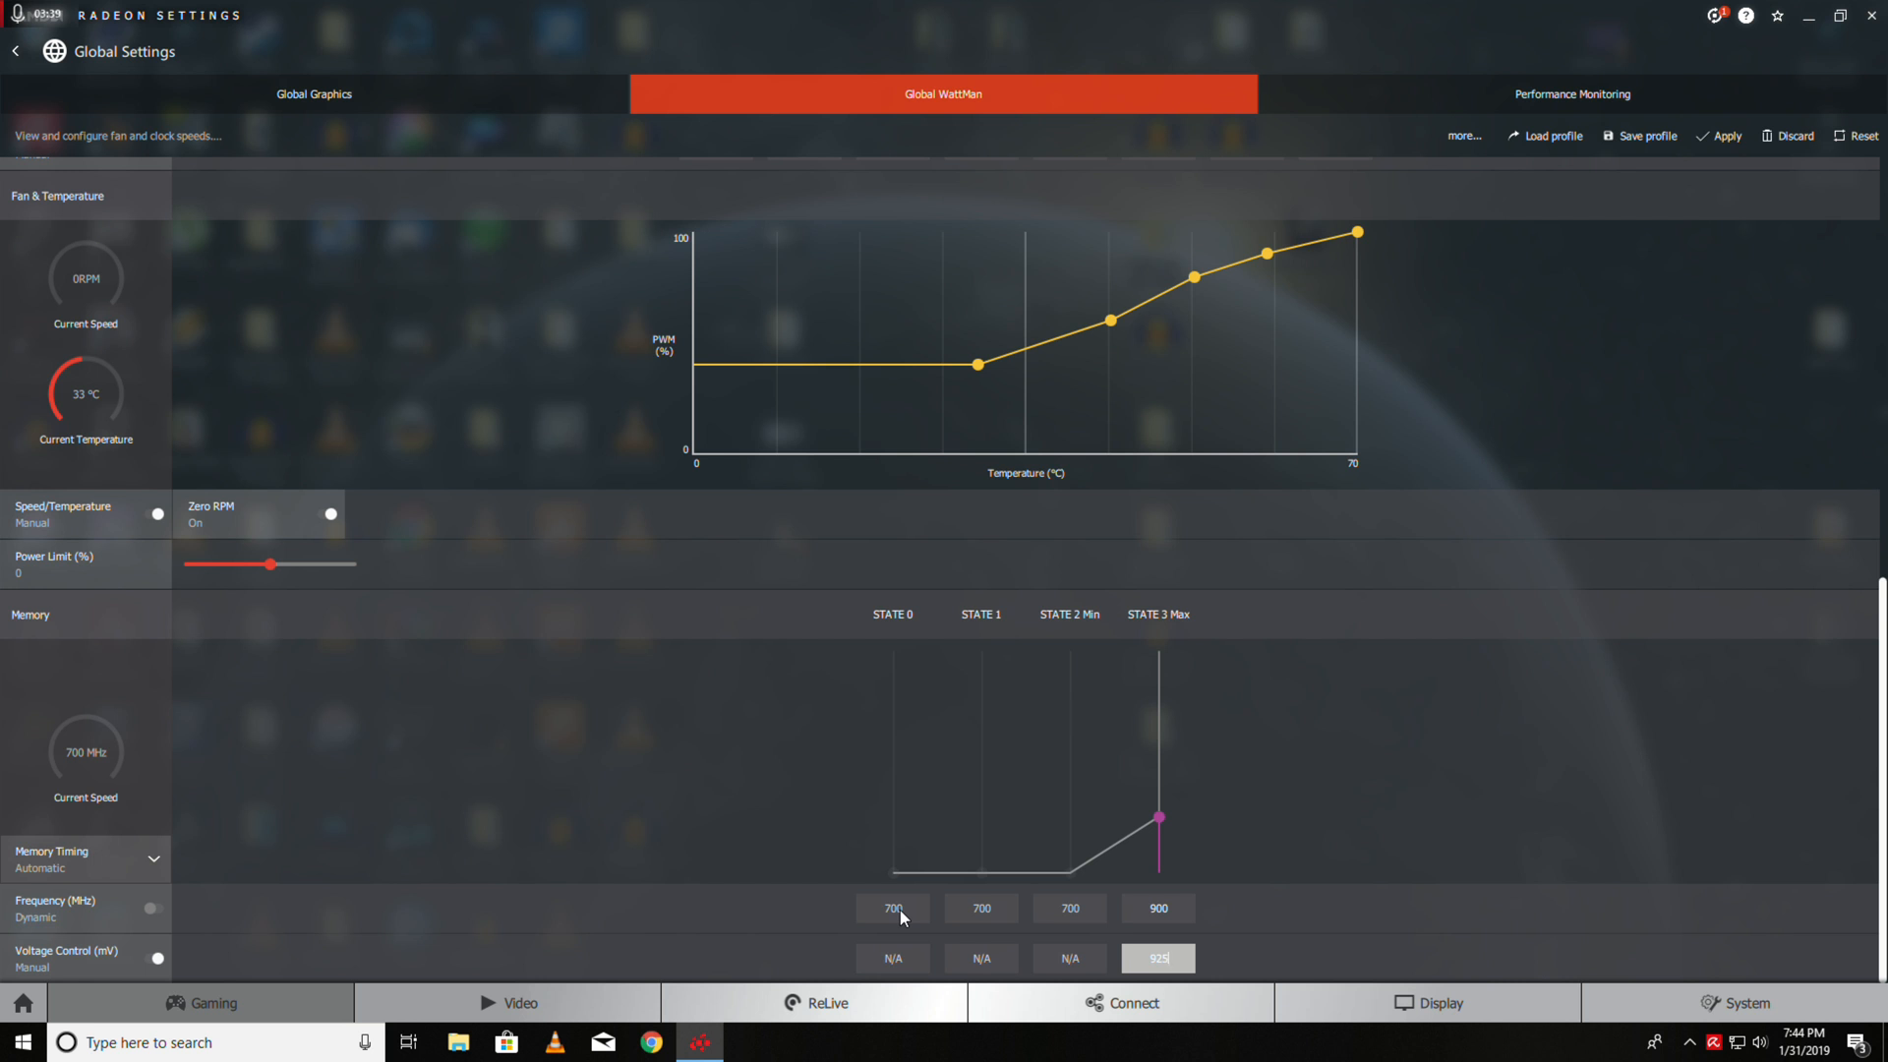
pyautogui.moveTo(243, 604)
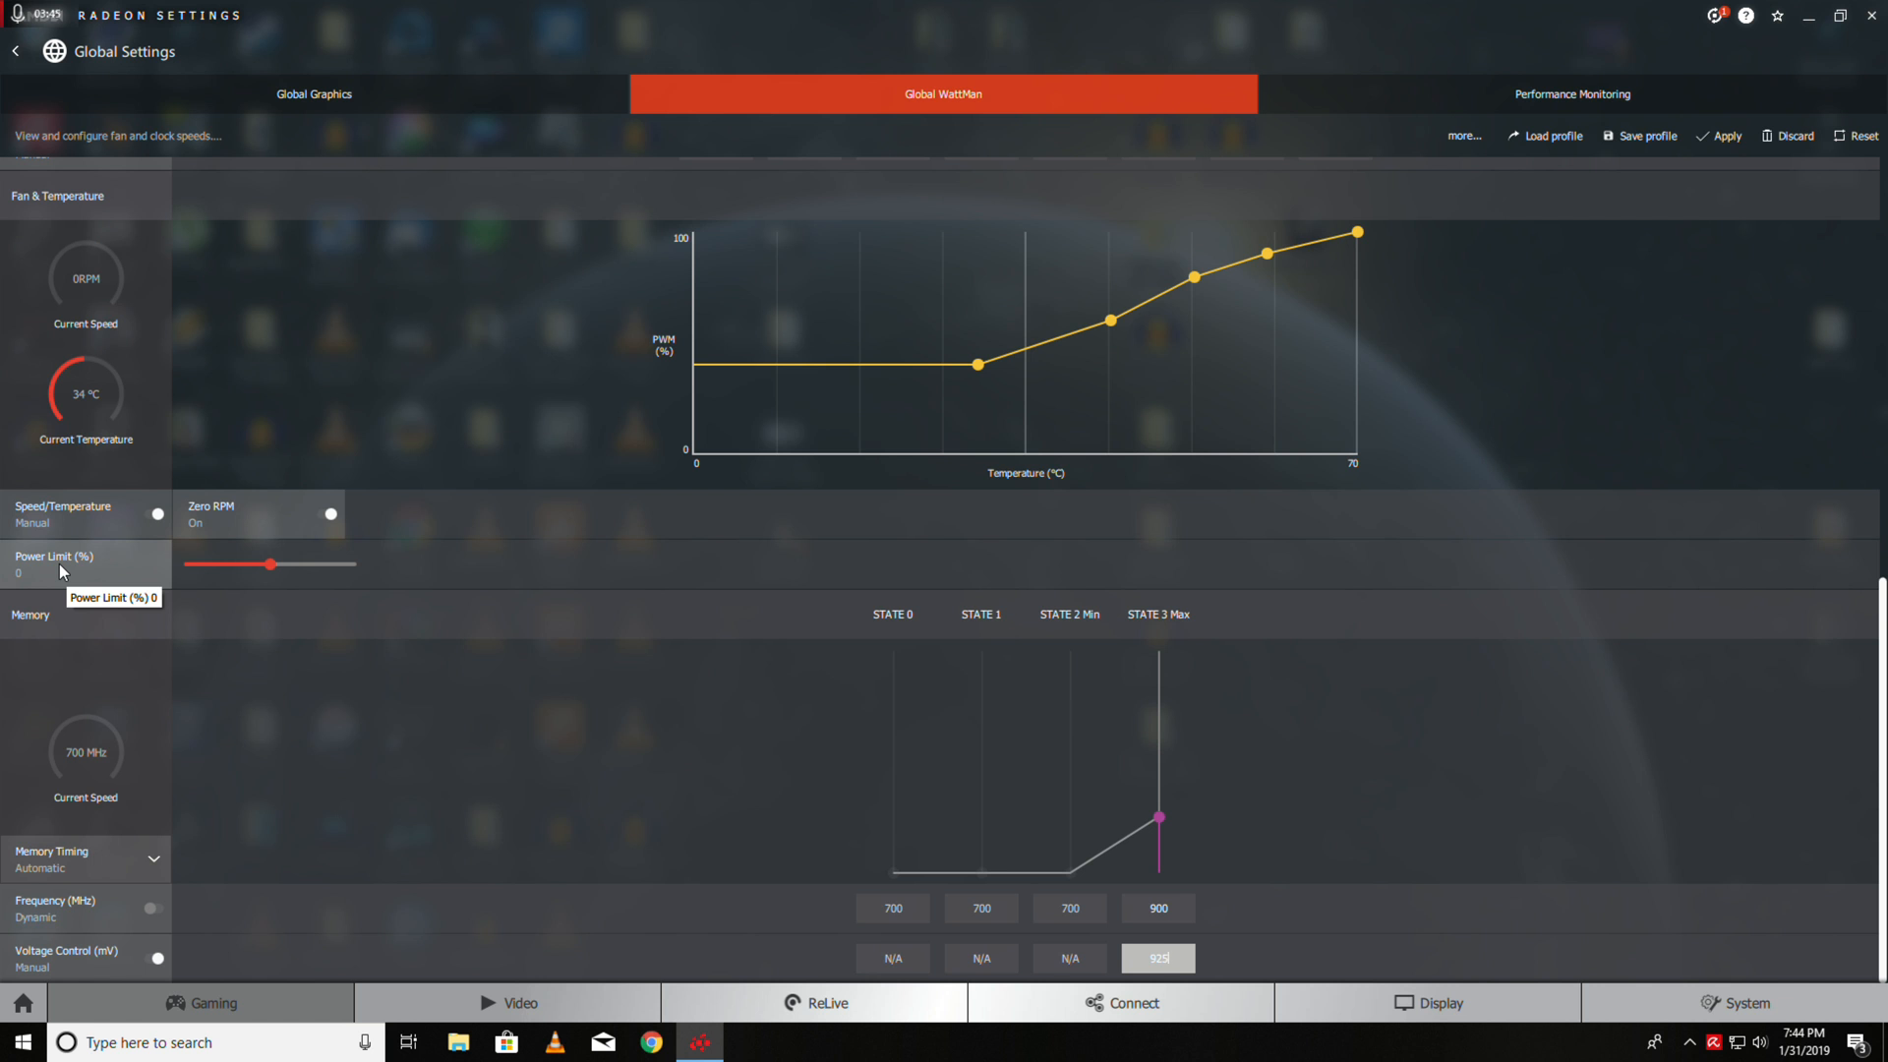
pyautogui.moveTo(284, 578)
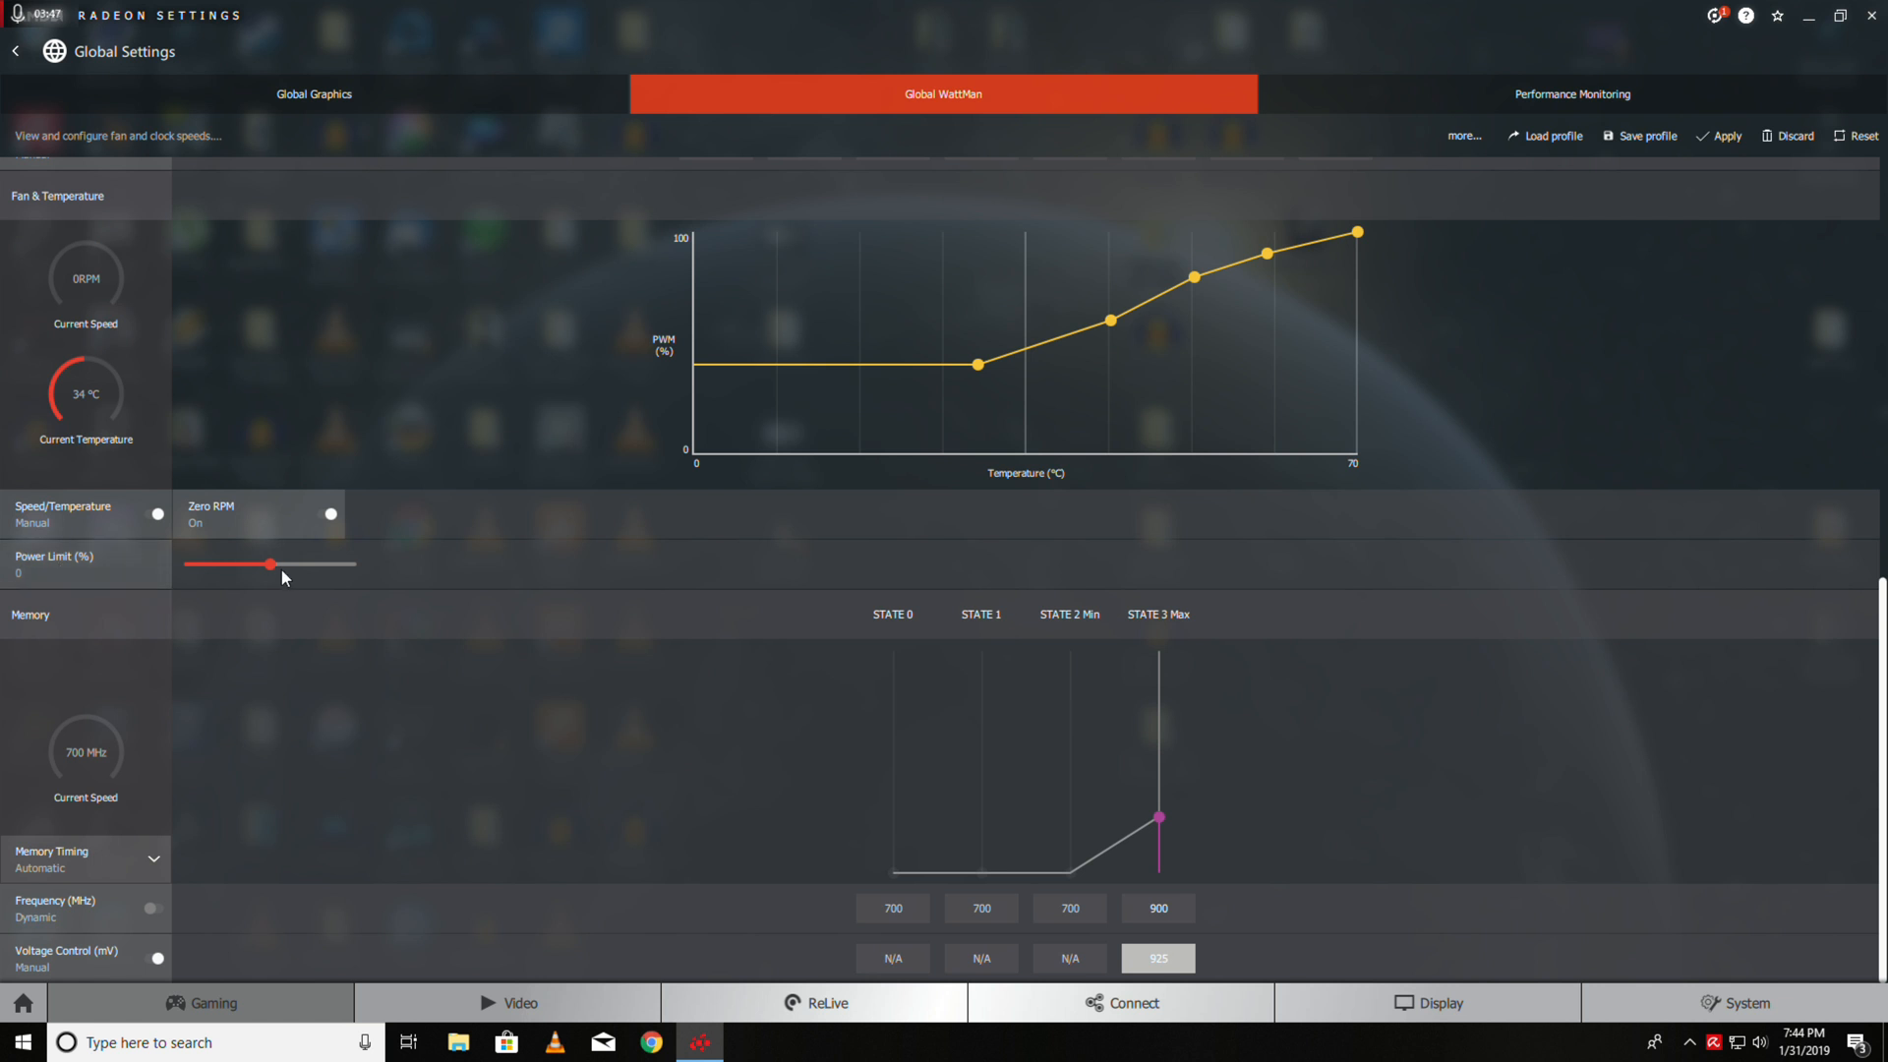
# Push the Power Limit slider from 0 to its 50% maximum
pyautogui.moveTo(269, 563); pyautogui.dragTo(336, 563)
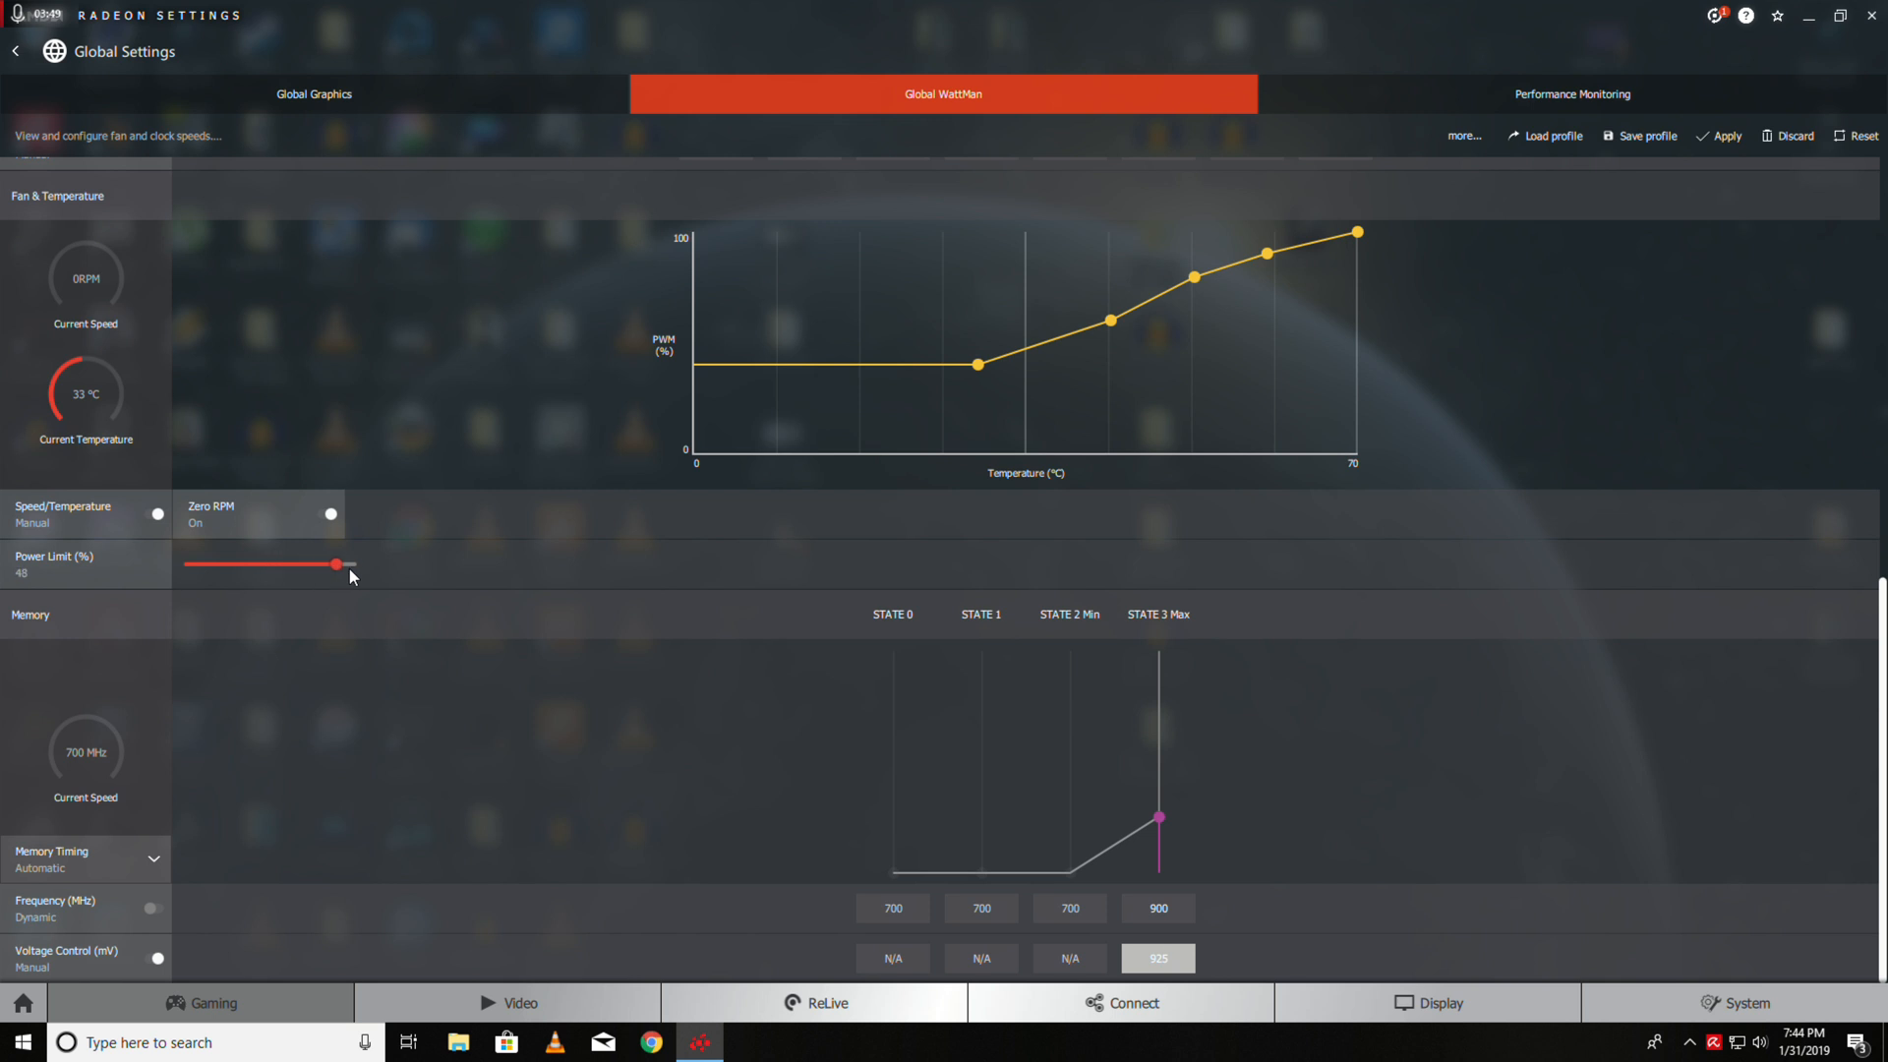
pyautogui.moveTo(335, 564); pyautogui.dragTo(361, 563)
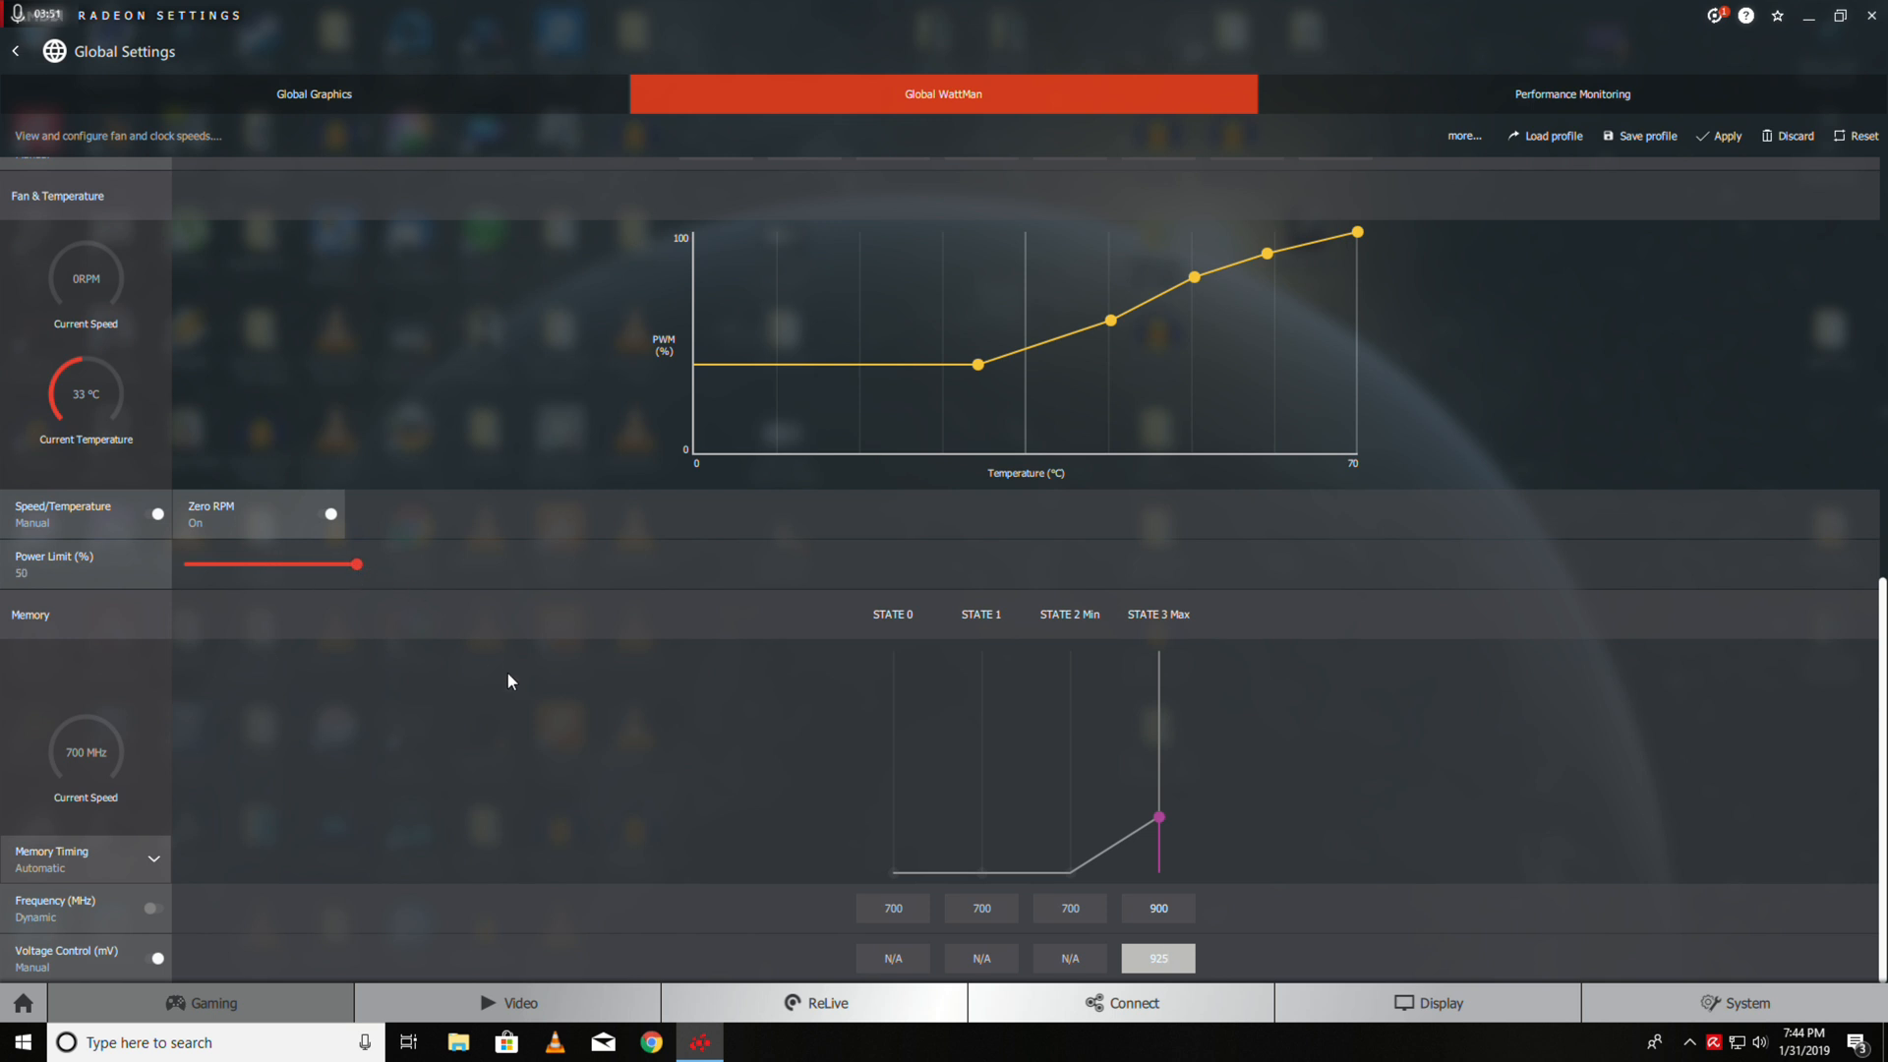
pyautogui.scroll(-3)
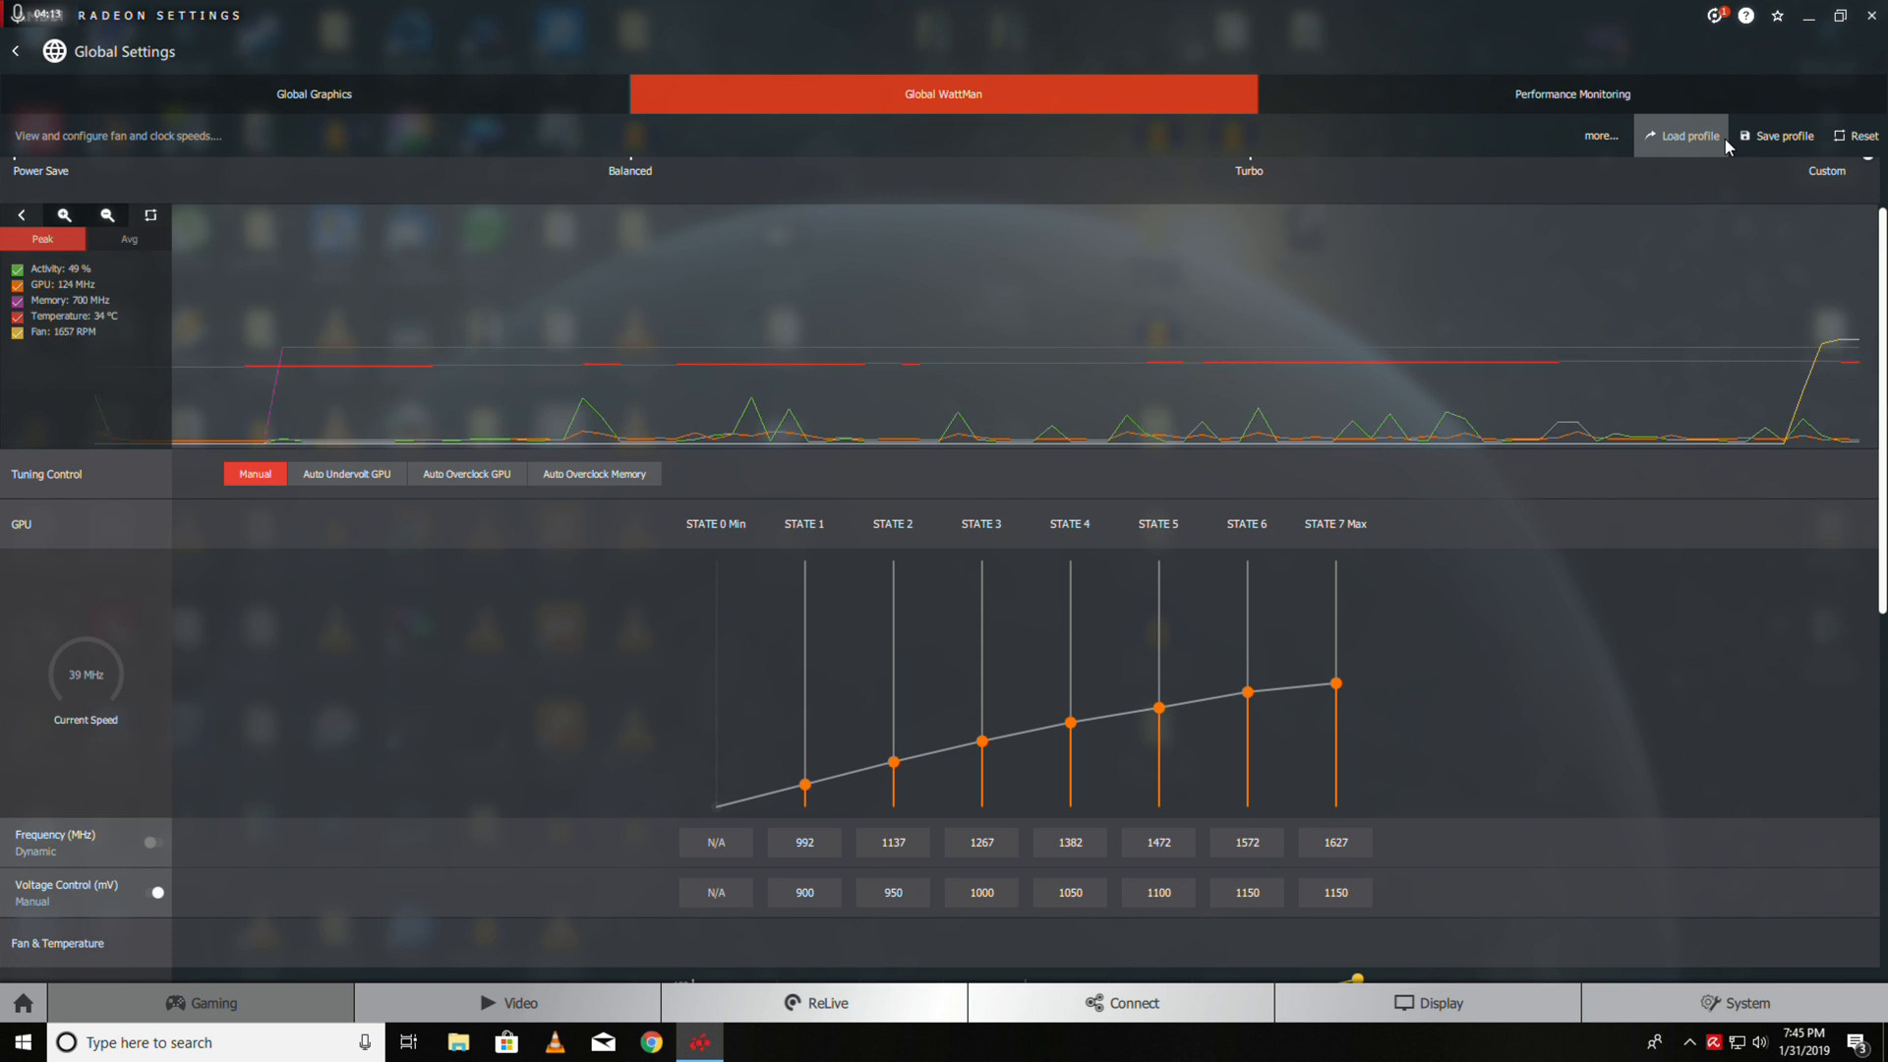
# Choose Load profile and select the saved My Base oc.xml profile
pyautogui.scroll(-3)
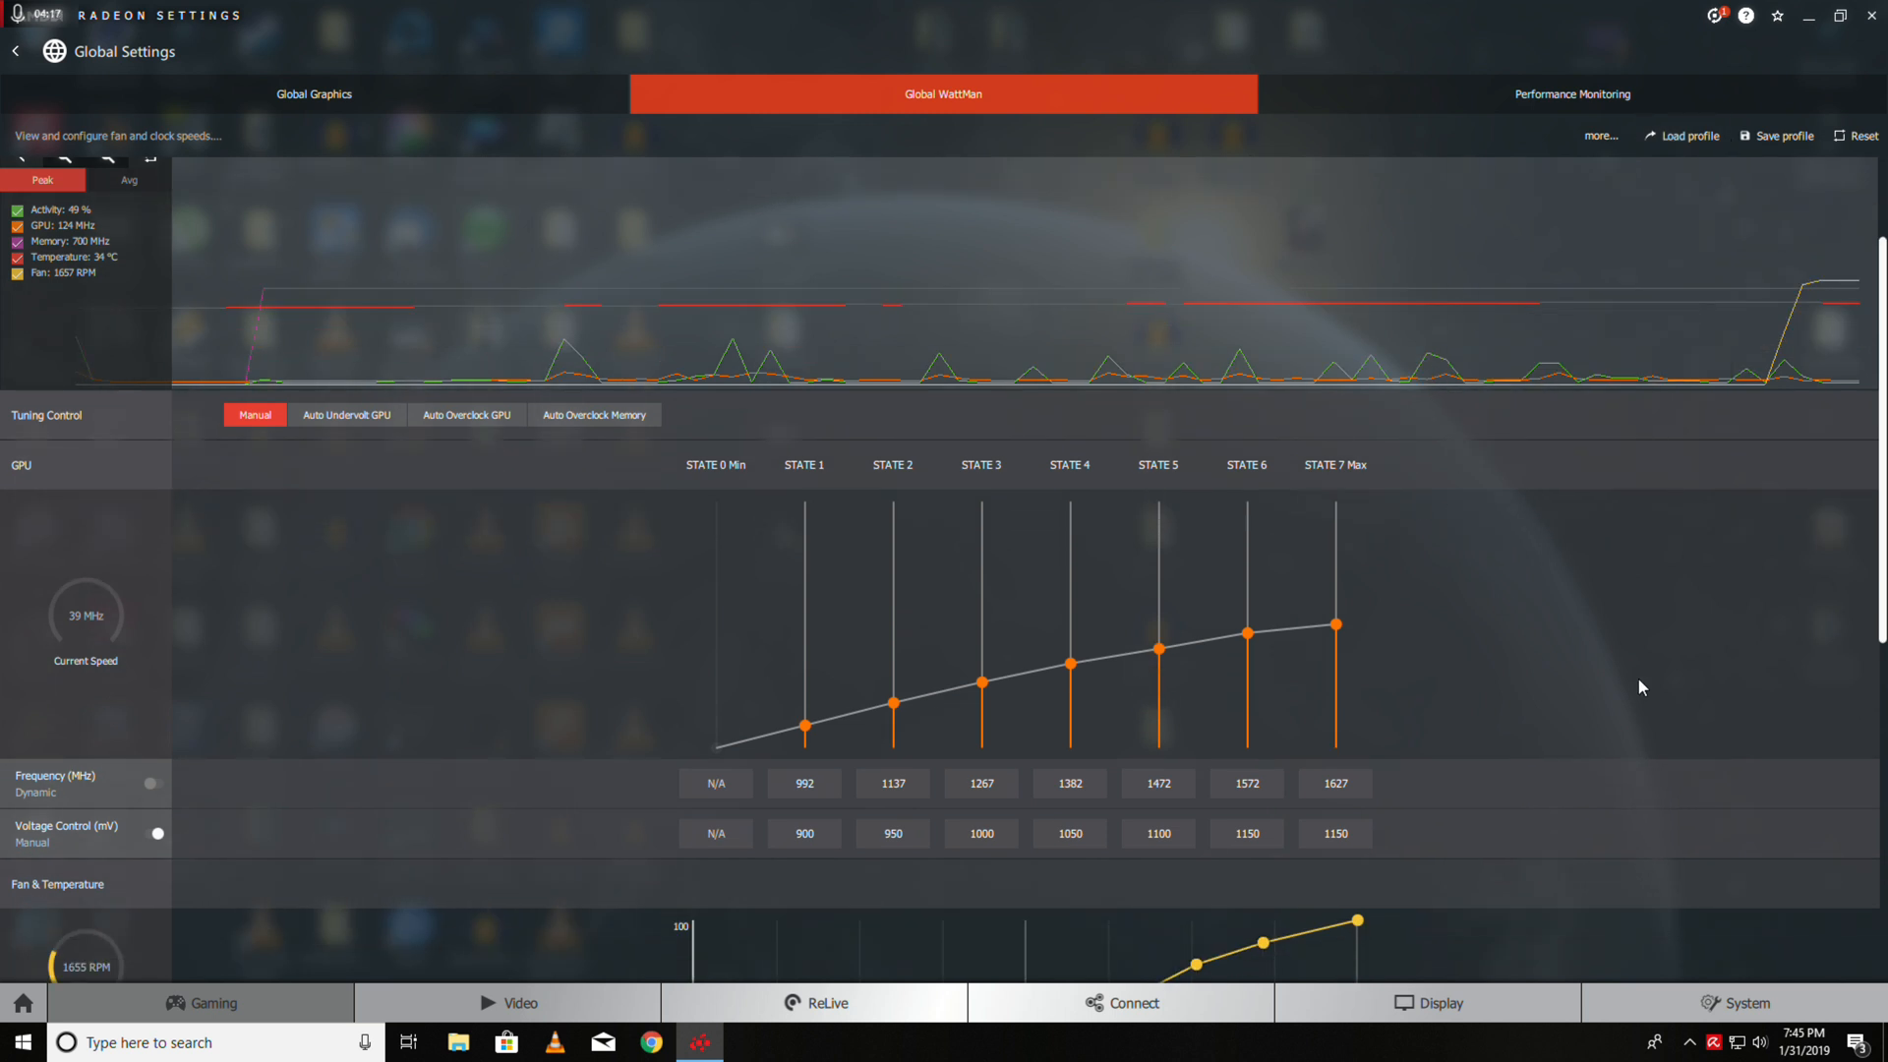
pyautogui.scroll(-3)
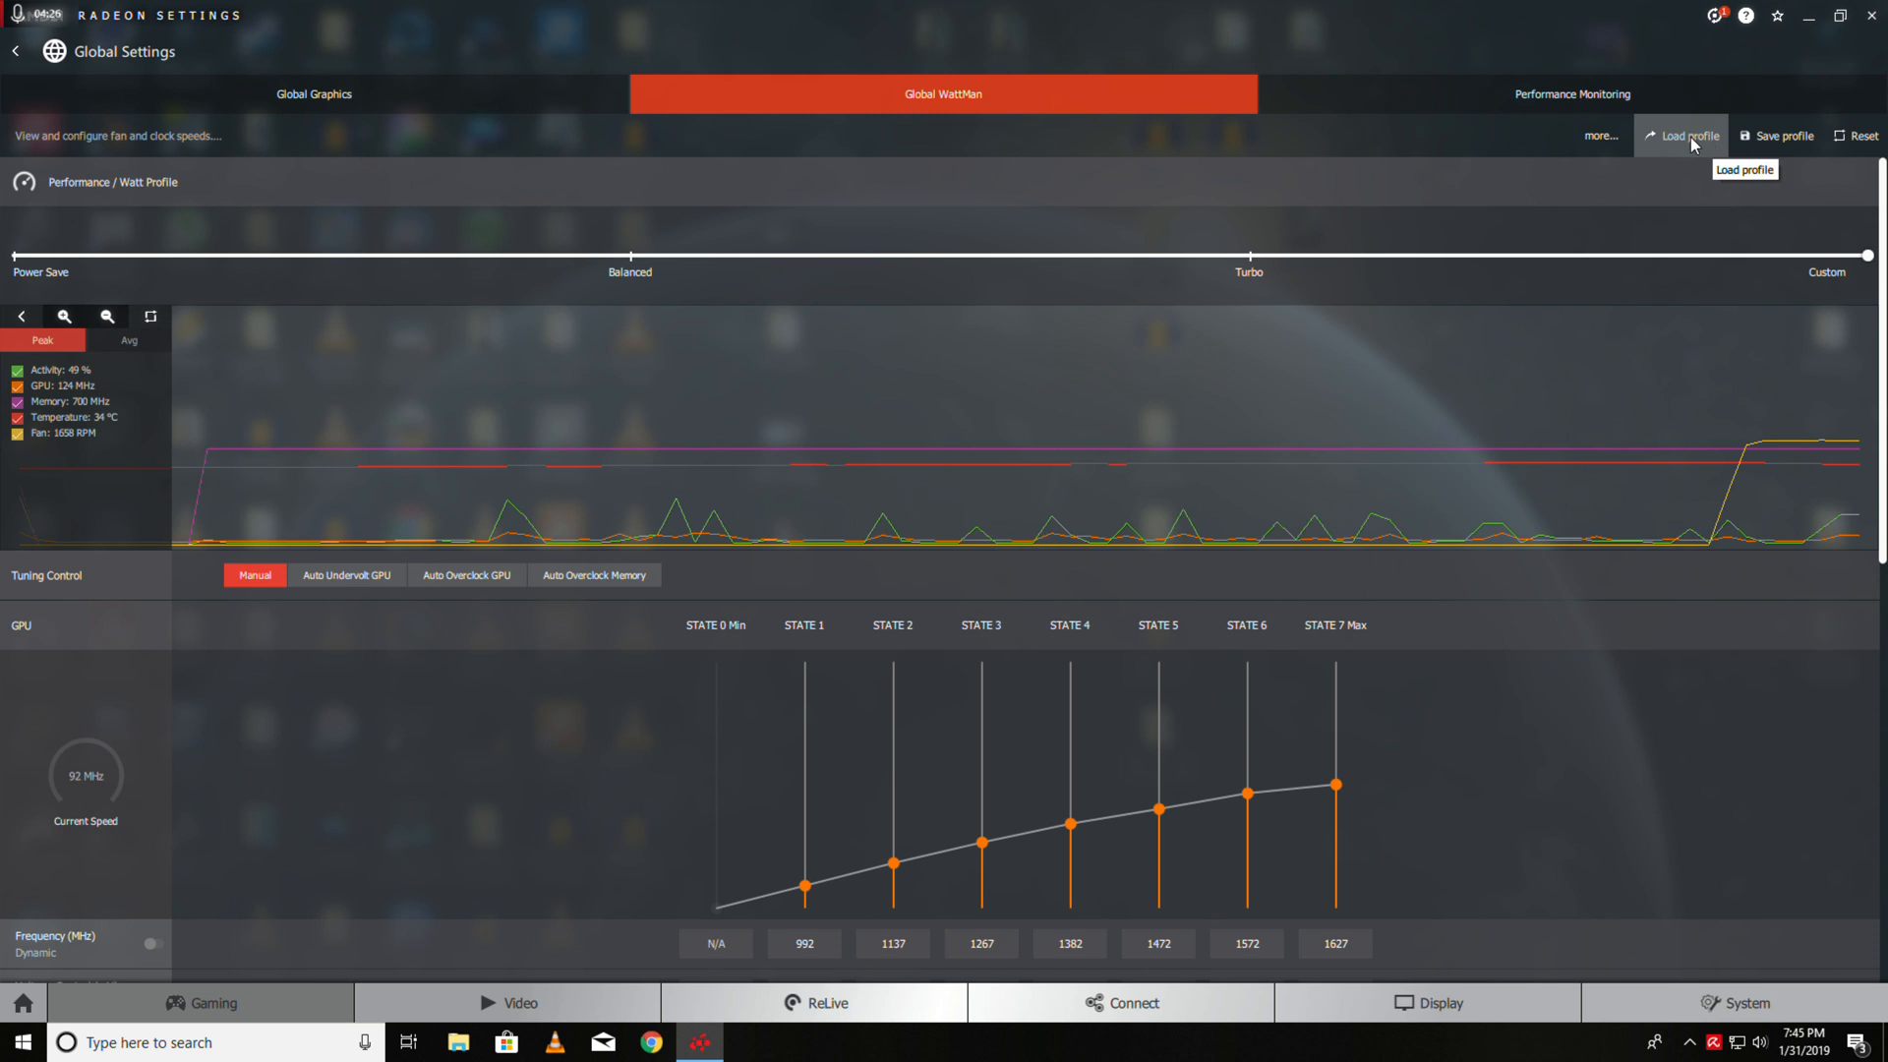
pyautogui.click(1684, 135)
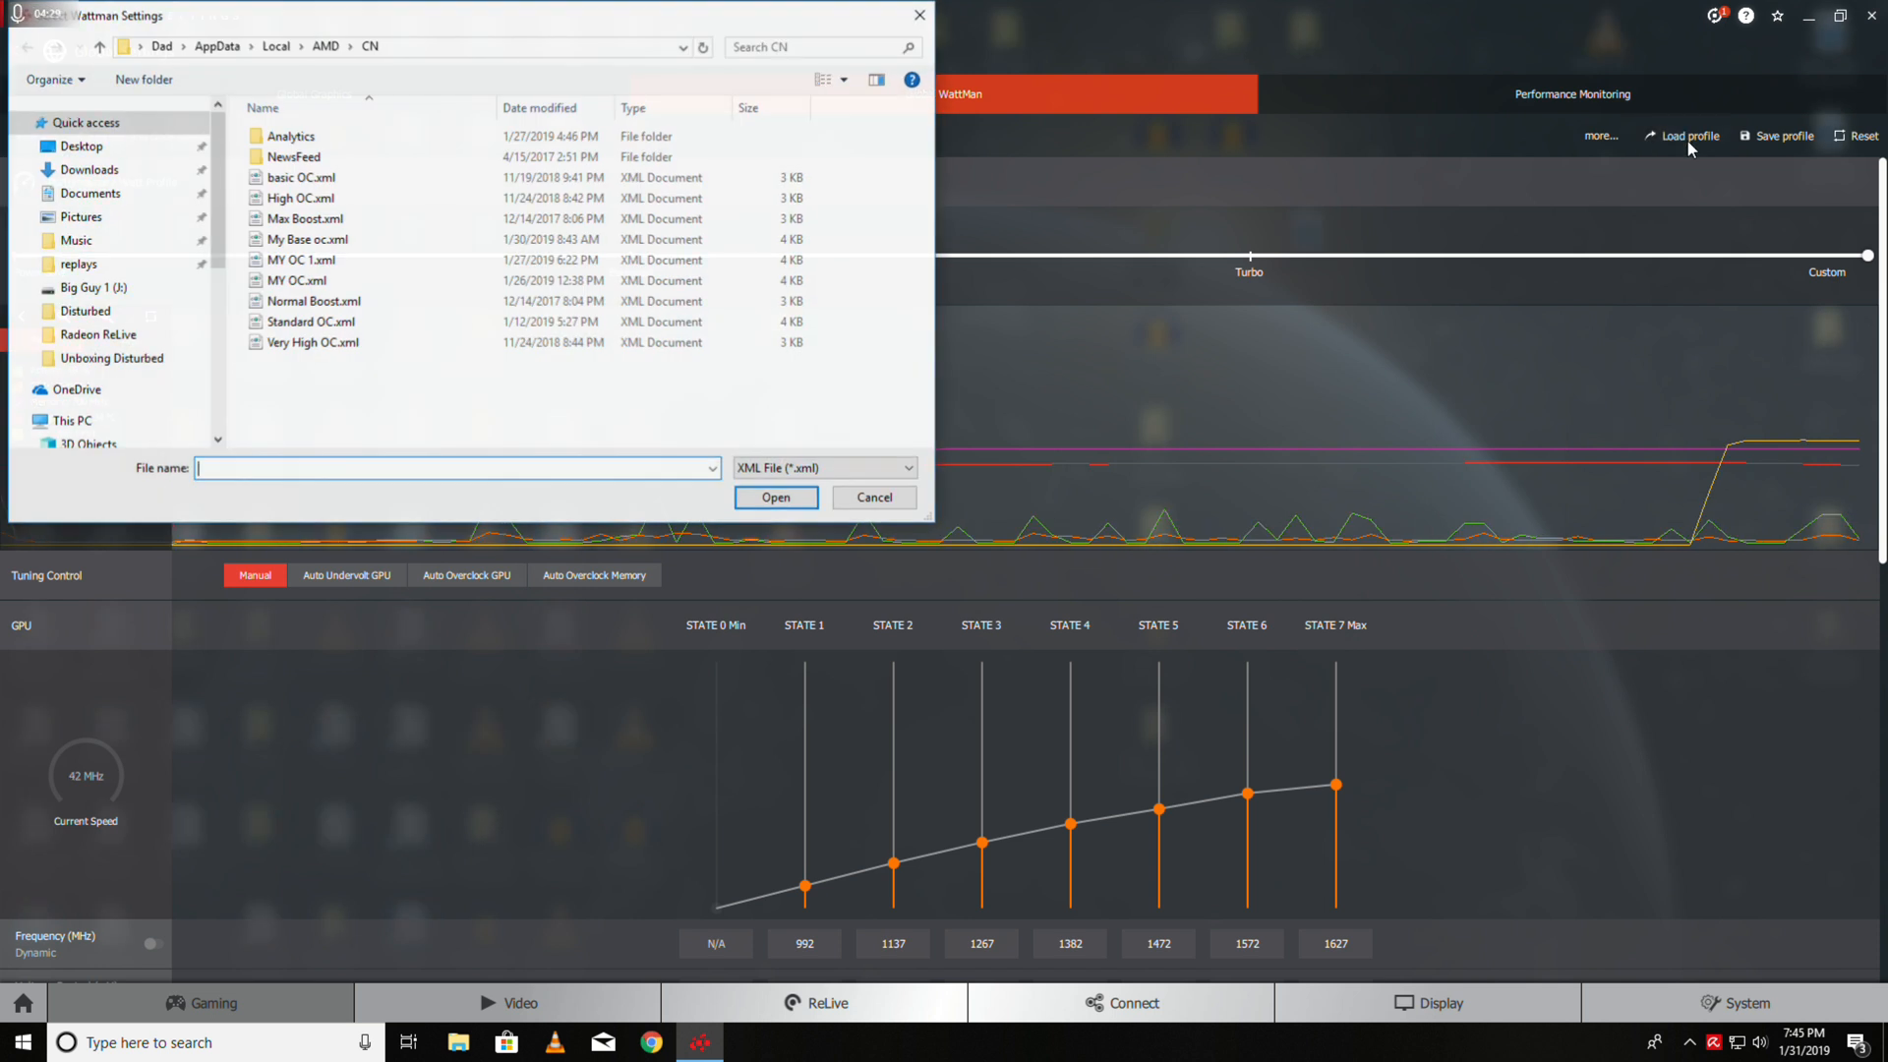
pyautogui.click(305, 238)
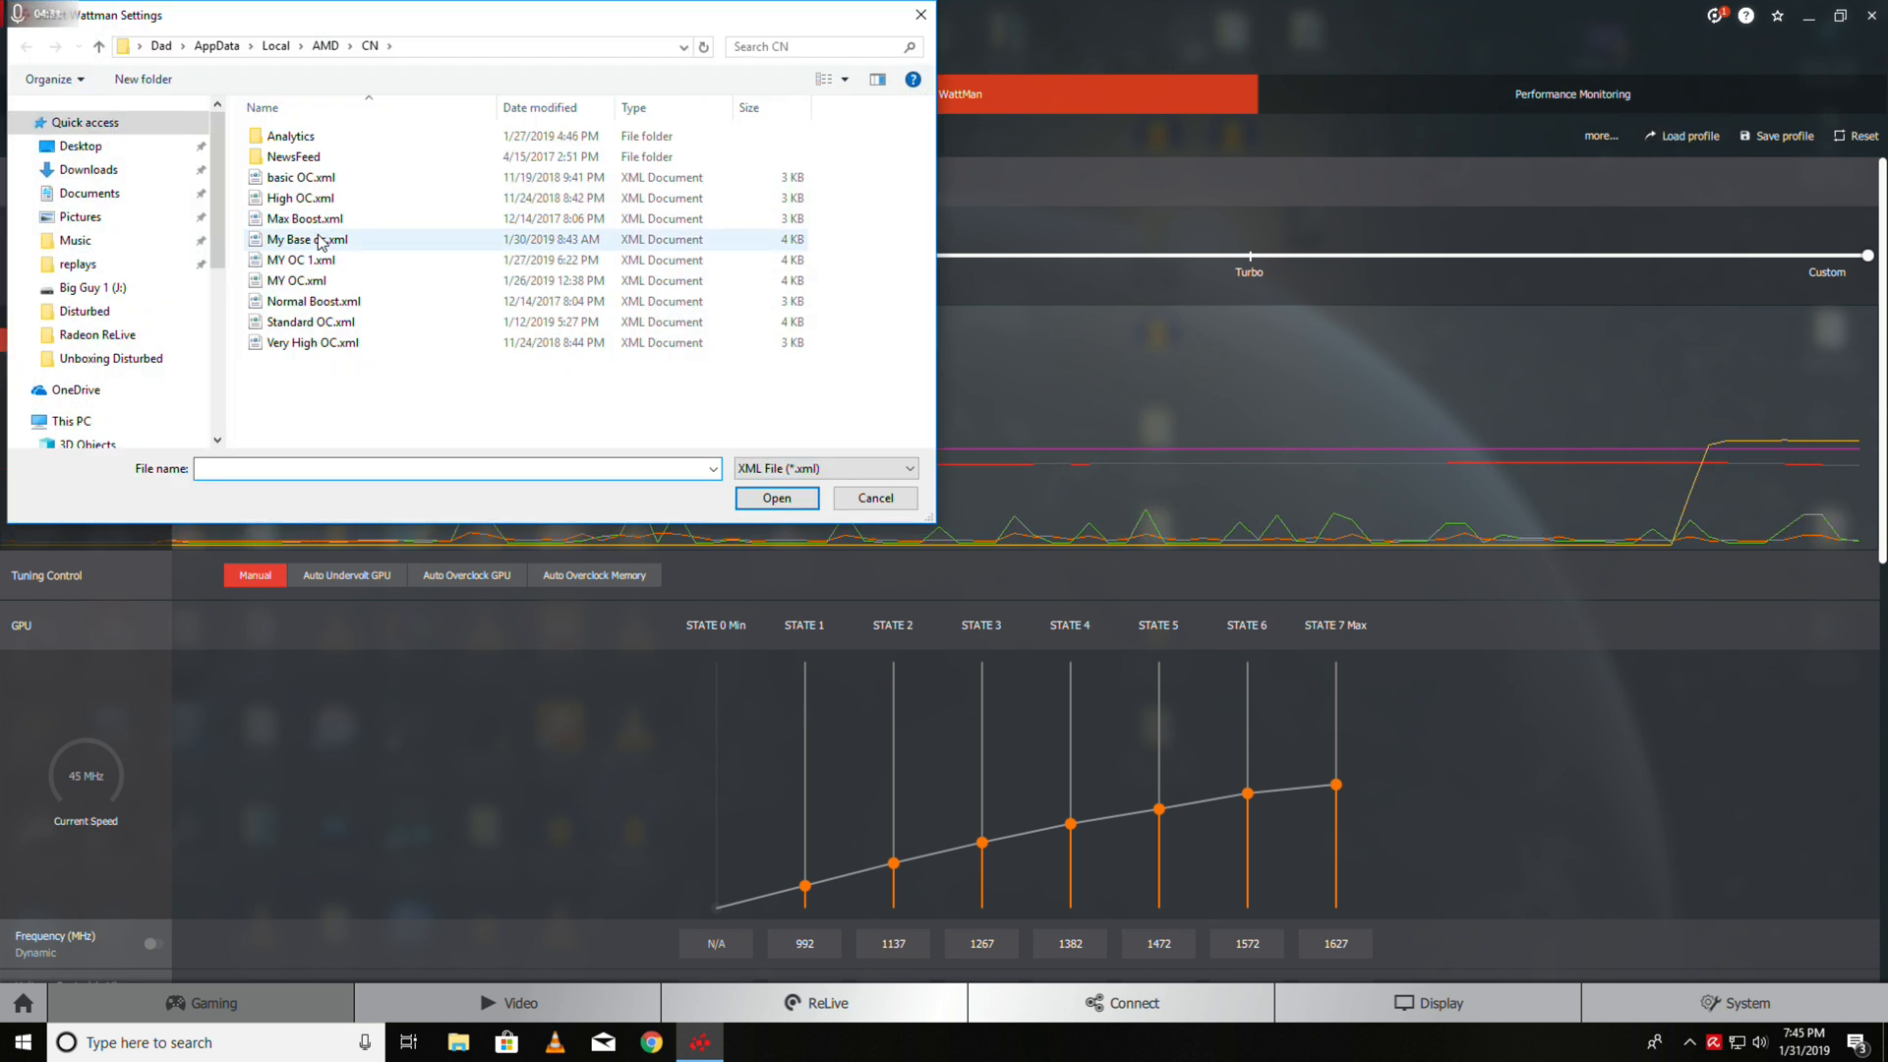
pyautogui.moveTo(319, 240)
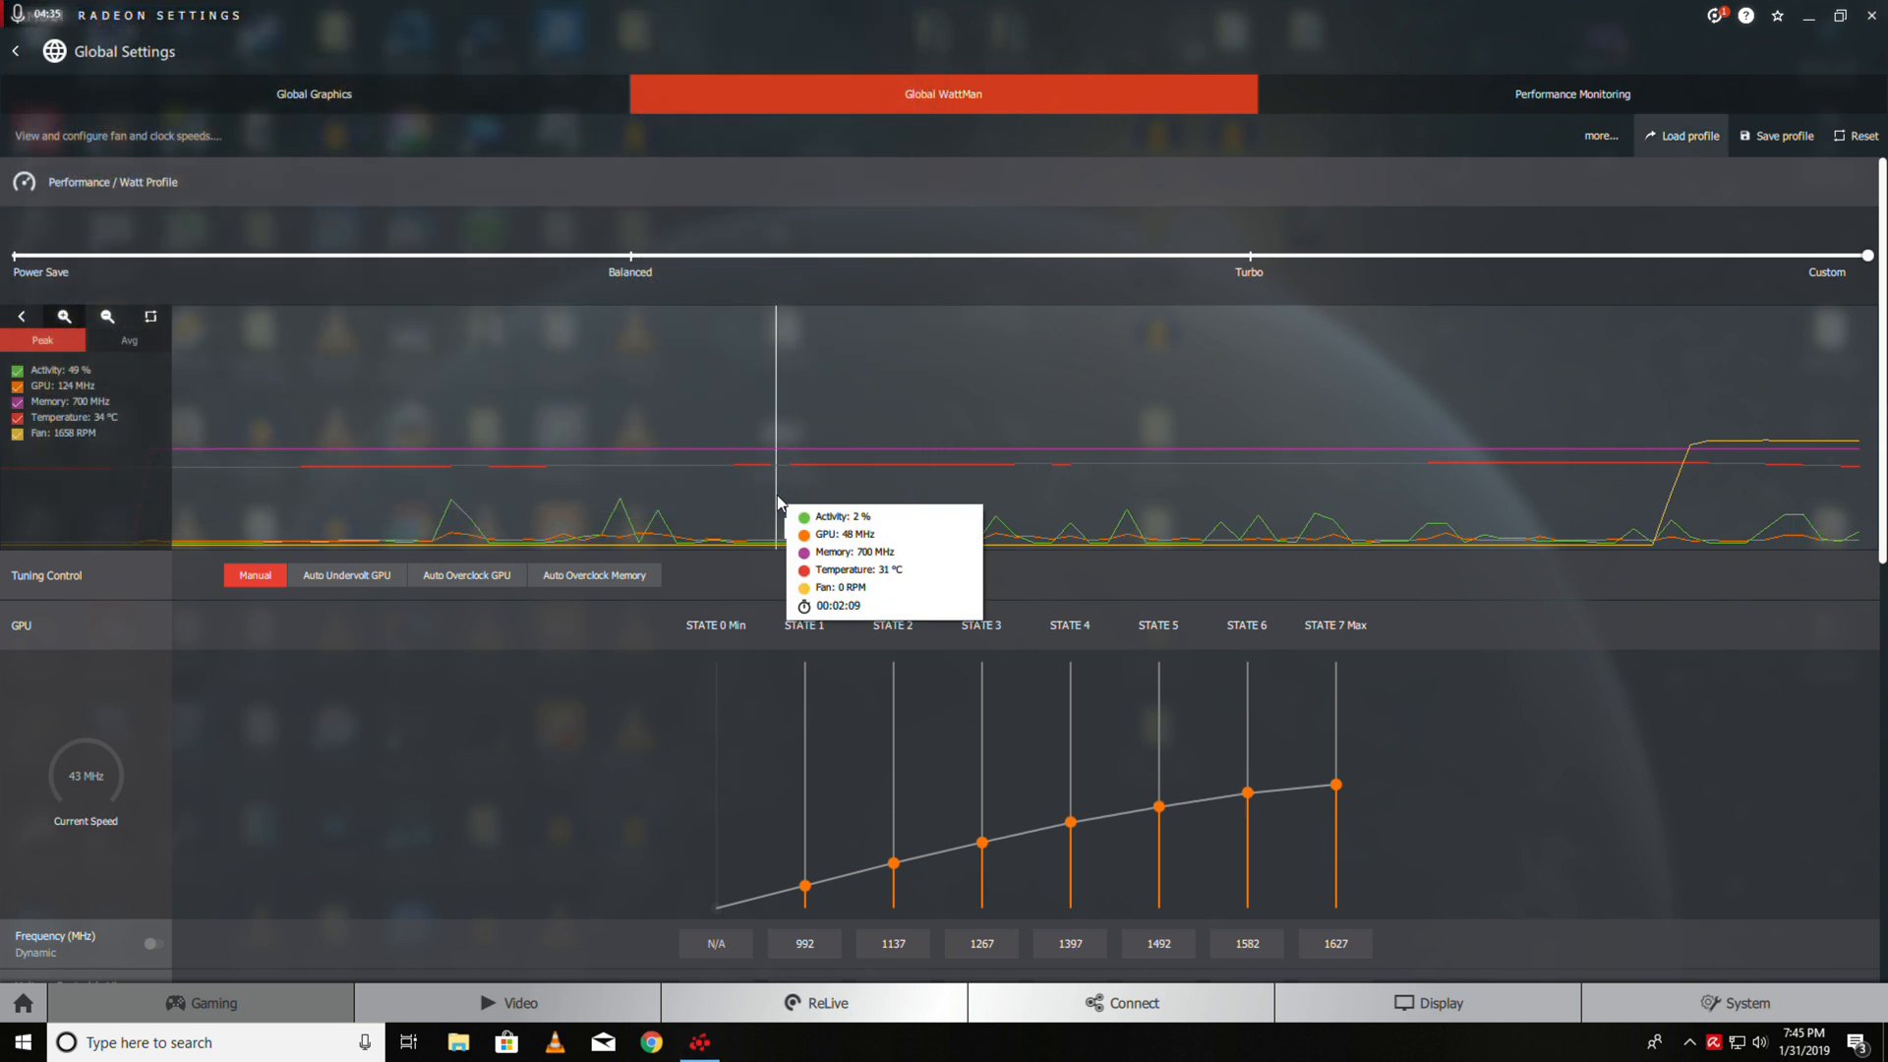
pyautogui.scroll(-3)
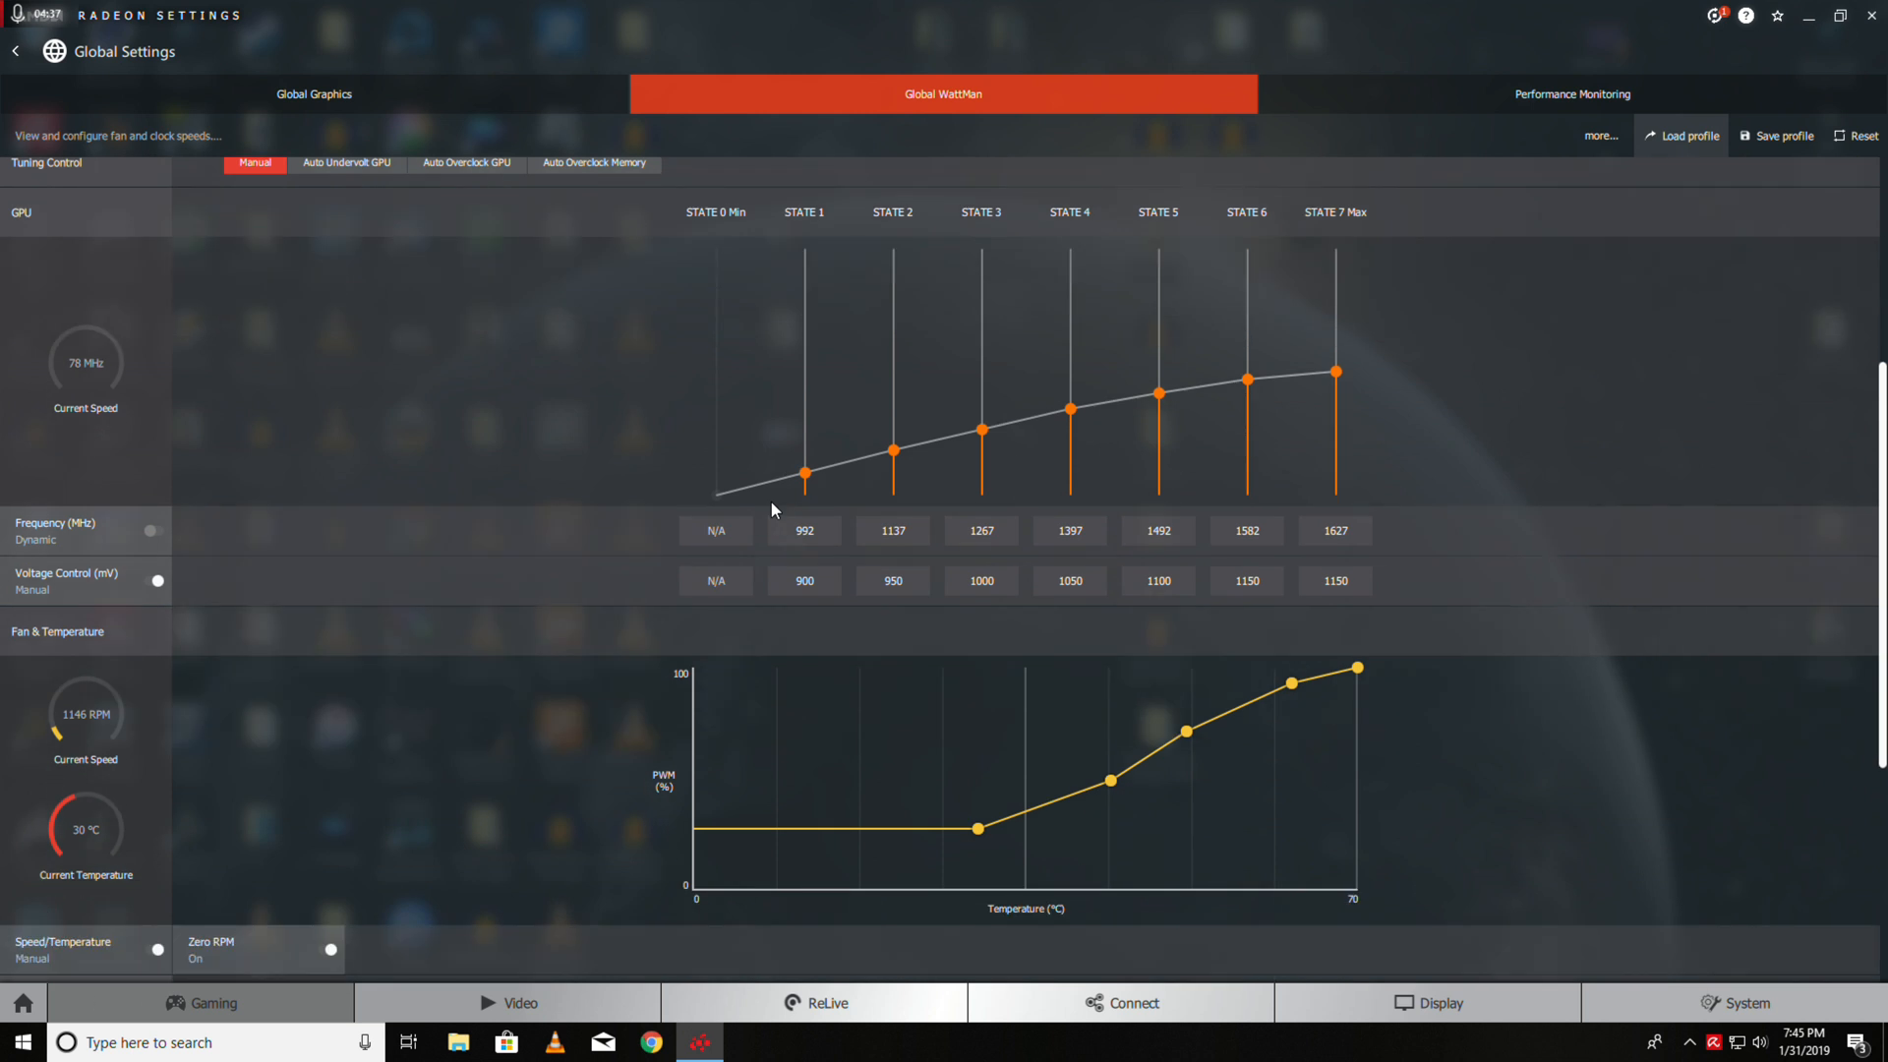
pyautogui.scroll(-3)
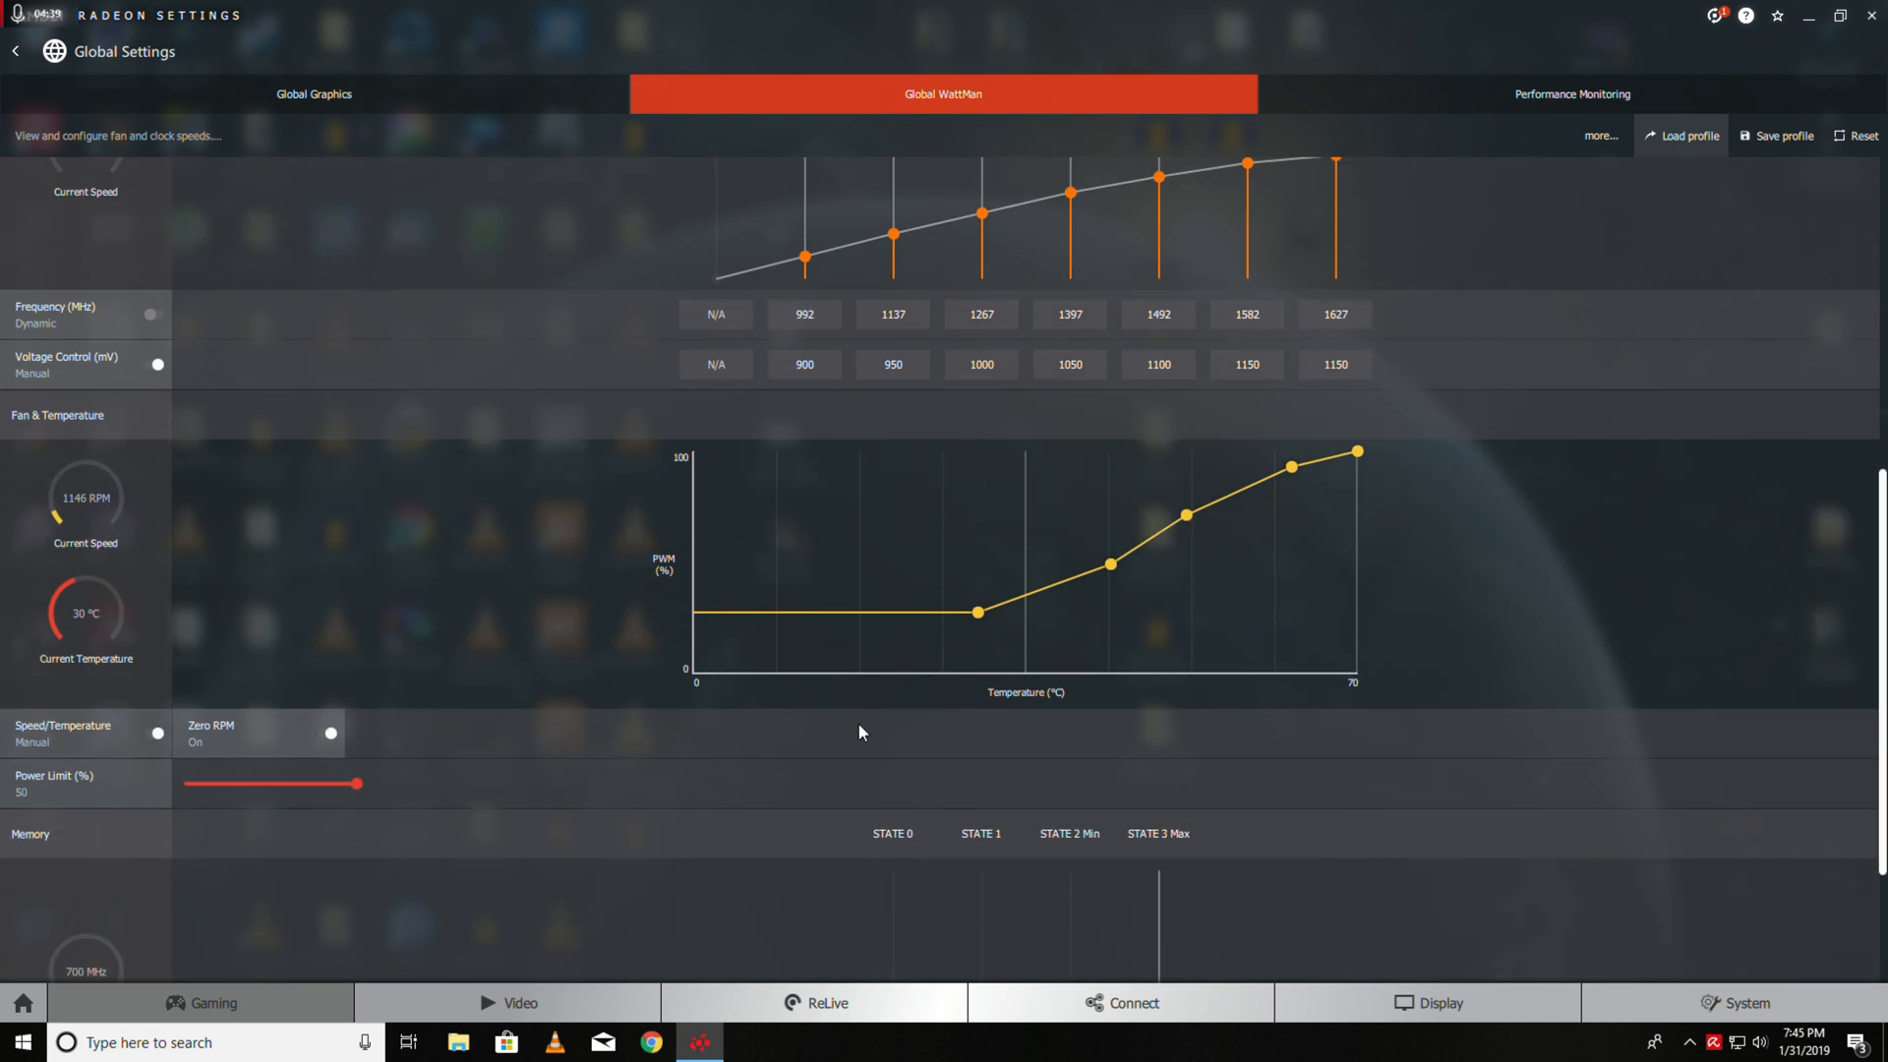
pyautogui.moveTo(977, 612)
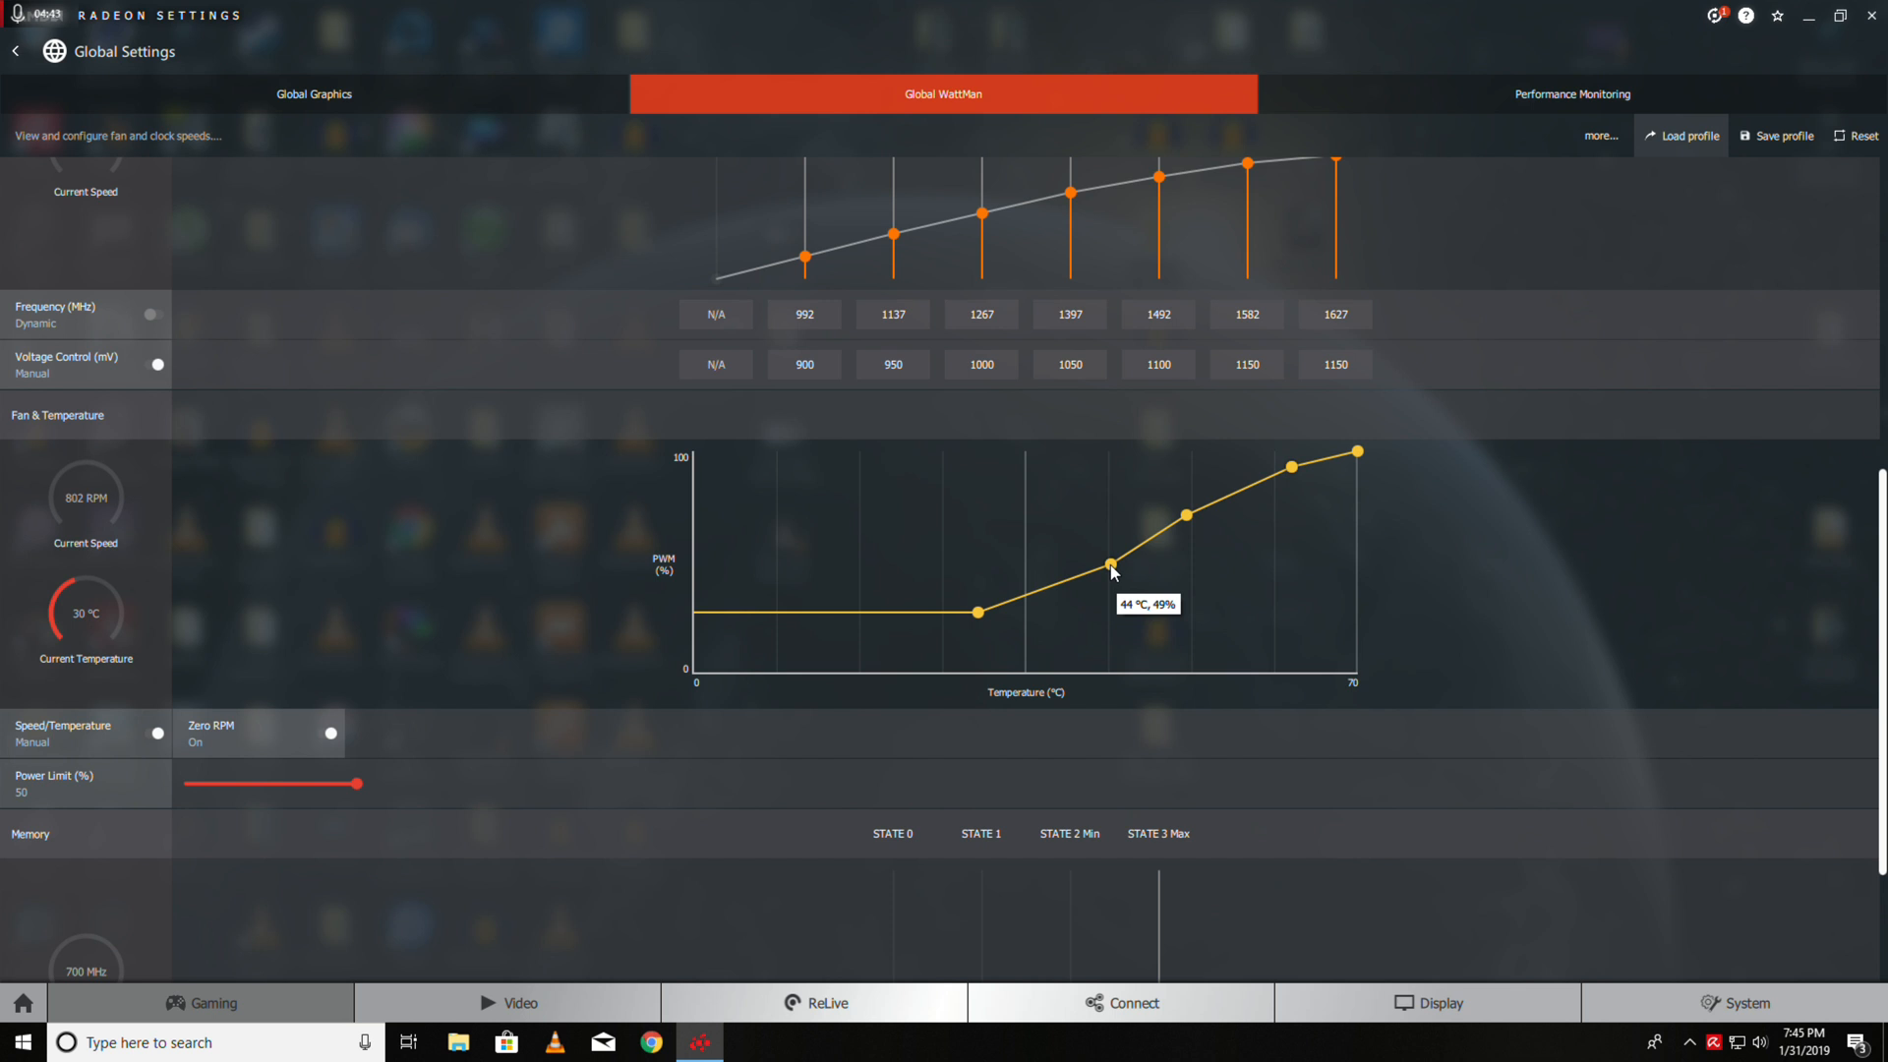
pyautogui.moveTo(1281, 495)
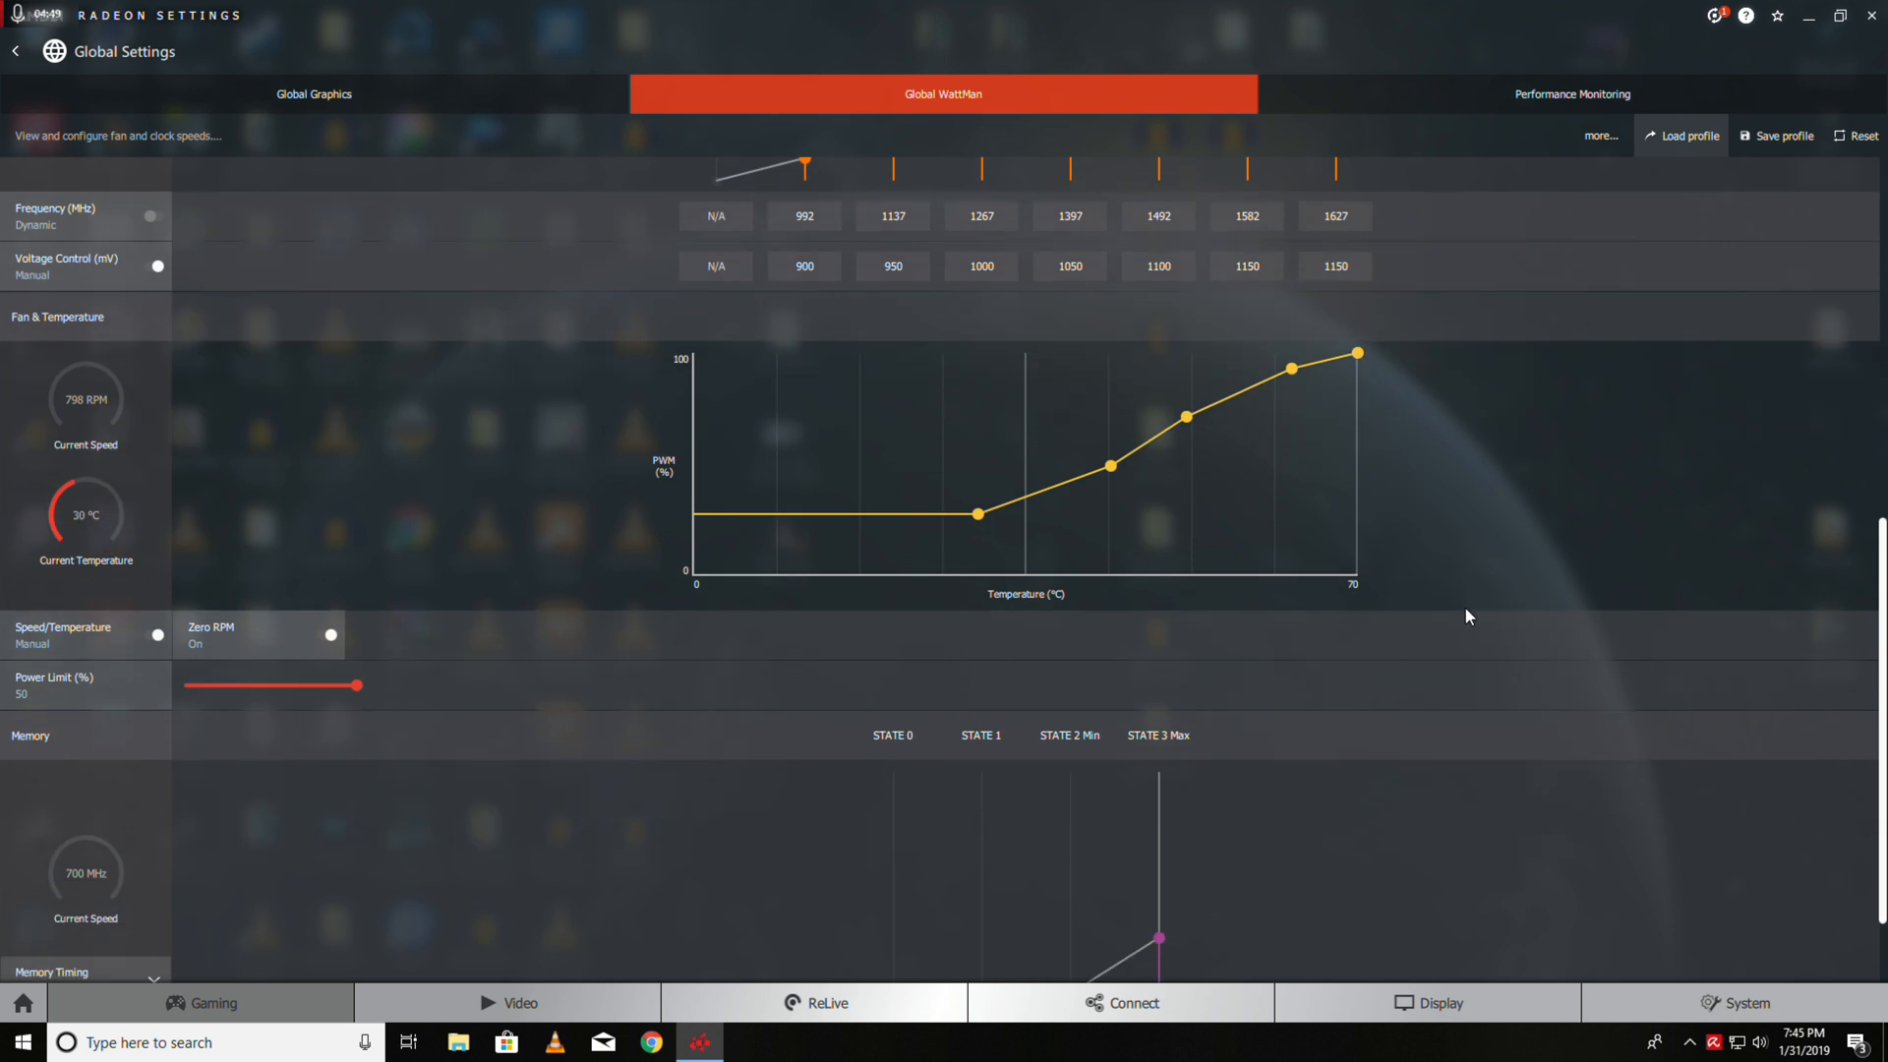
pyautogui.scroll(-3)
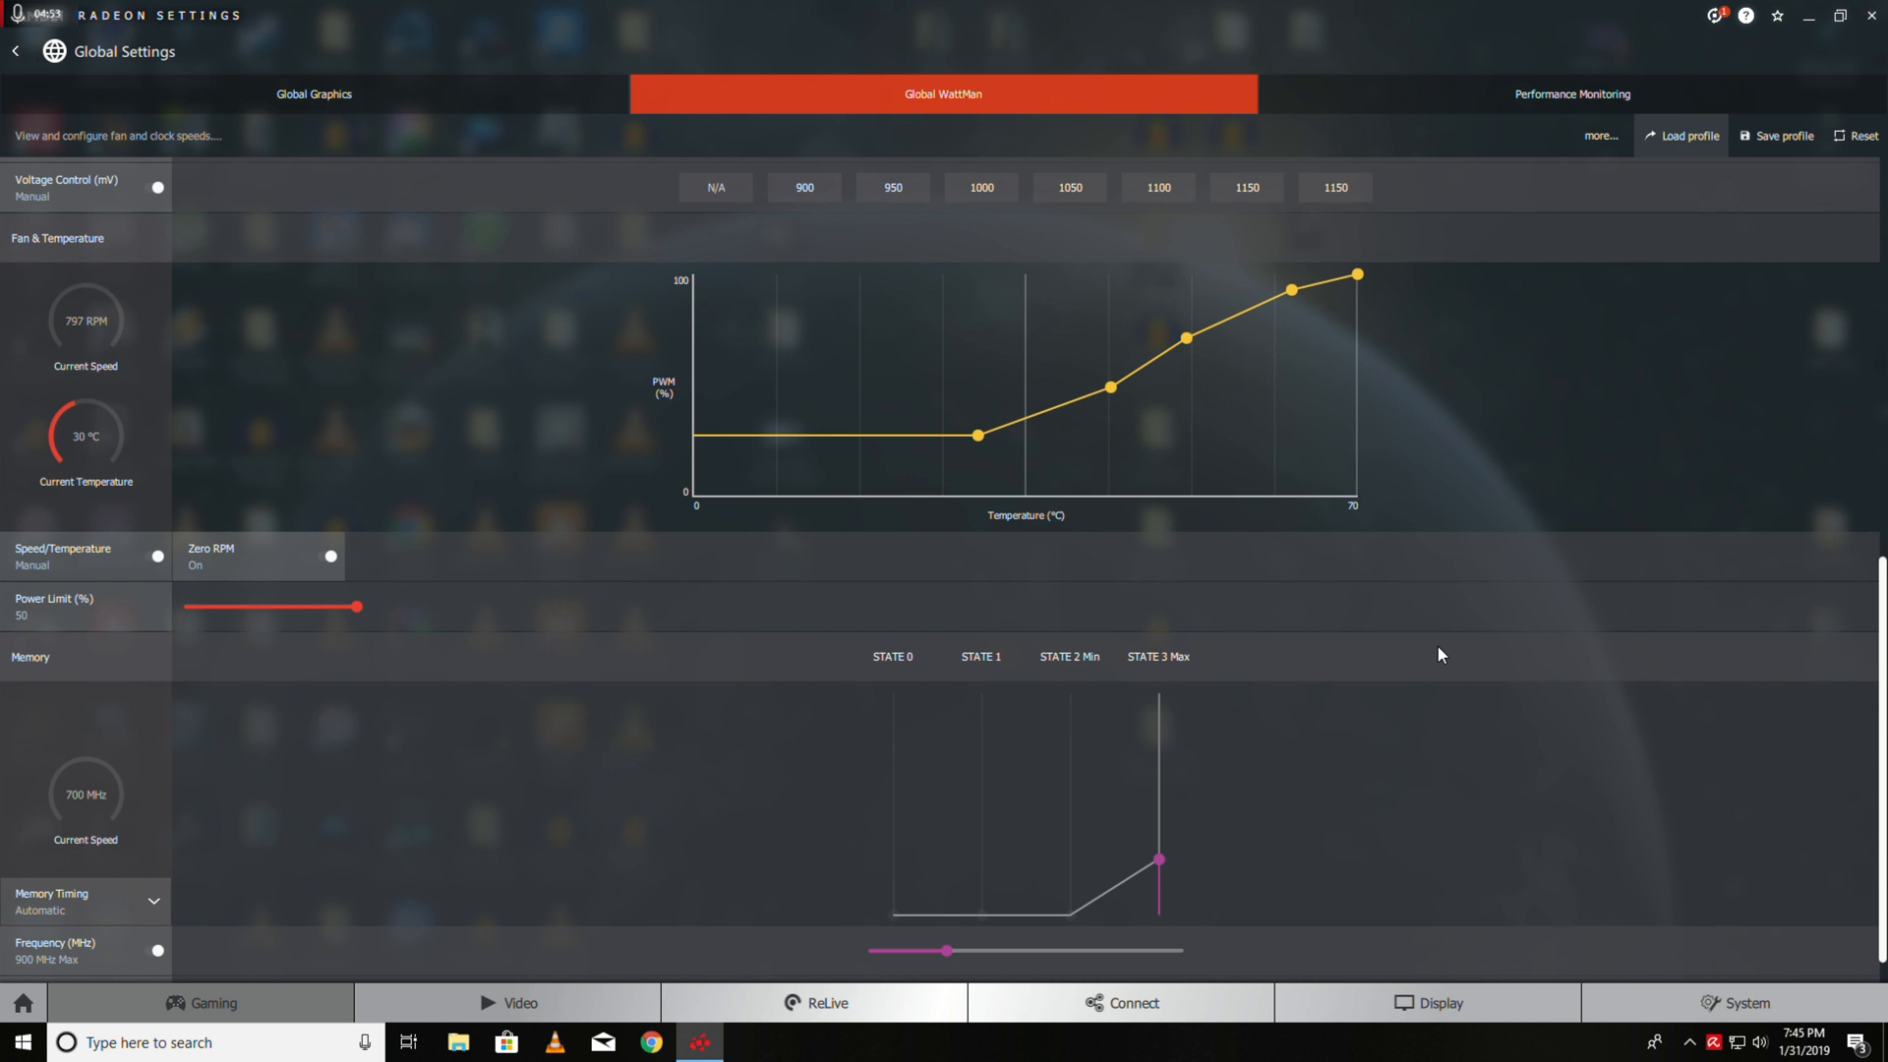
pyautogui.moveTo(1325, 590)
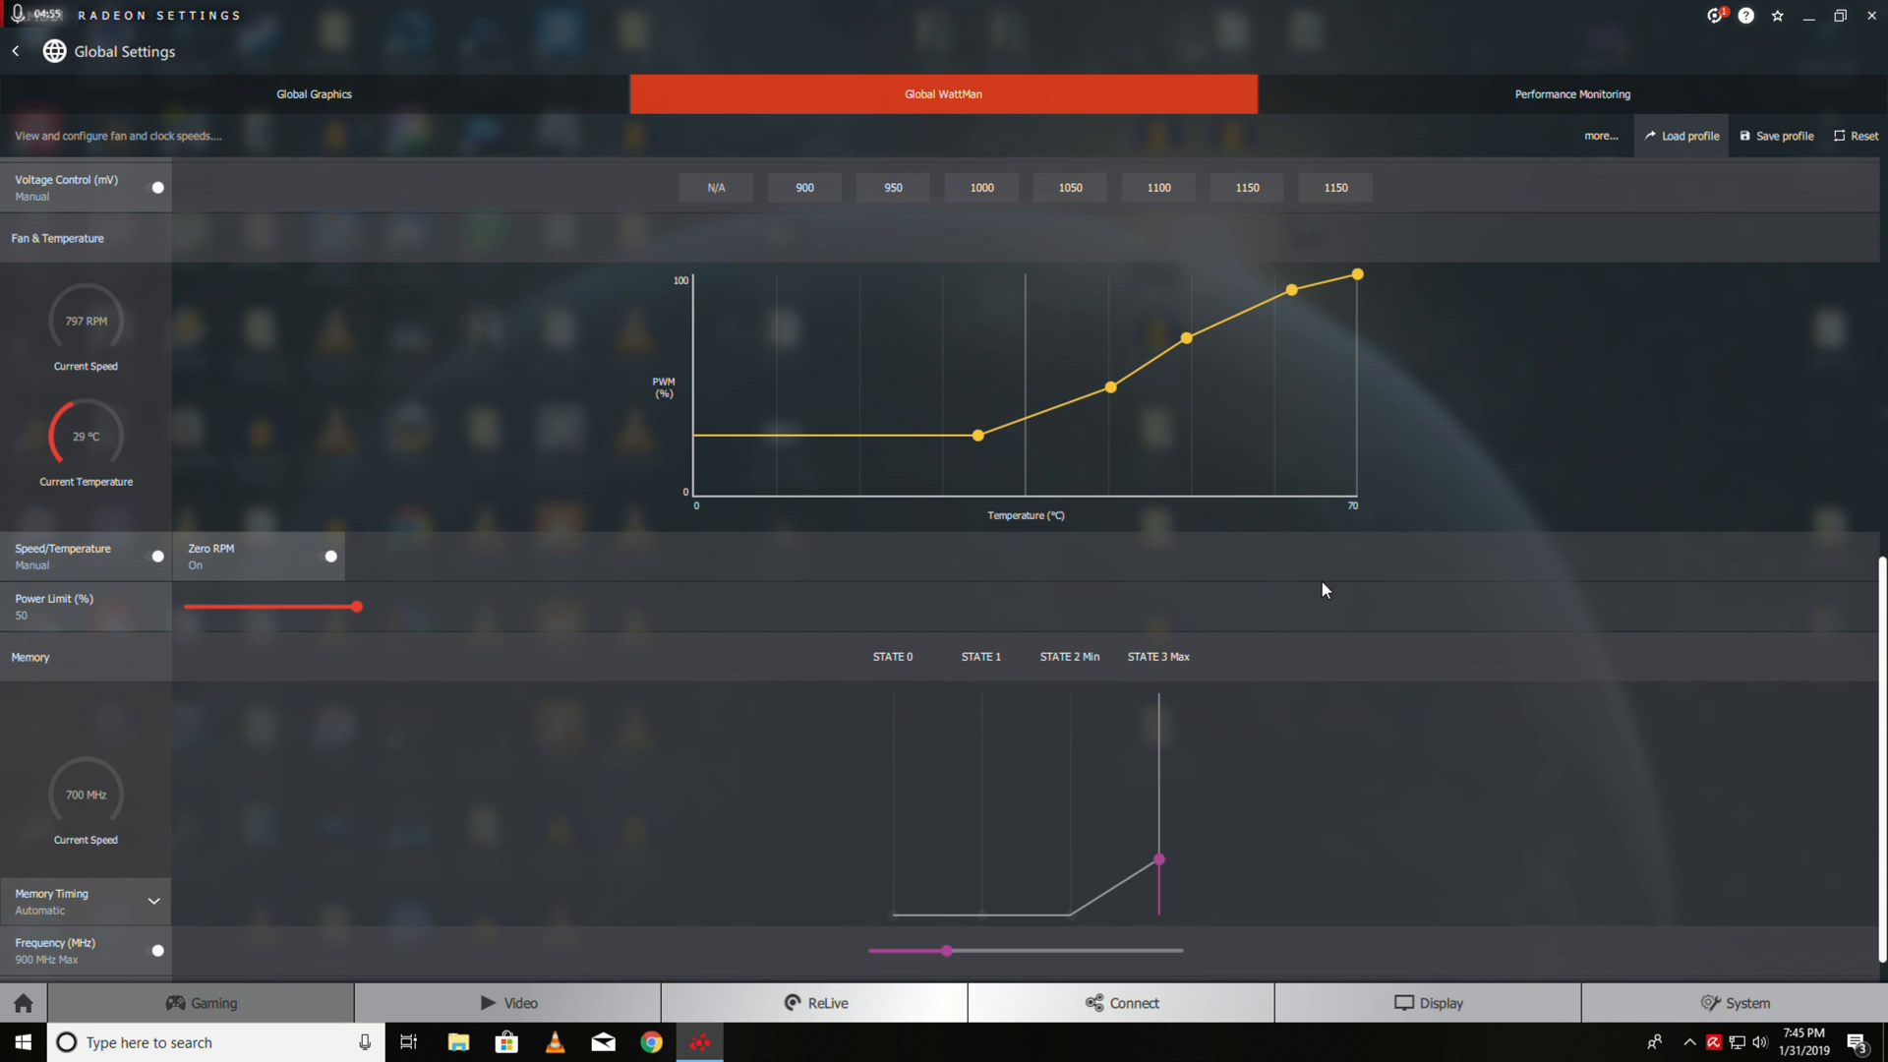
pyautogui.scroll(-3)
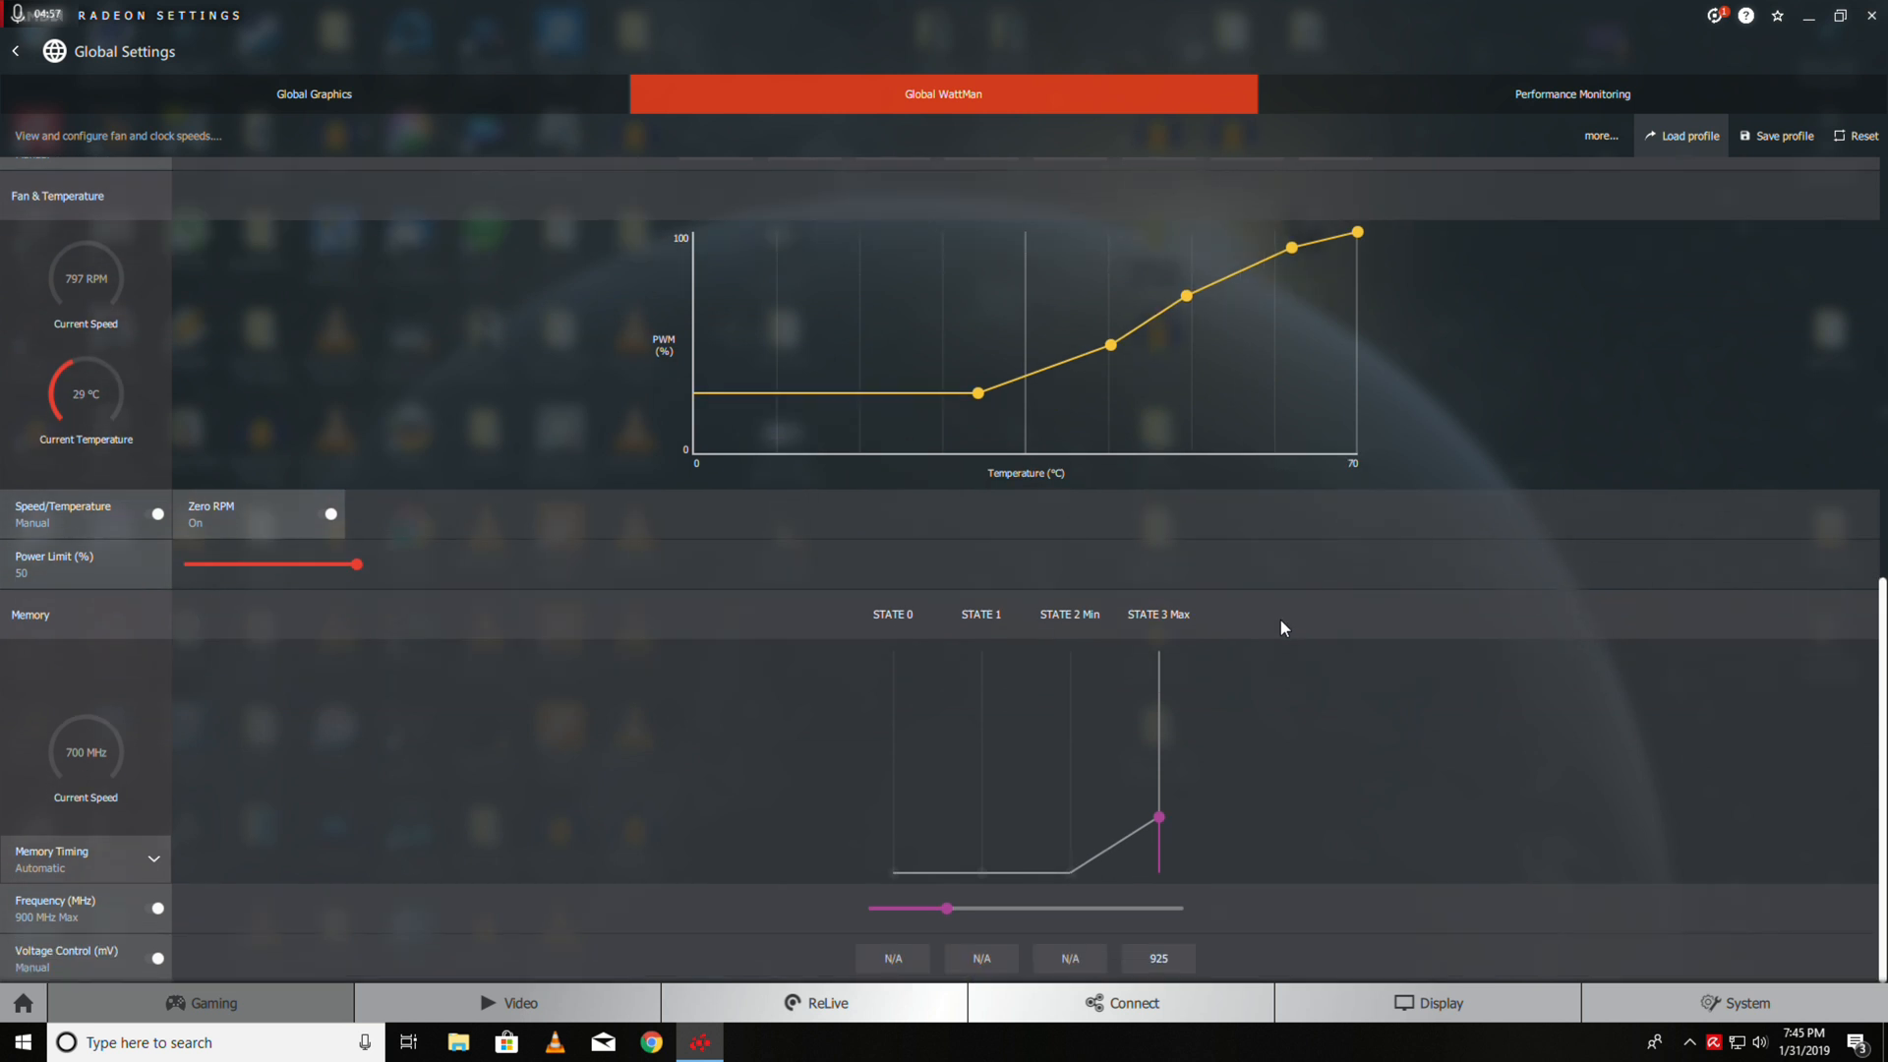
pyautogui.moveTo(1189, 835)
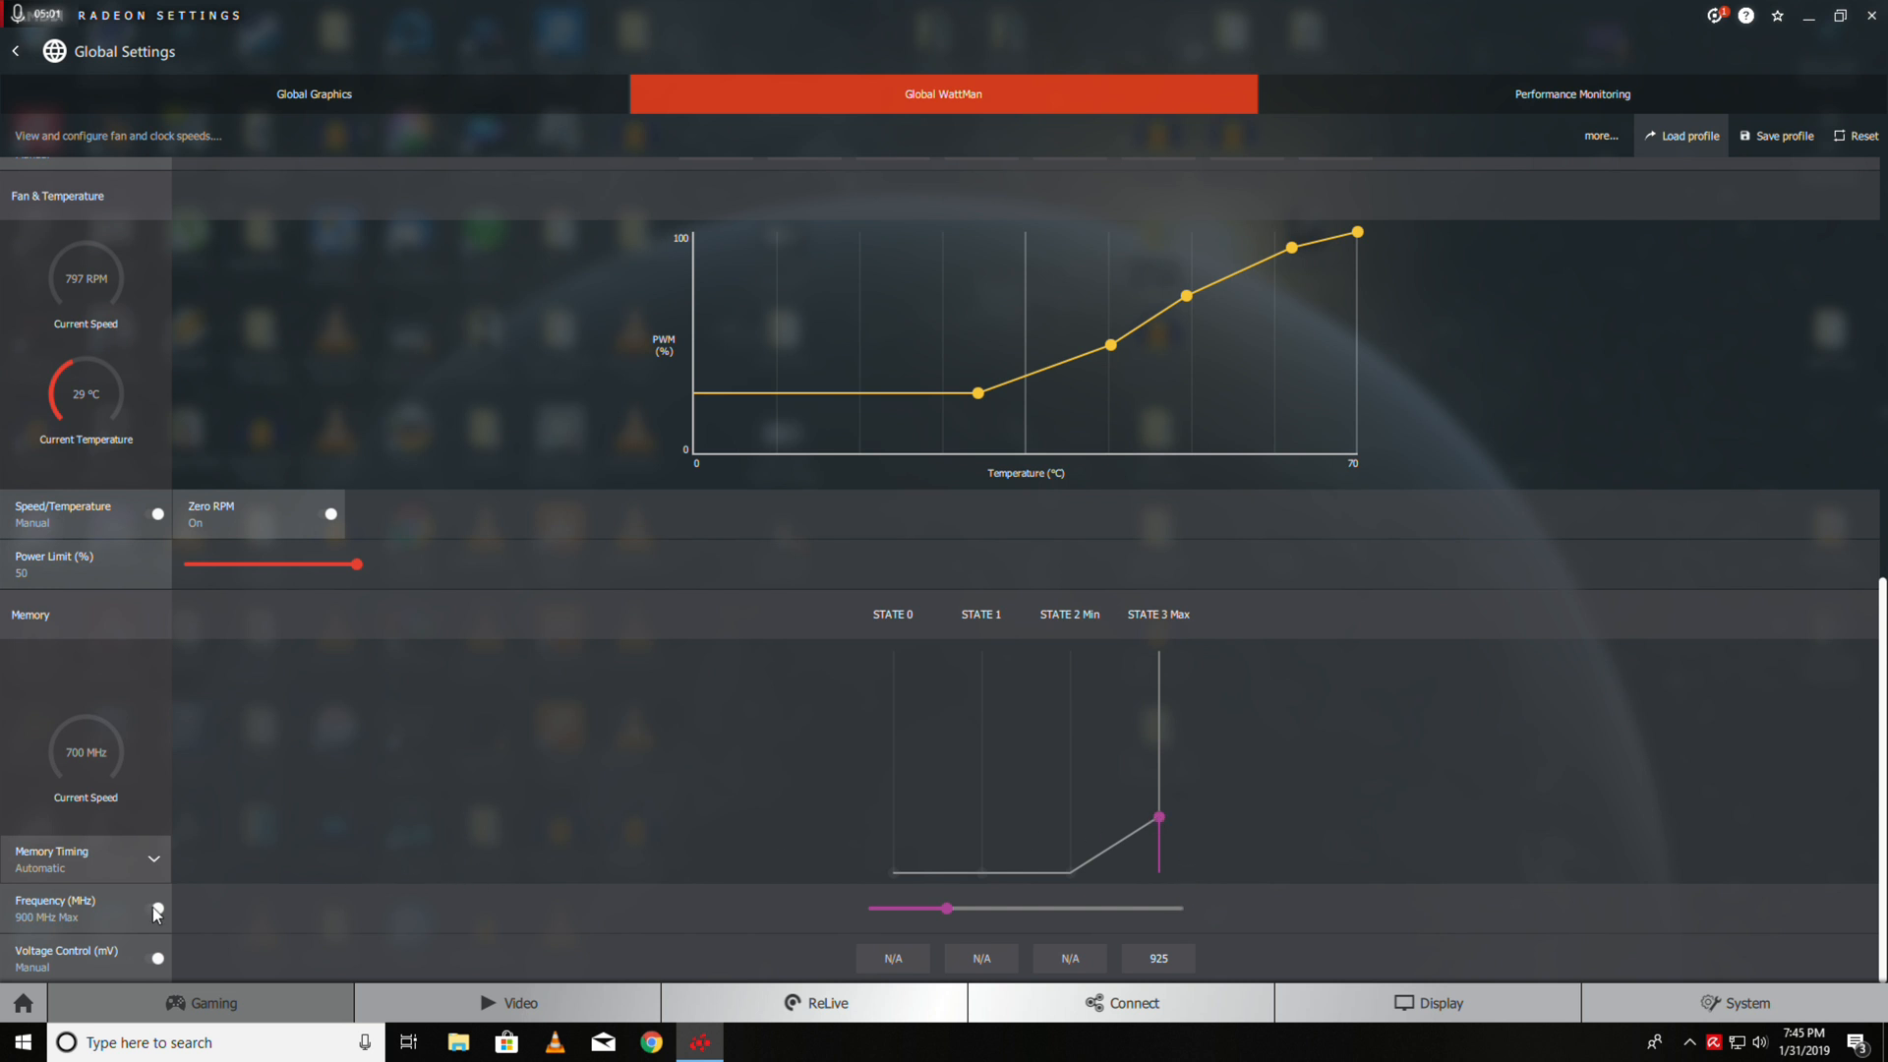
pyautogui.scroll(-3)
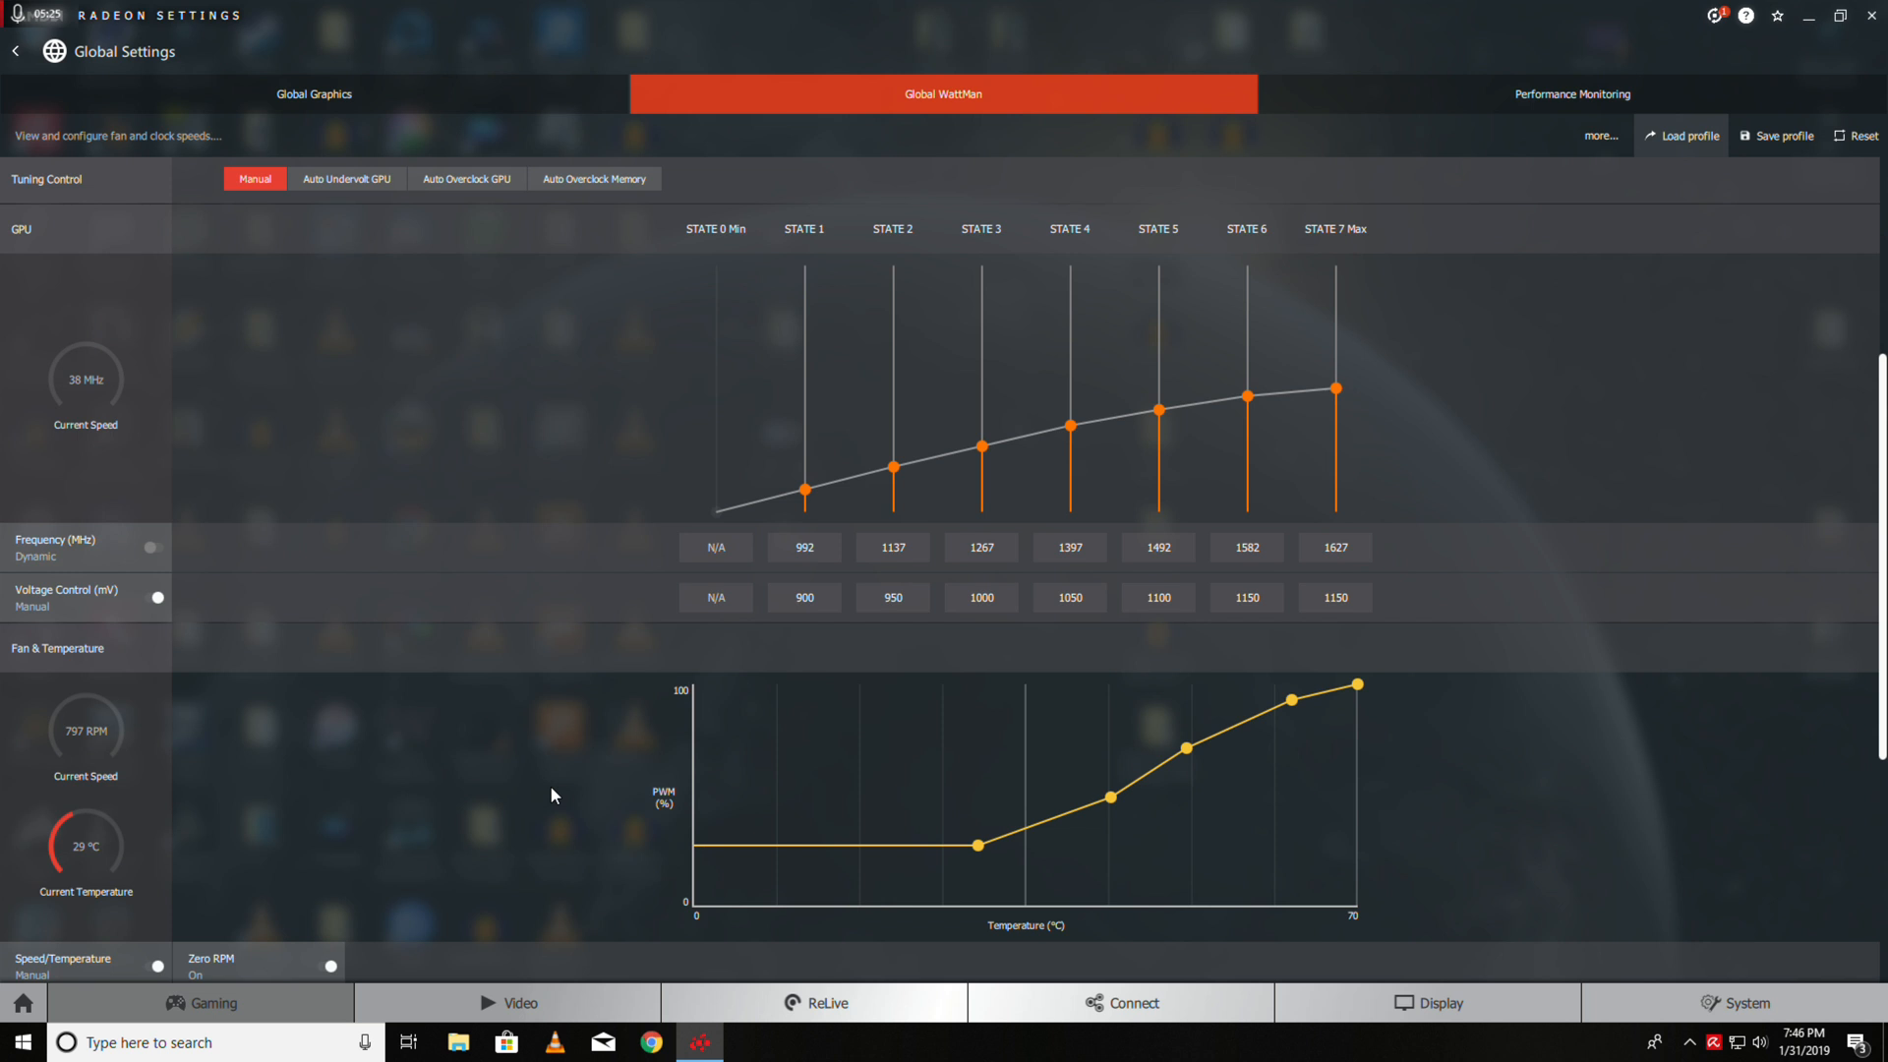
# Enter 1130 mV as the State 6 and State 7 voltages
pyautogui.scroll(-3)
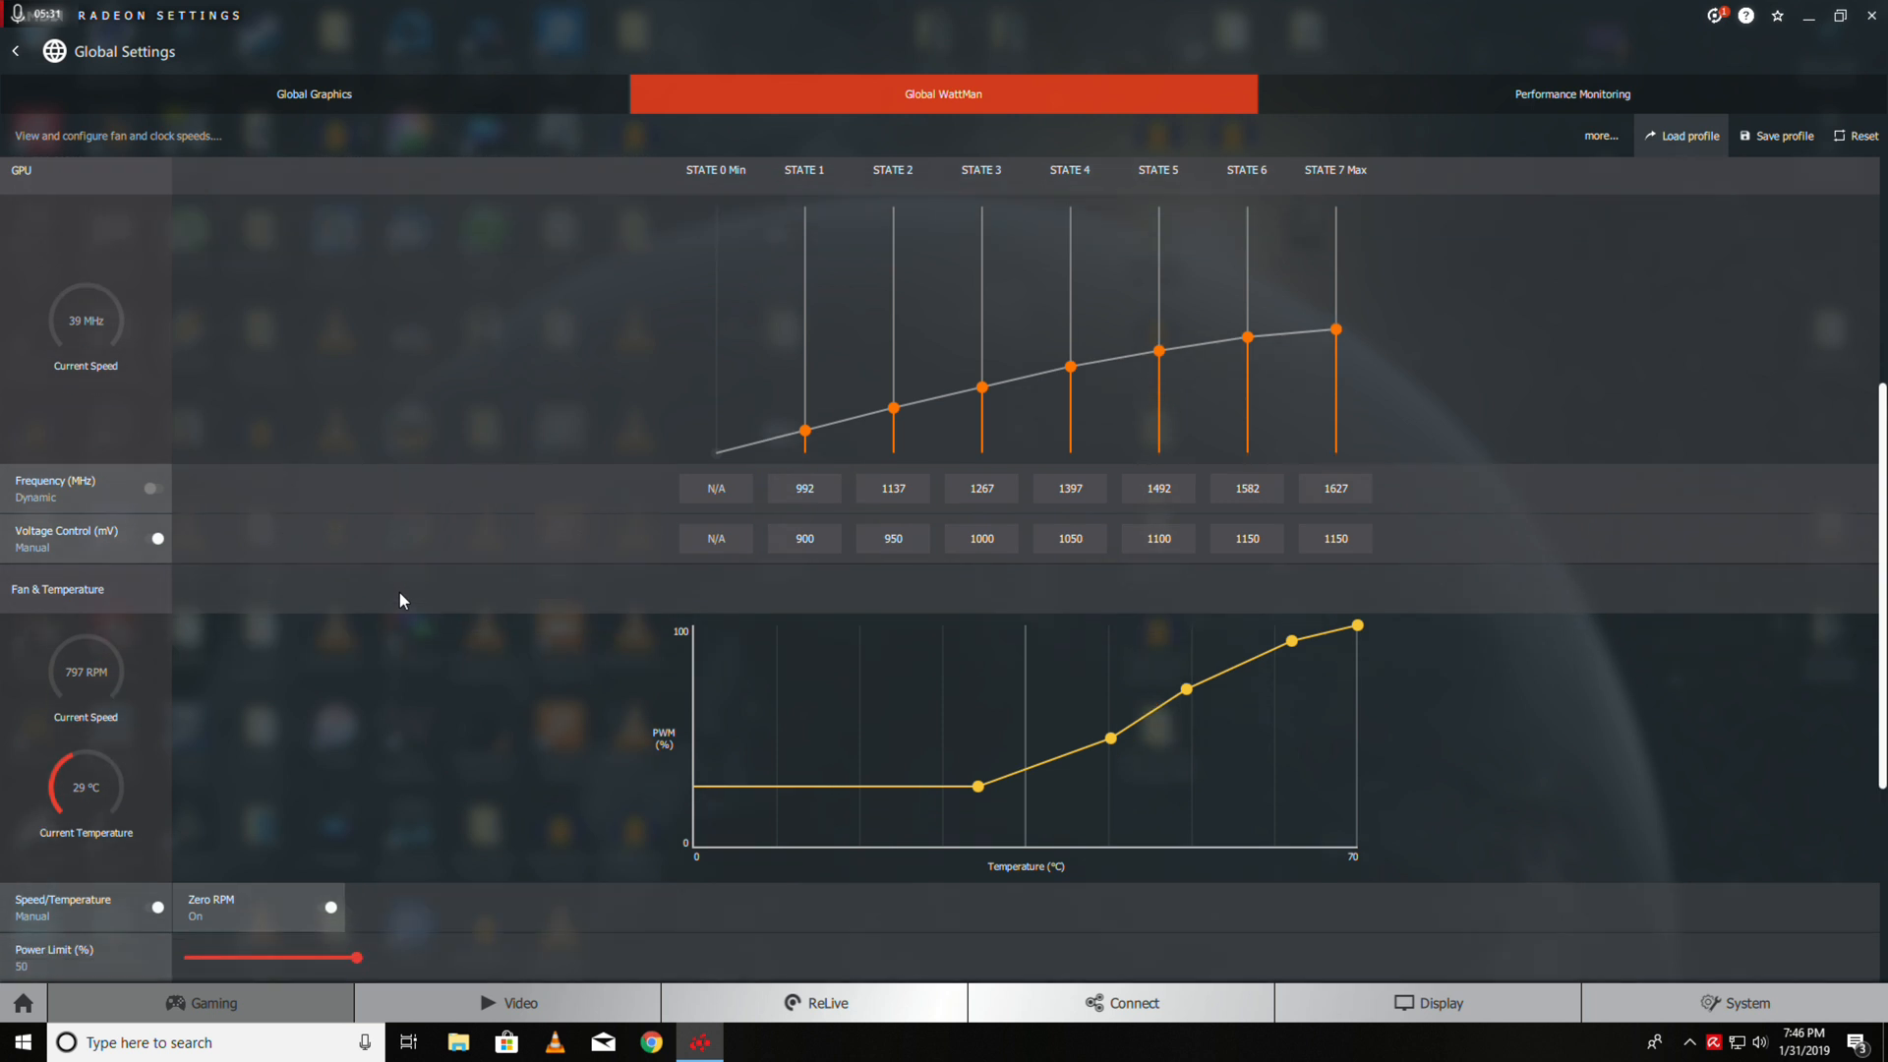
pyautogui.moveTo(800, 578)
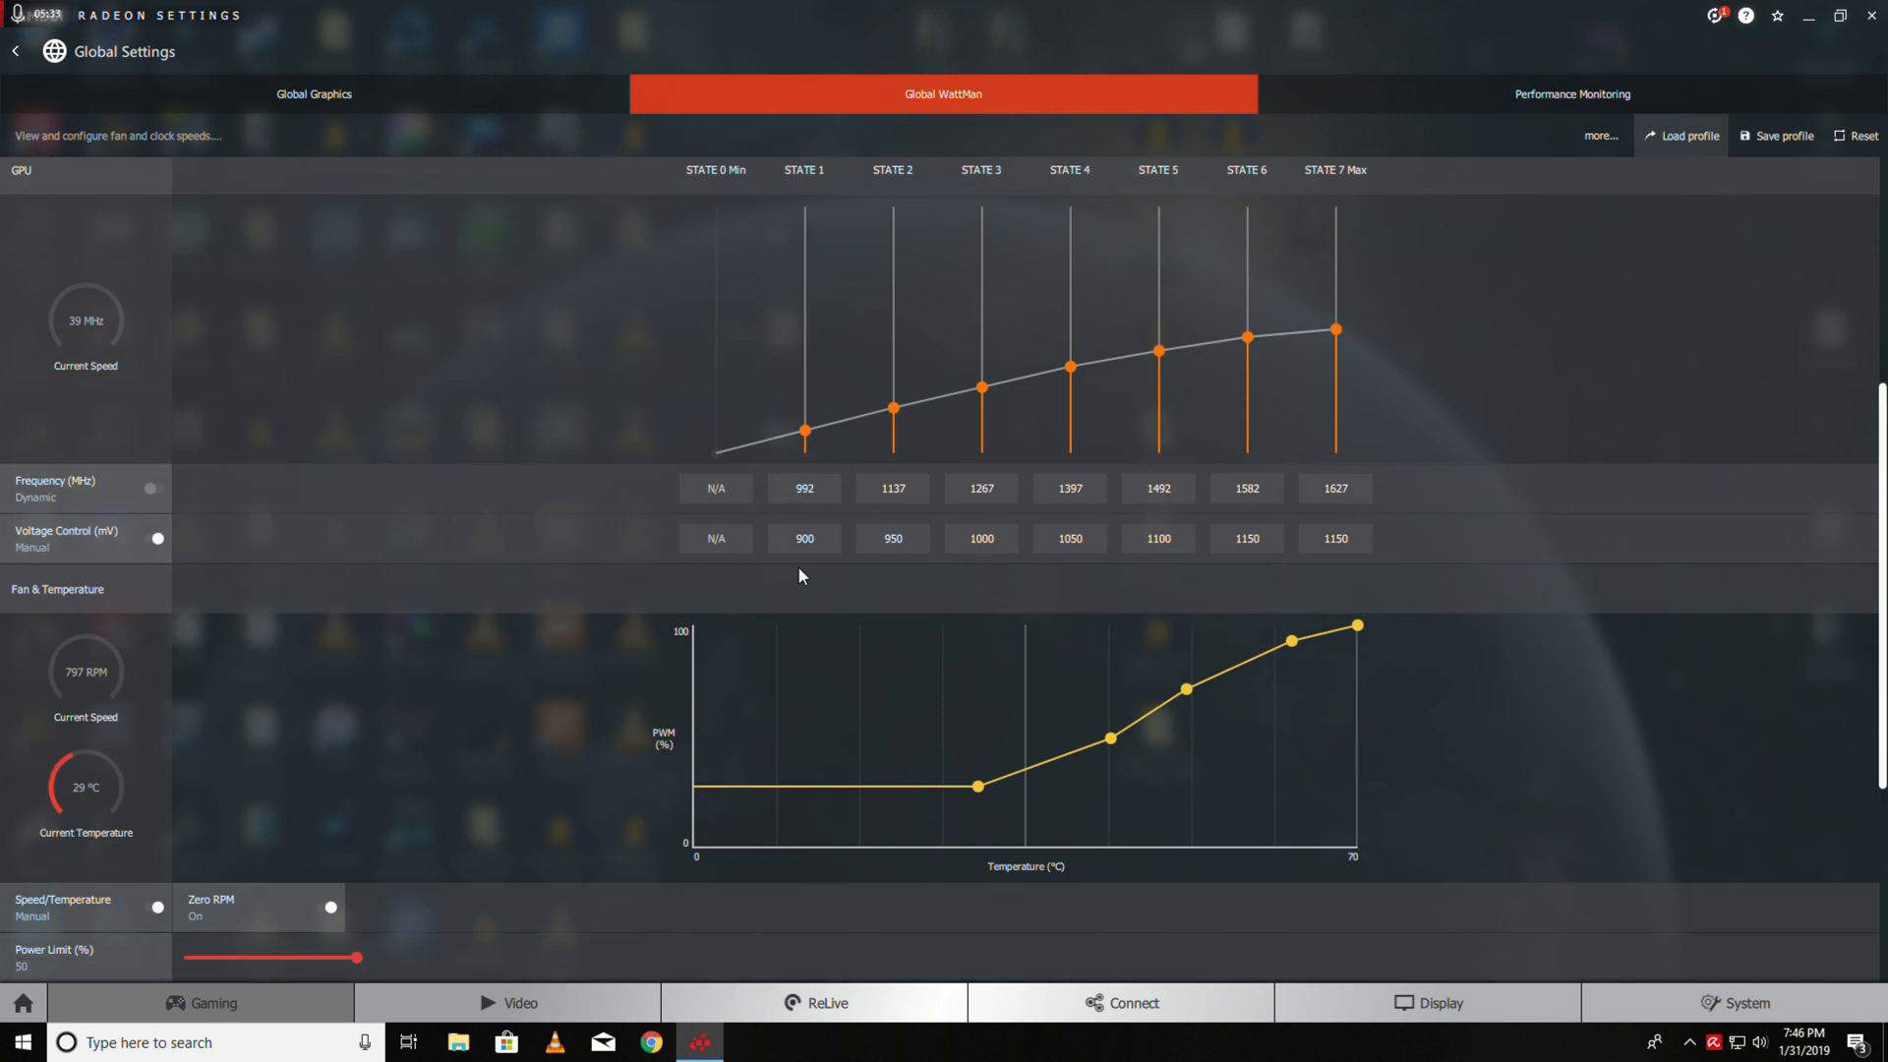
pyautogui.click(1333, 538)
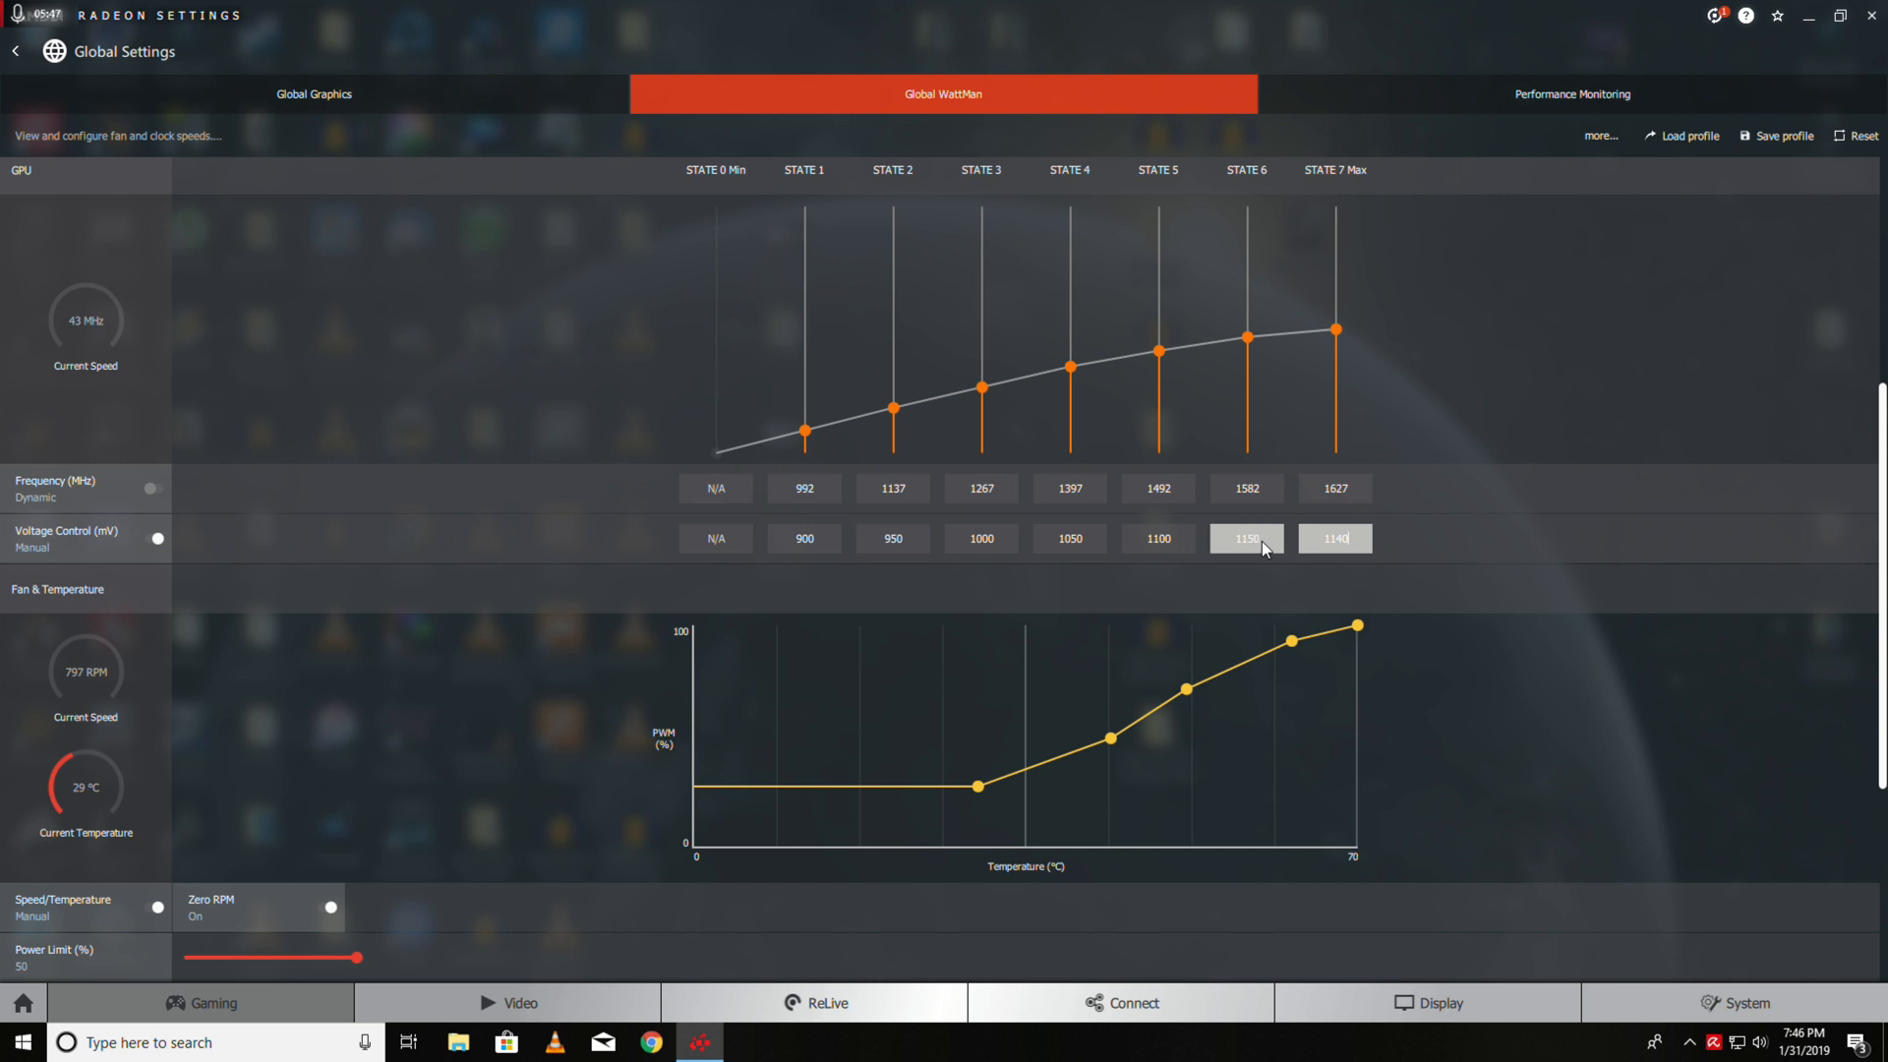
pyautogui.write('1140')
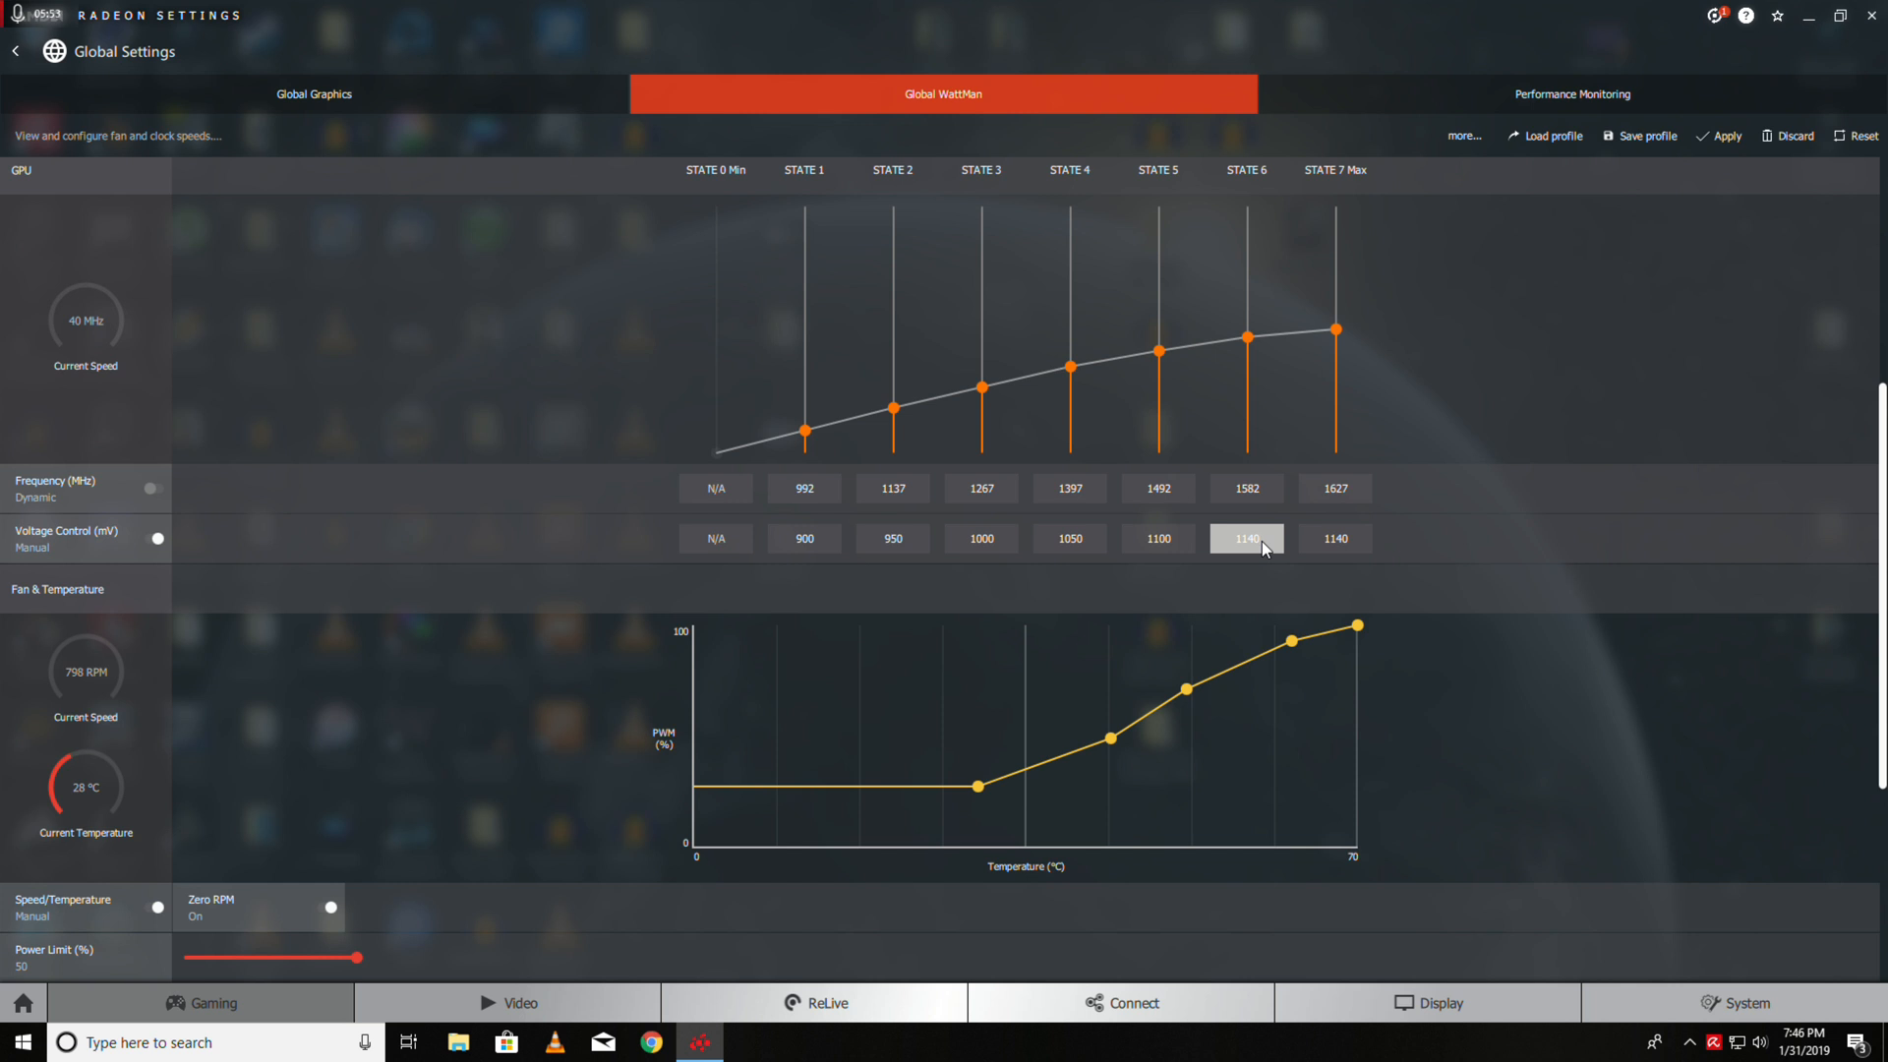
pyautogui.click(1334, 537)
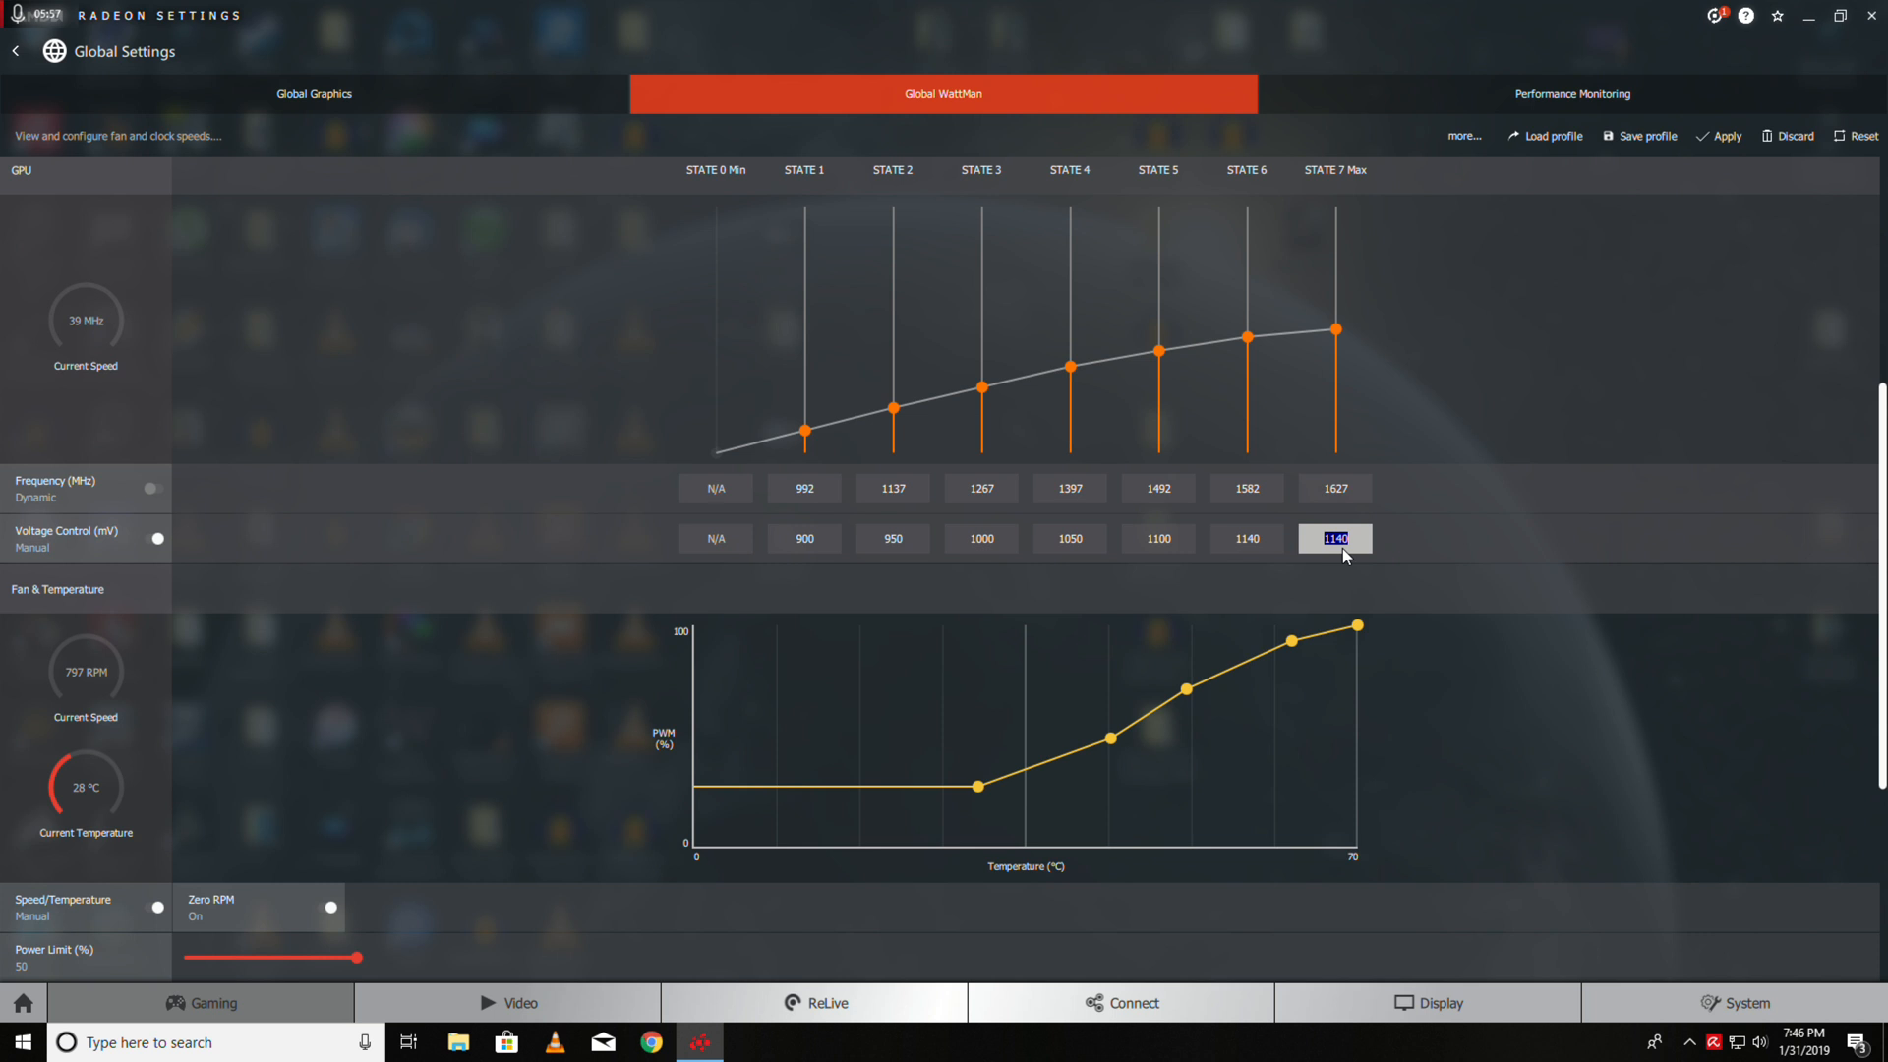
pyautogui.write('11')
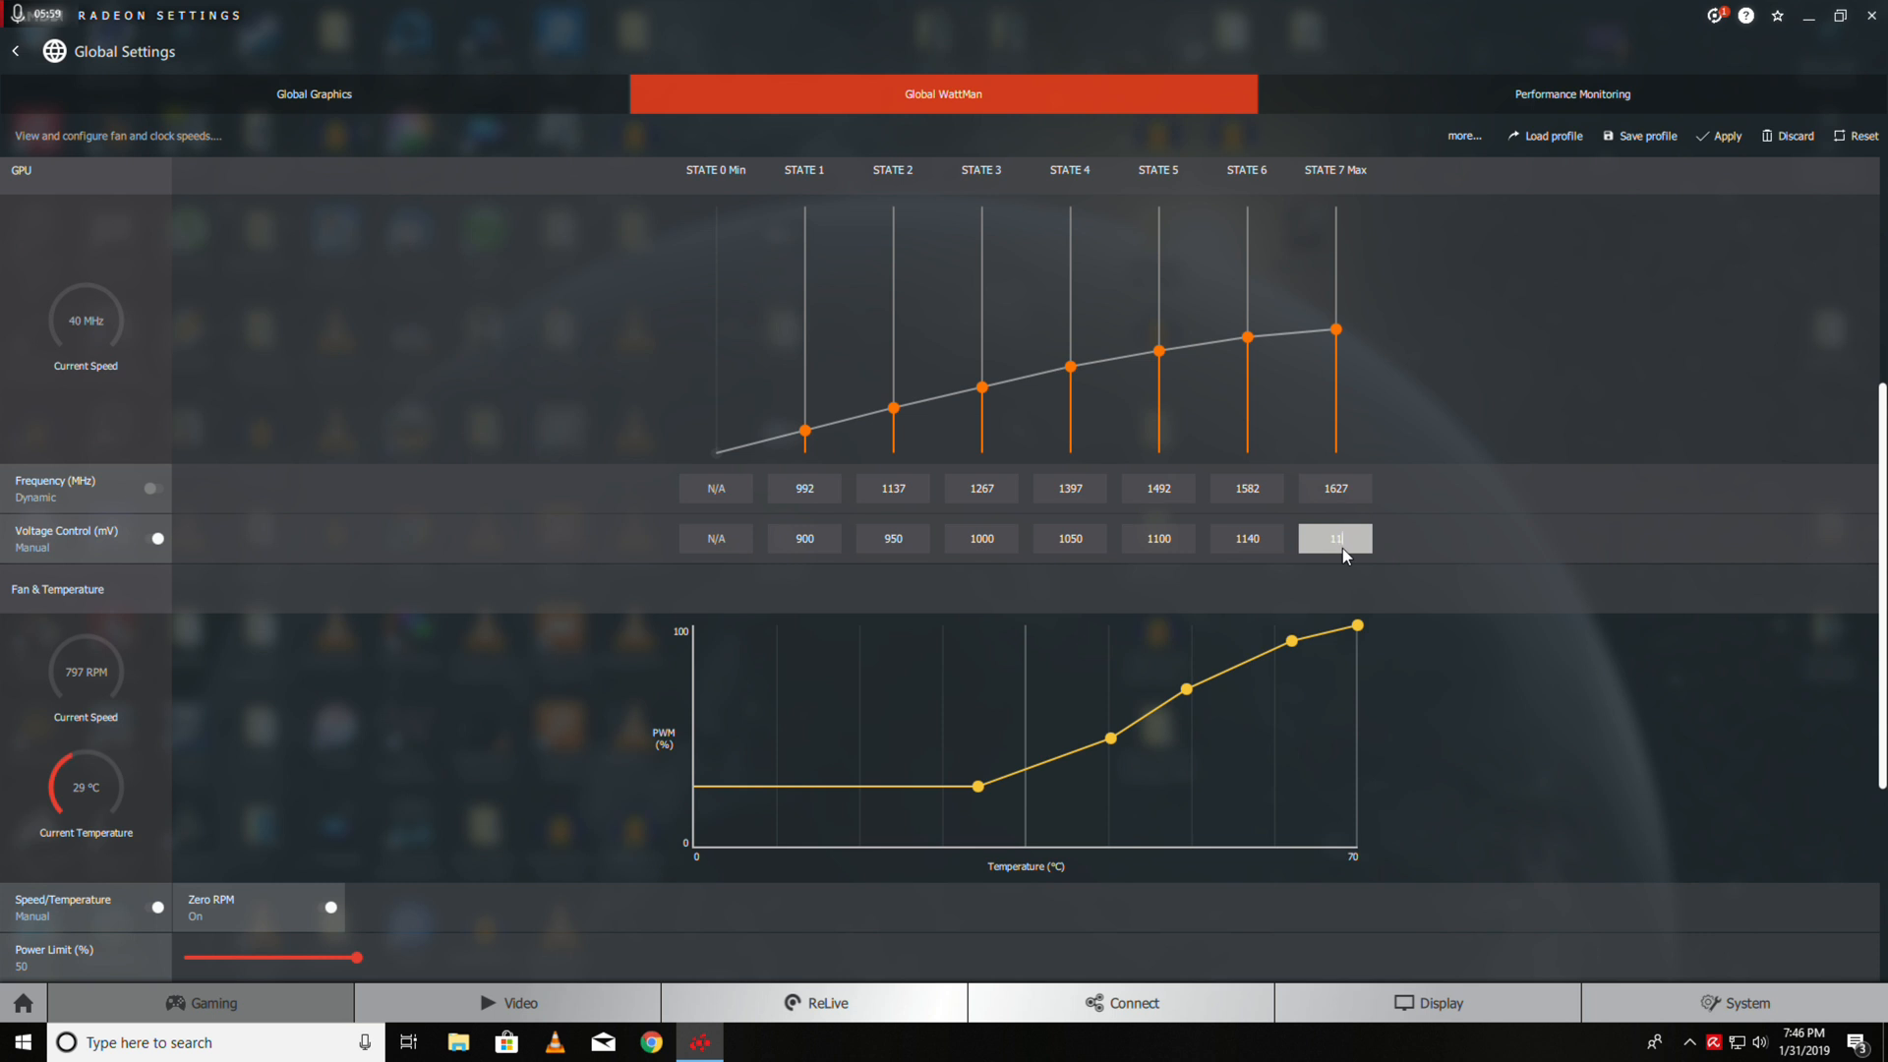
pyautogui.click(1246, 538)
pyautogui.write('1130')
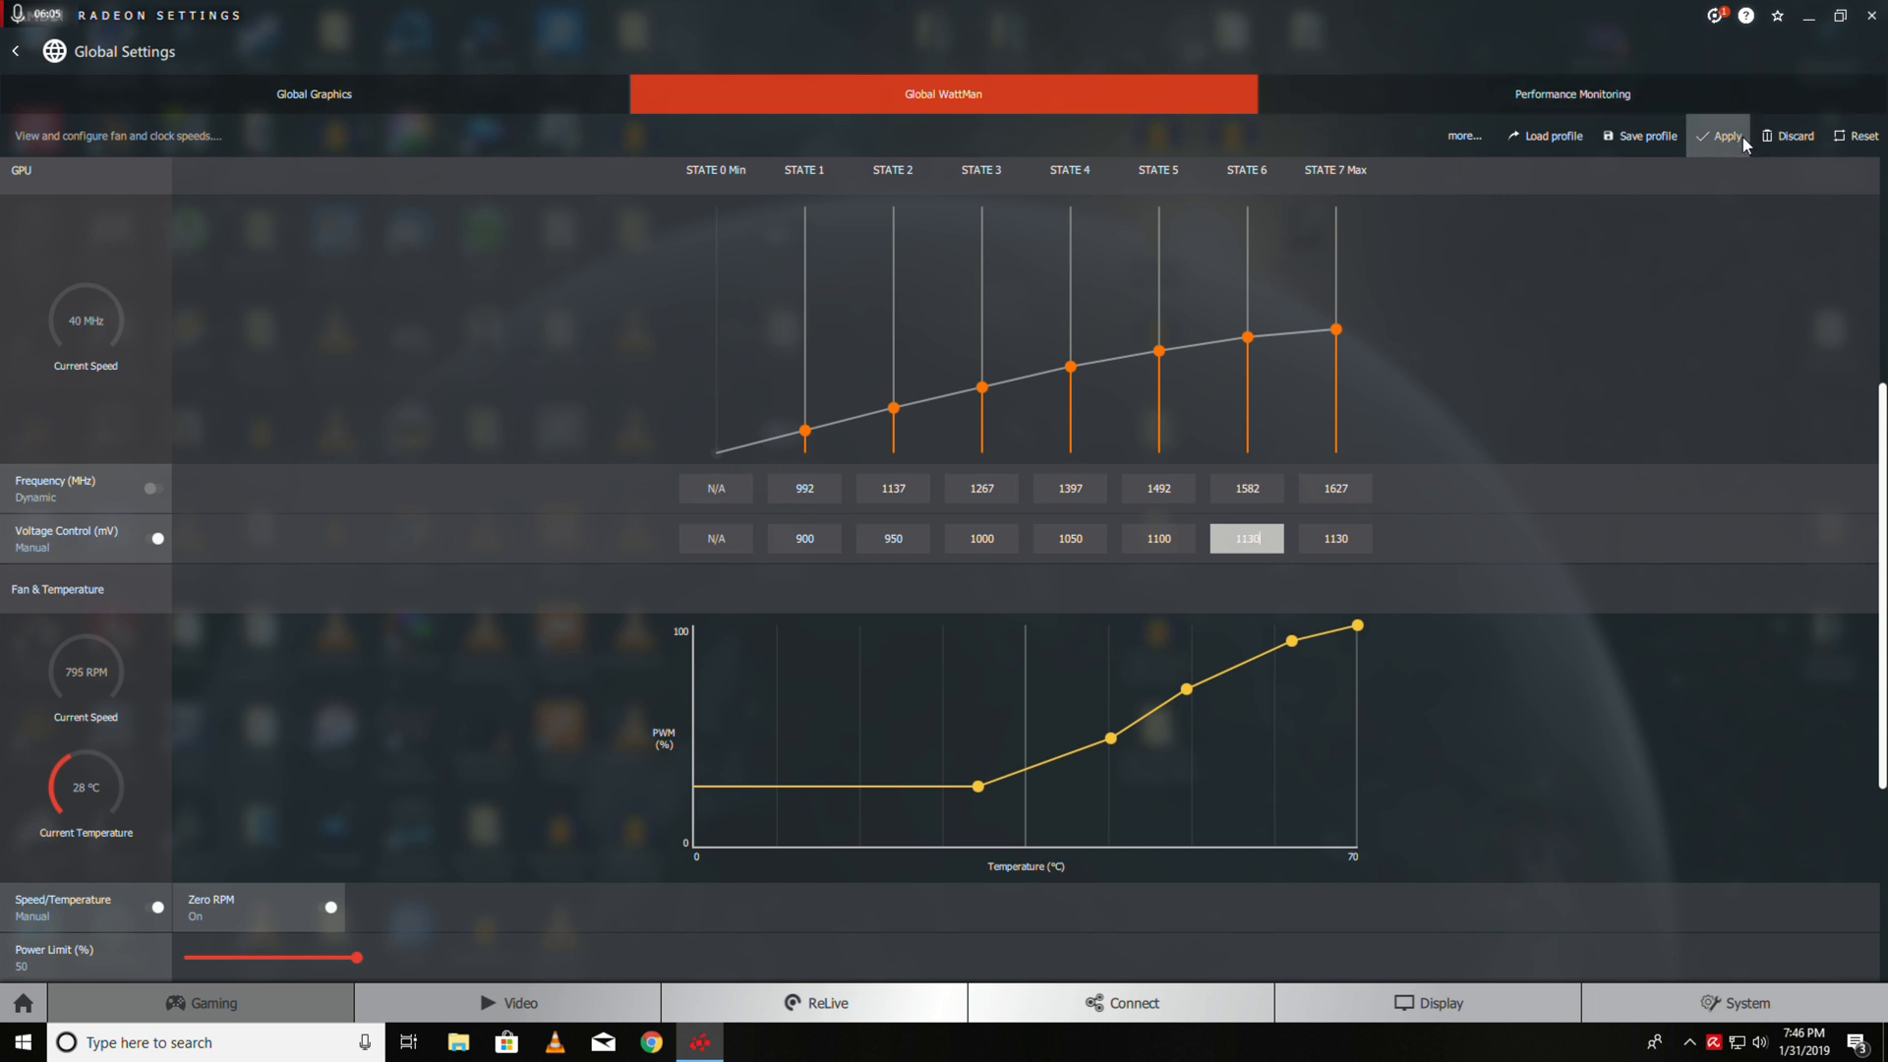
# Apply the Global WattMan settings with the 1130 mV State 6 and 7 voltages
pyautogui.click(1723, 135)
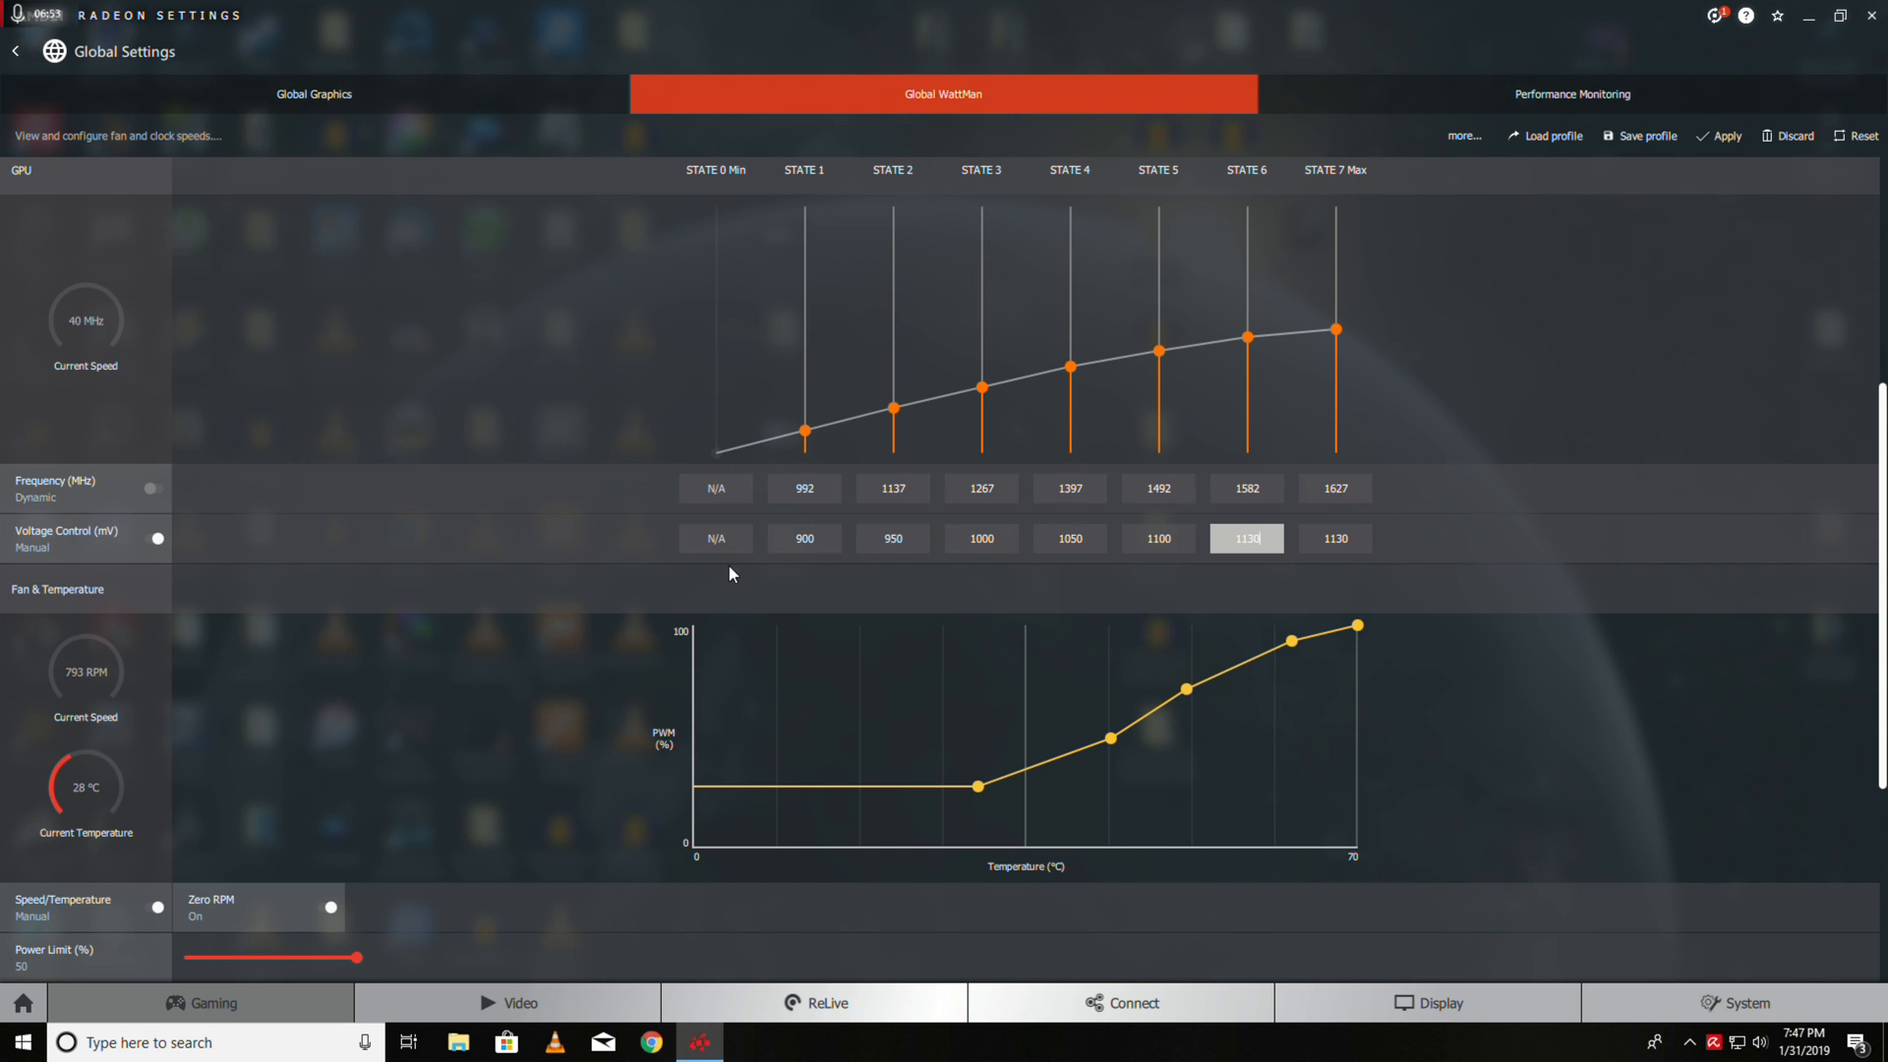
# Scroll down to the Memory tuning section showing 900 MHz max frequency and 925 mV
pyautogui.scroll(-3)
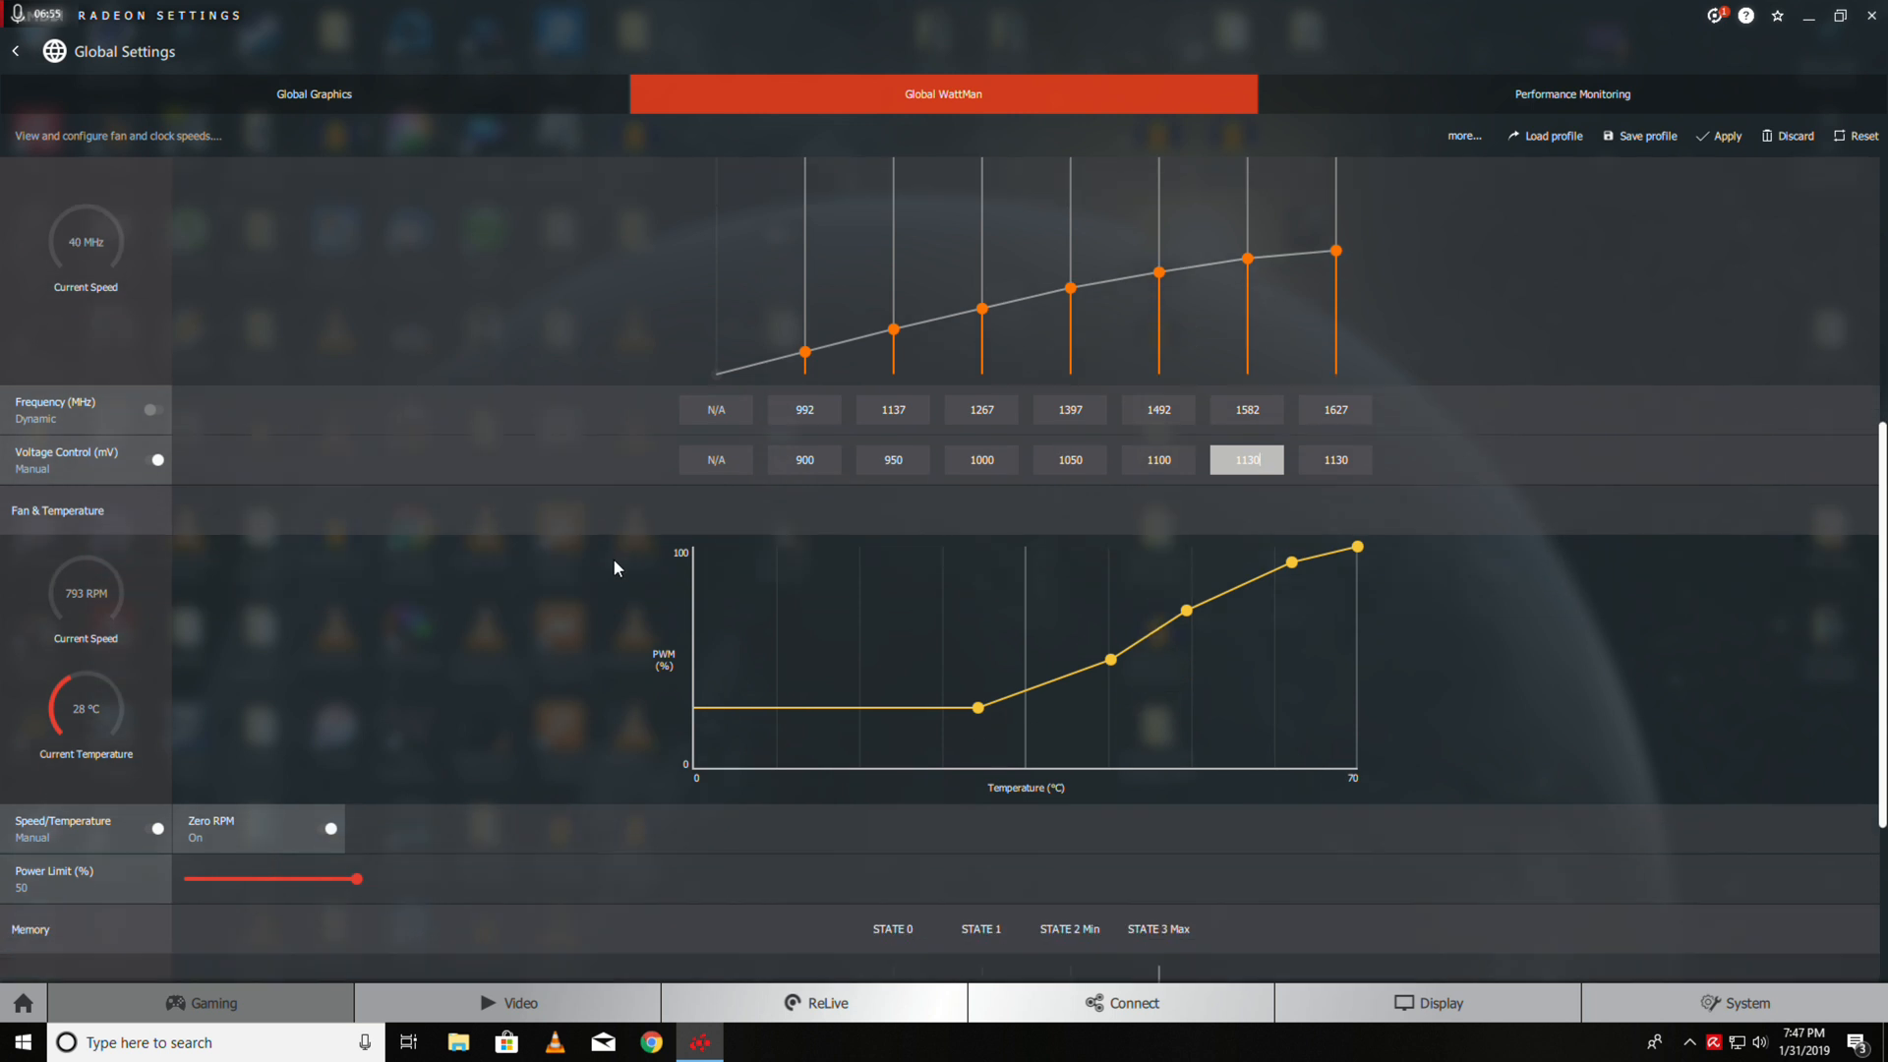
pyautogui.scroll(-3)
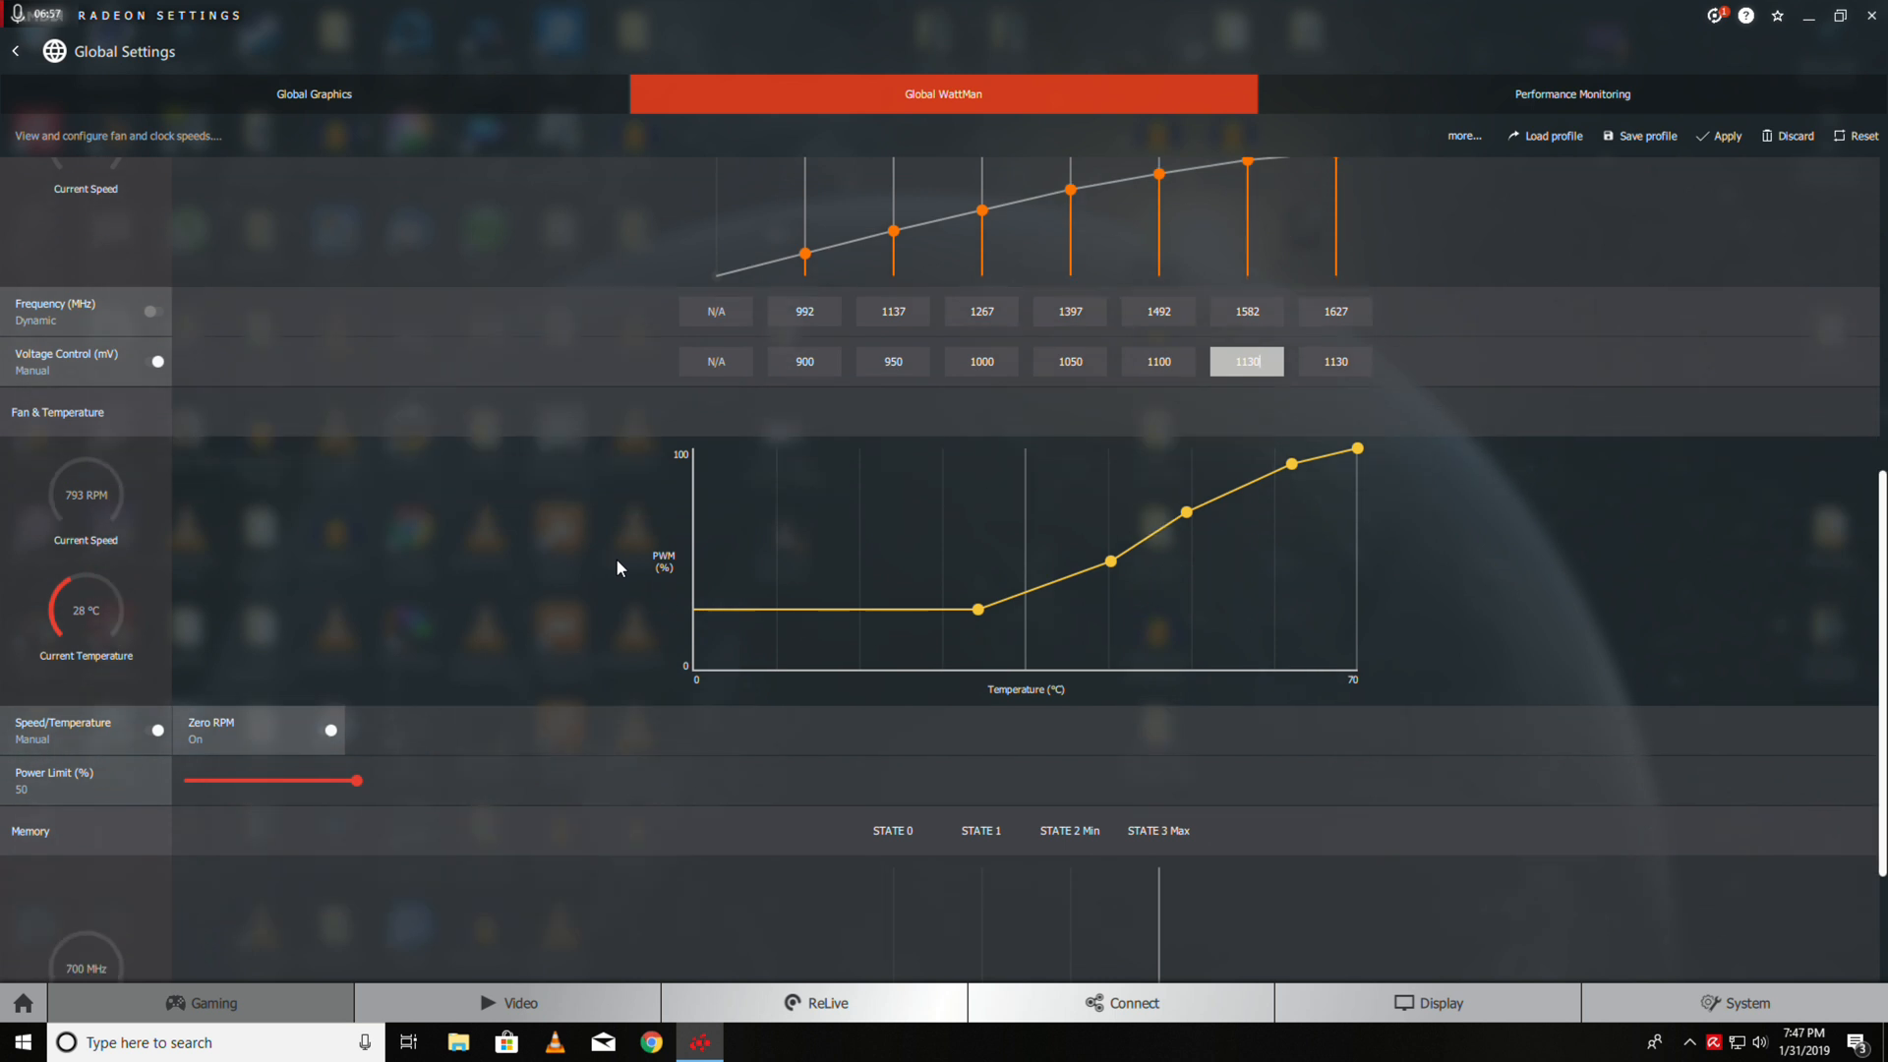
pyautogui.scroll(-3)
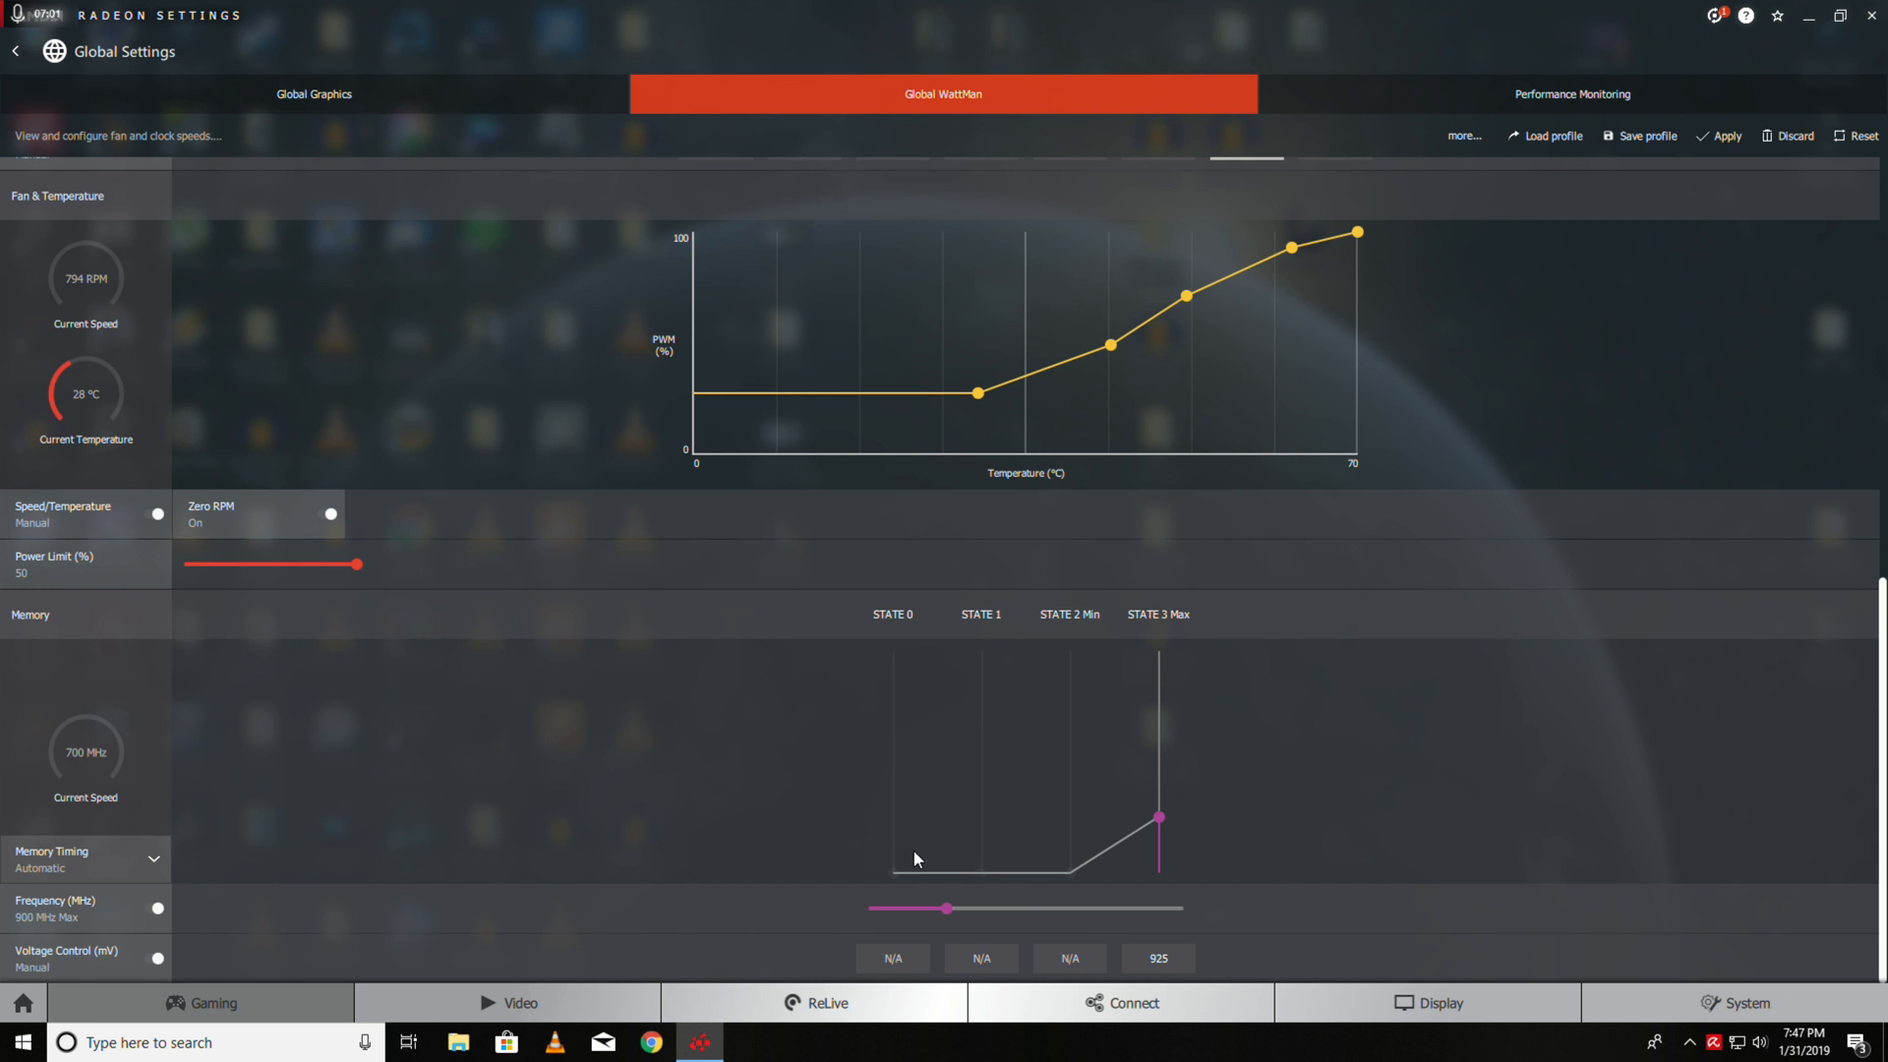
pyautogui.moveTo(1164, 826)
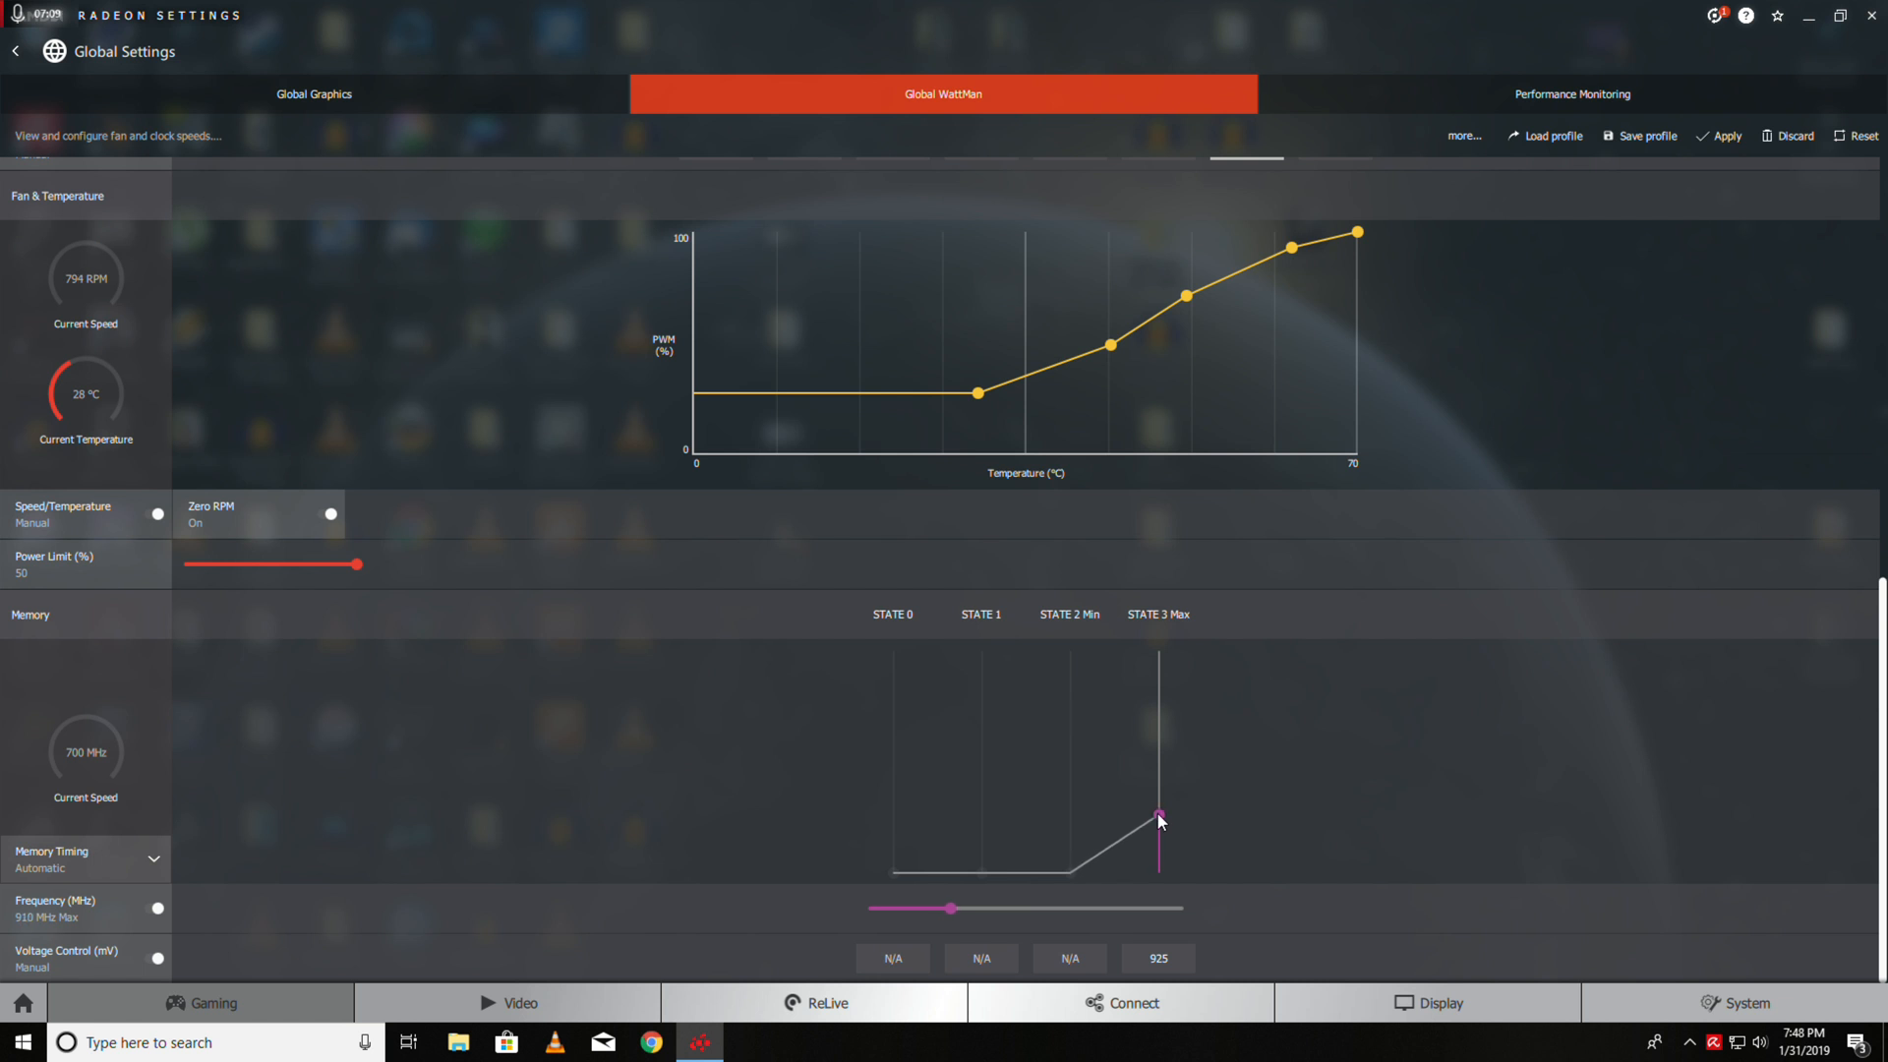
pyautogui.moveTo(905, 821)
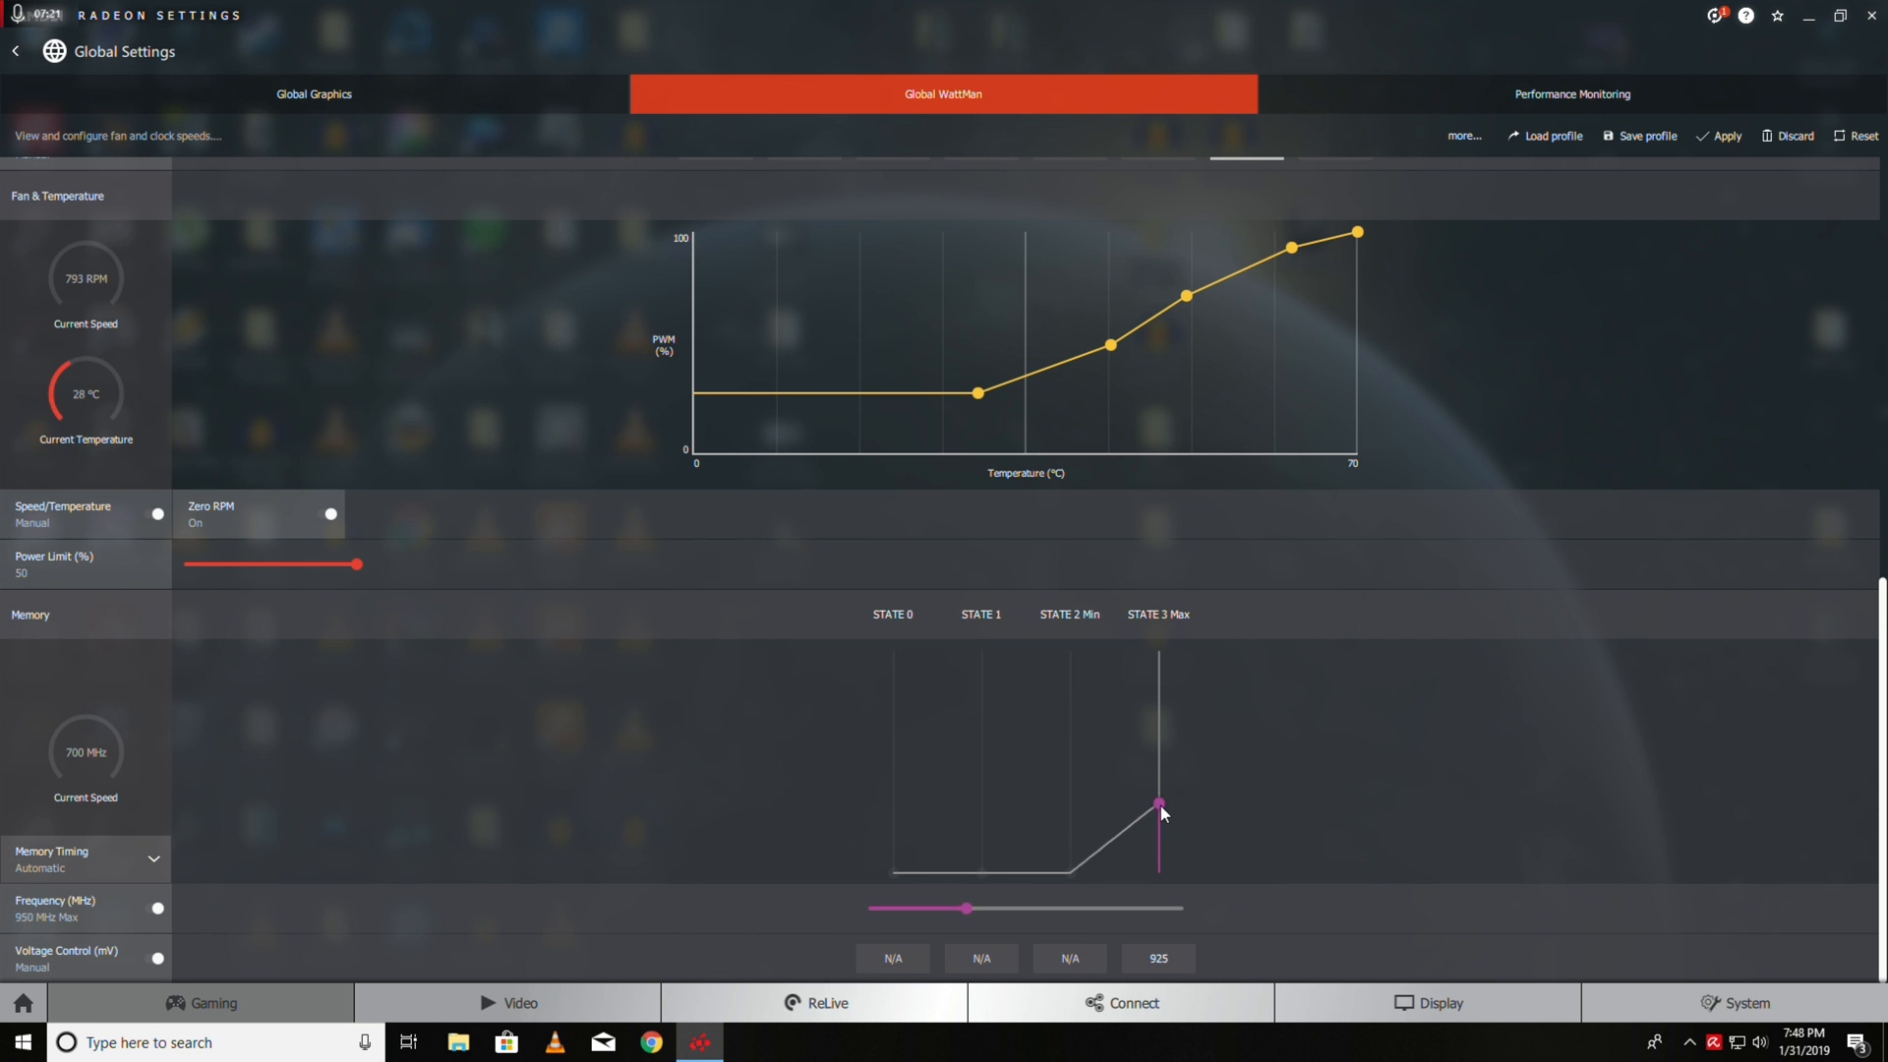
# Lower the Memory State 3 maximum frequency to 920 MHz
pyautogui.moveTo(970, 908); pyautogui.dragTo(951, 907)
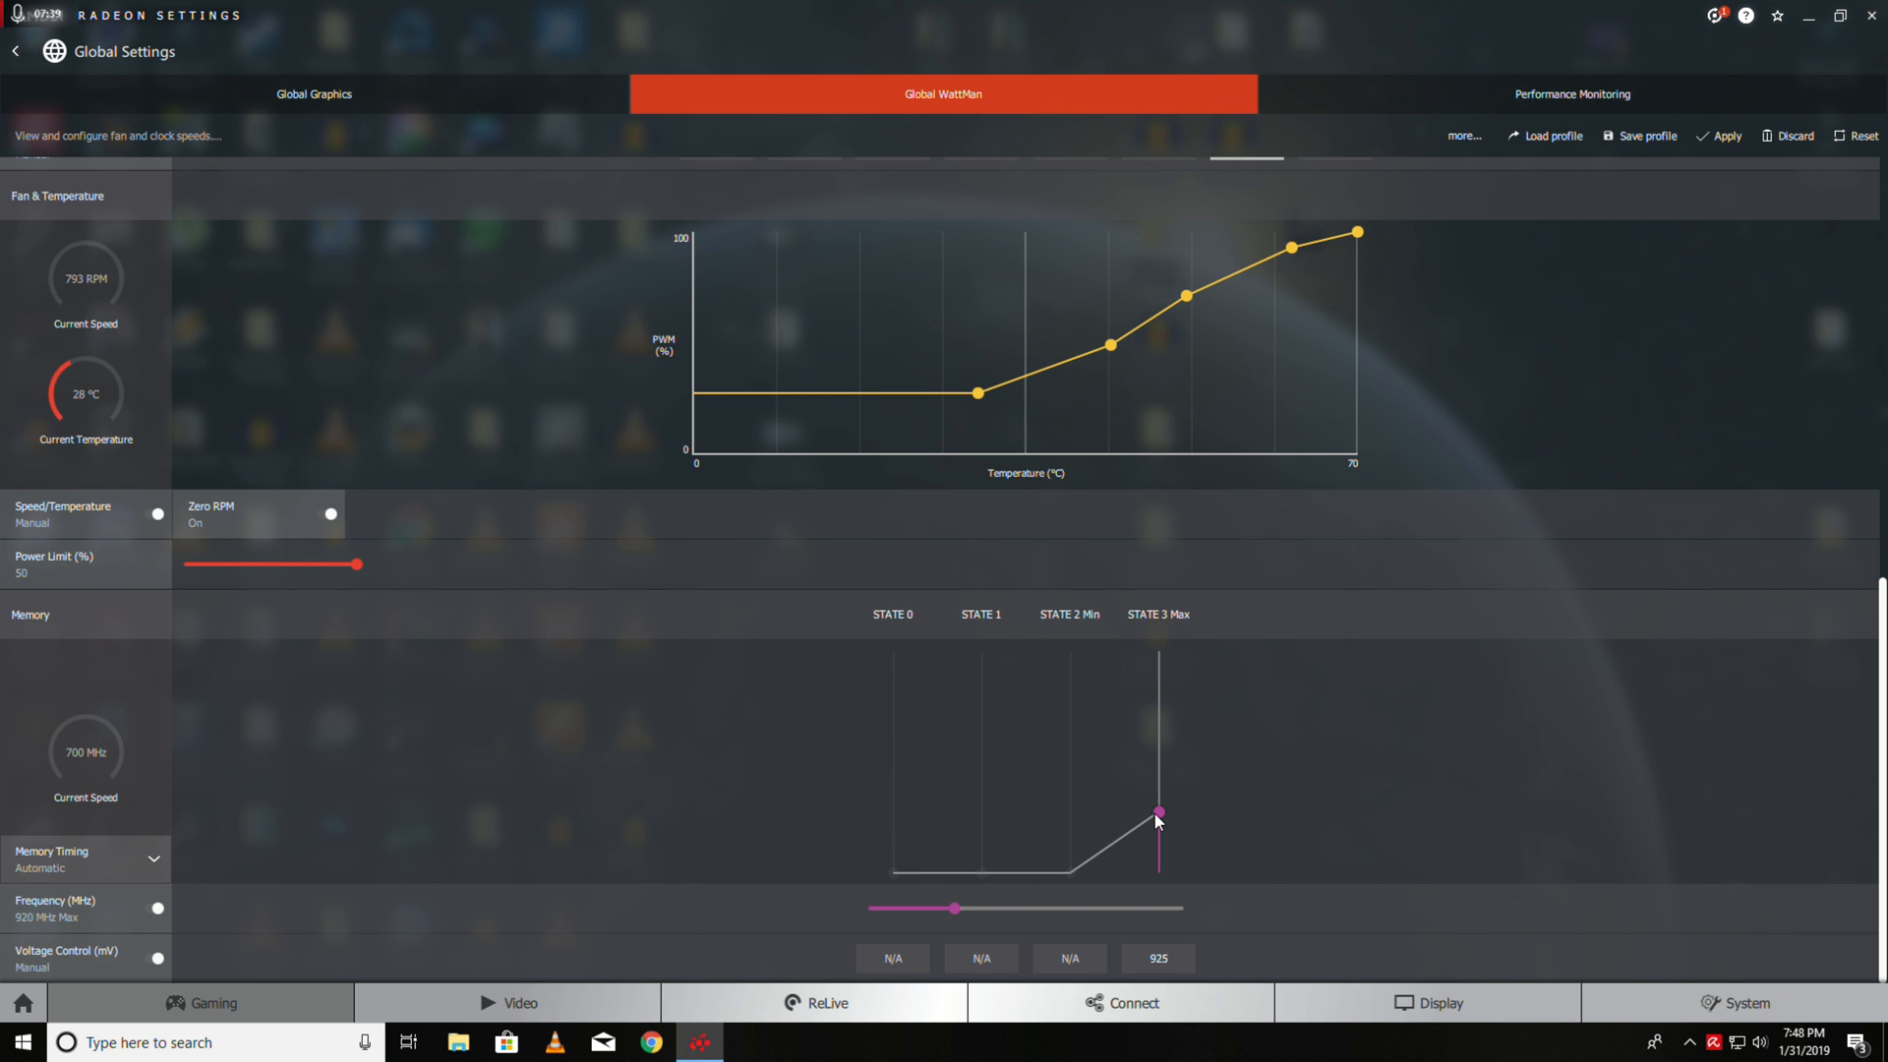
pyautogui.moveTo(1149, 826)
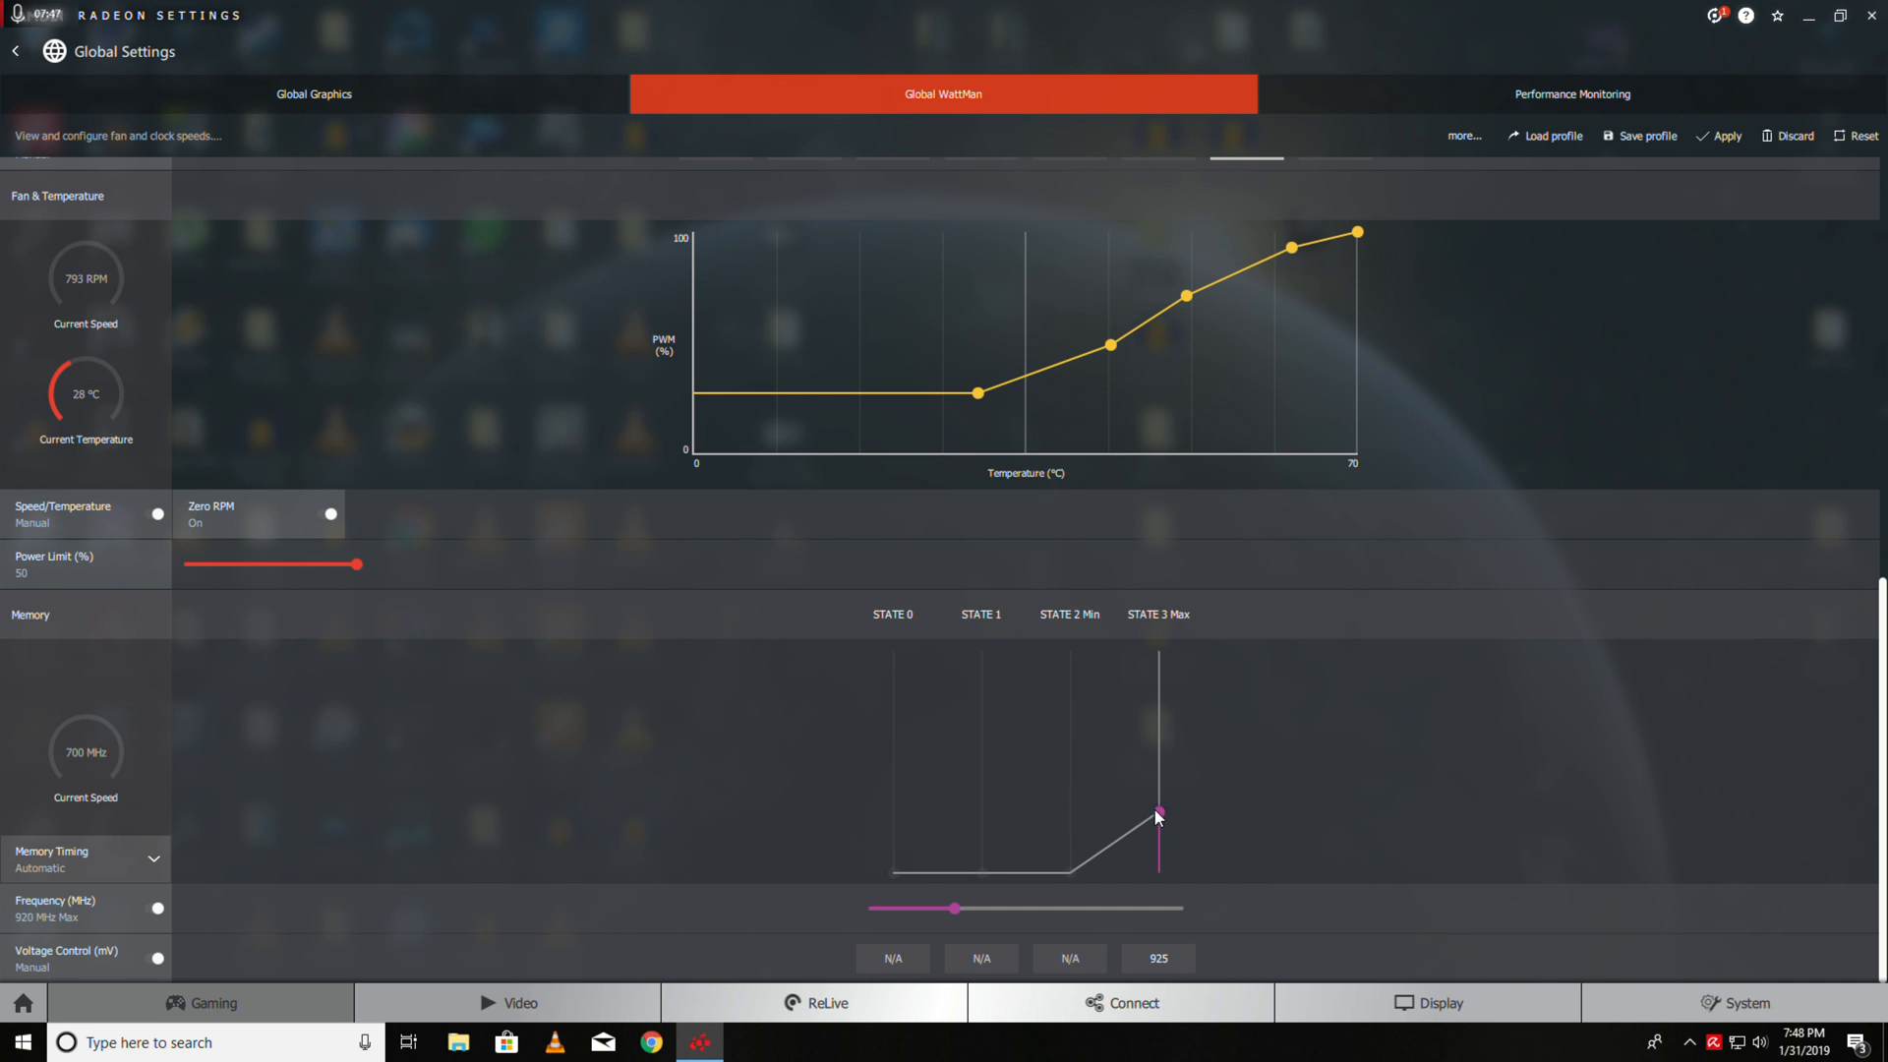
pyautogui.moveTo(1147, 820)
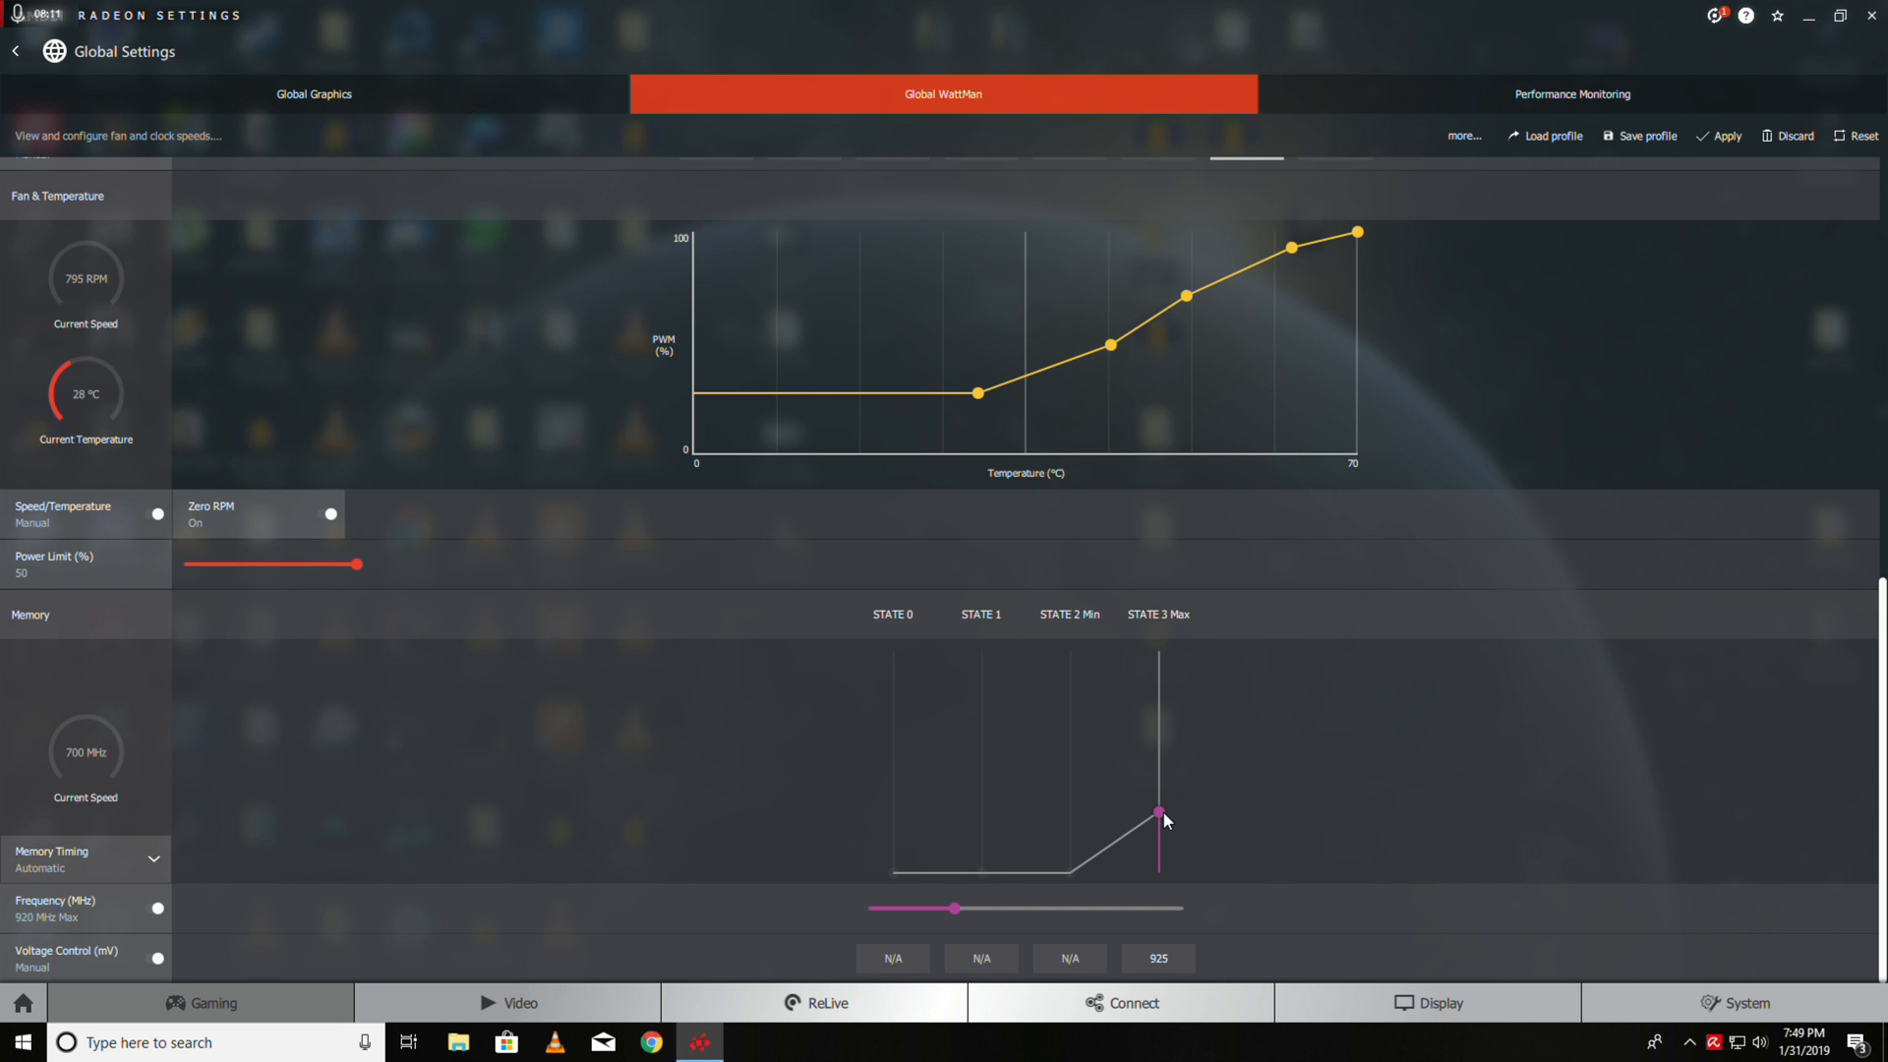
pyautogui.moveTo(758, 857)
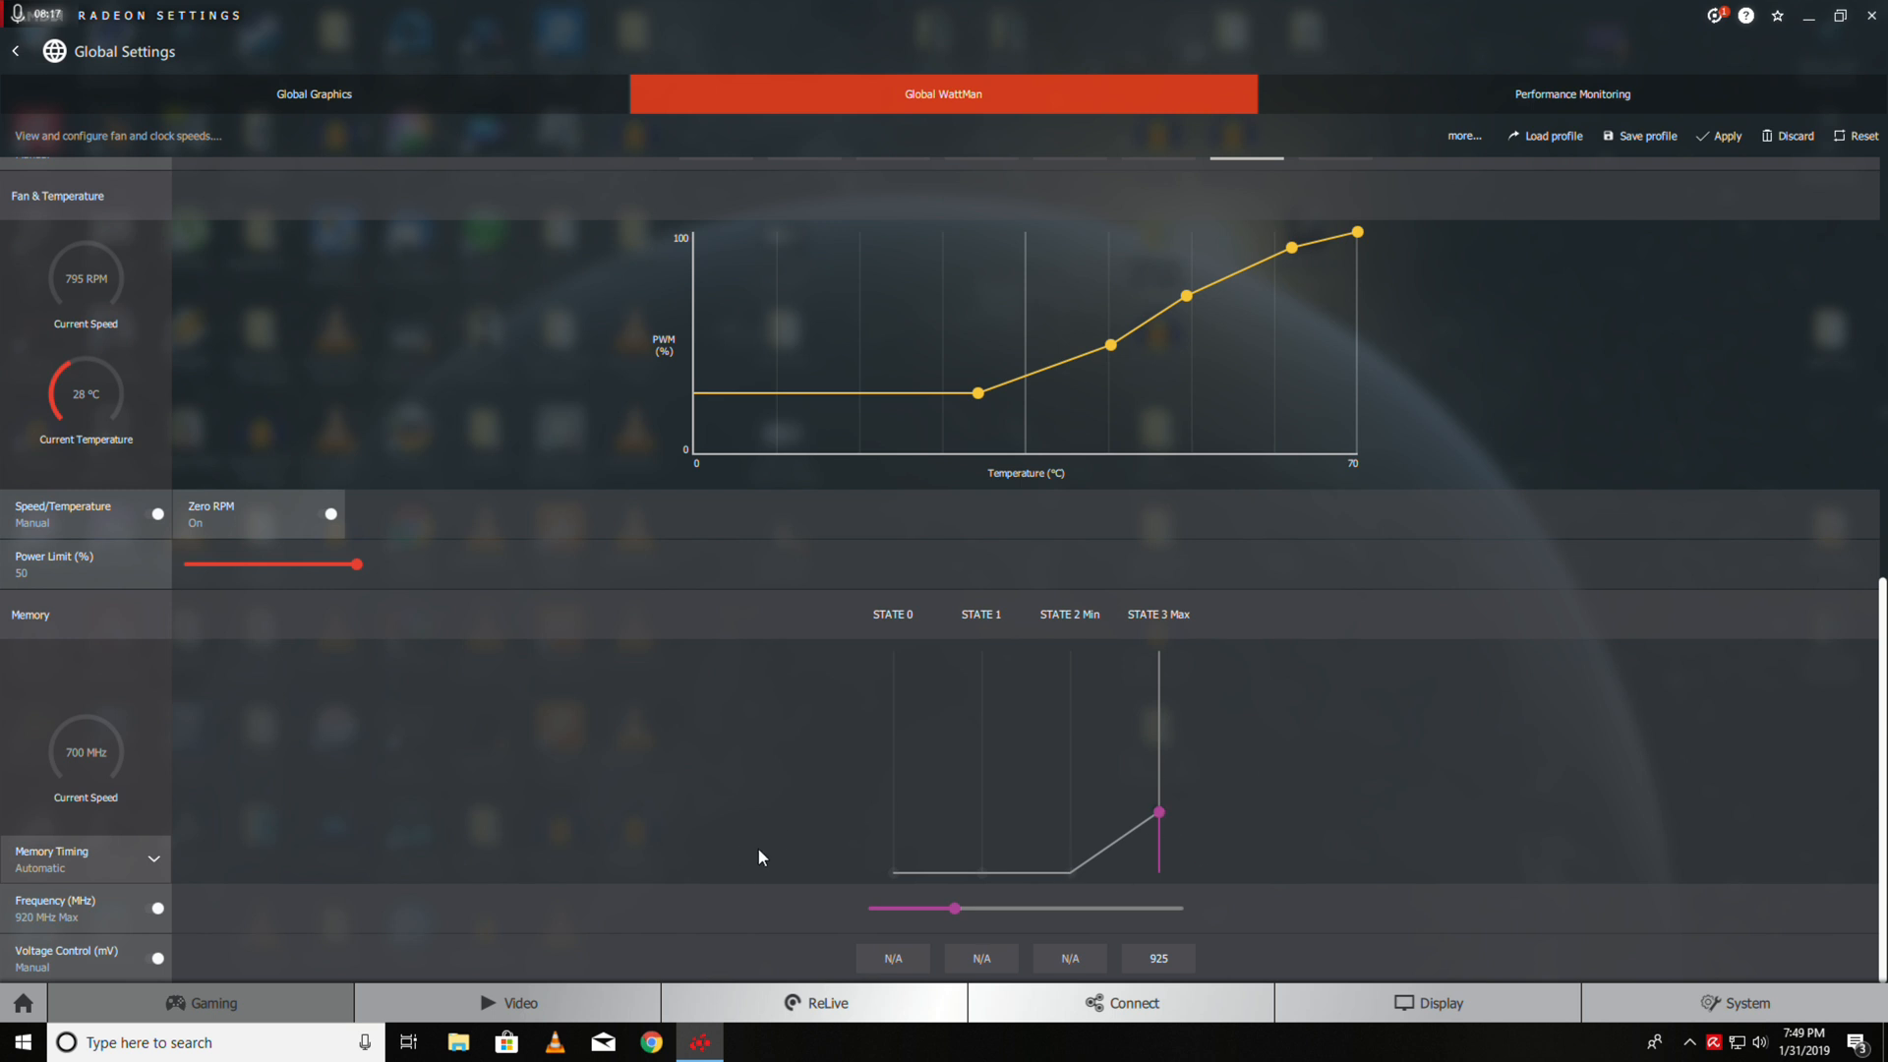
pyautogui.moveTo(1097, 867)
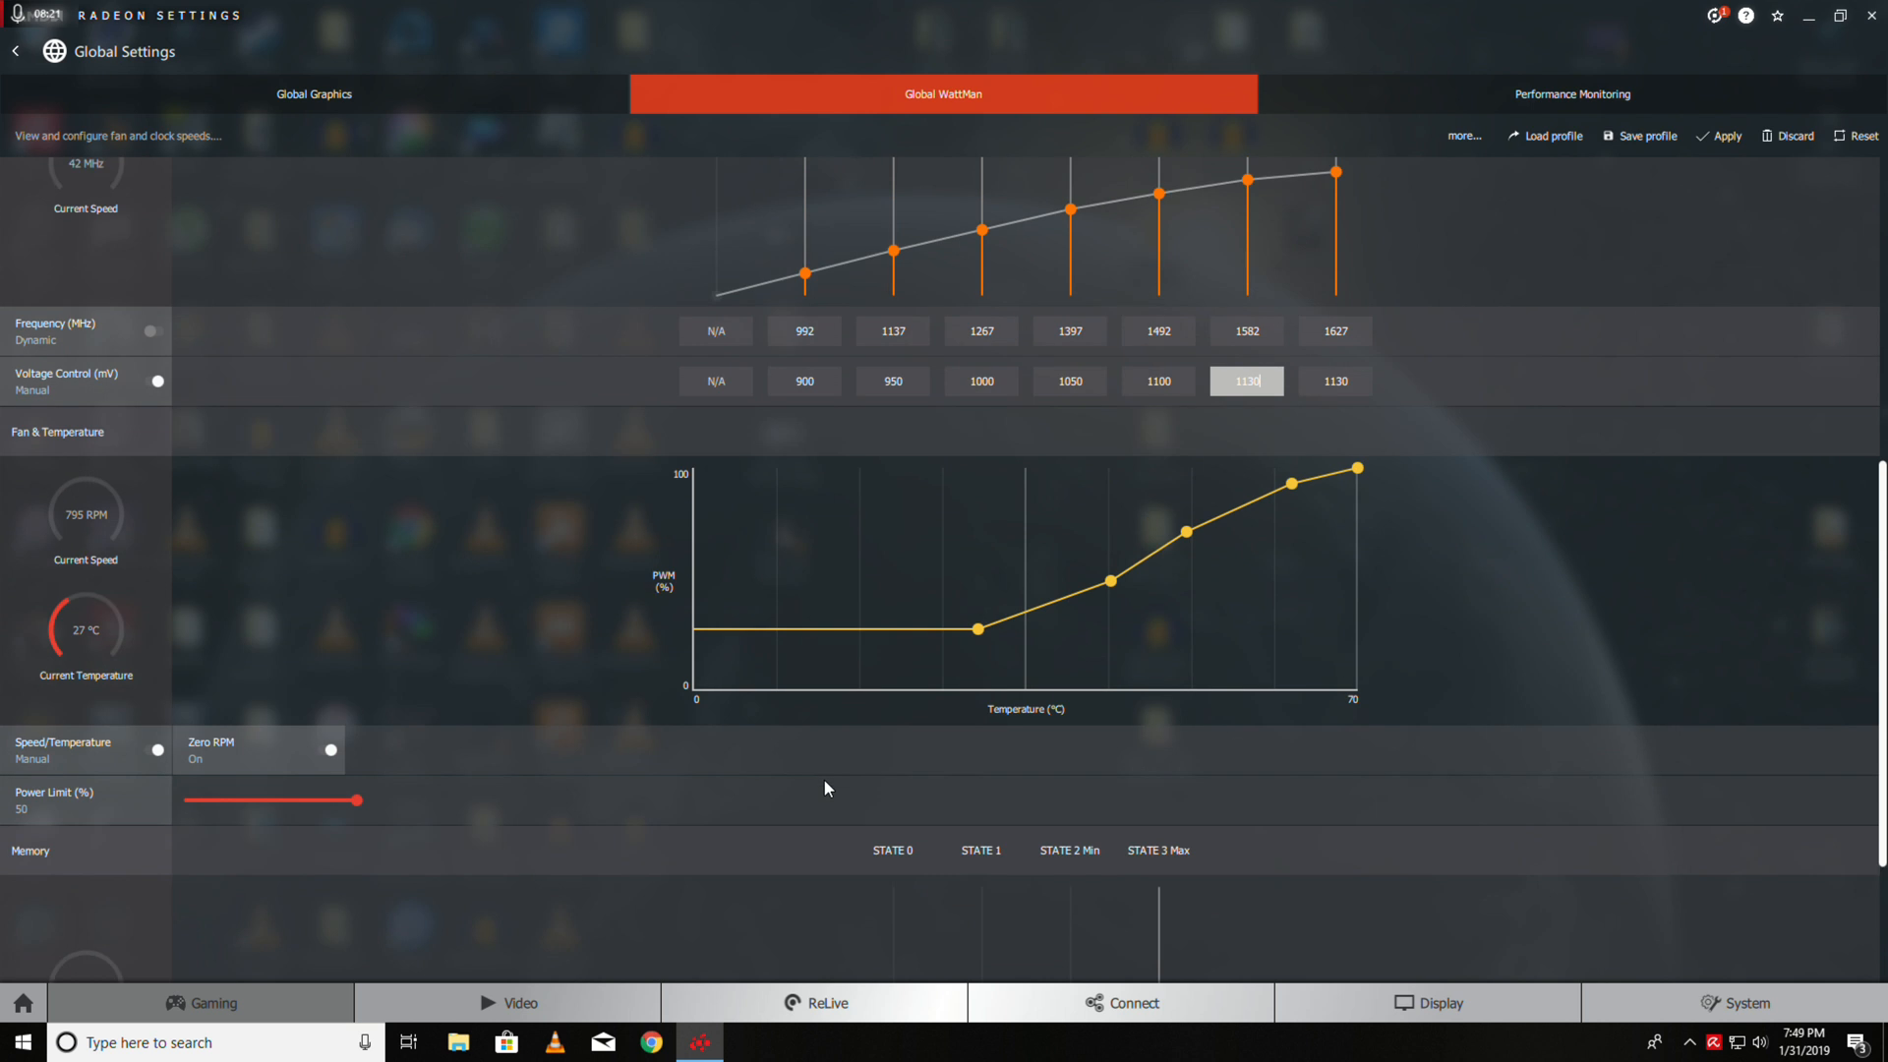
pyautogui.scroll(3)
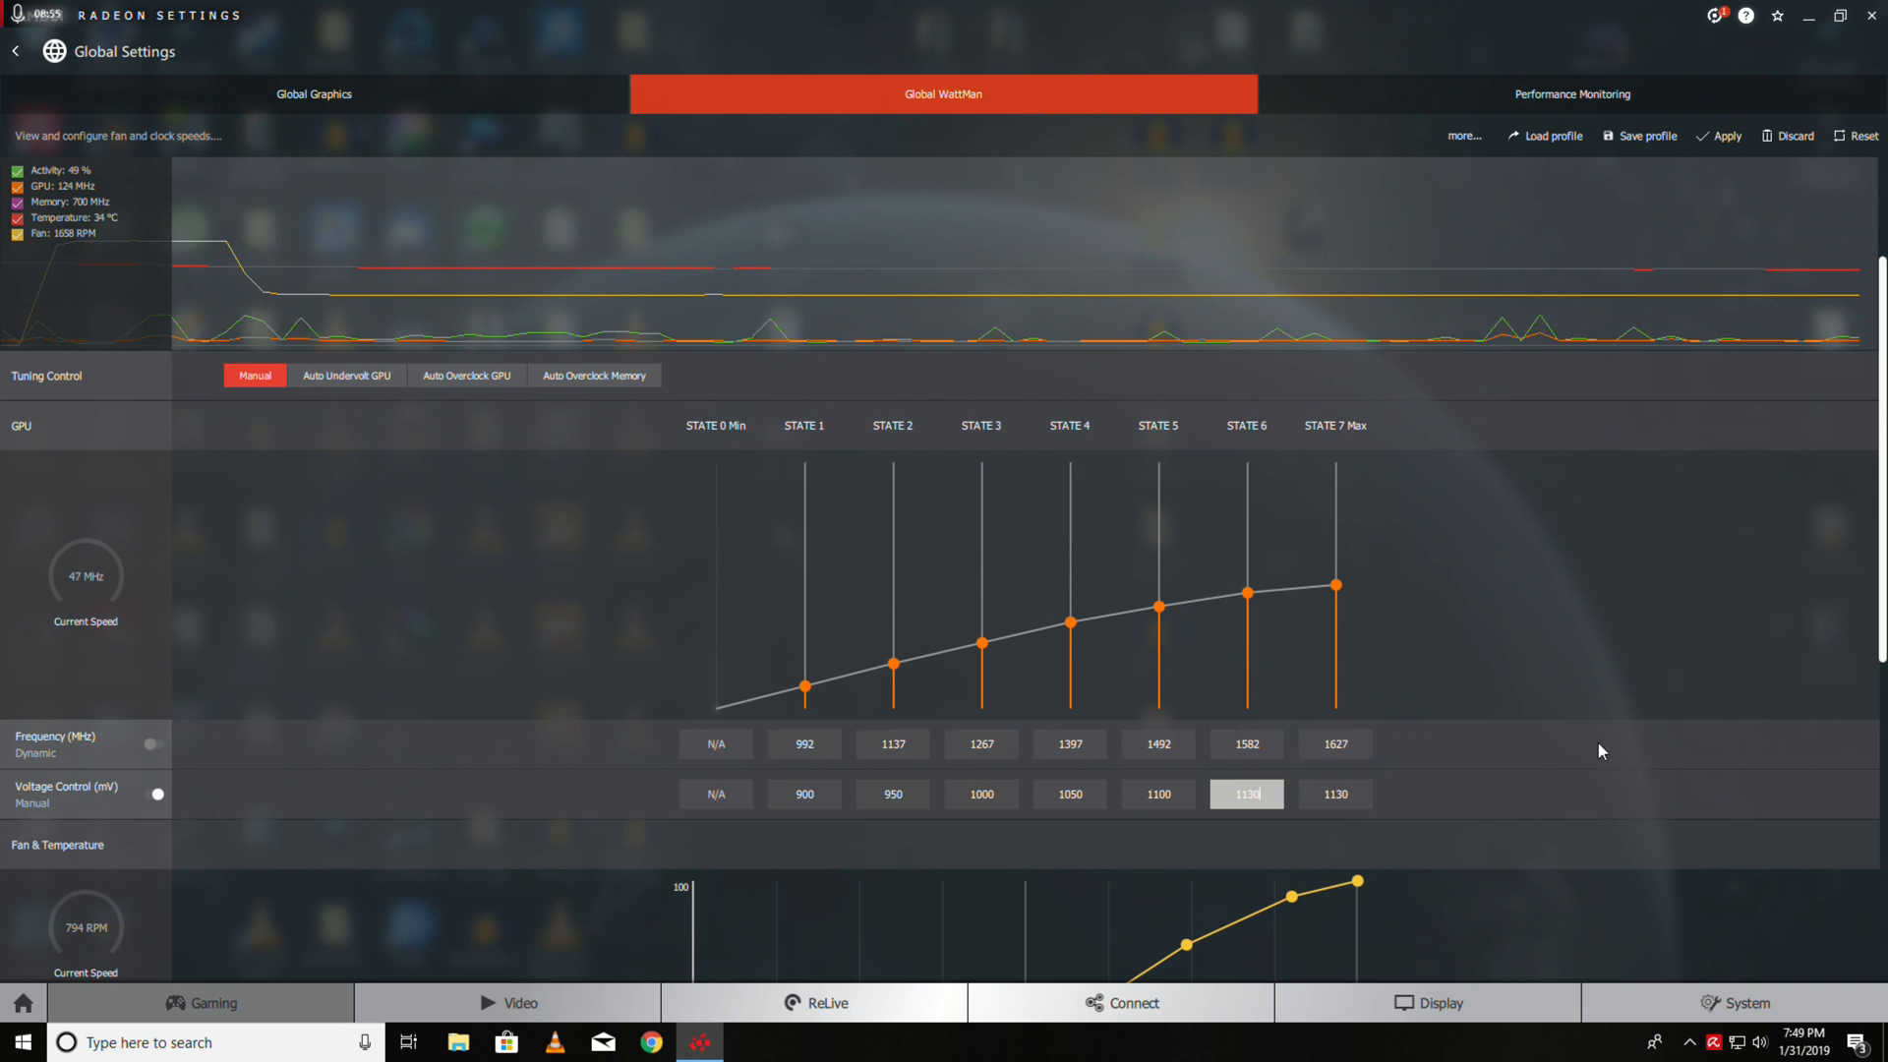
# Raise GPU State 7 to 1677 MHz and adjust State 6 to 1617 MHz
pyautogui.moveTo(1336, 580); pyautogui.dragTo(1339, 580)
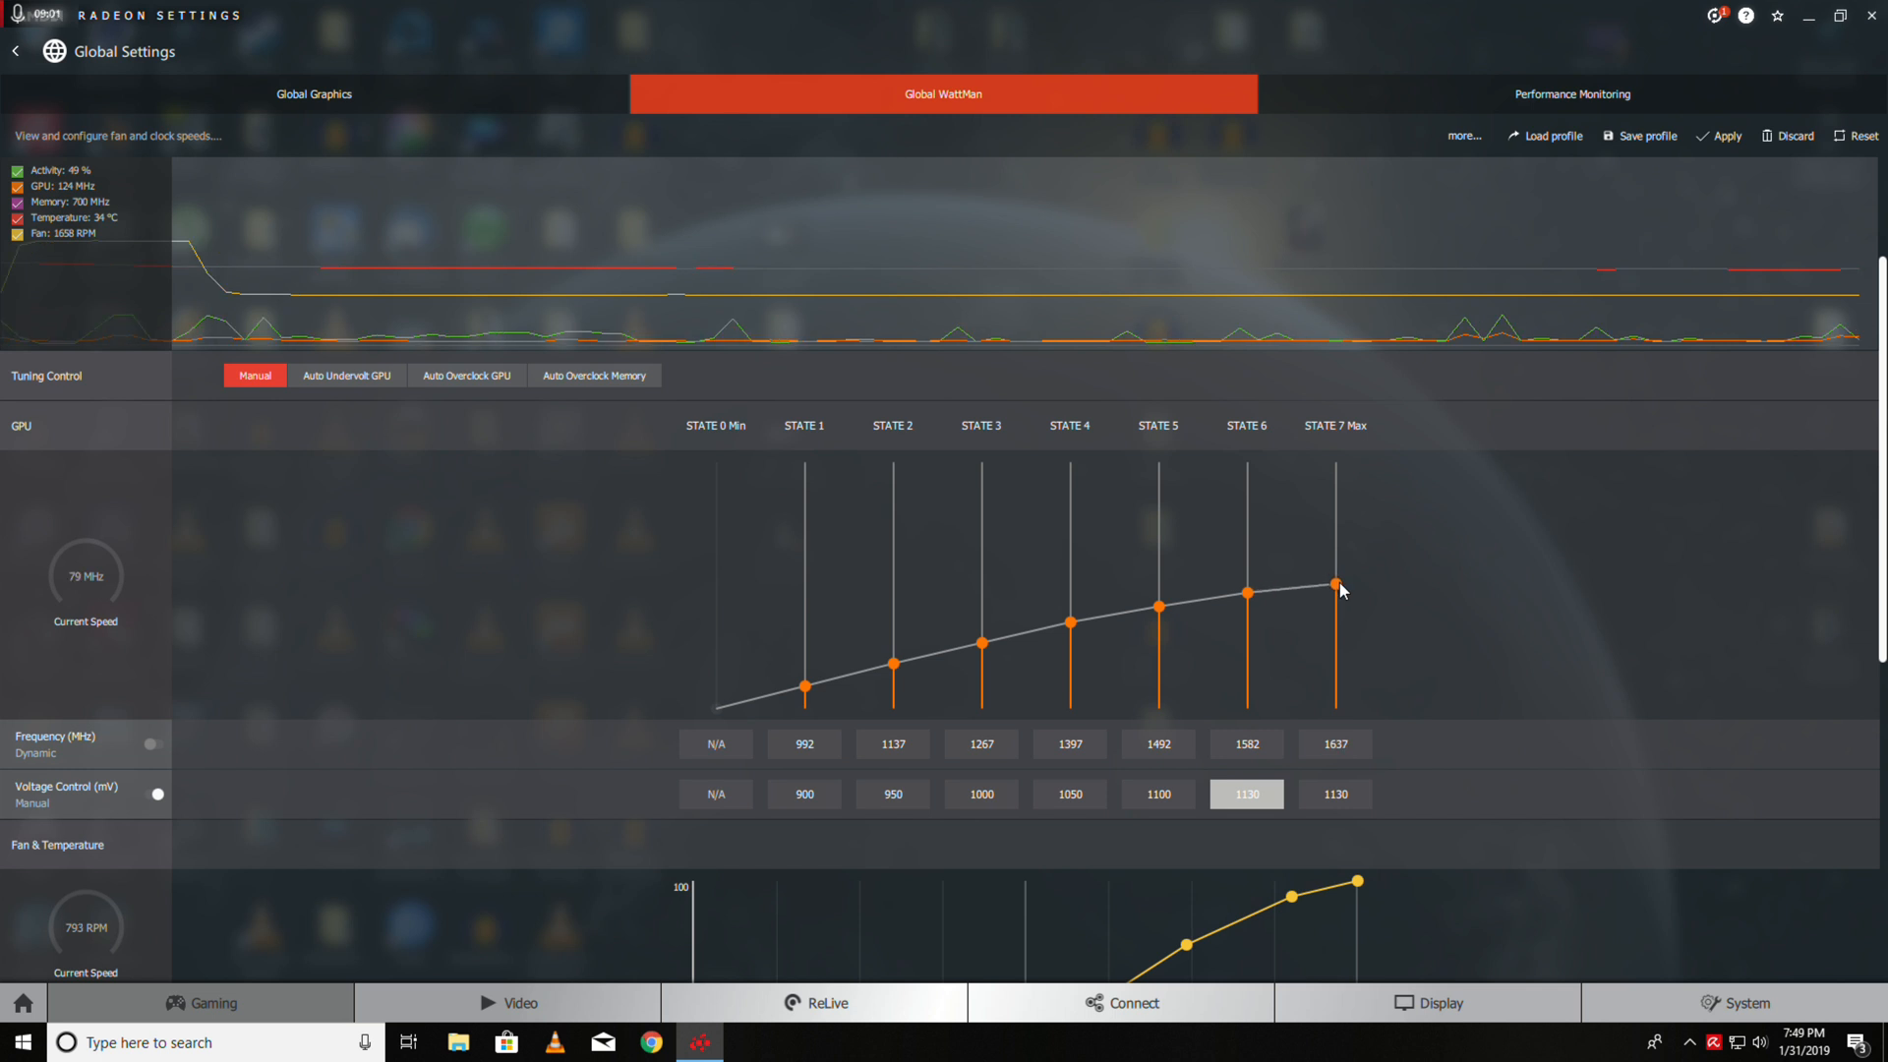
pyautogui.moveTo(1340, 590); pyautogui.dragTo(1340, 581)
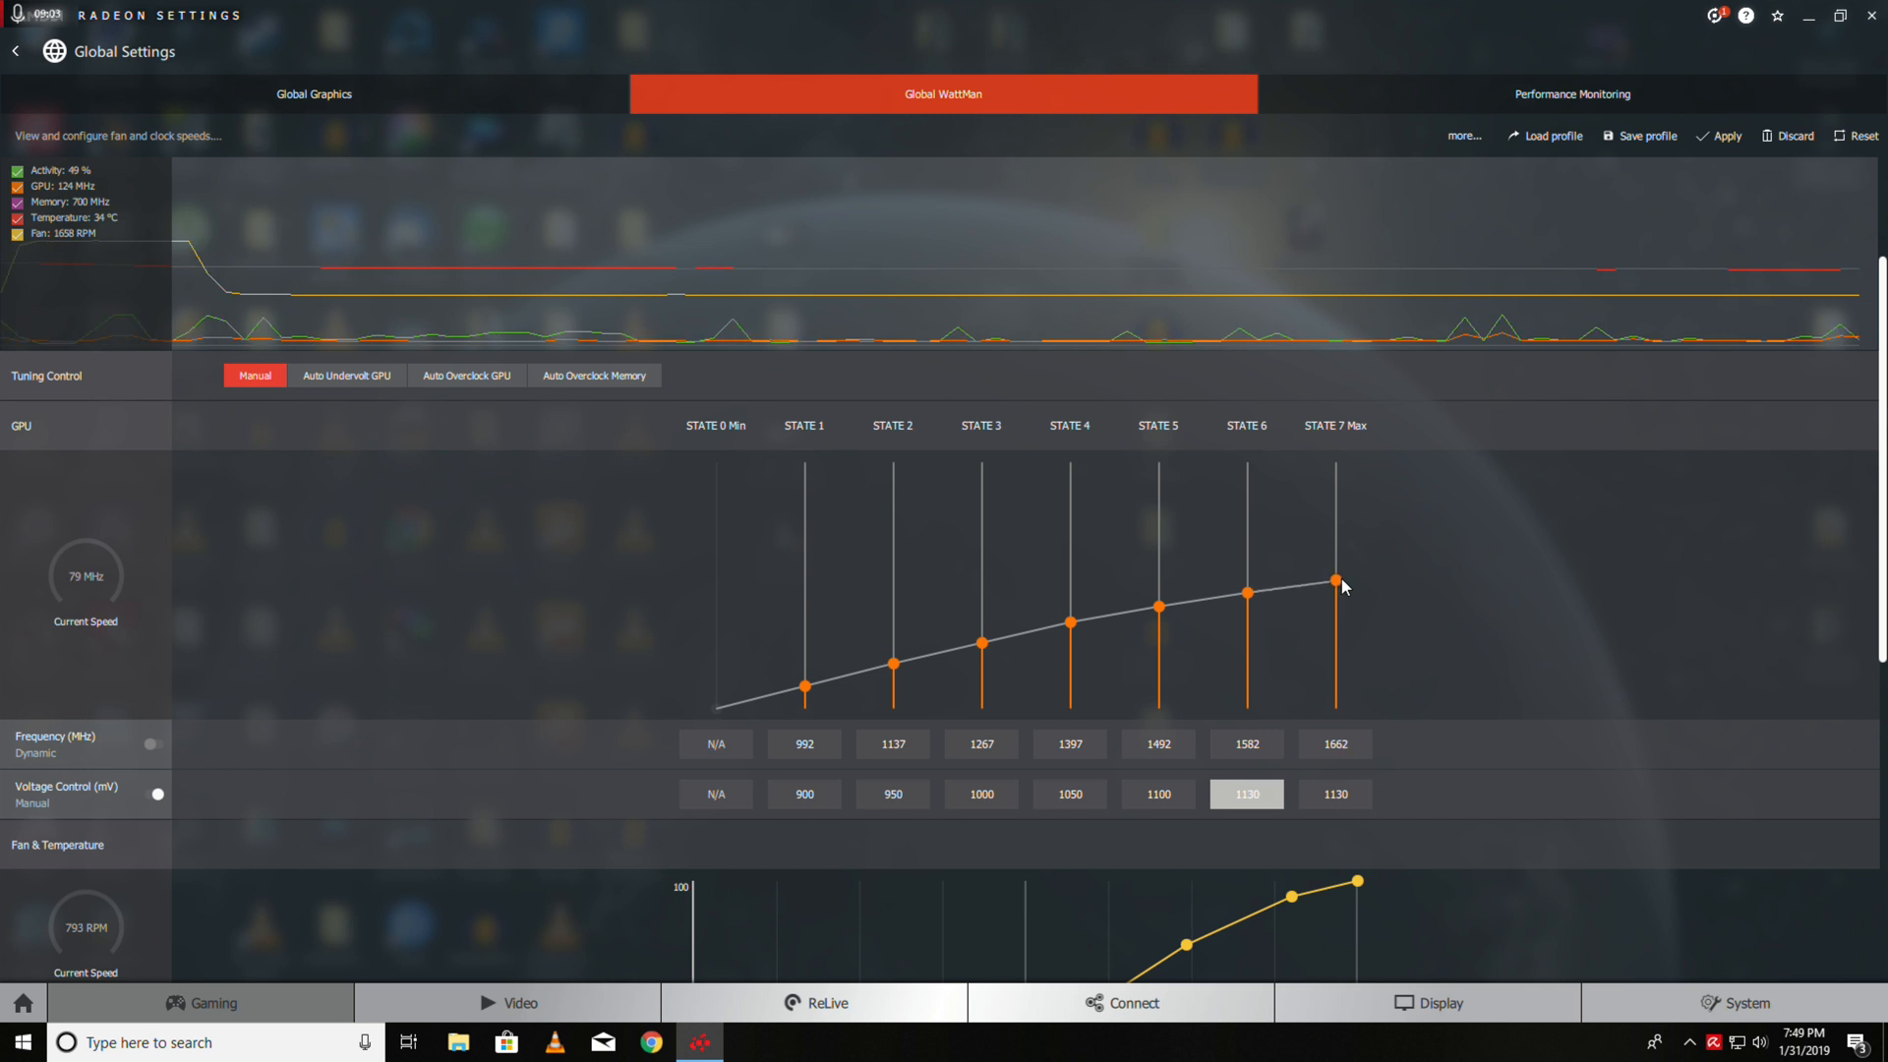
pyautogui.moveTo(1340, 585); pyautogui.dragTo(1335, 578)
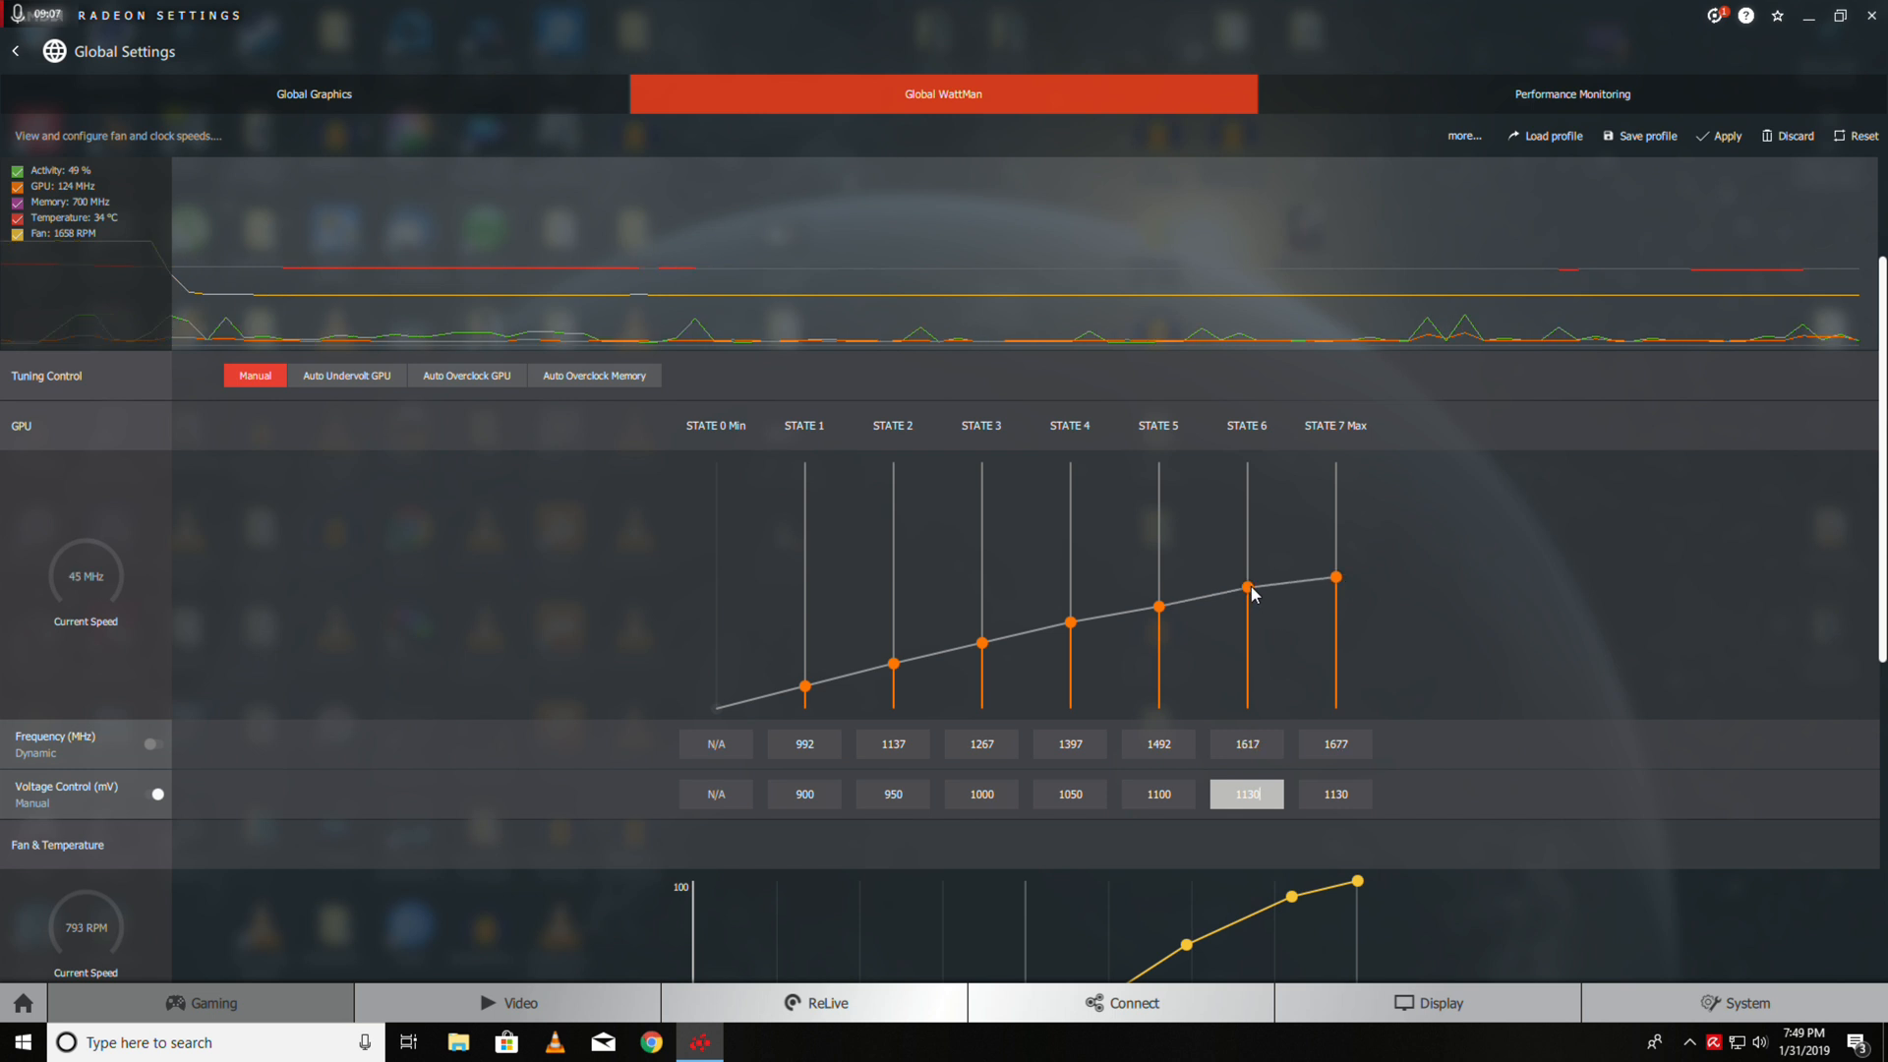
pyautogui.moveTo(1246, 586); pyautogui.dragTo(1246, 590)
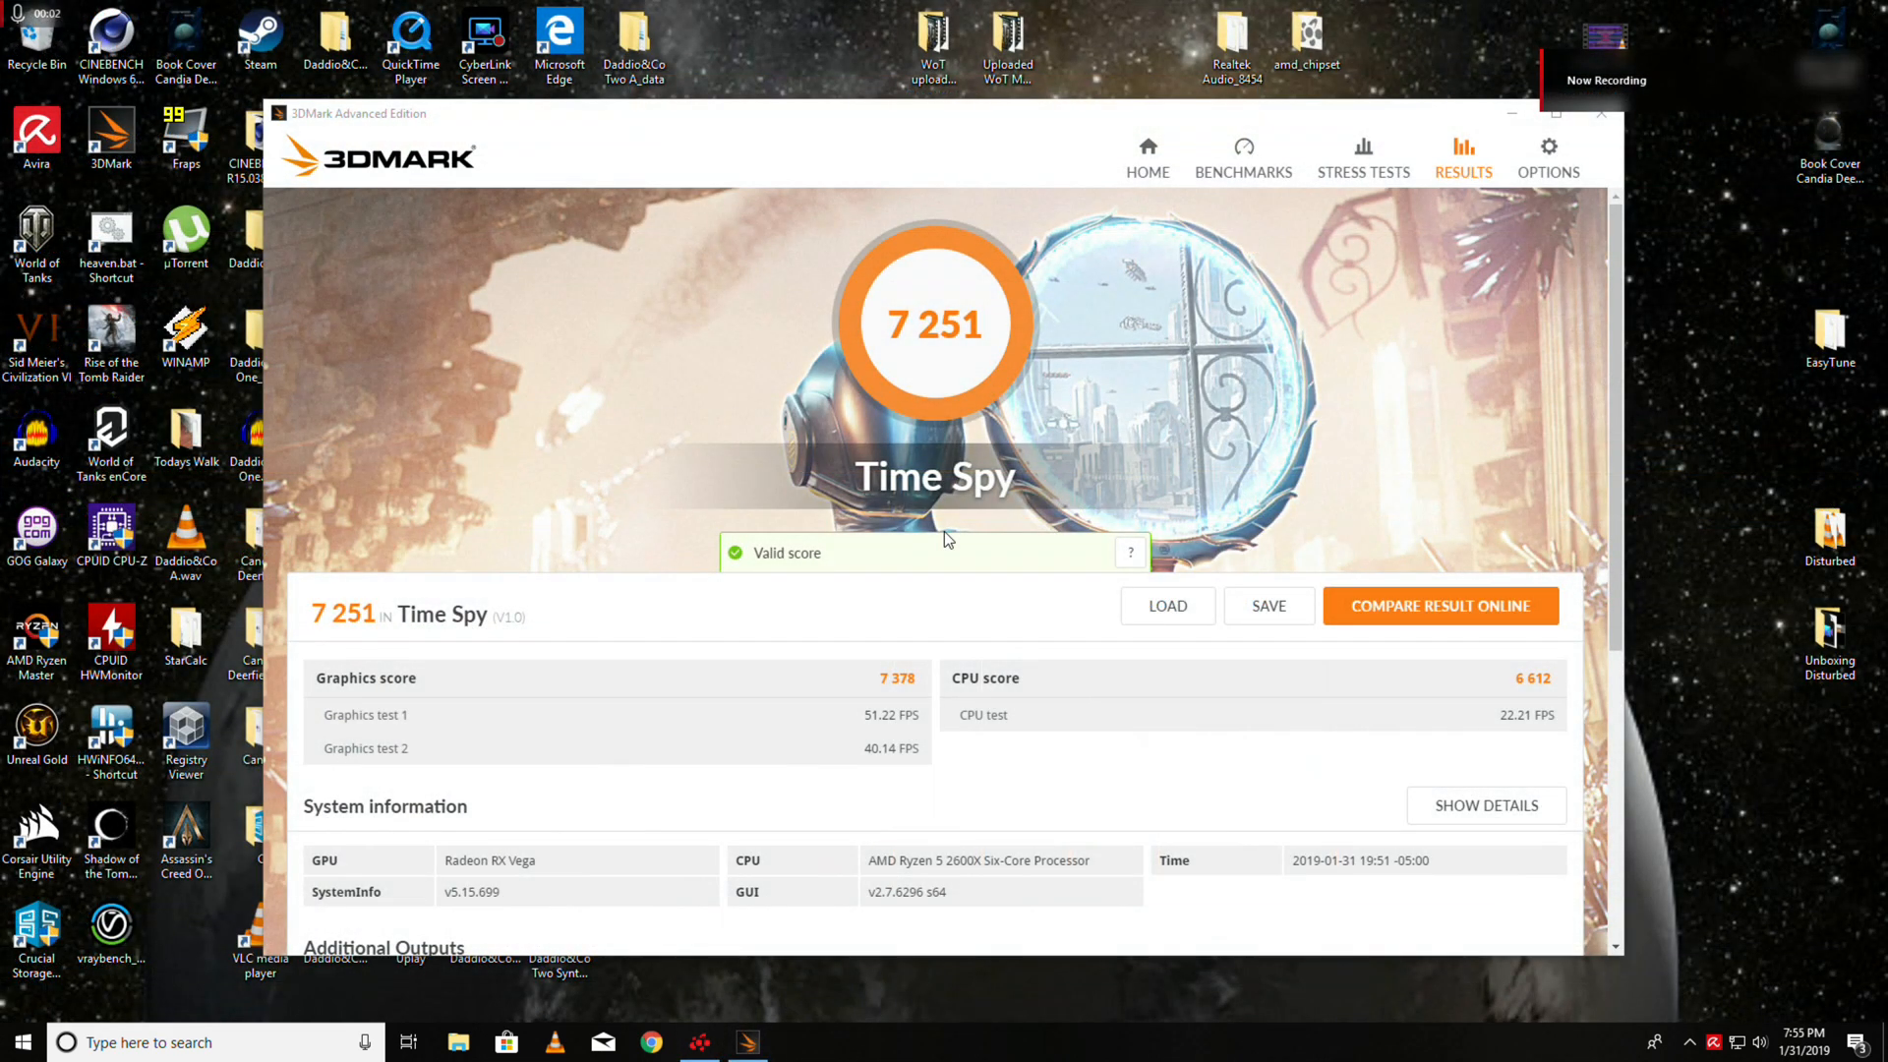
pyautogui.moveTo(876, 530)
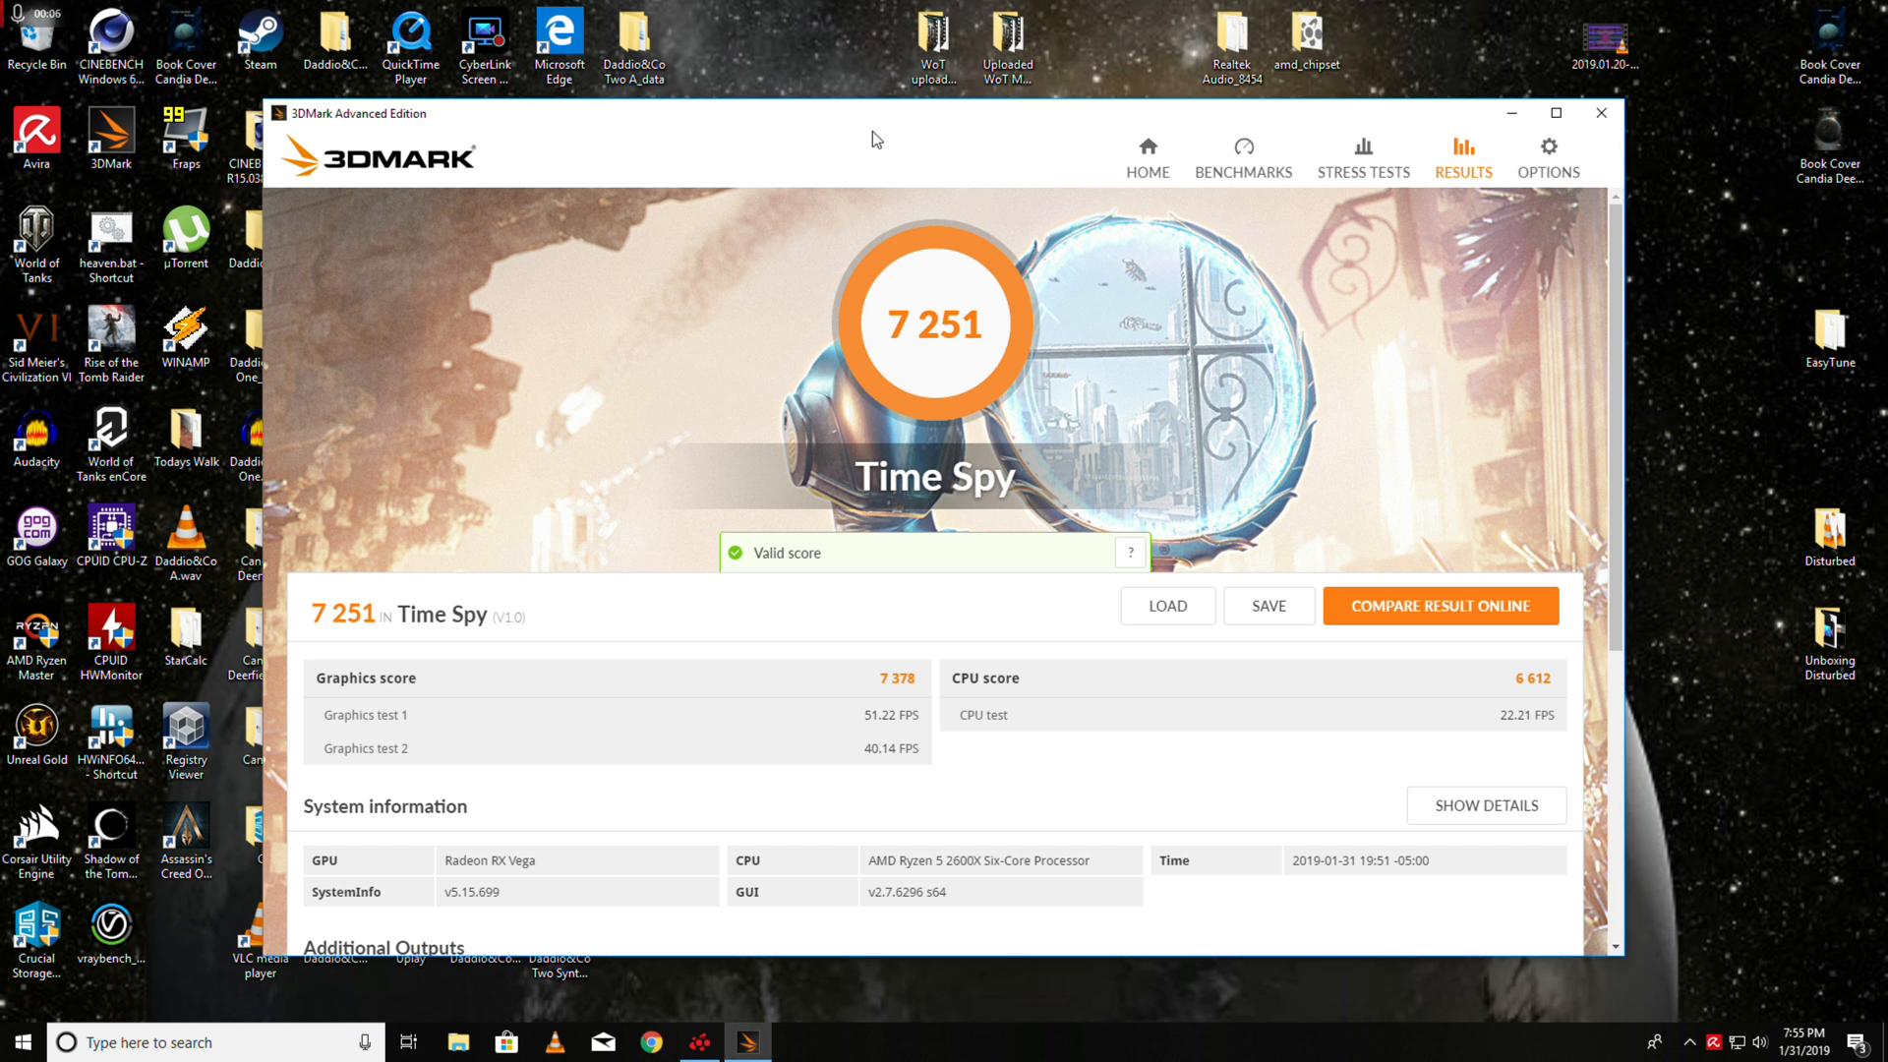
# Drag in the 3DMark window to view the Time Spy 7,251 result
pyautogui.moveTo(877, 113); pyautogui.dragTo(828, 97)
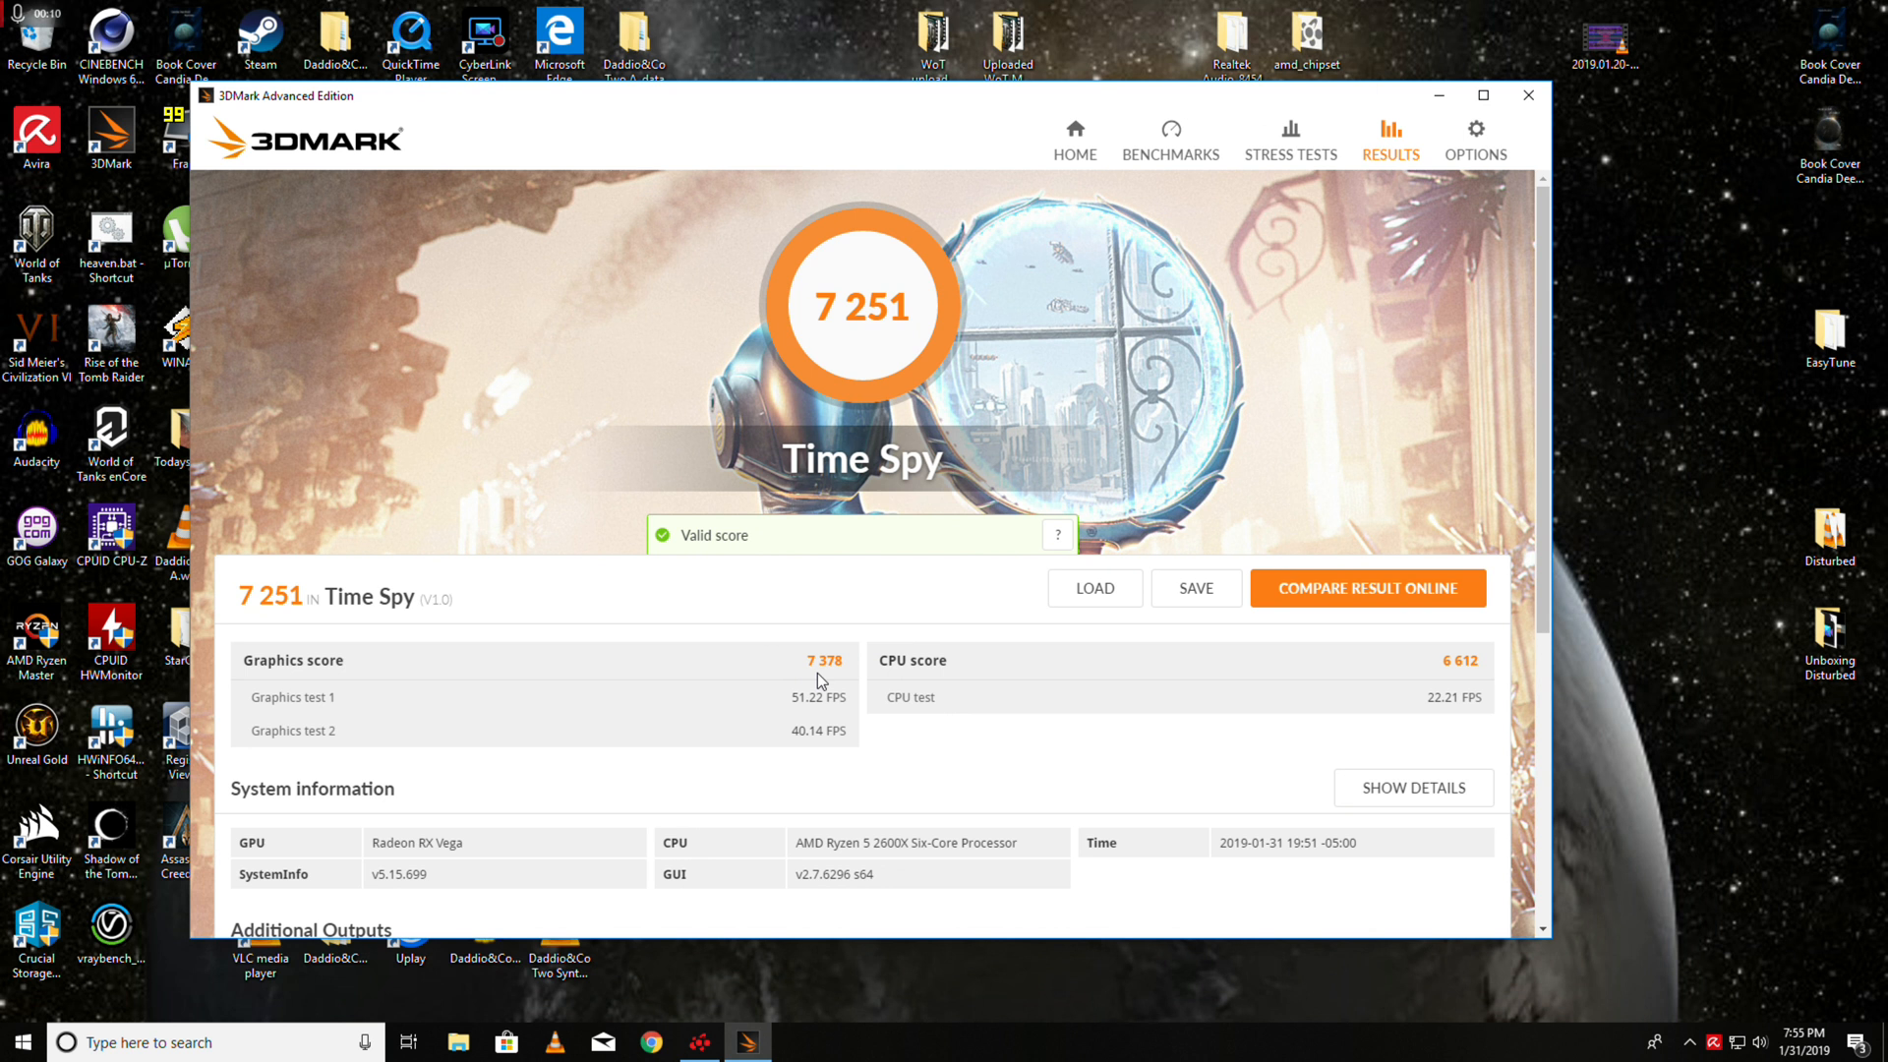
pyautogui.moveTo(843, 680)
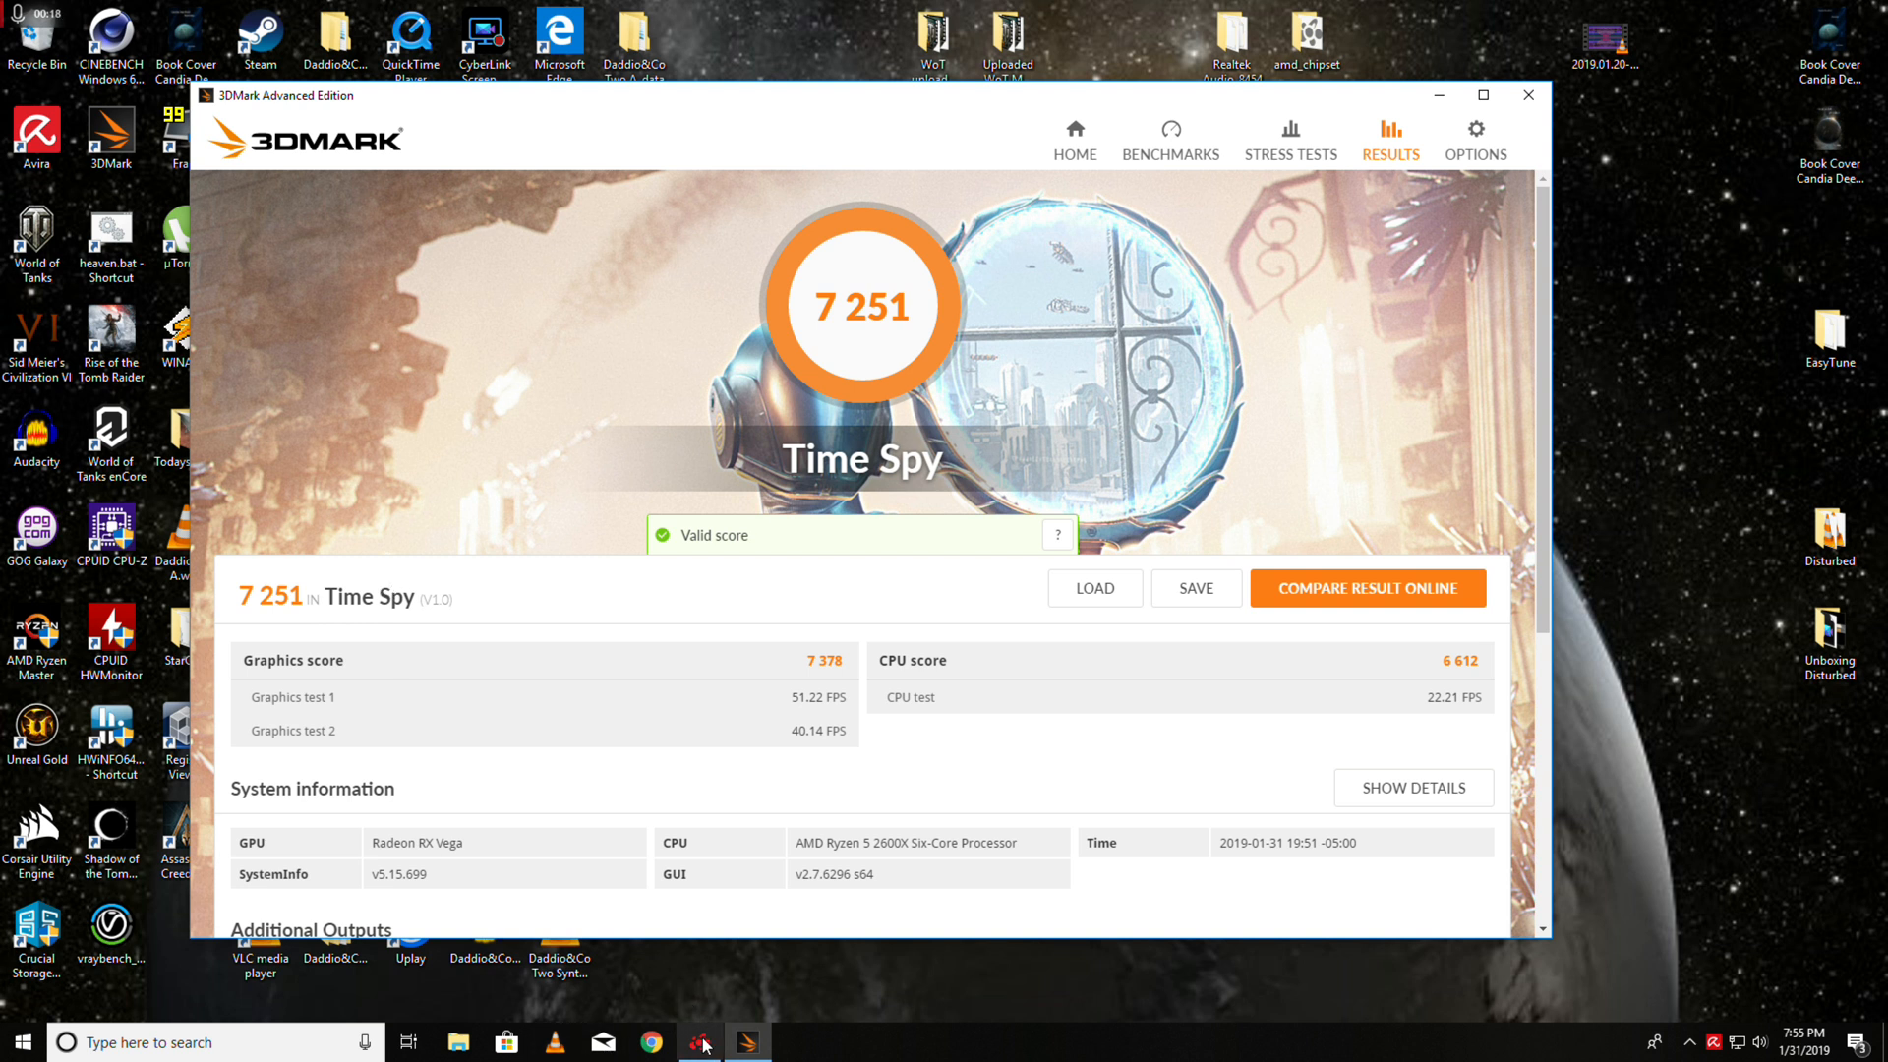
# Switch back to Radeon Settings via its taskbar icon to review WattMan history
pyautogui.click(700, 1042)
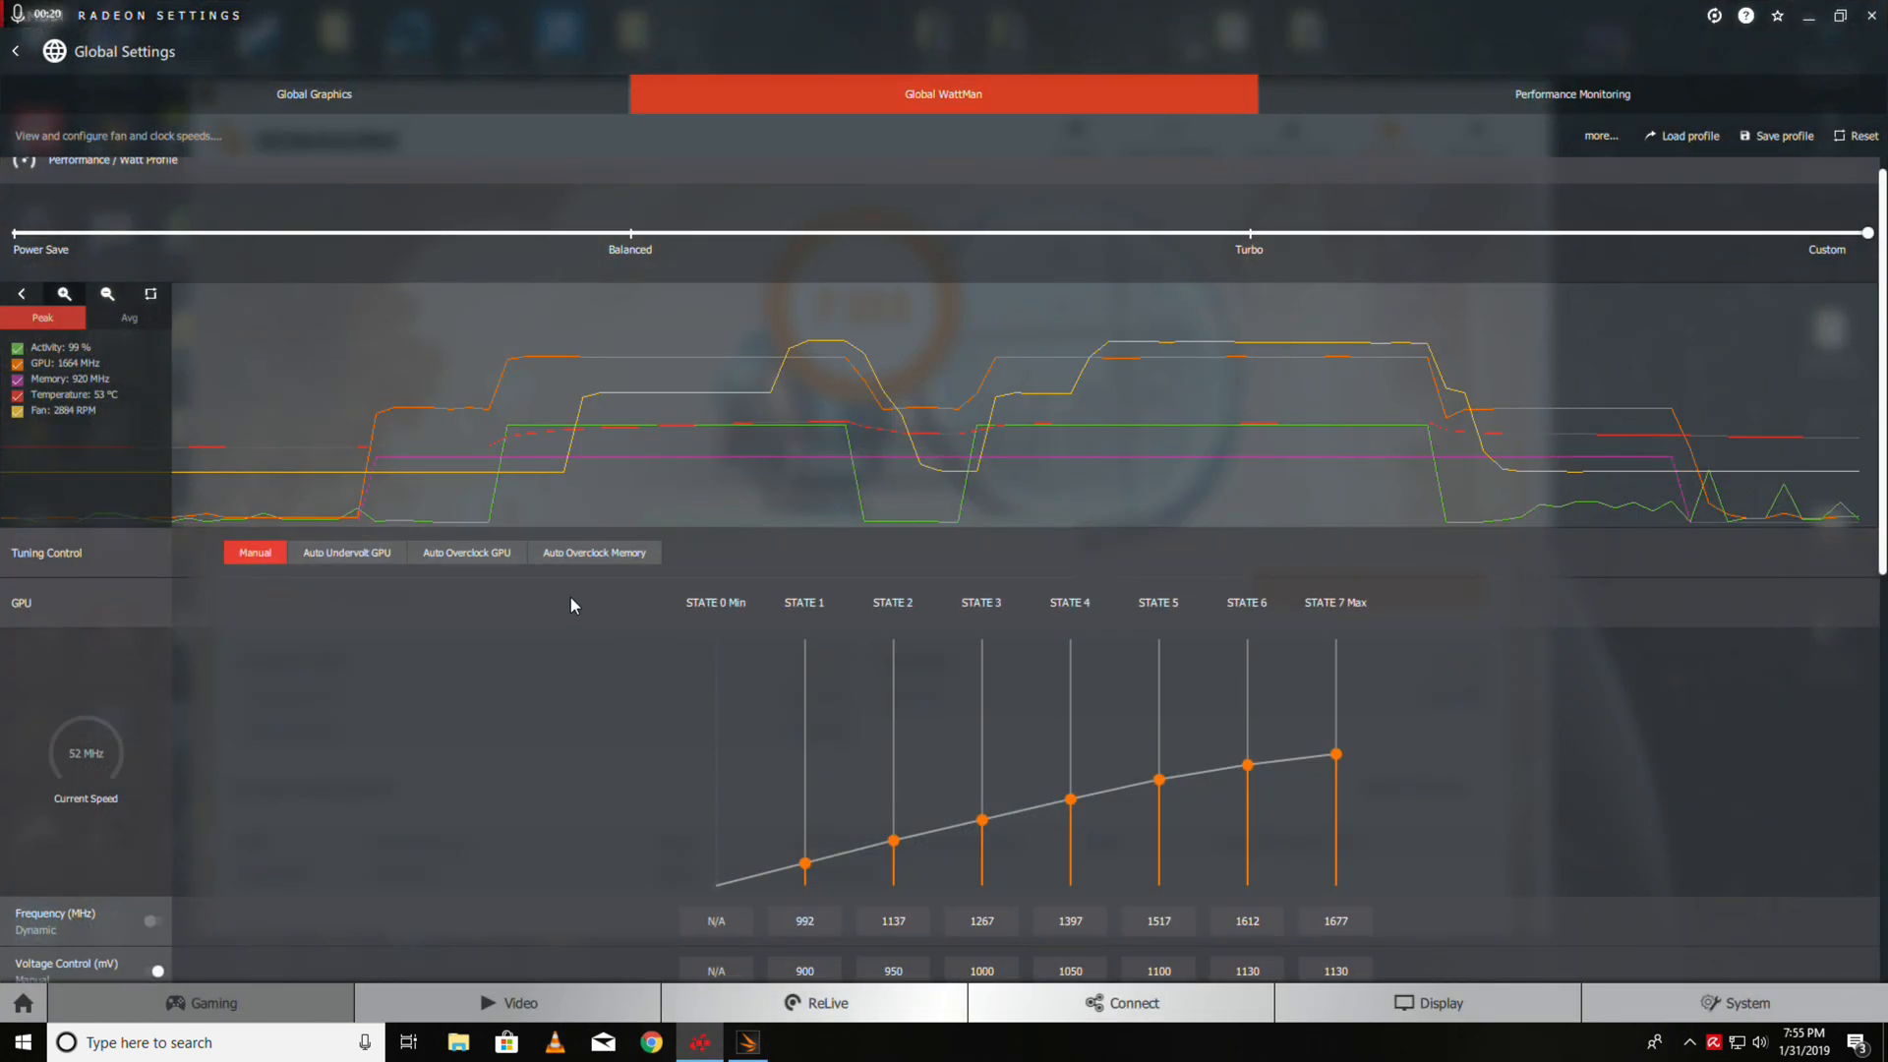
pyautogui.moveTo(449, 405)
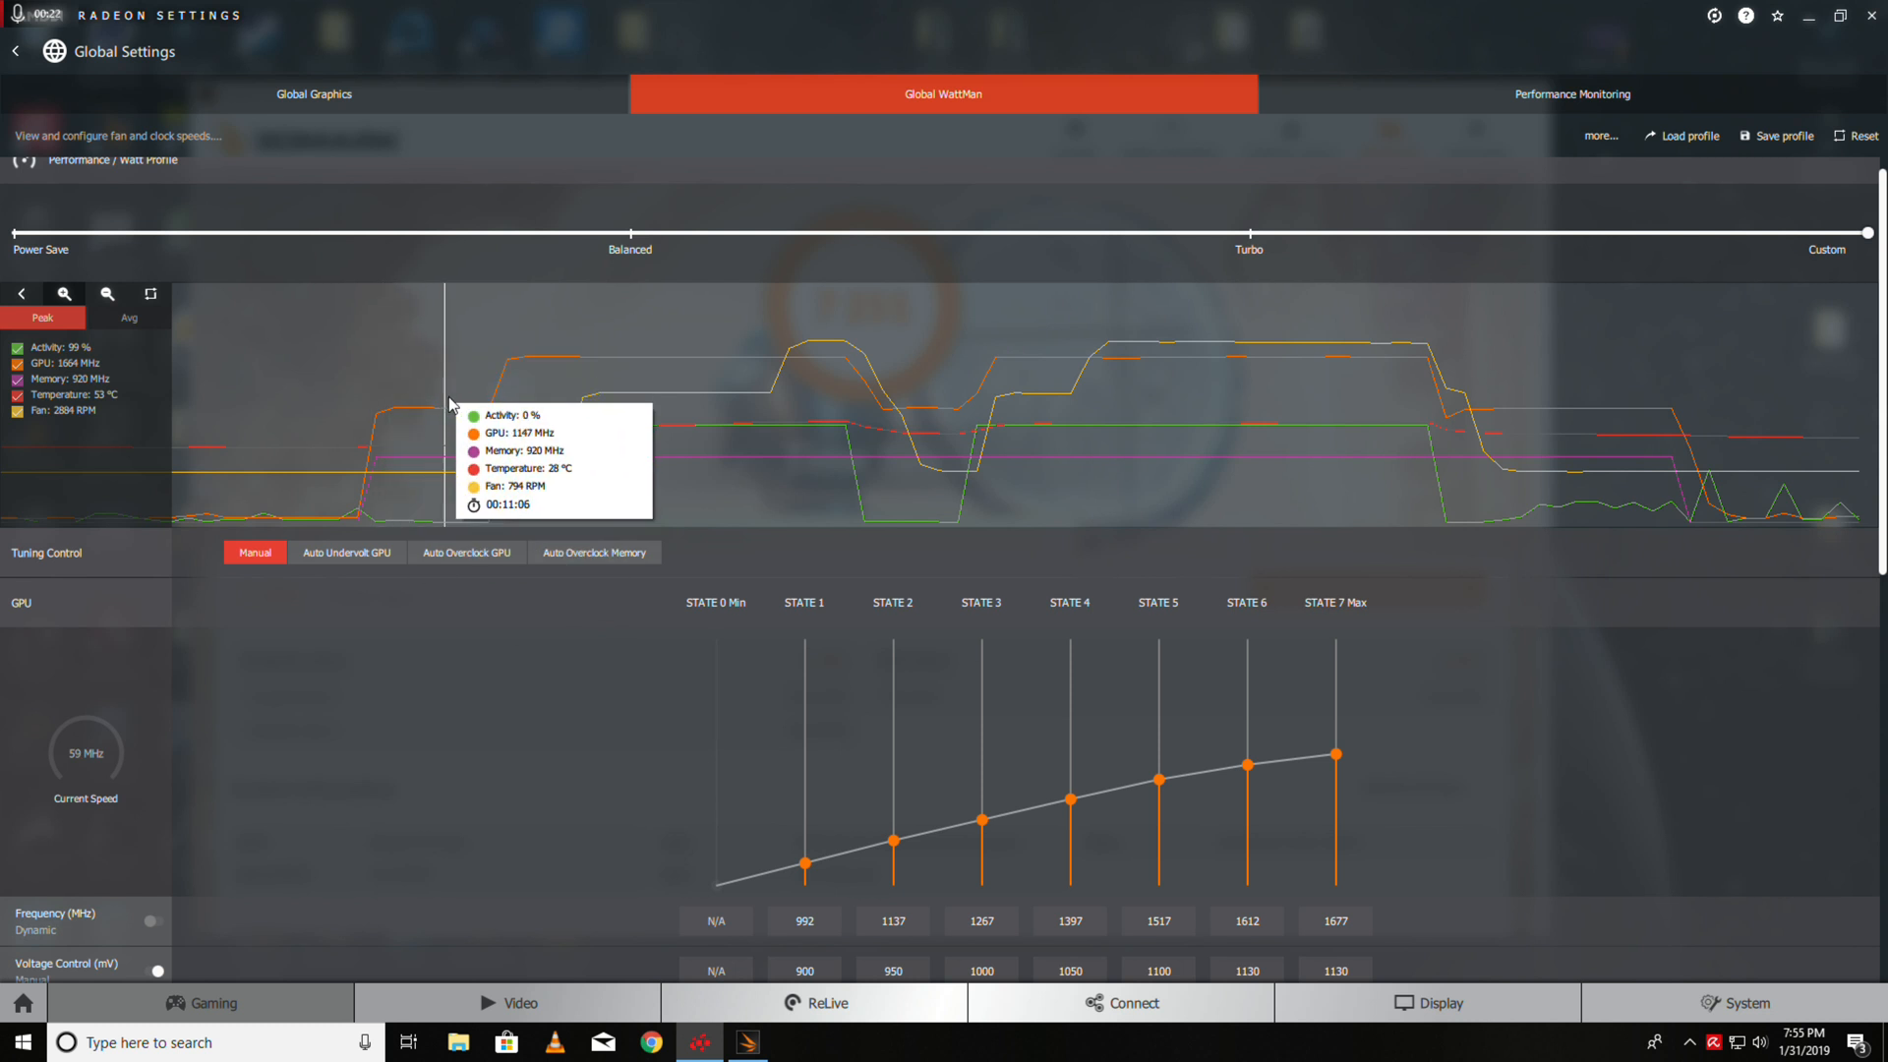
pyautogui.moveTo(509, 439)
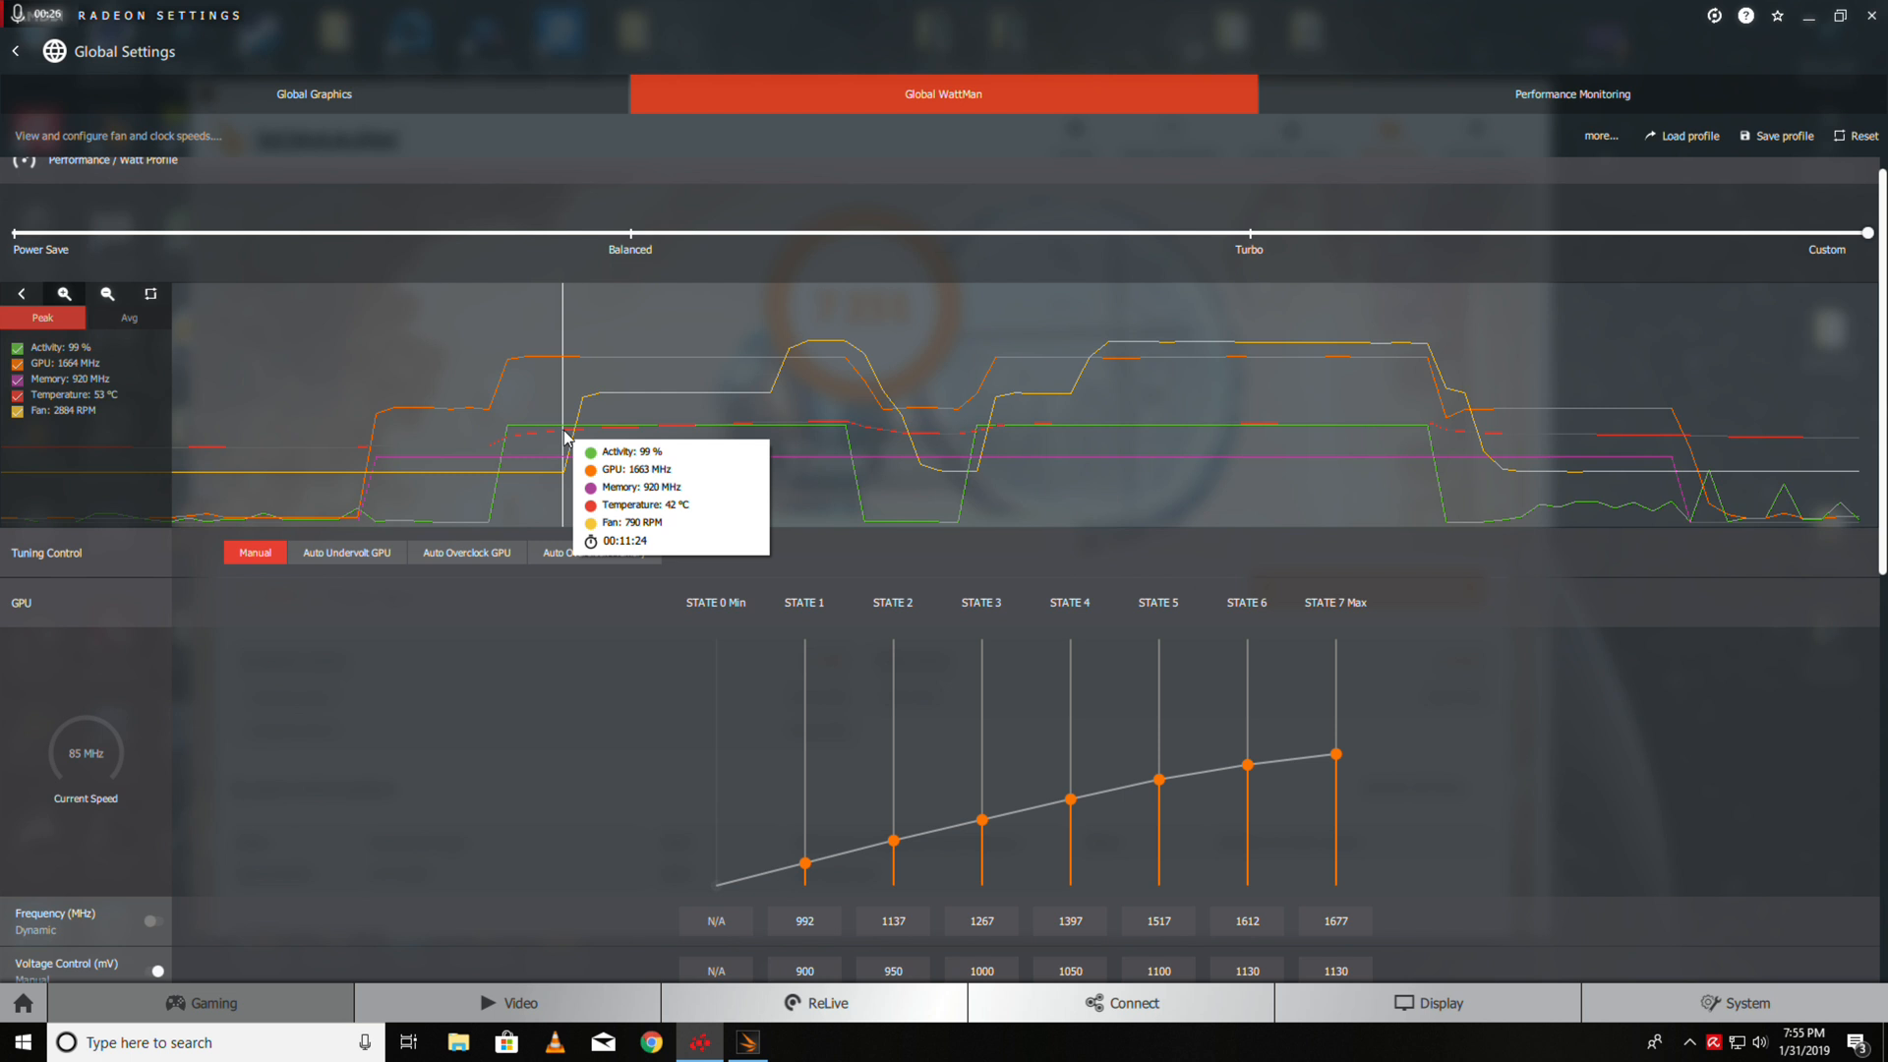
pyautogui.moveTo(661, 445)
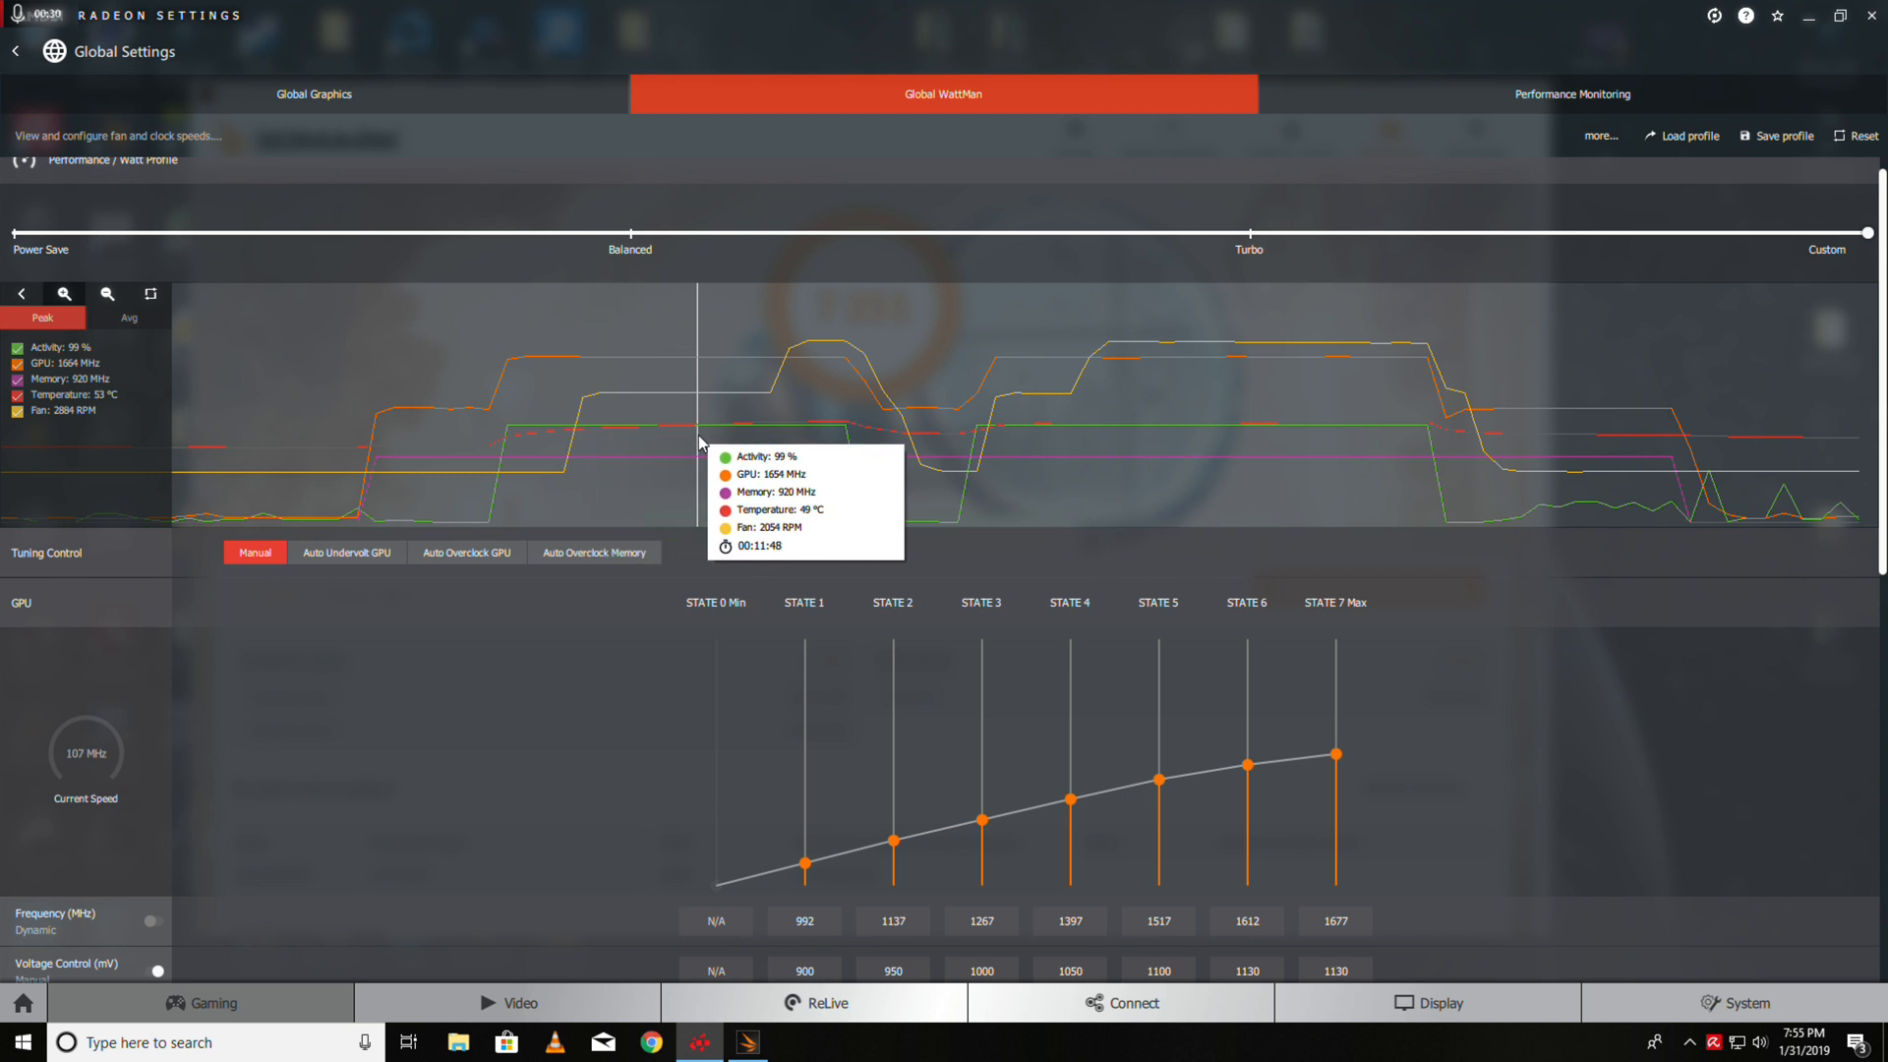
pyautogui.moveTo(797, 450)
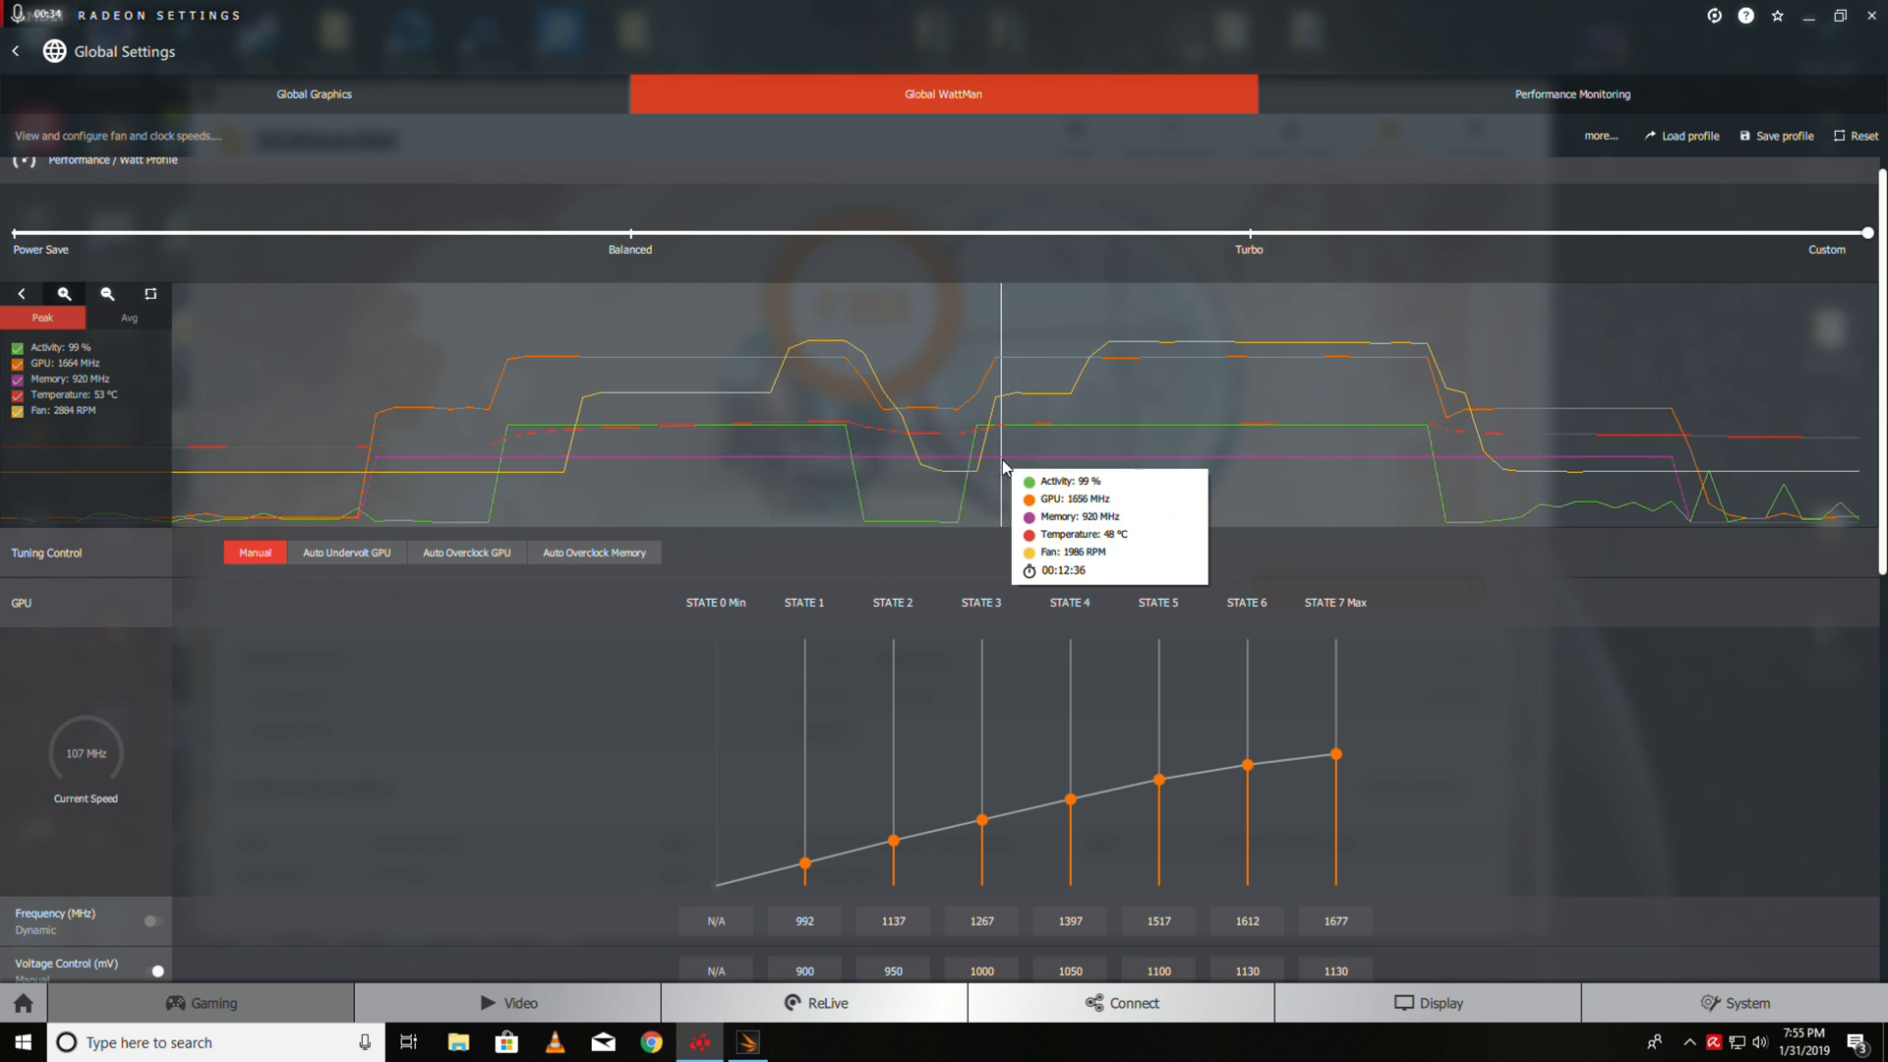
pyautogui.moveTo(1080, 463)
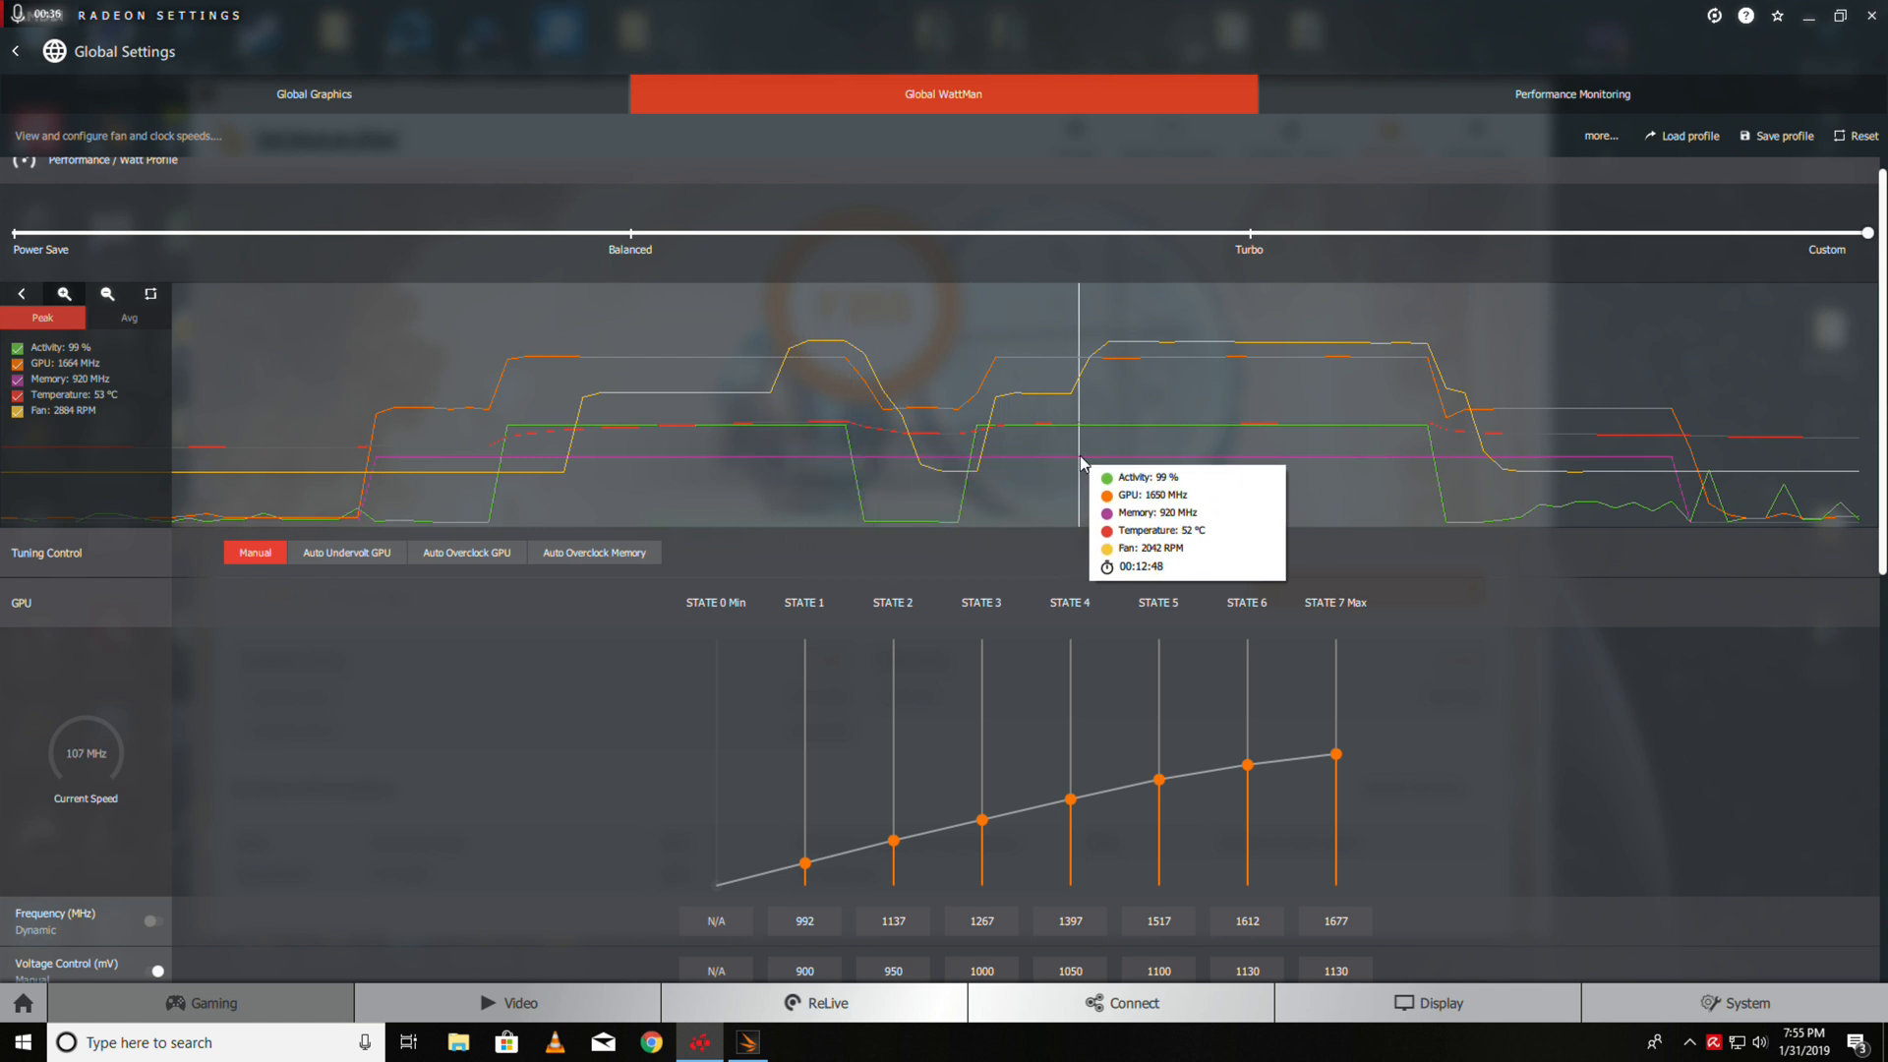
pyautogui.moveTo(1196, 454)
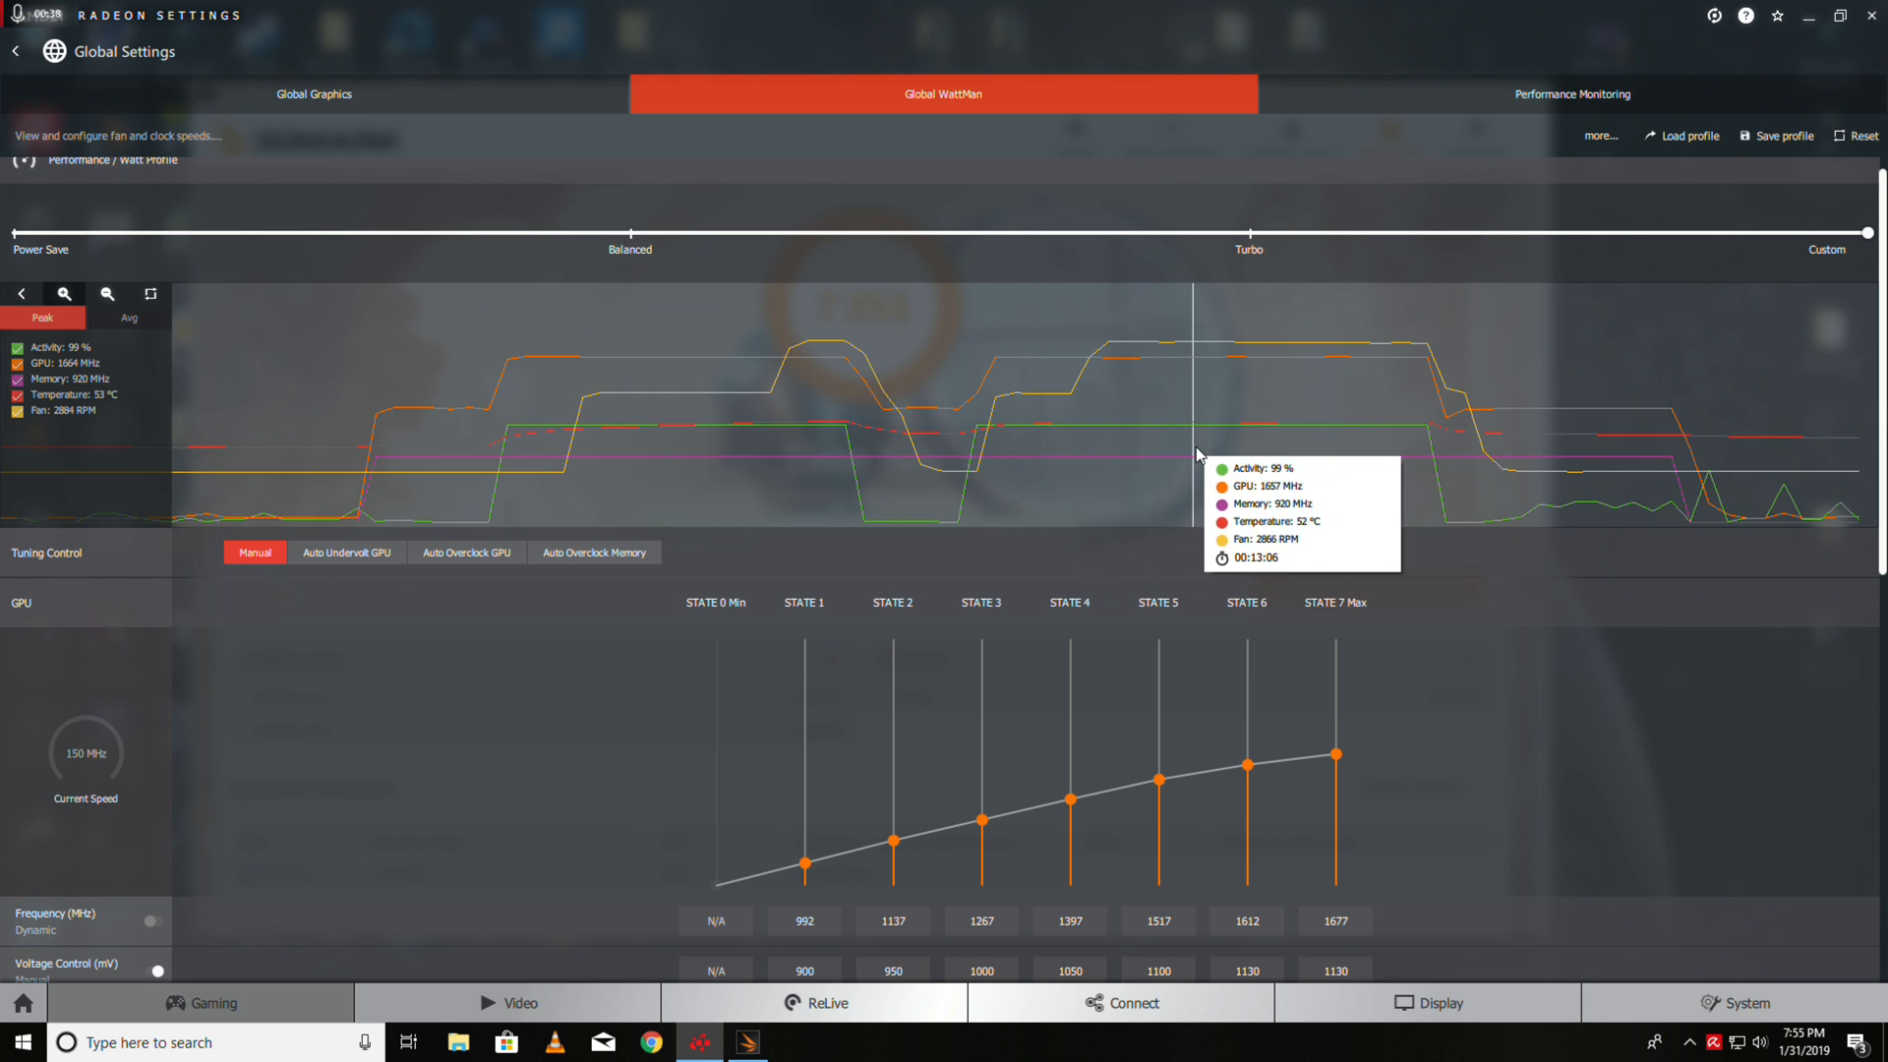
pyautogui.moveTo(1300, 455)
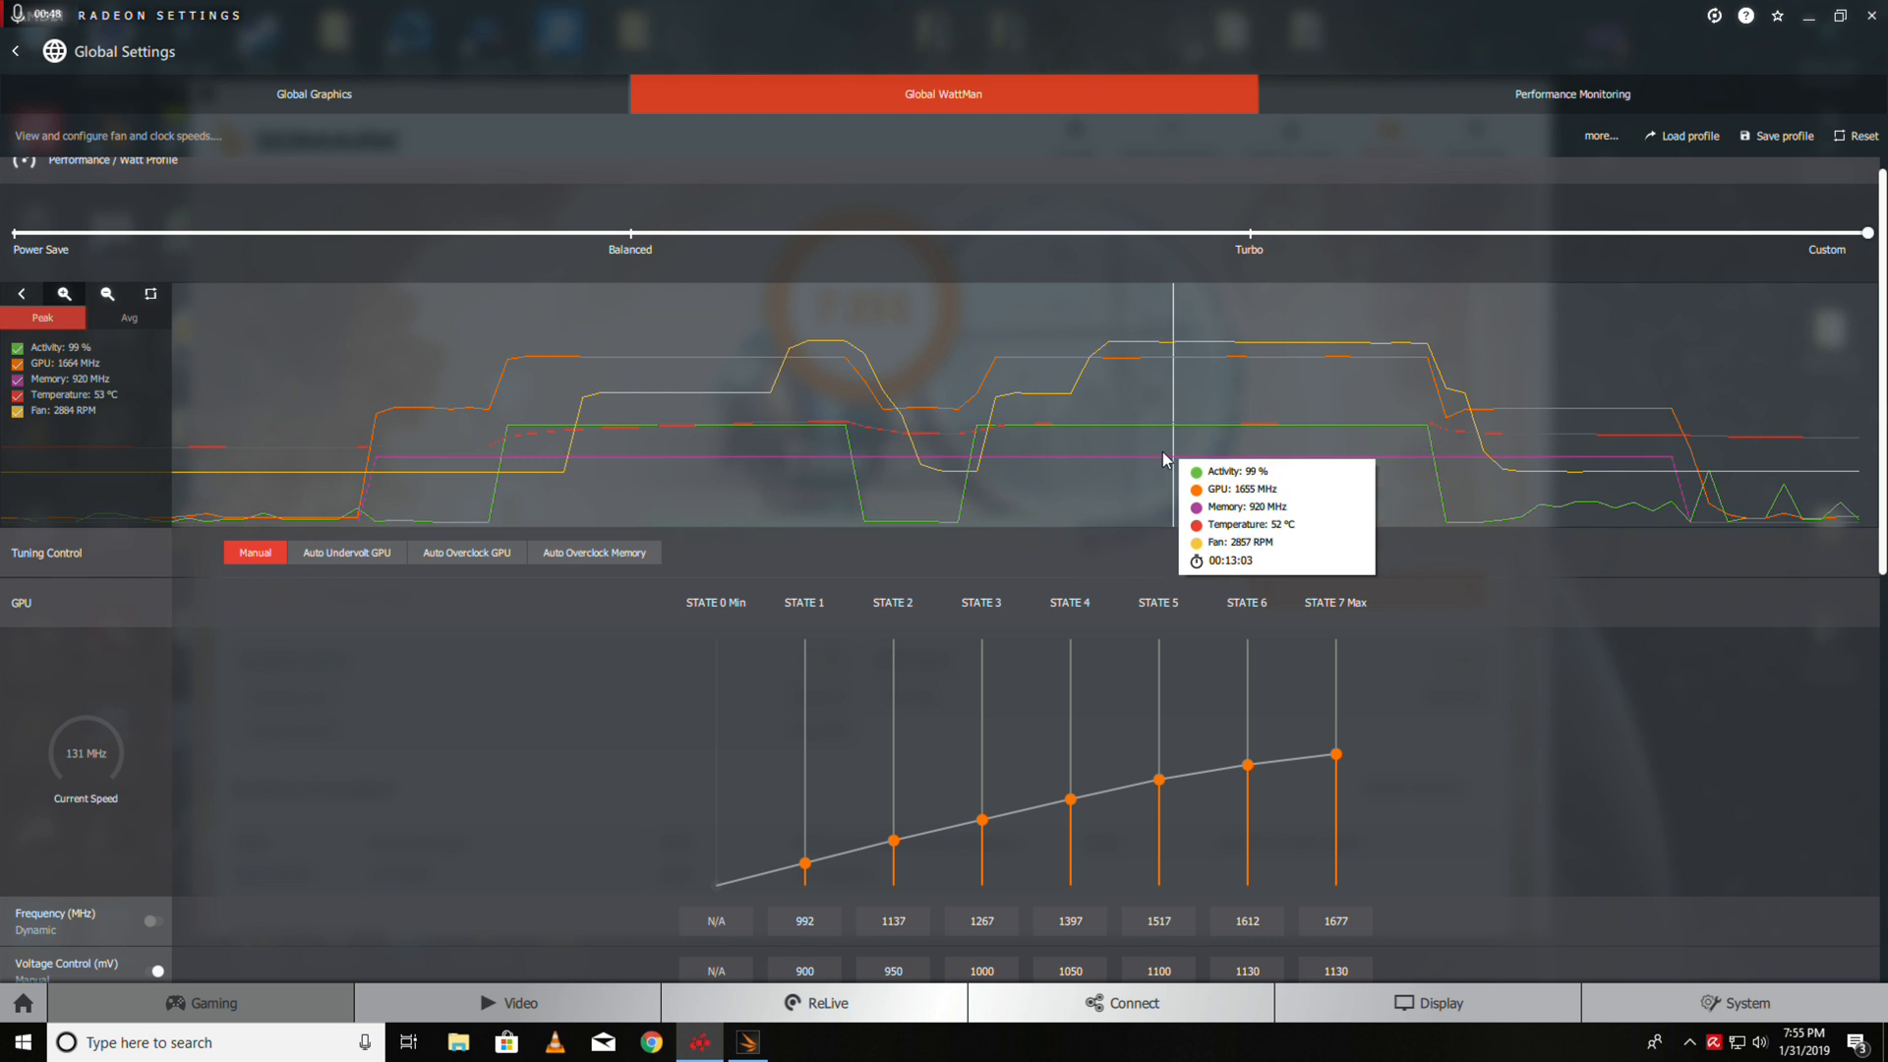
pyautogui.moveTo(825, 505)
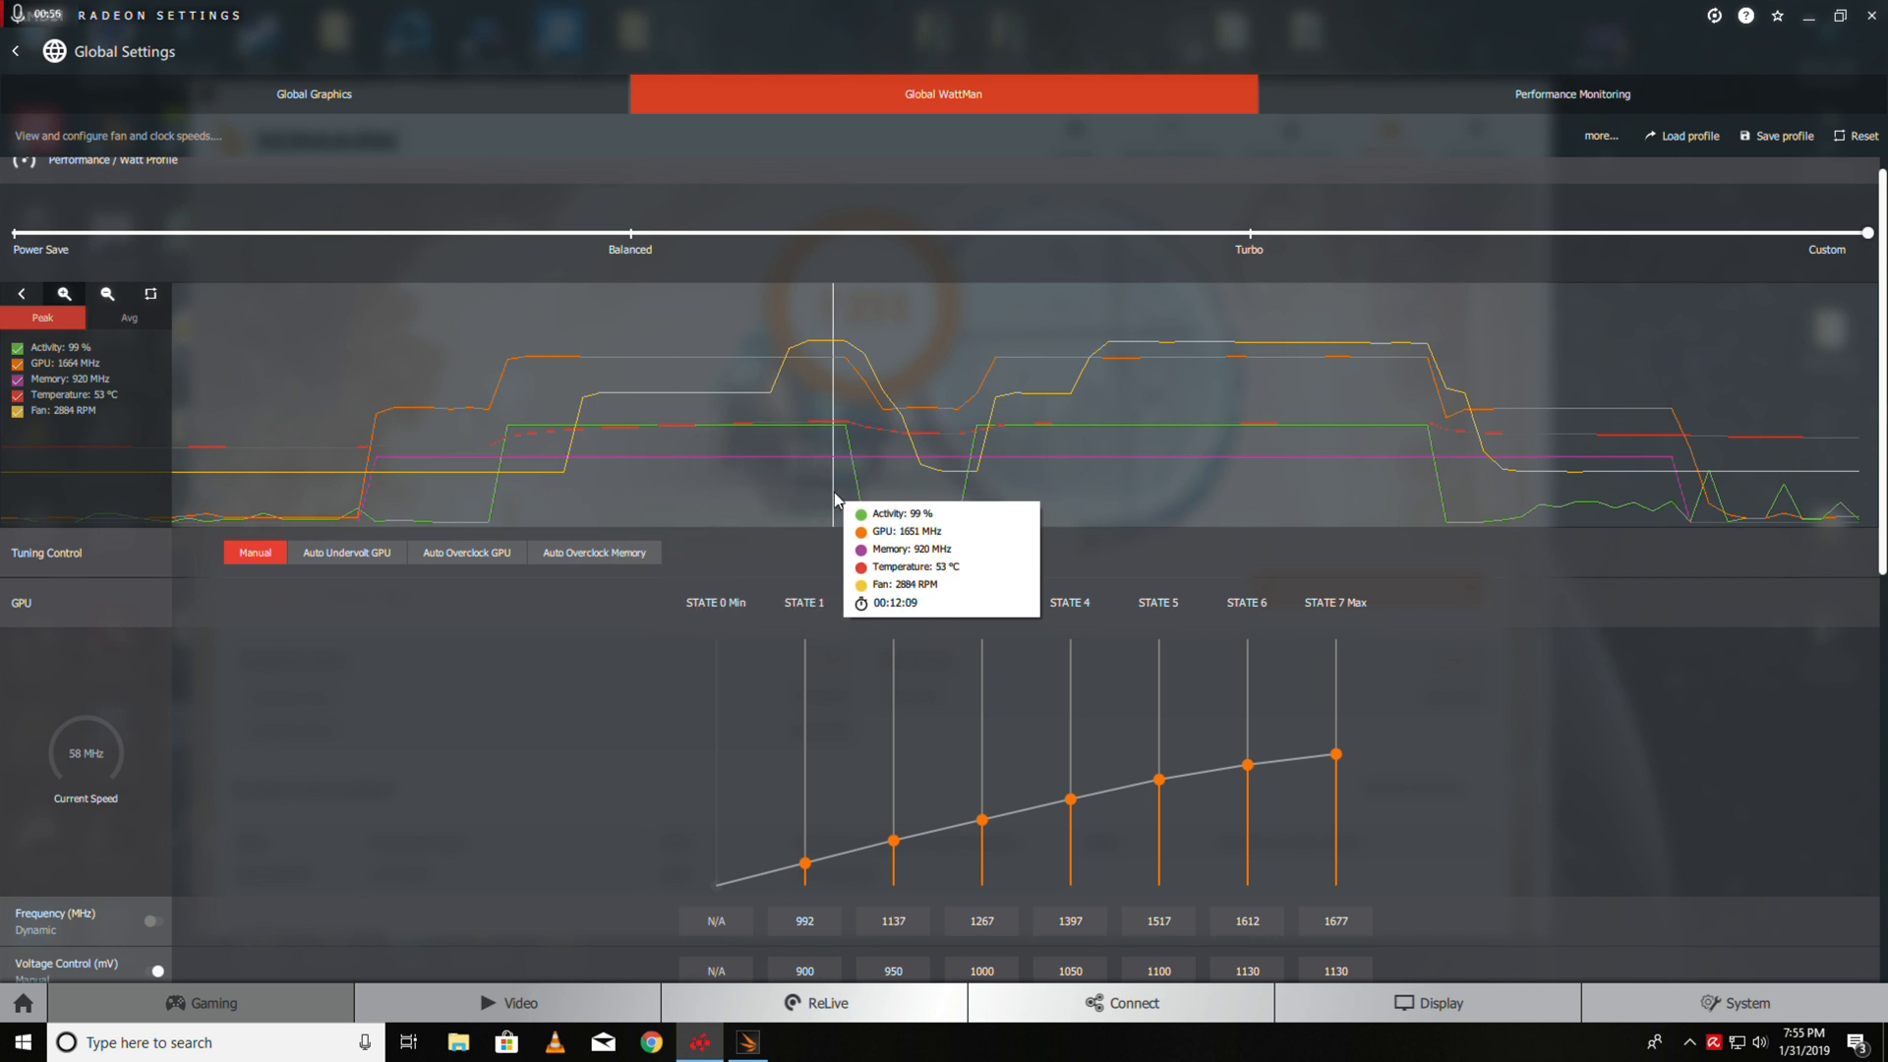
pyautogui.moveTo(1120, 527)
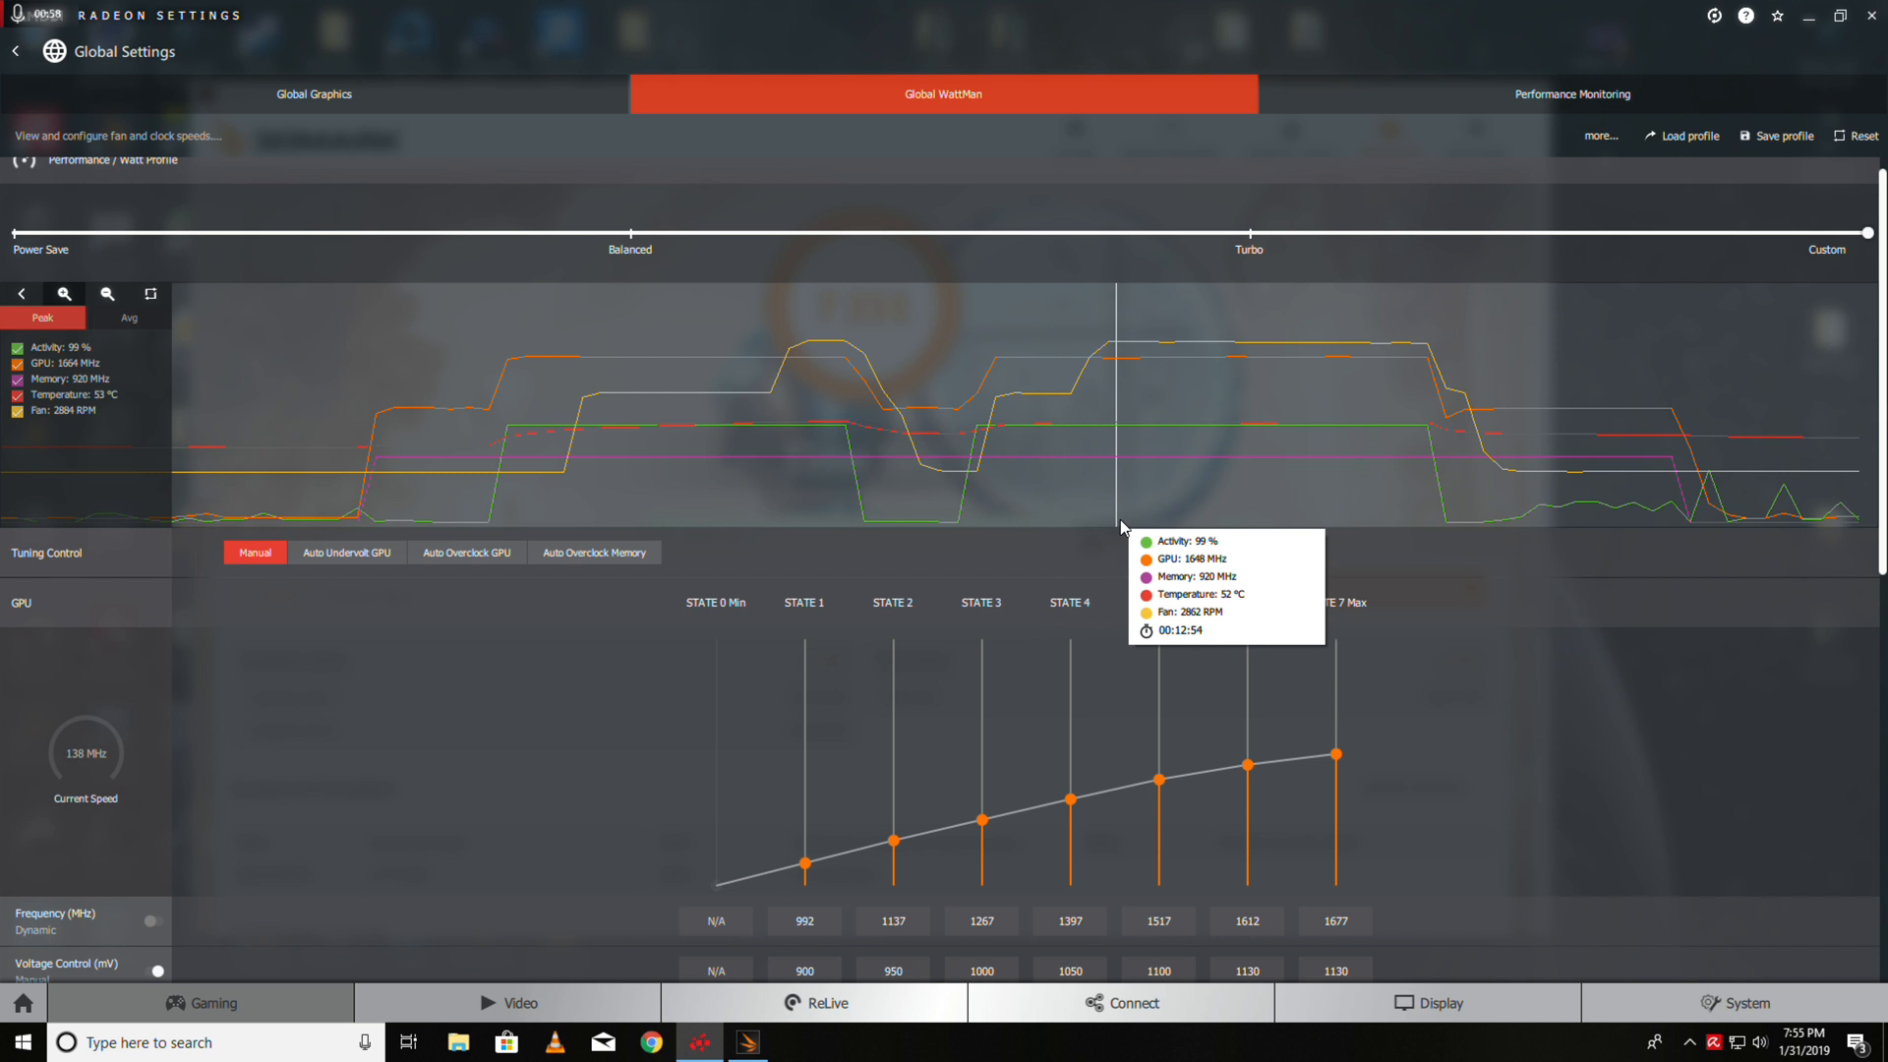
pyautogui.moveTo(1260, 522)
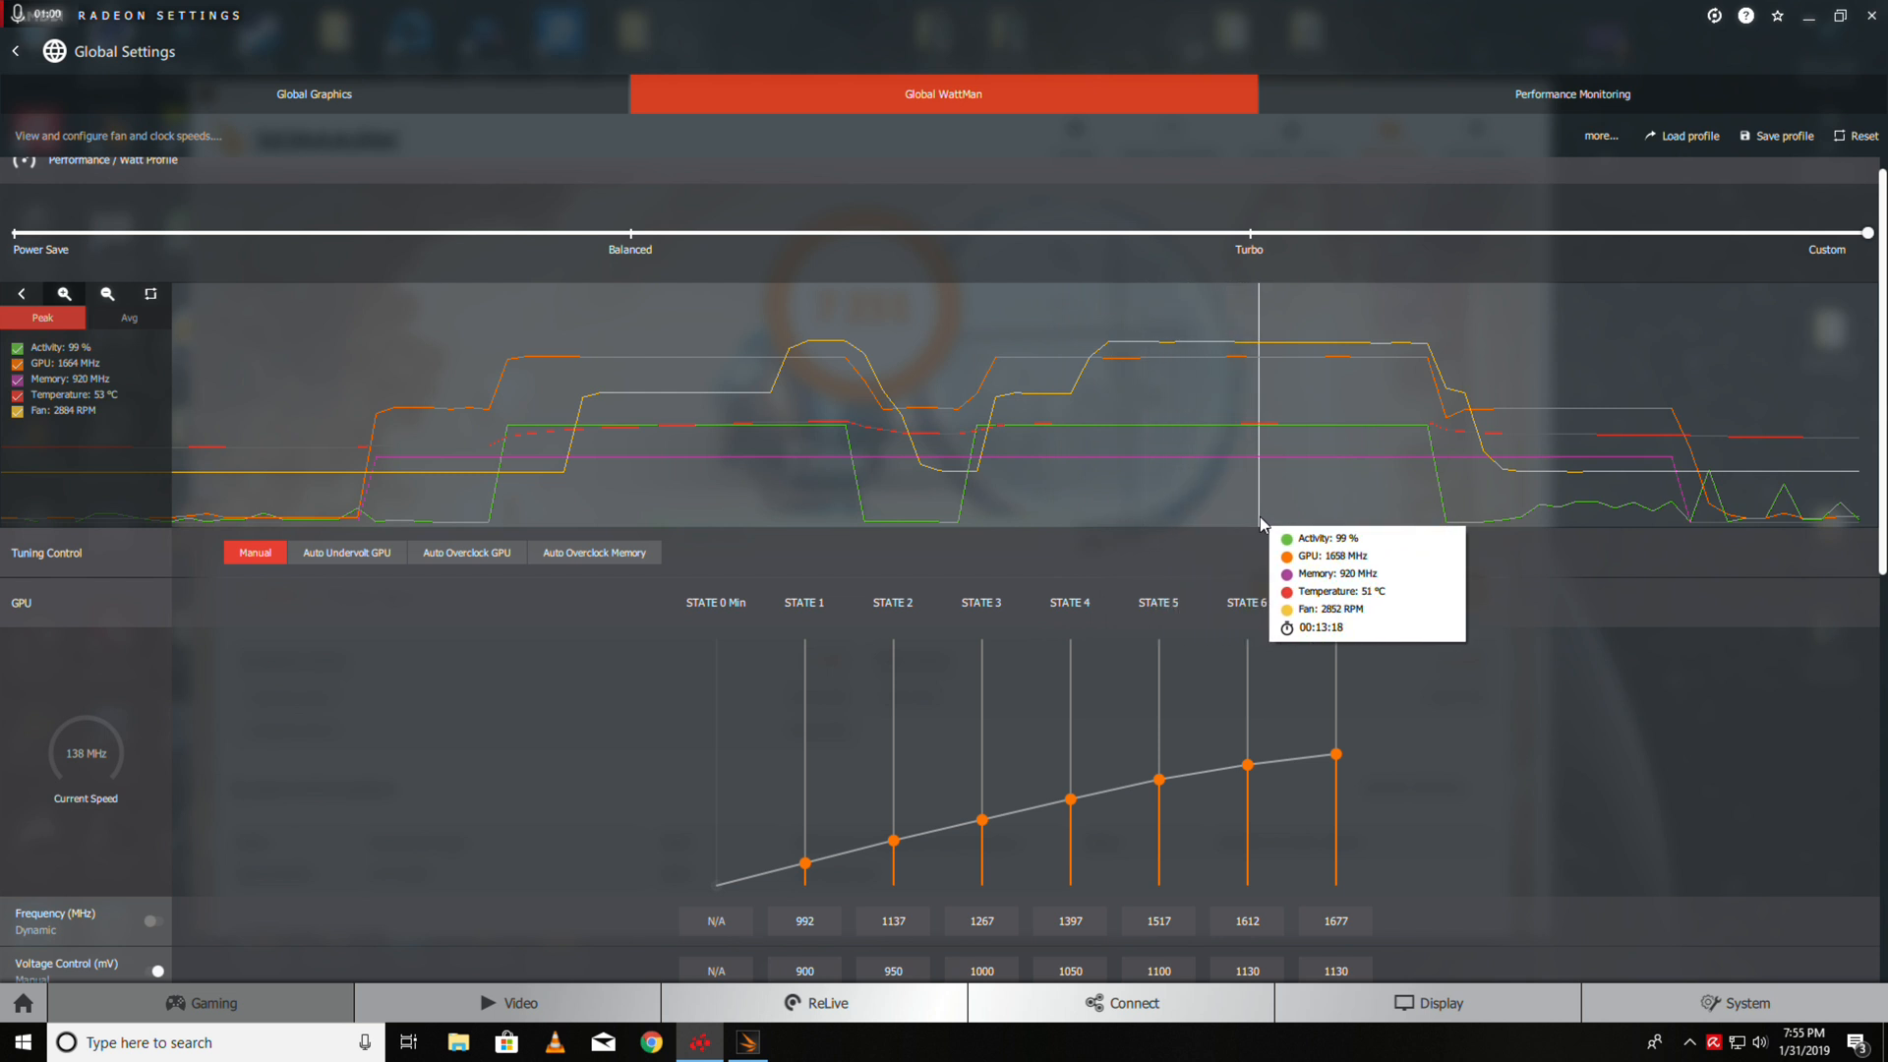
pyautogui.moveTo(1174, 515)
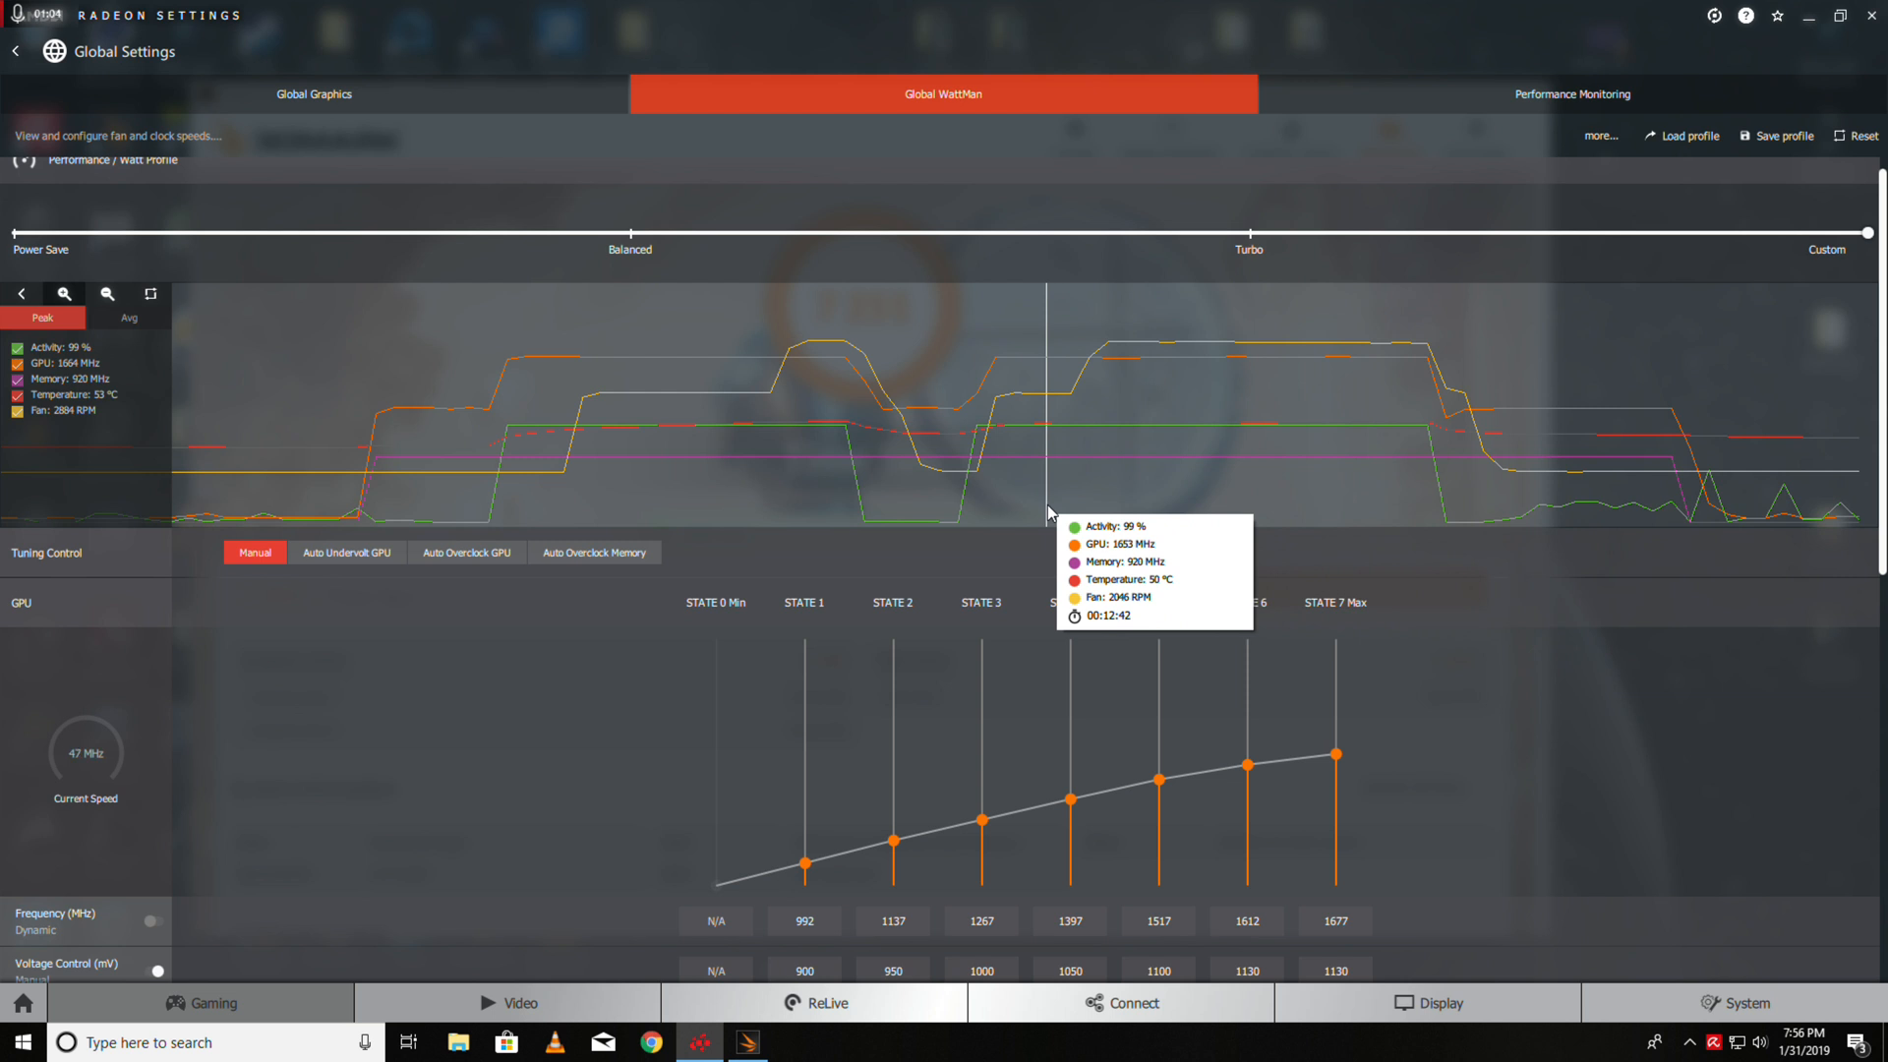
pyautogui.moveTo(768, 492)
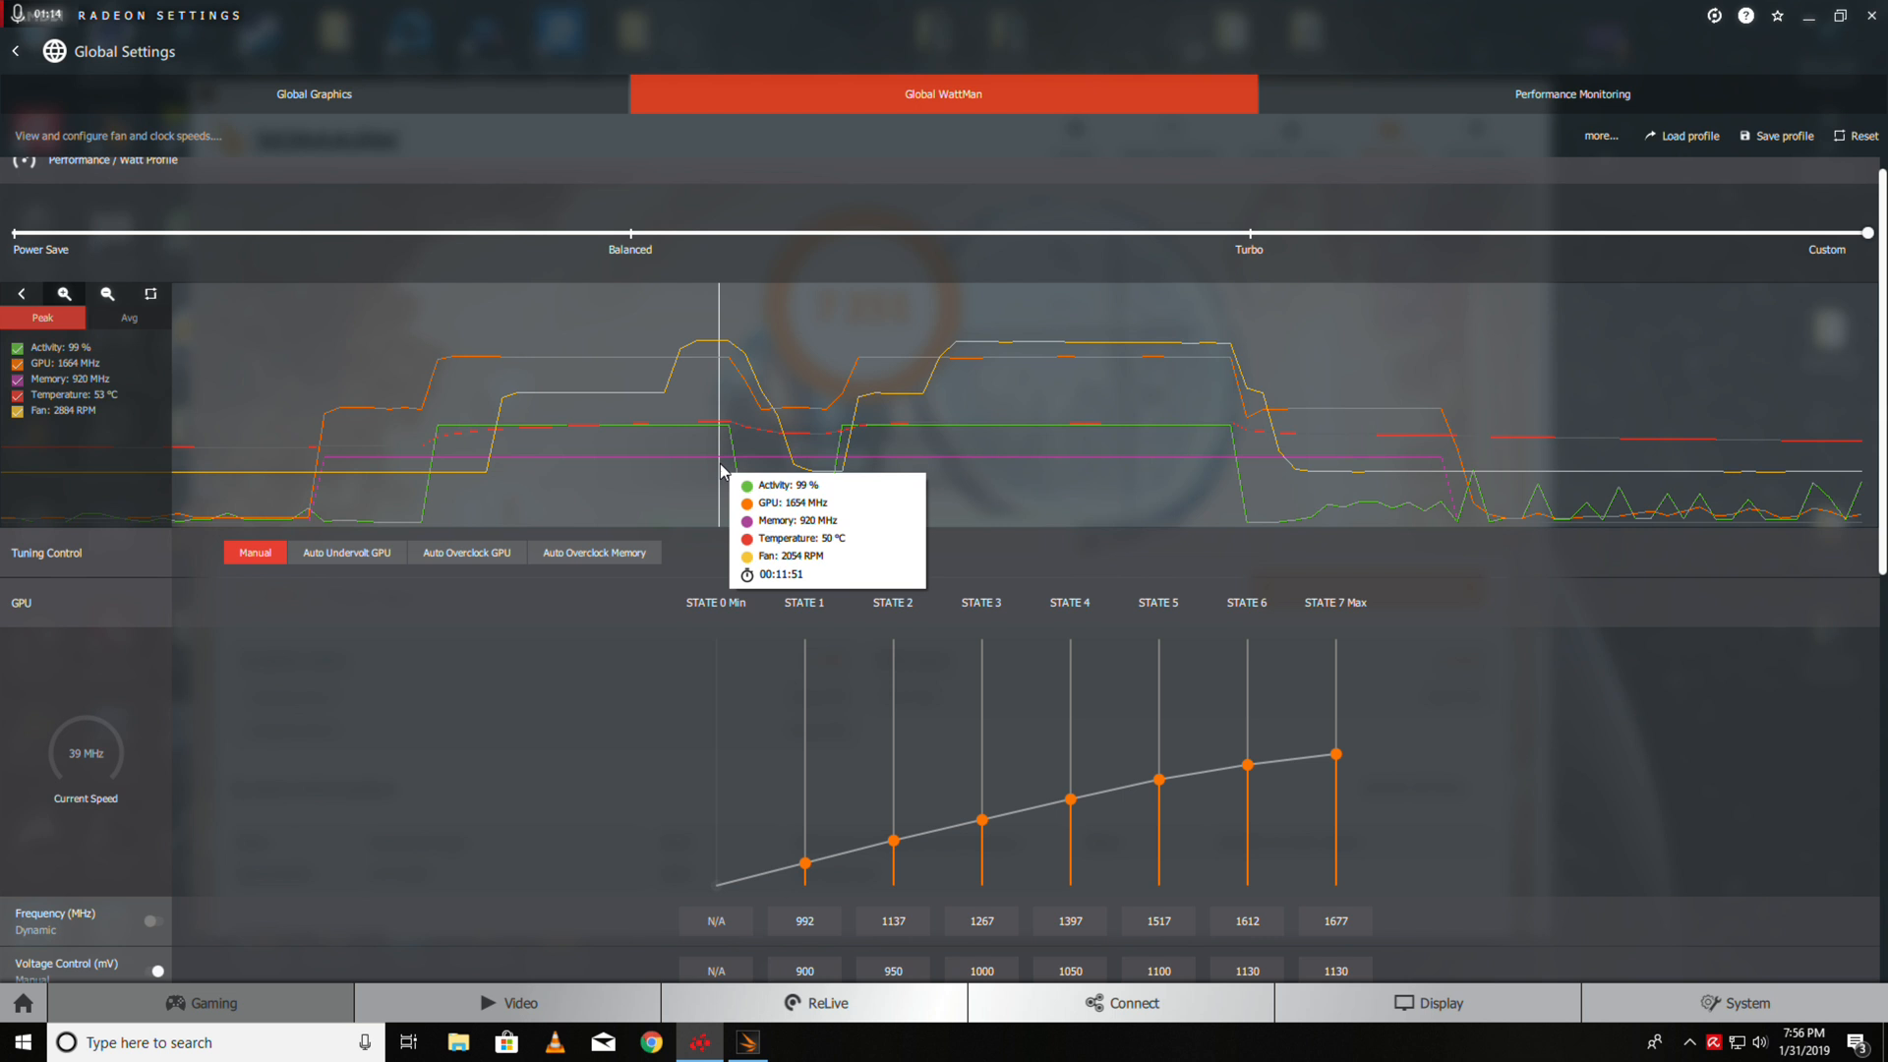
pyautogui.moveTo(659, 482)
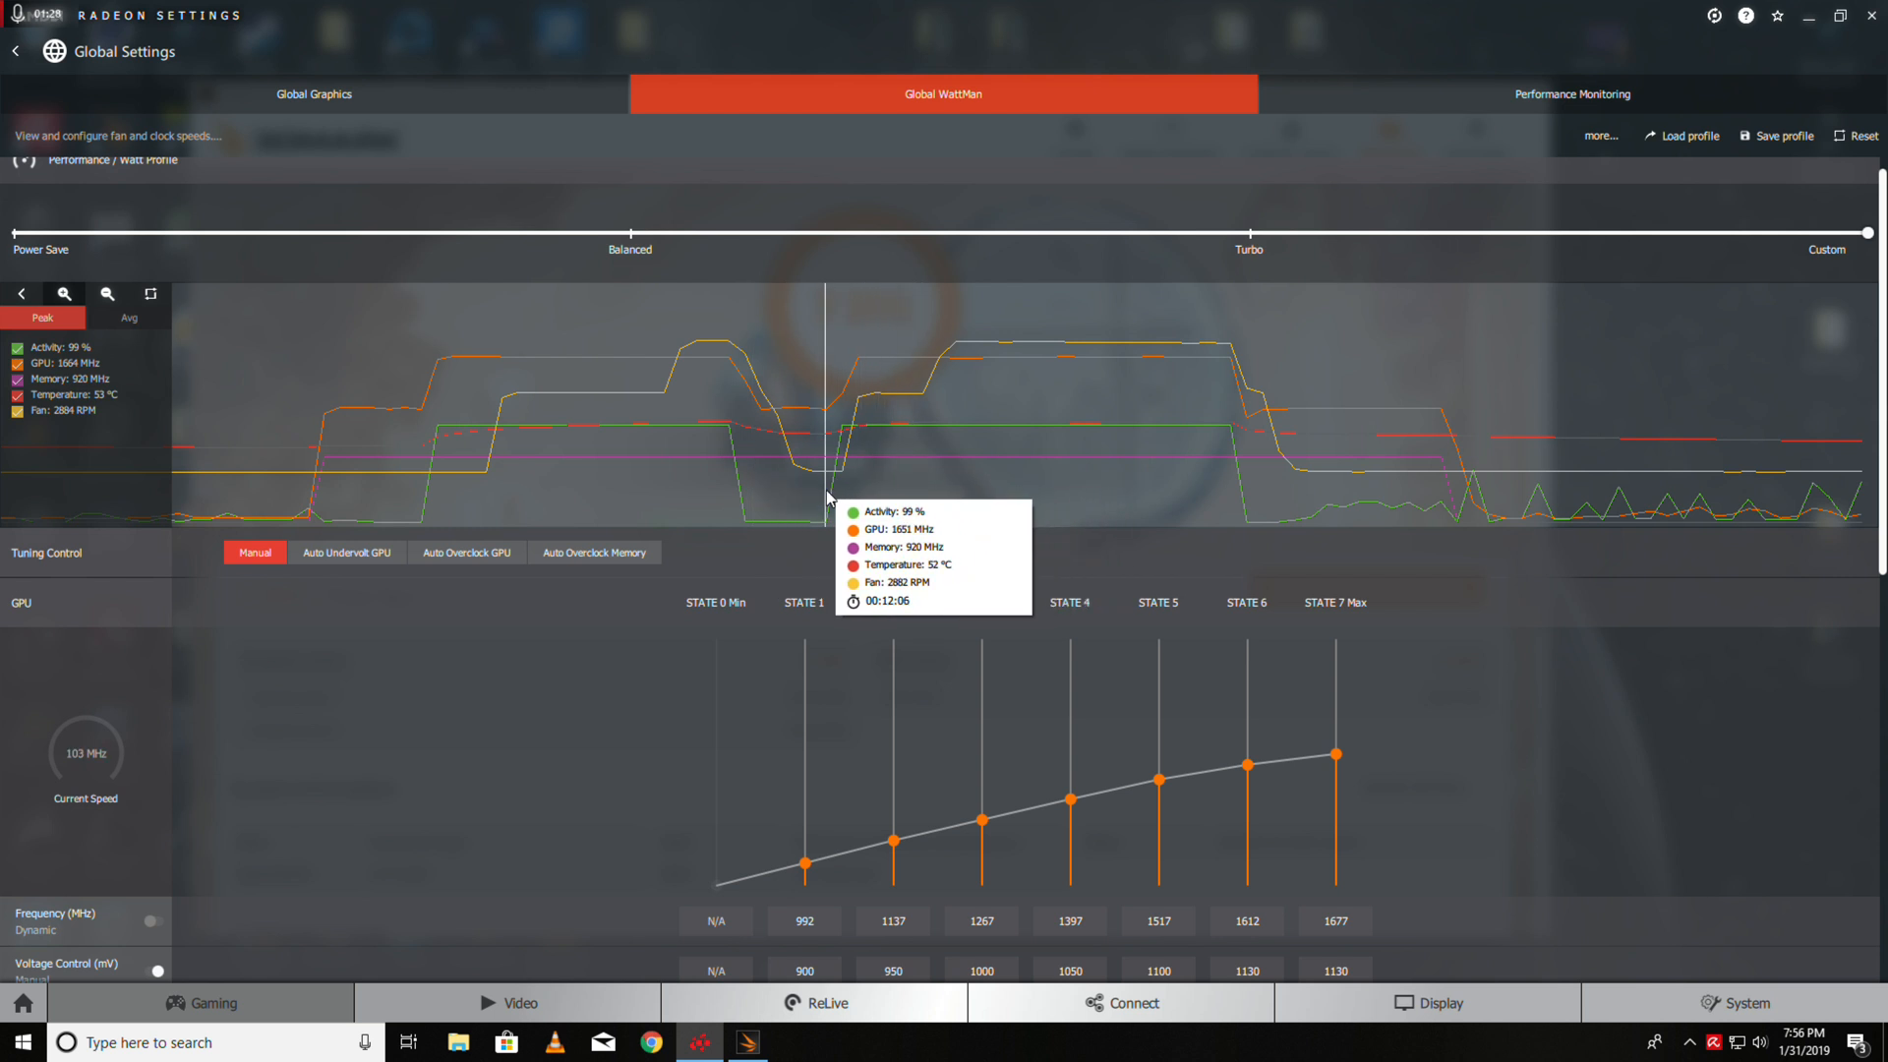
pyautogui.moveTo(870, 496)
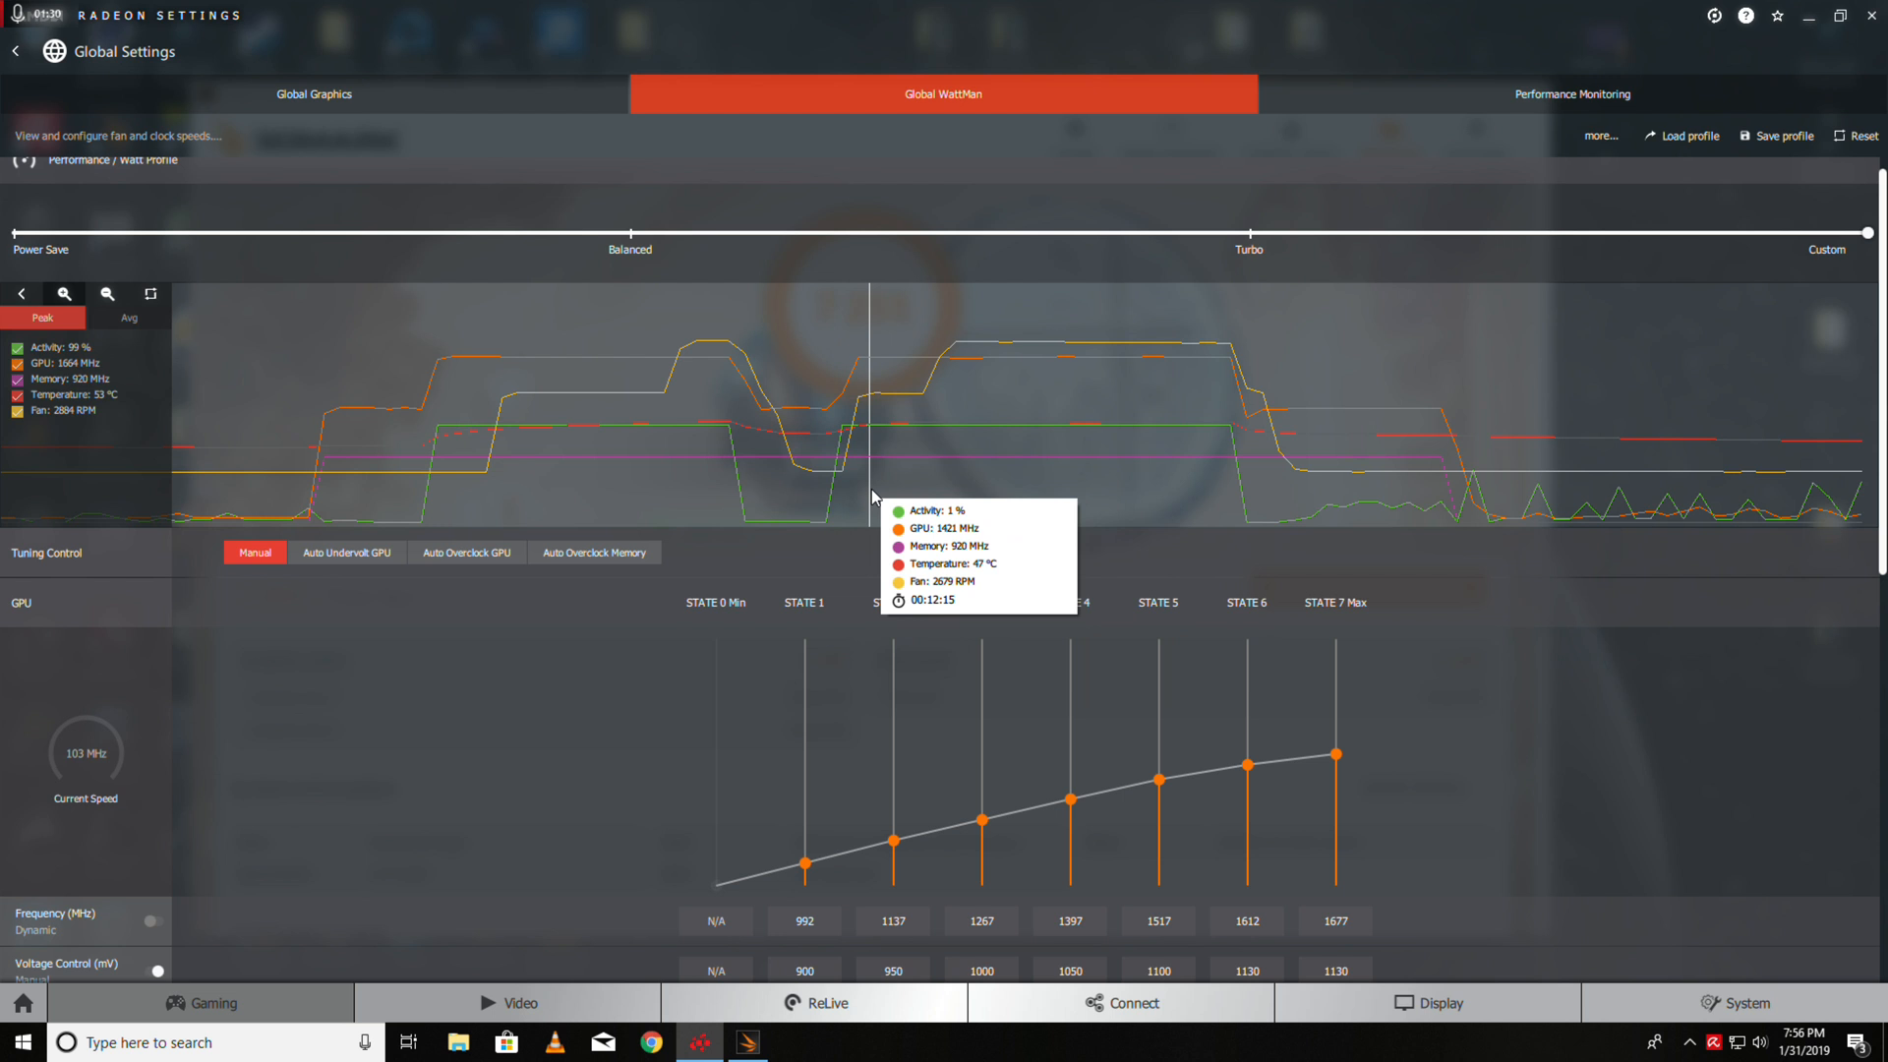
pyautogui.moveTo(945, 498)
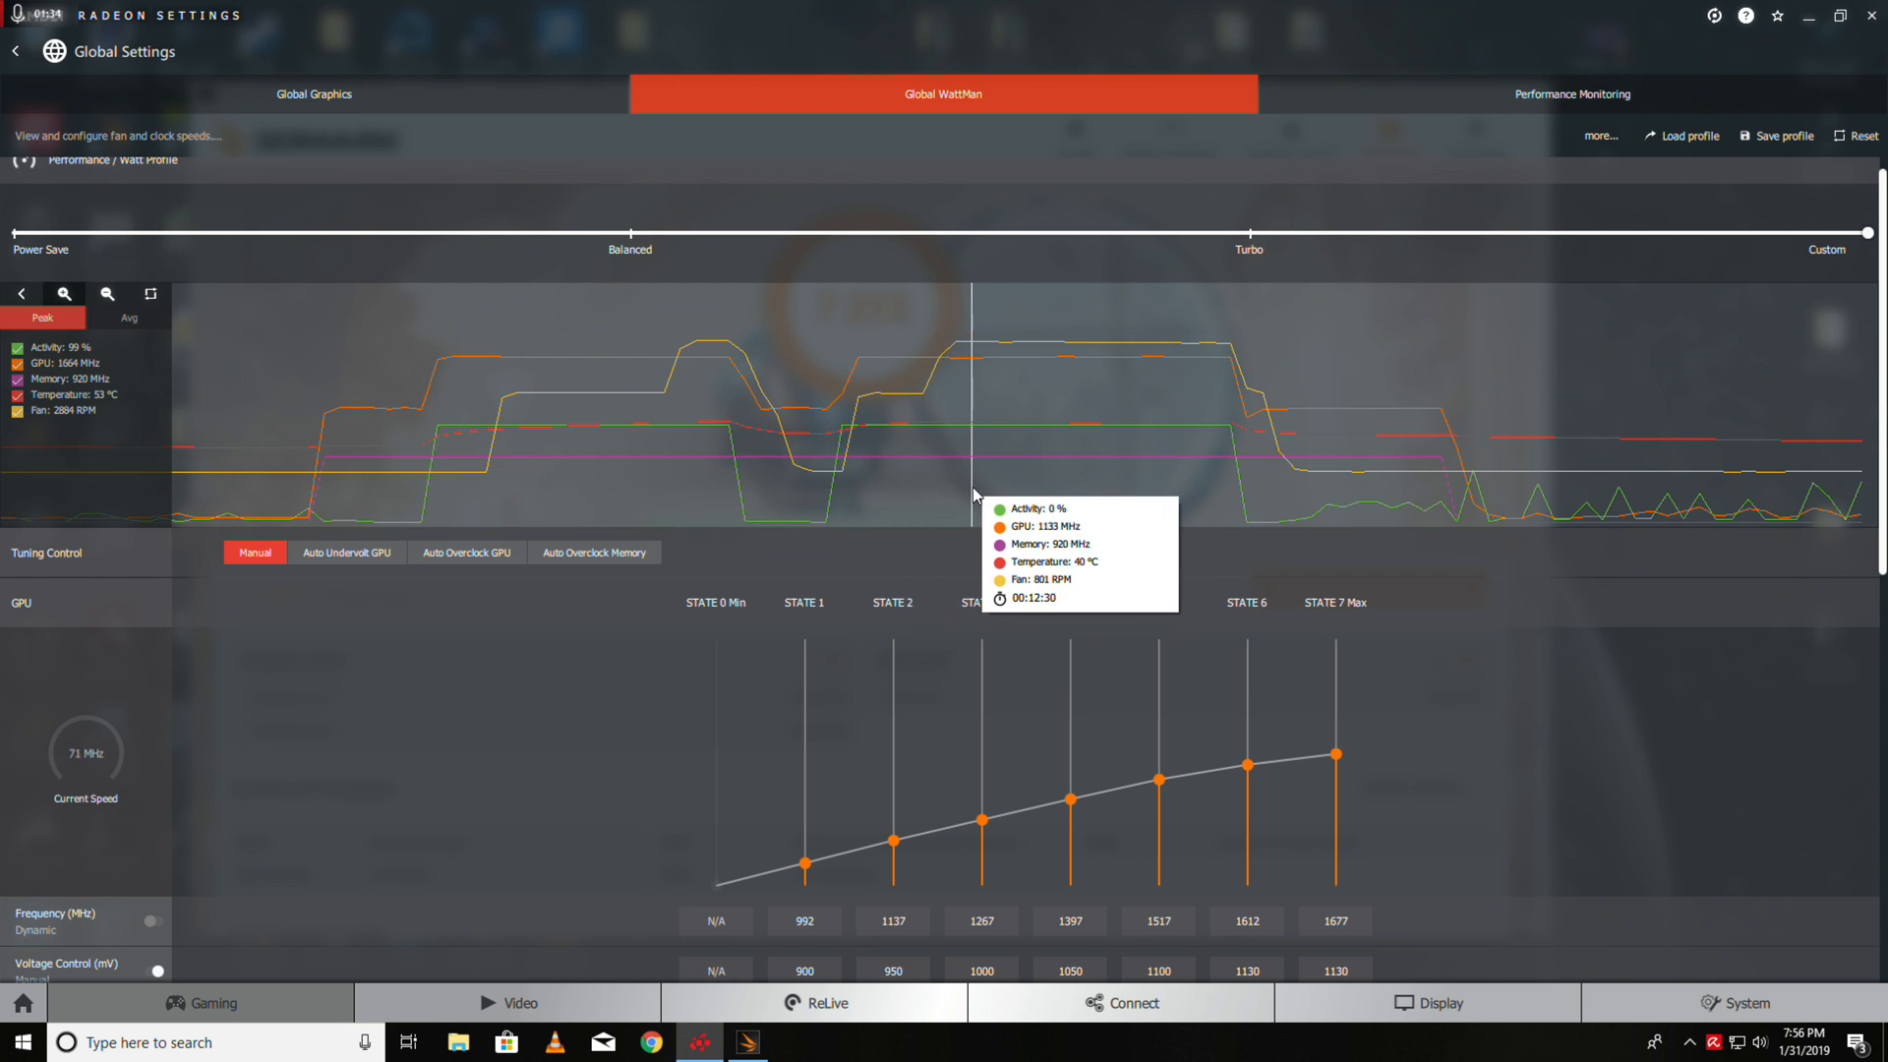
pyautogui.moveTo(1015, 494)
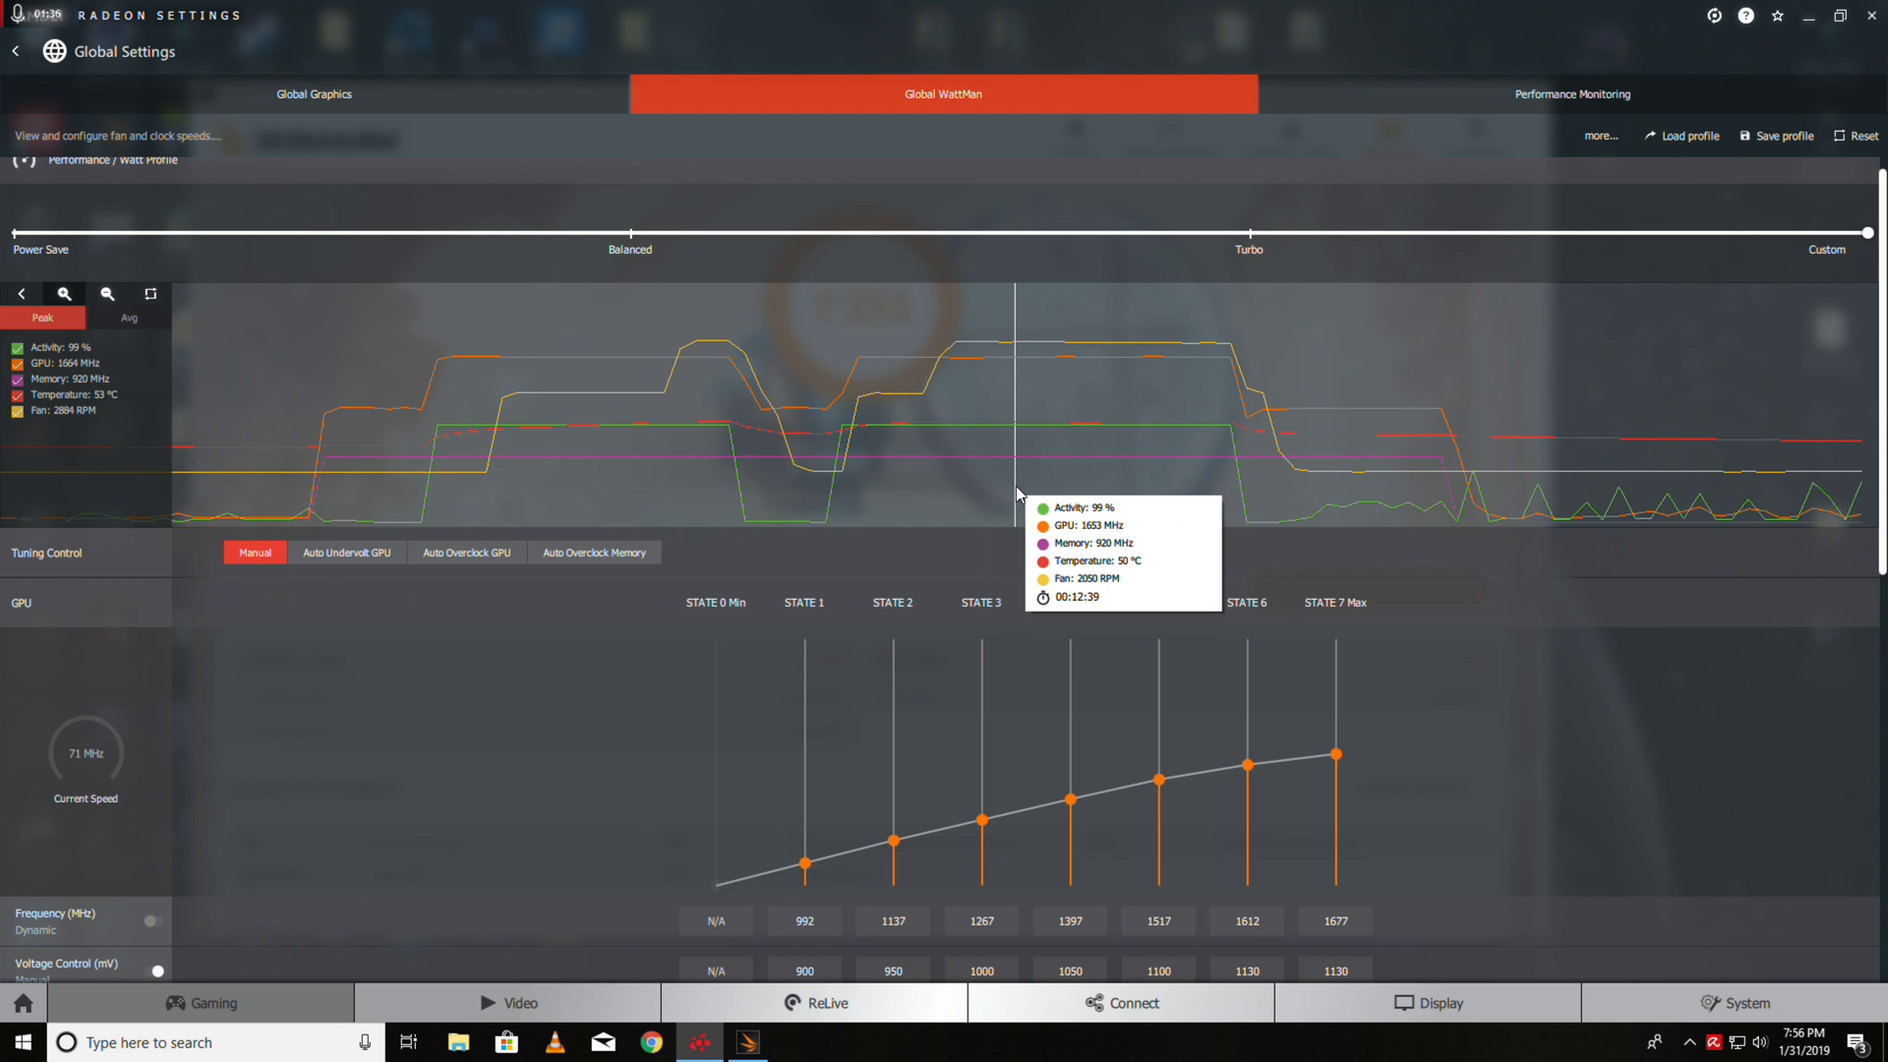
pyautogui.moveTo(973, 496)
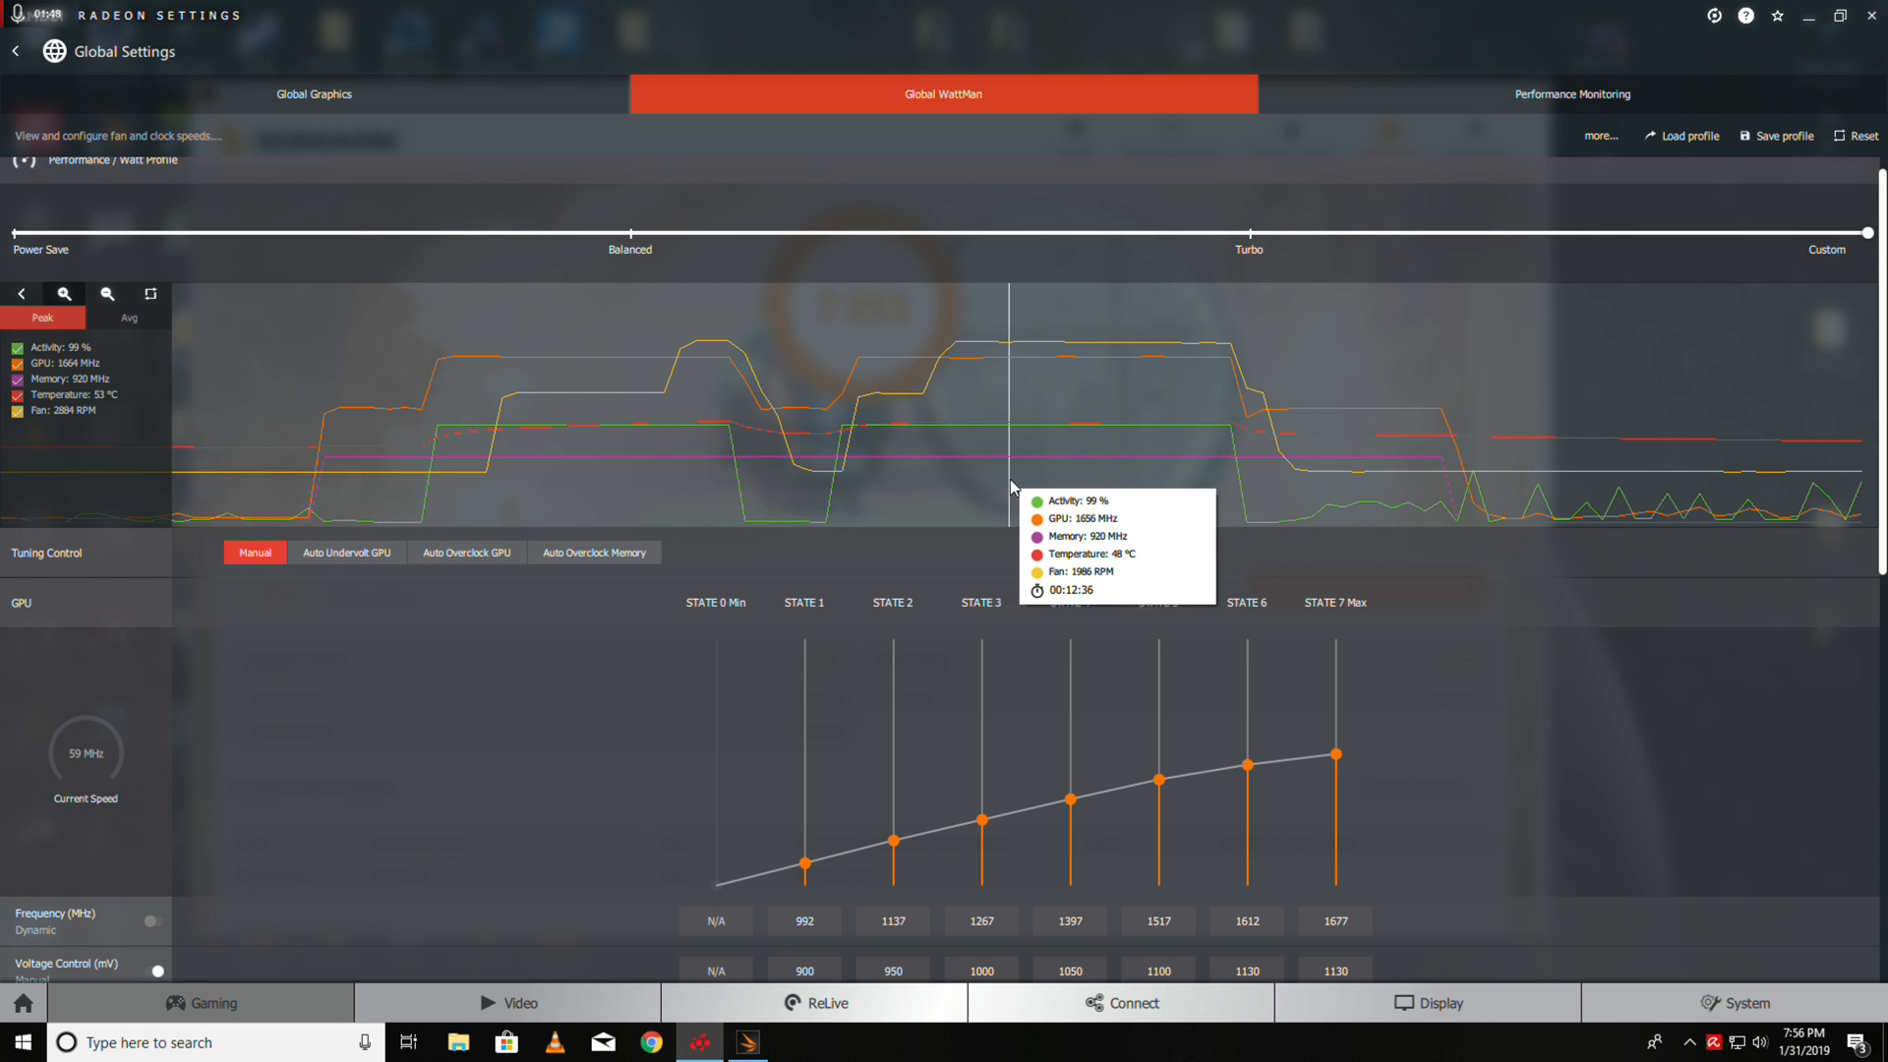
pyautogui.moveTo(1071, 643)
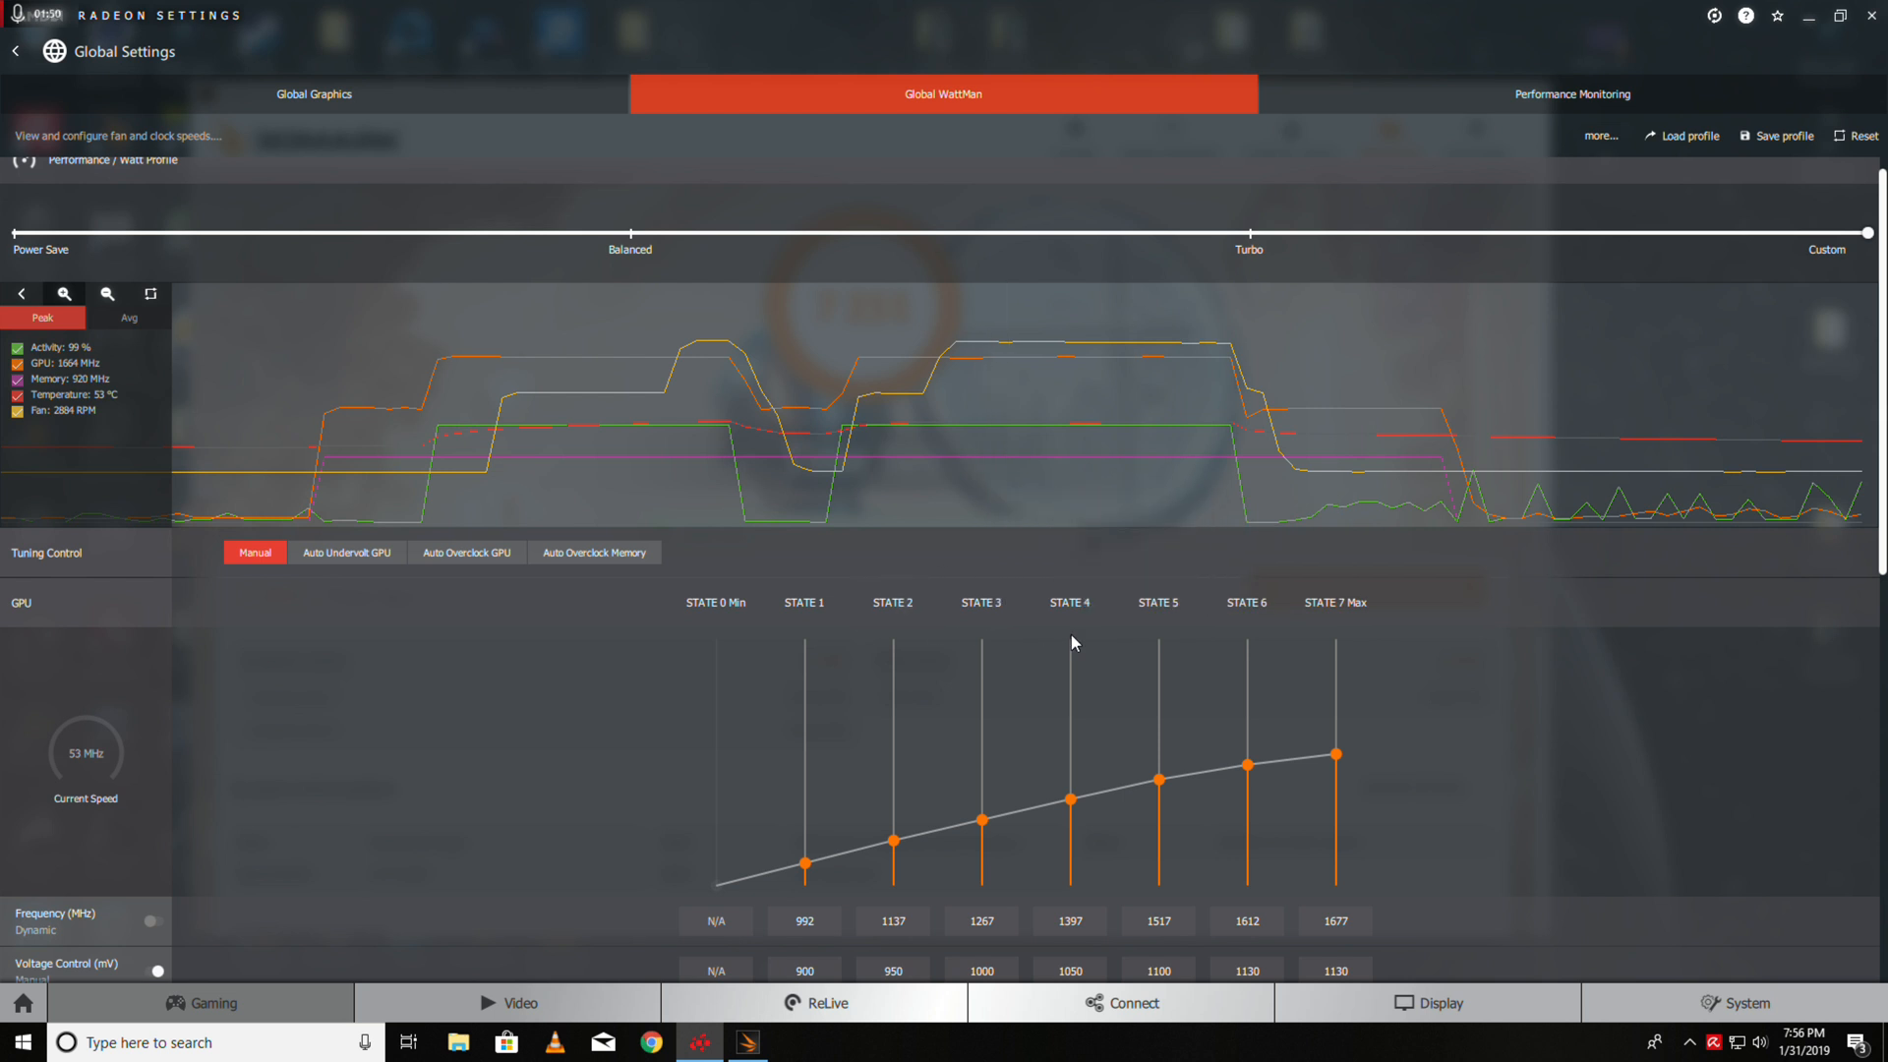
pyautogui.moveTo(604, 506)
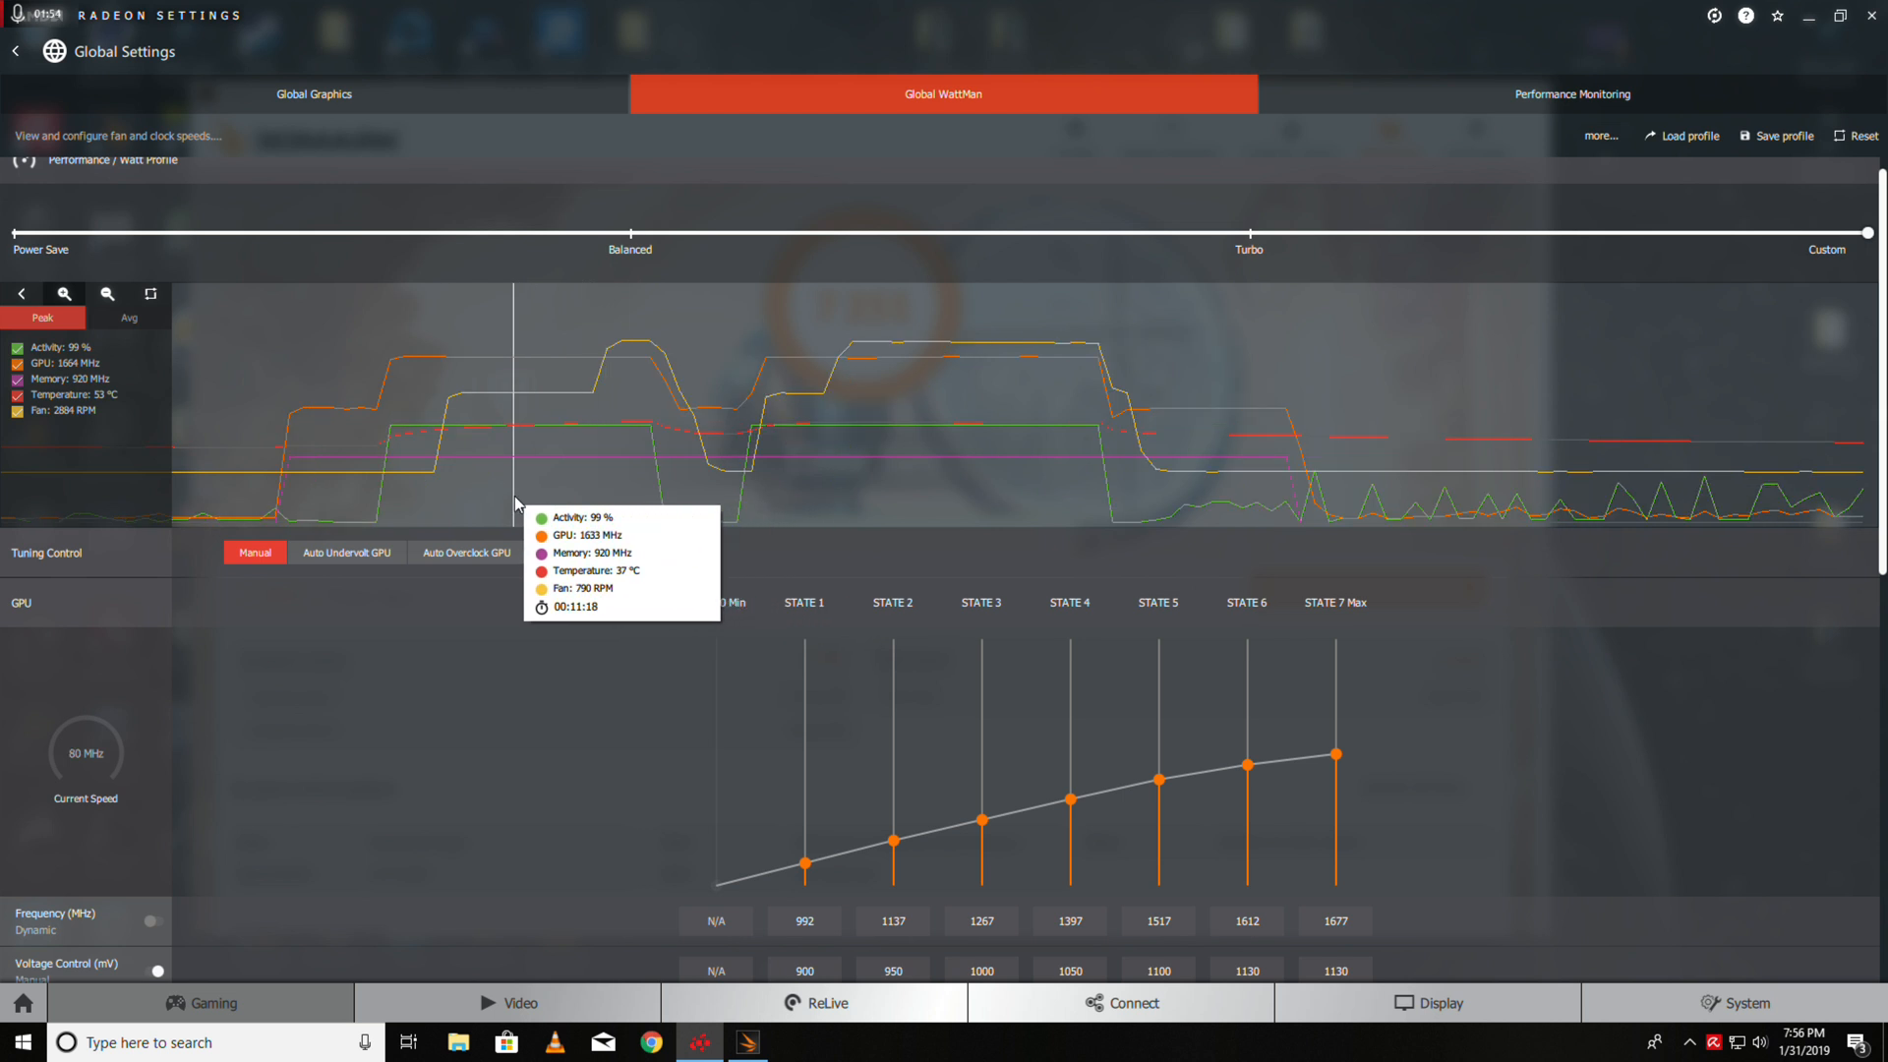
pyautogui.moveTo(421, 644)
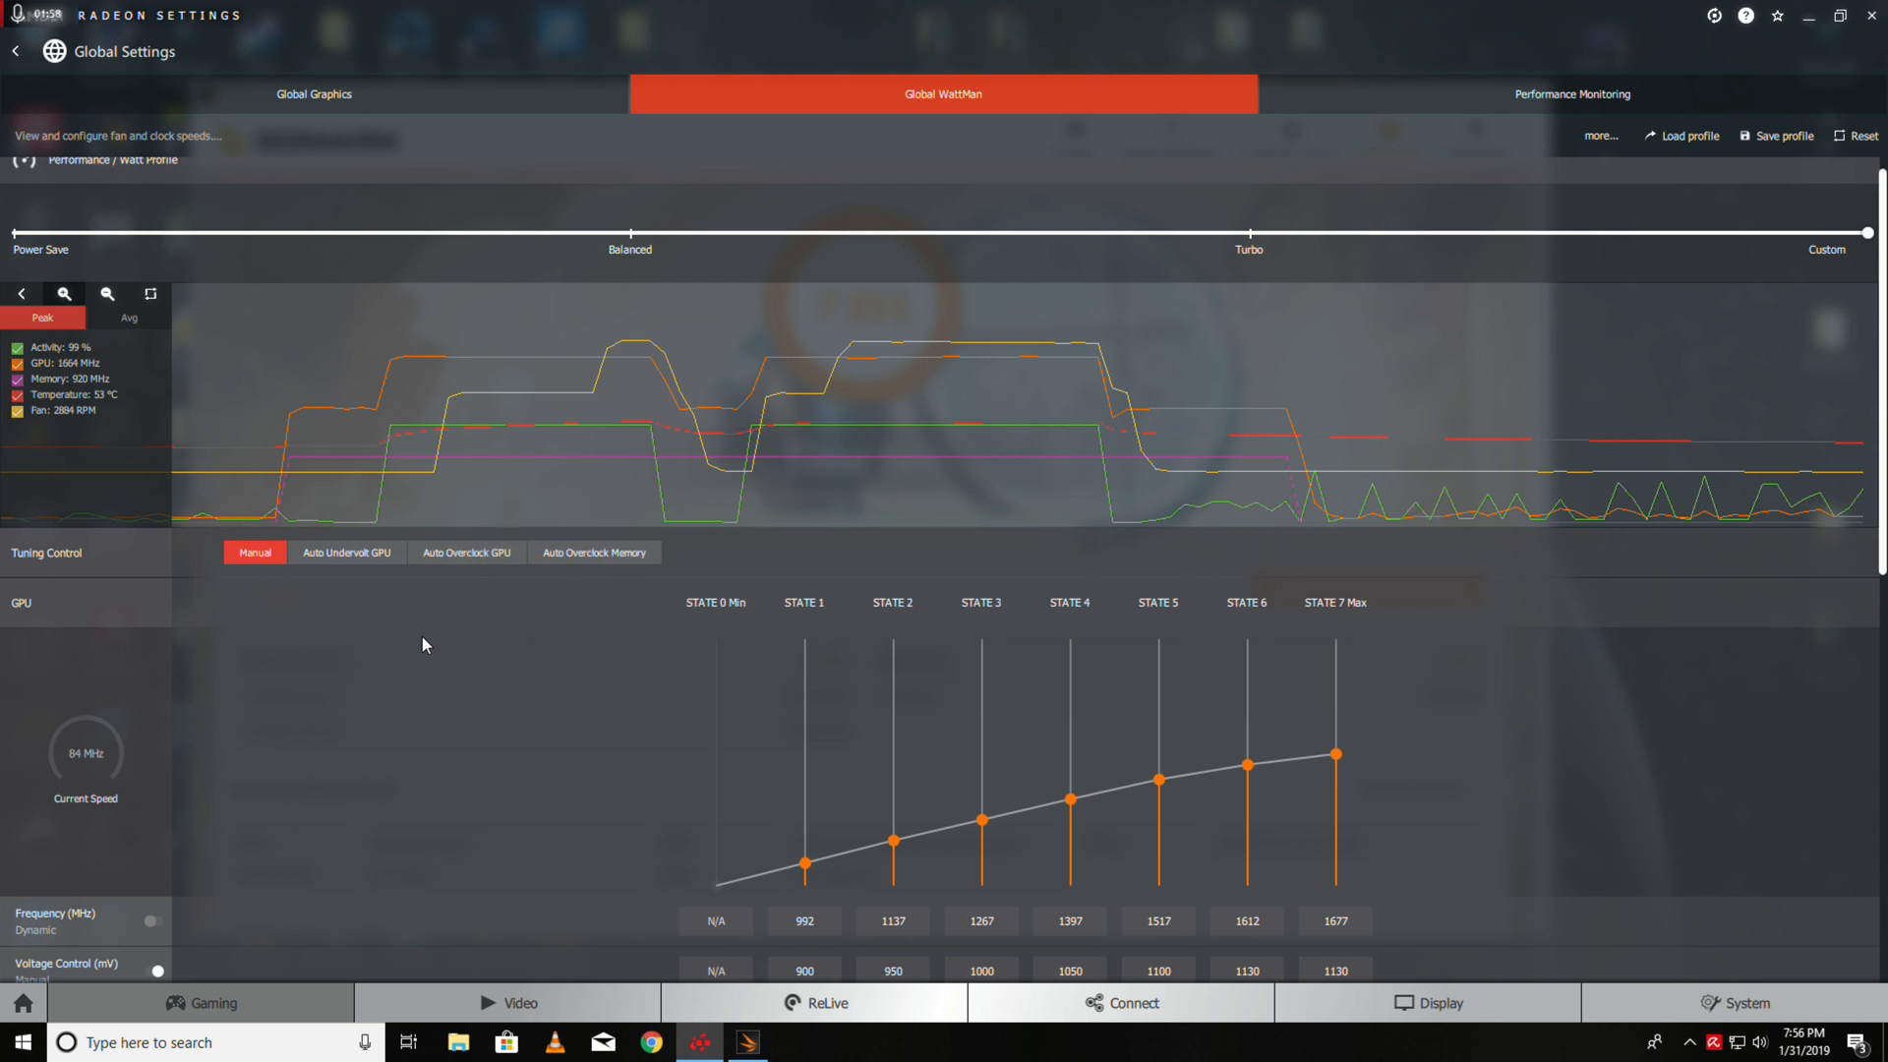
pyautogui.scroll(-3)
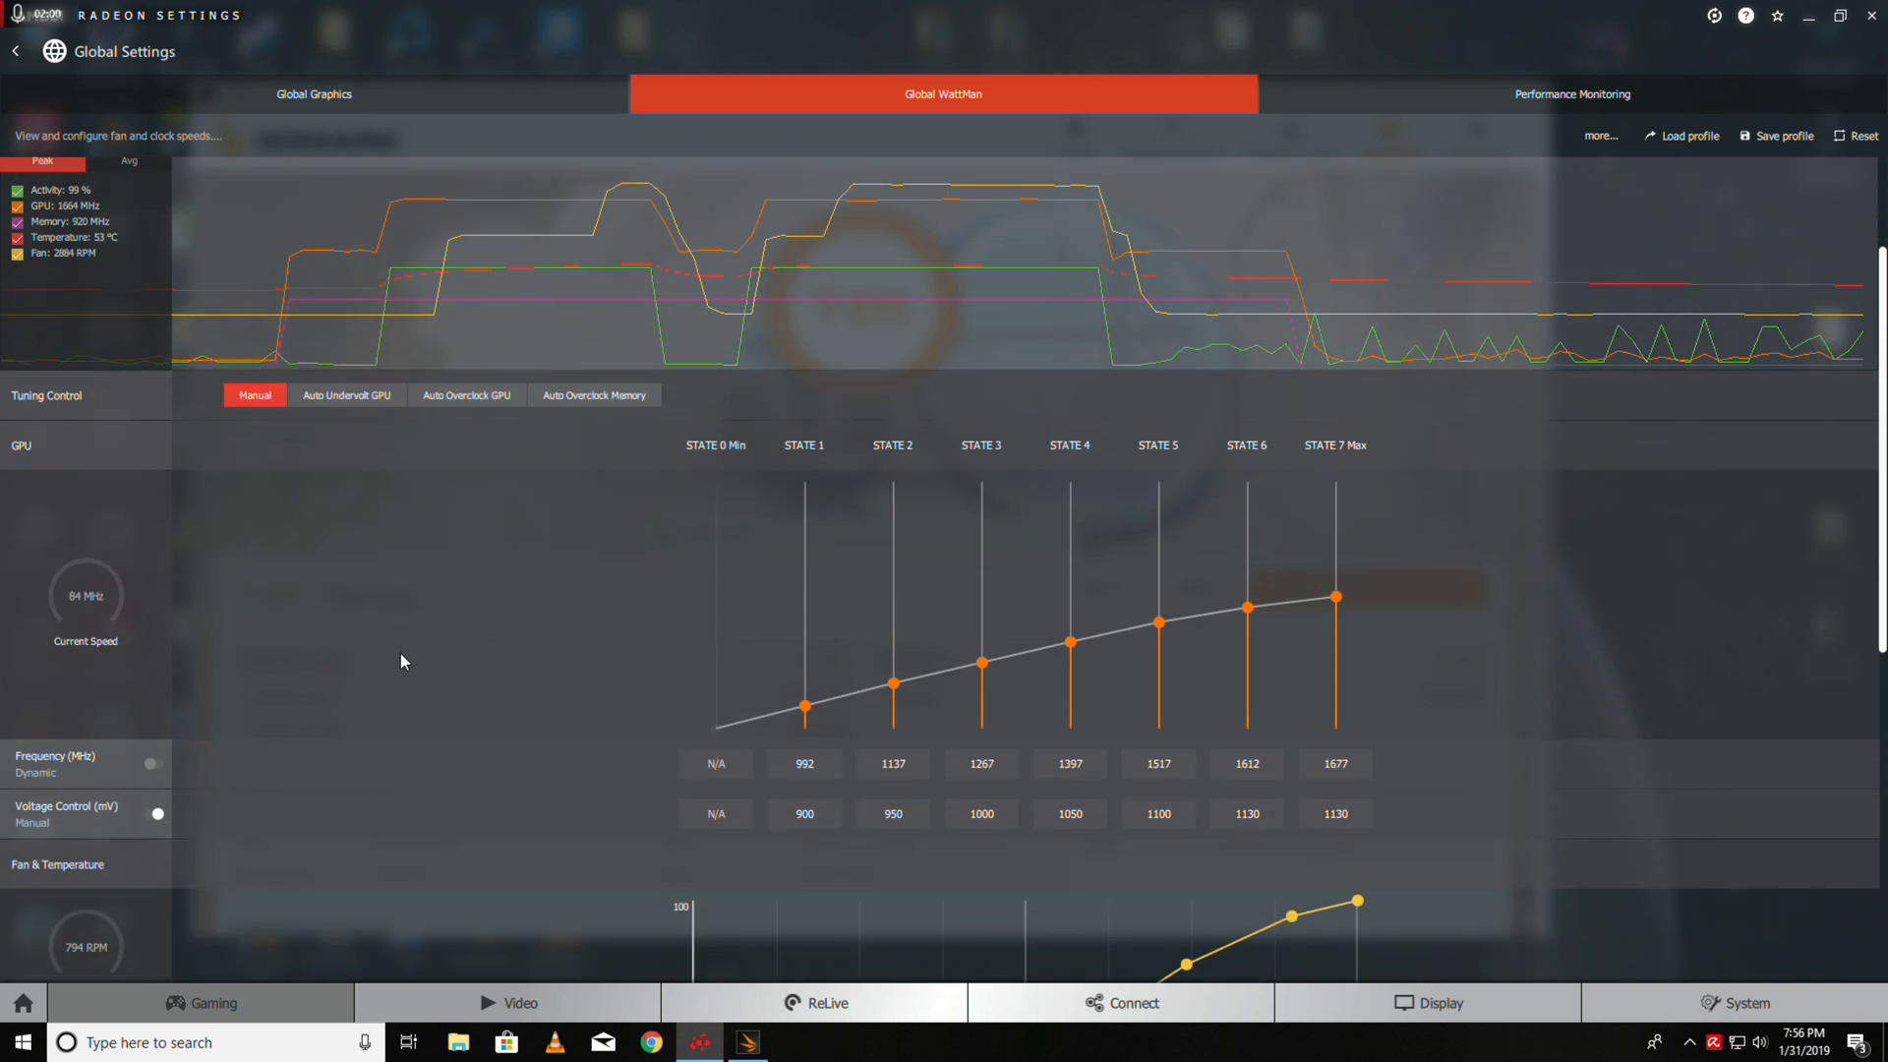
pyautogui.scroll(-3)
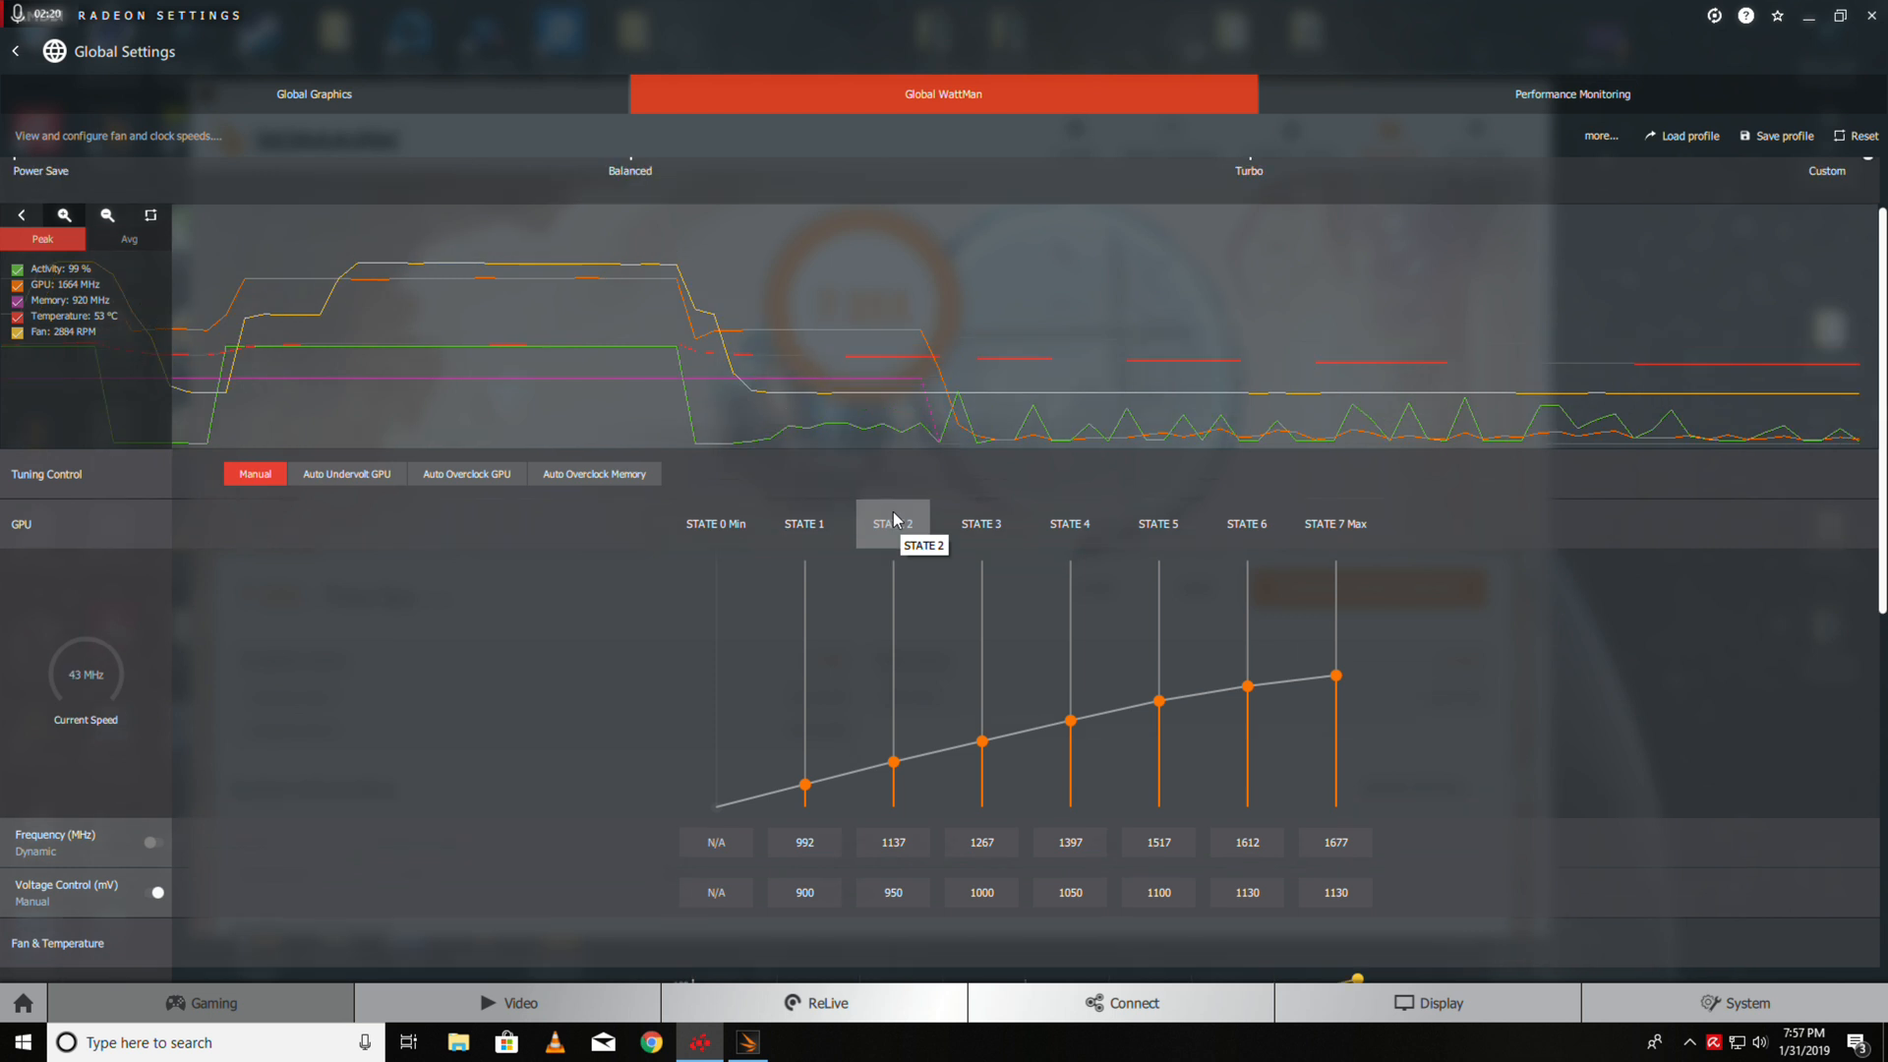
pyautogui.scroll(-3)
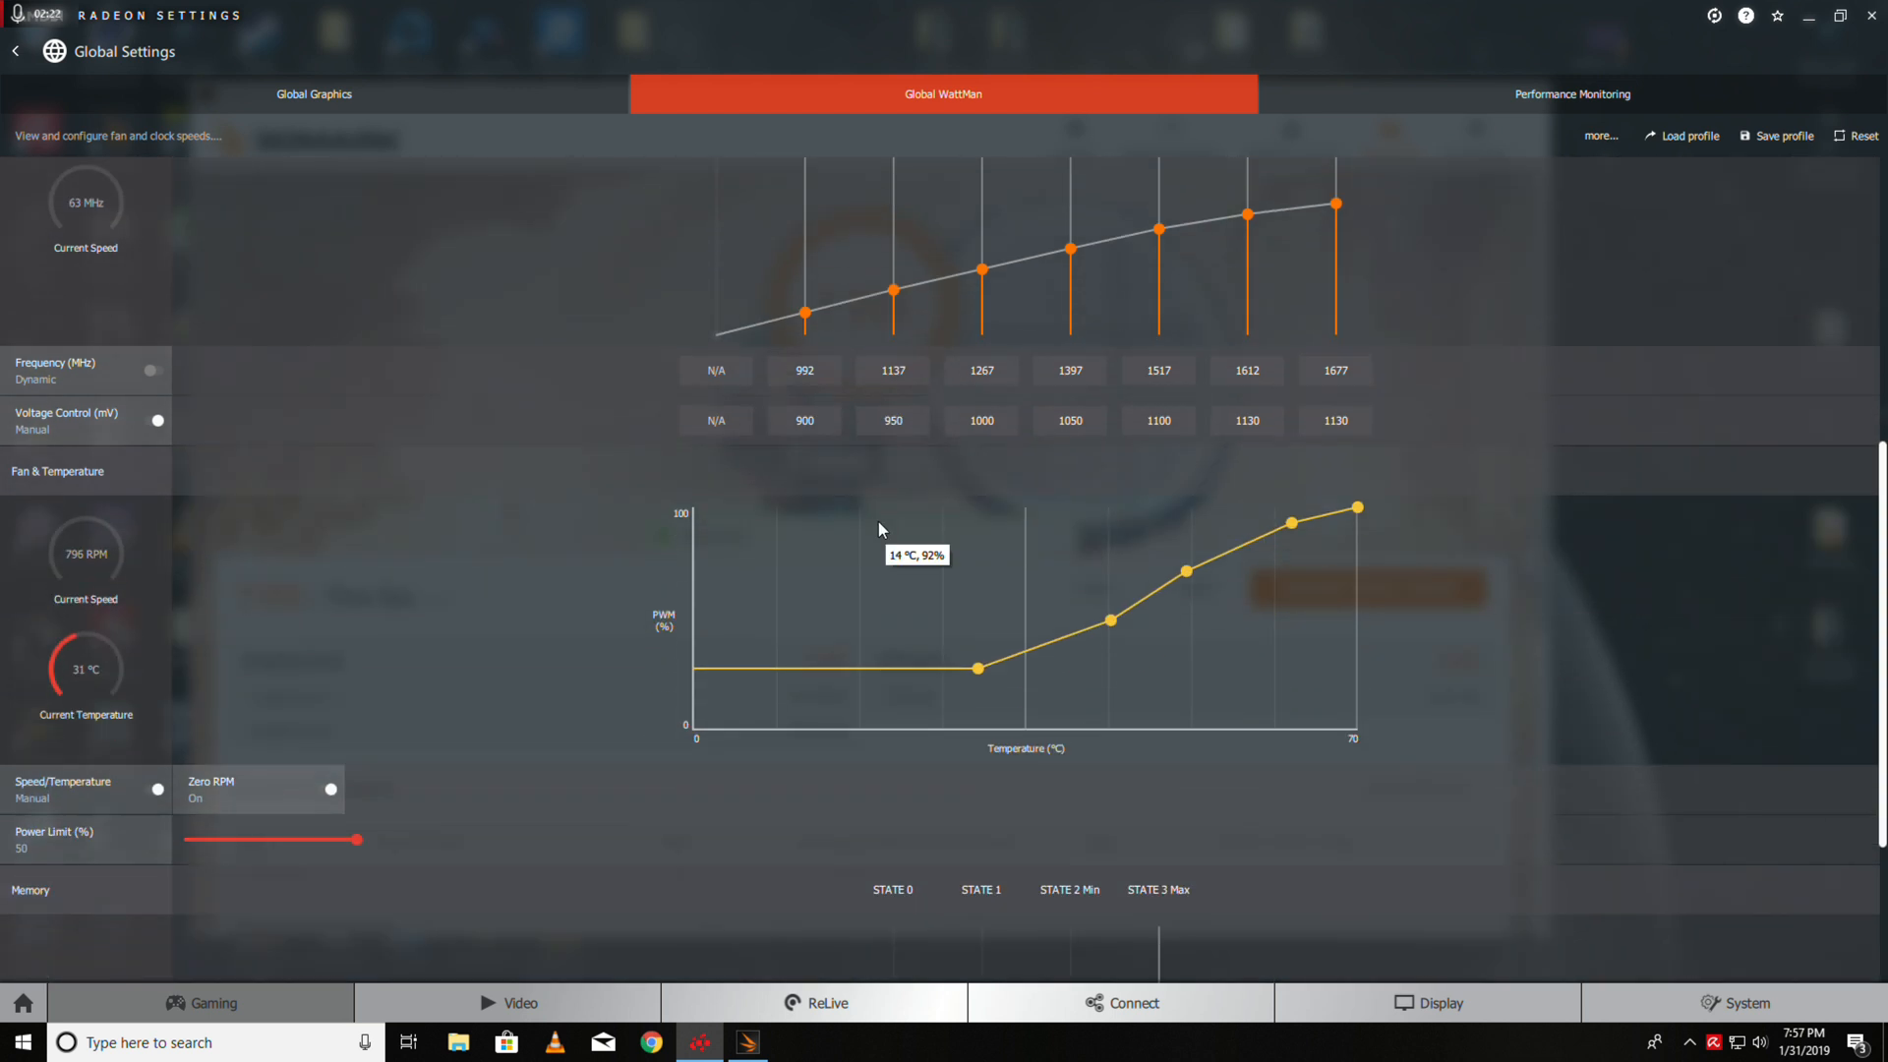
pyautogui.scroll(-3)
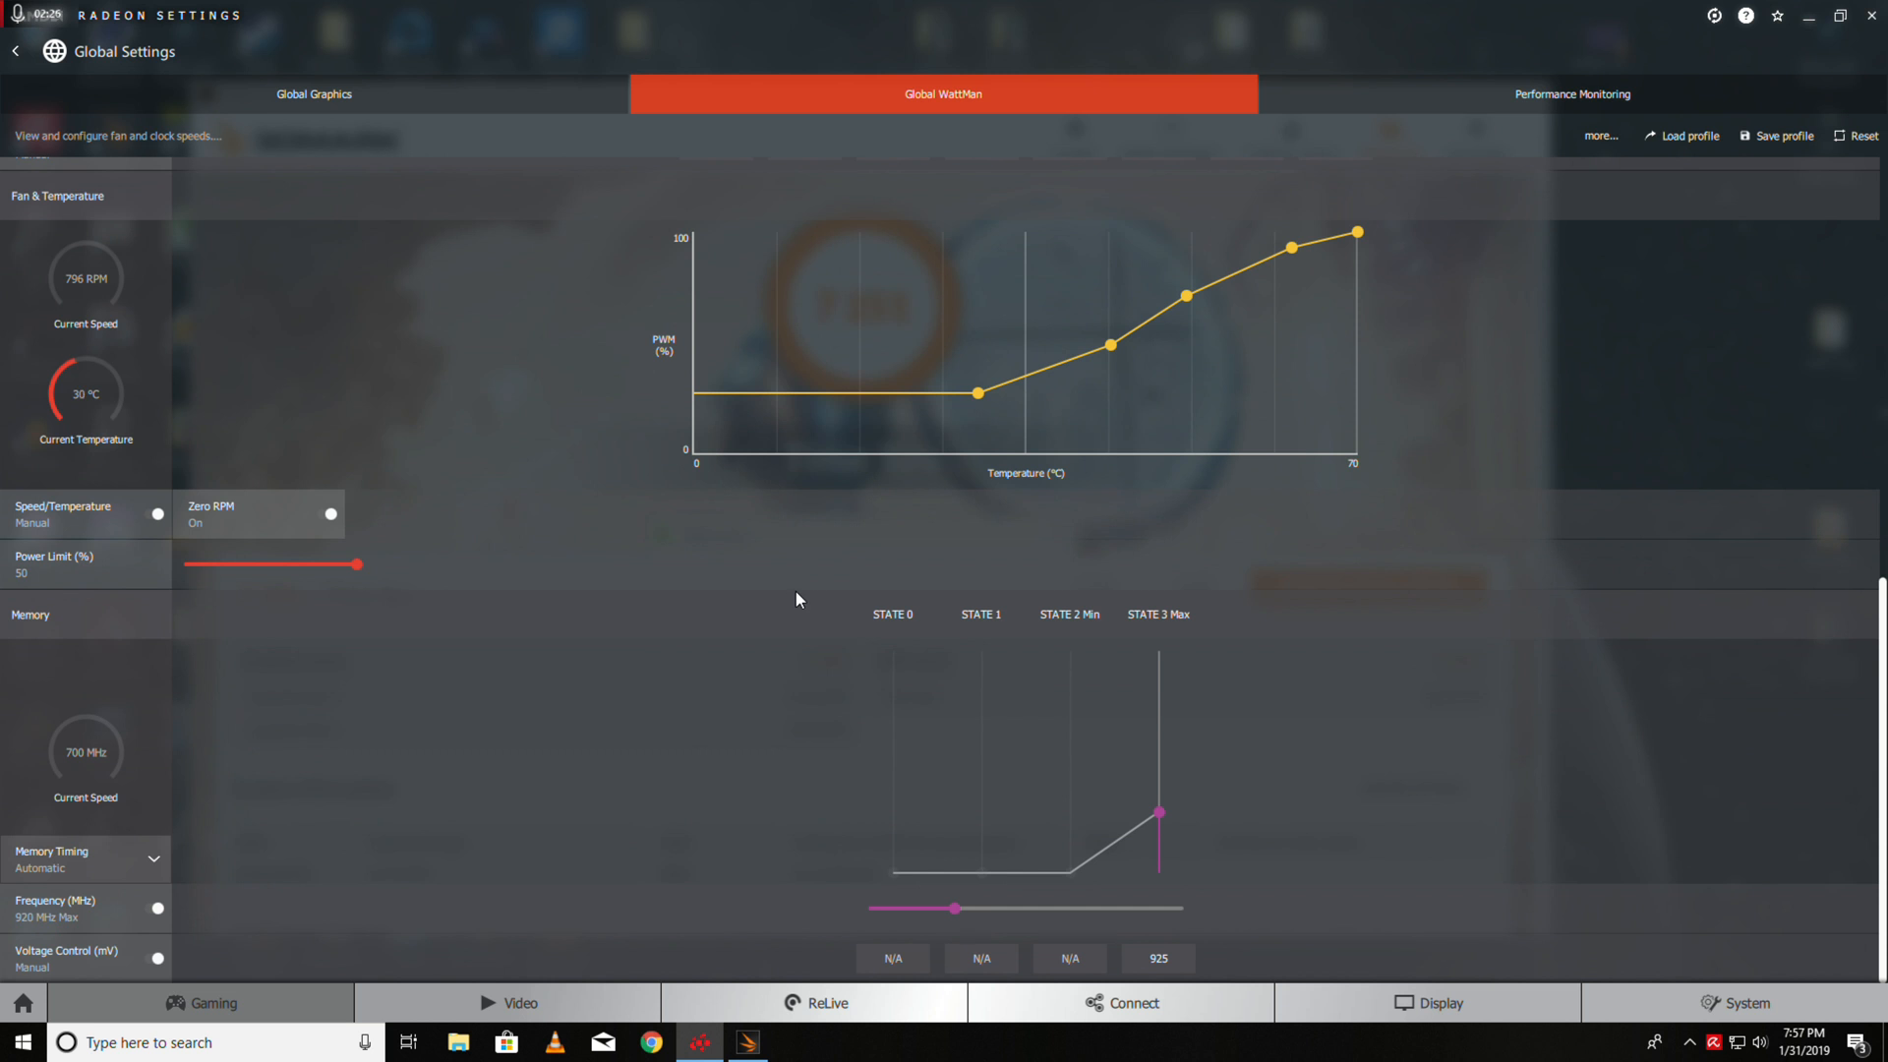
pyautogui.moveTo(977, 736)
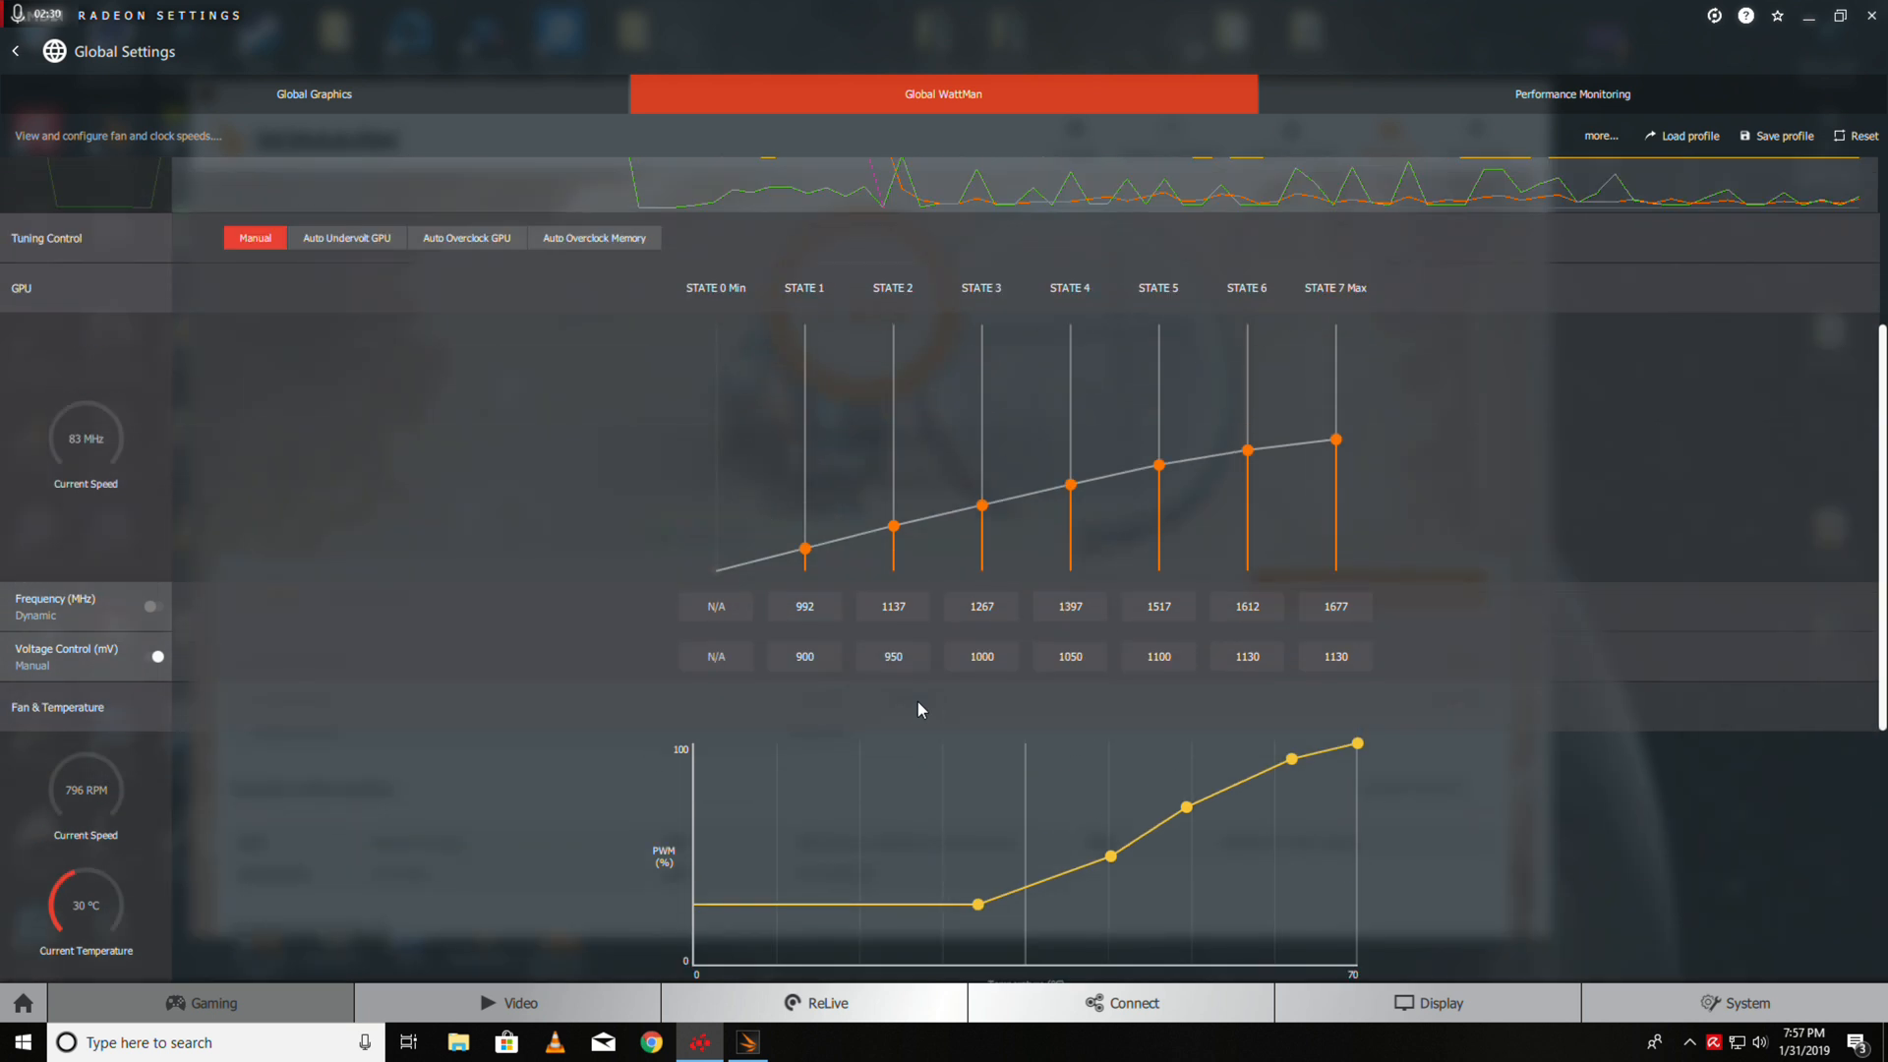
pyautogui.scroll(-3)
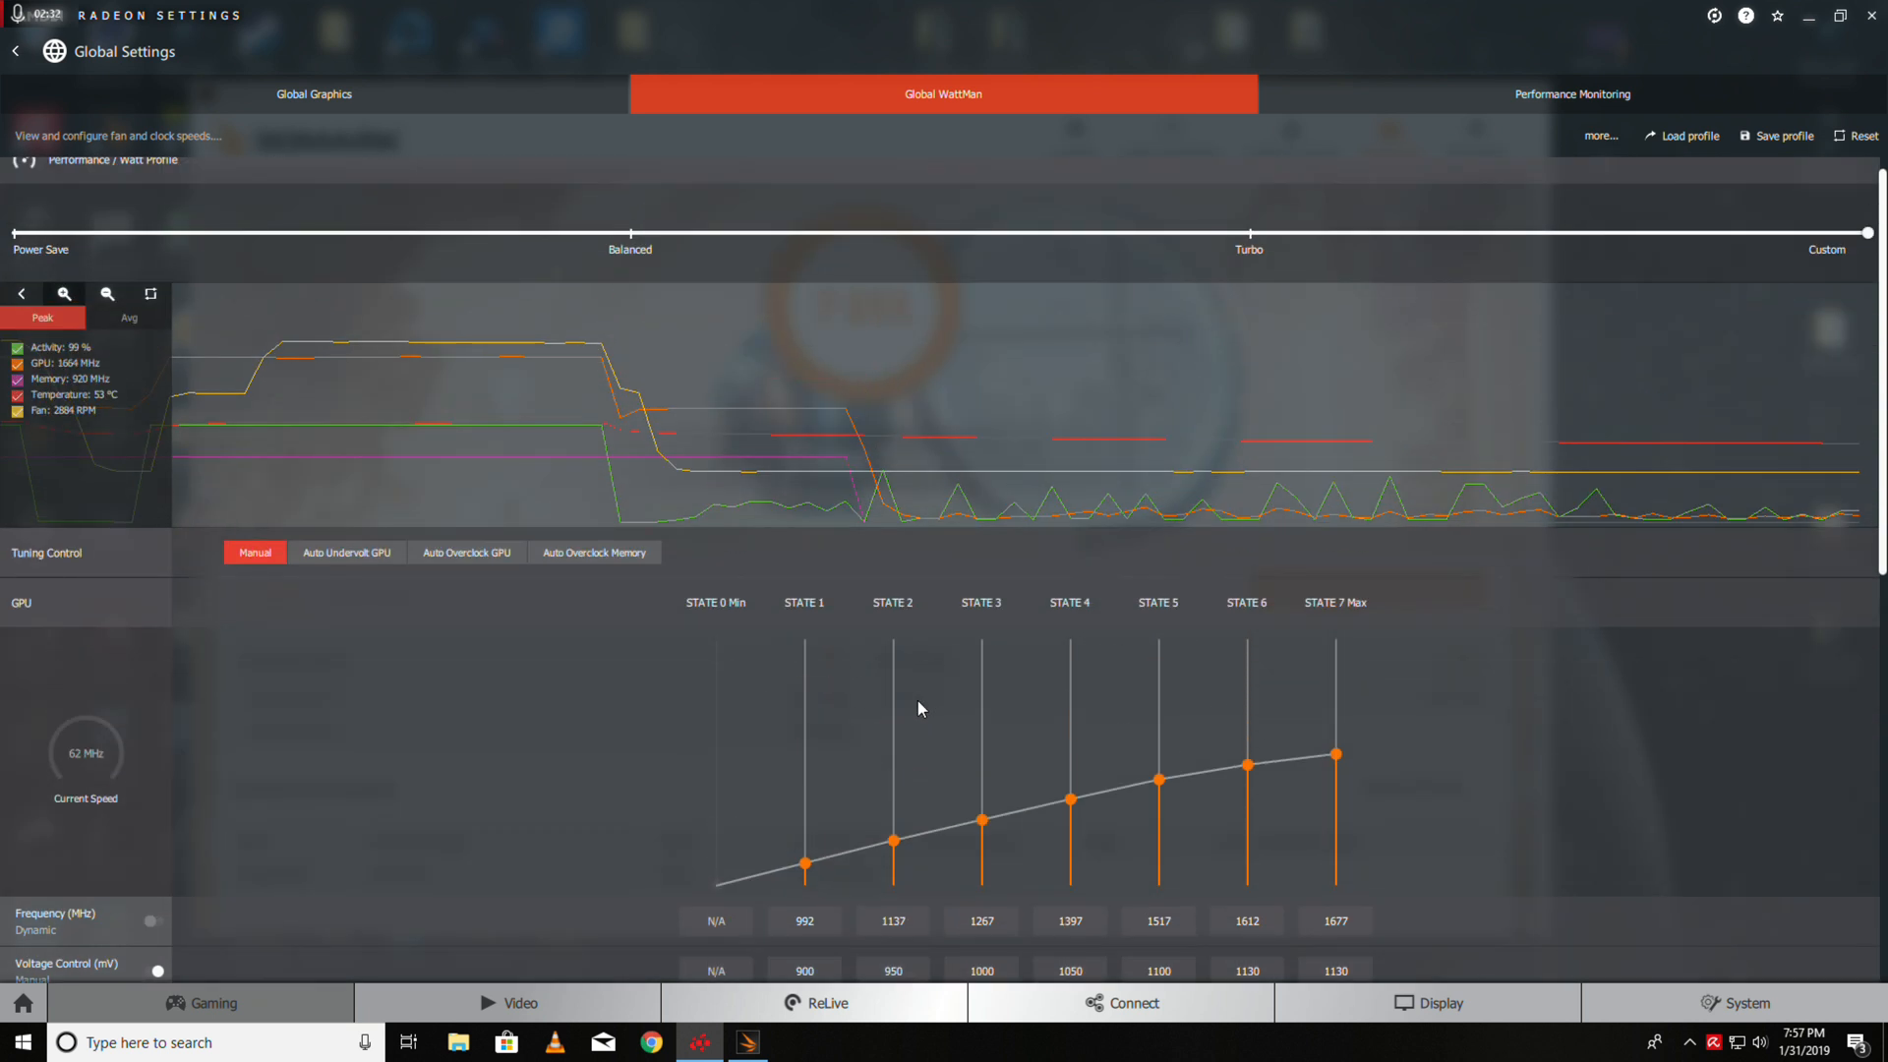